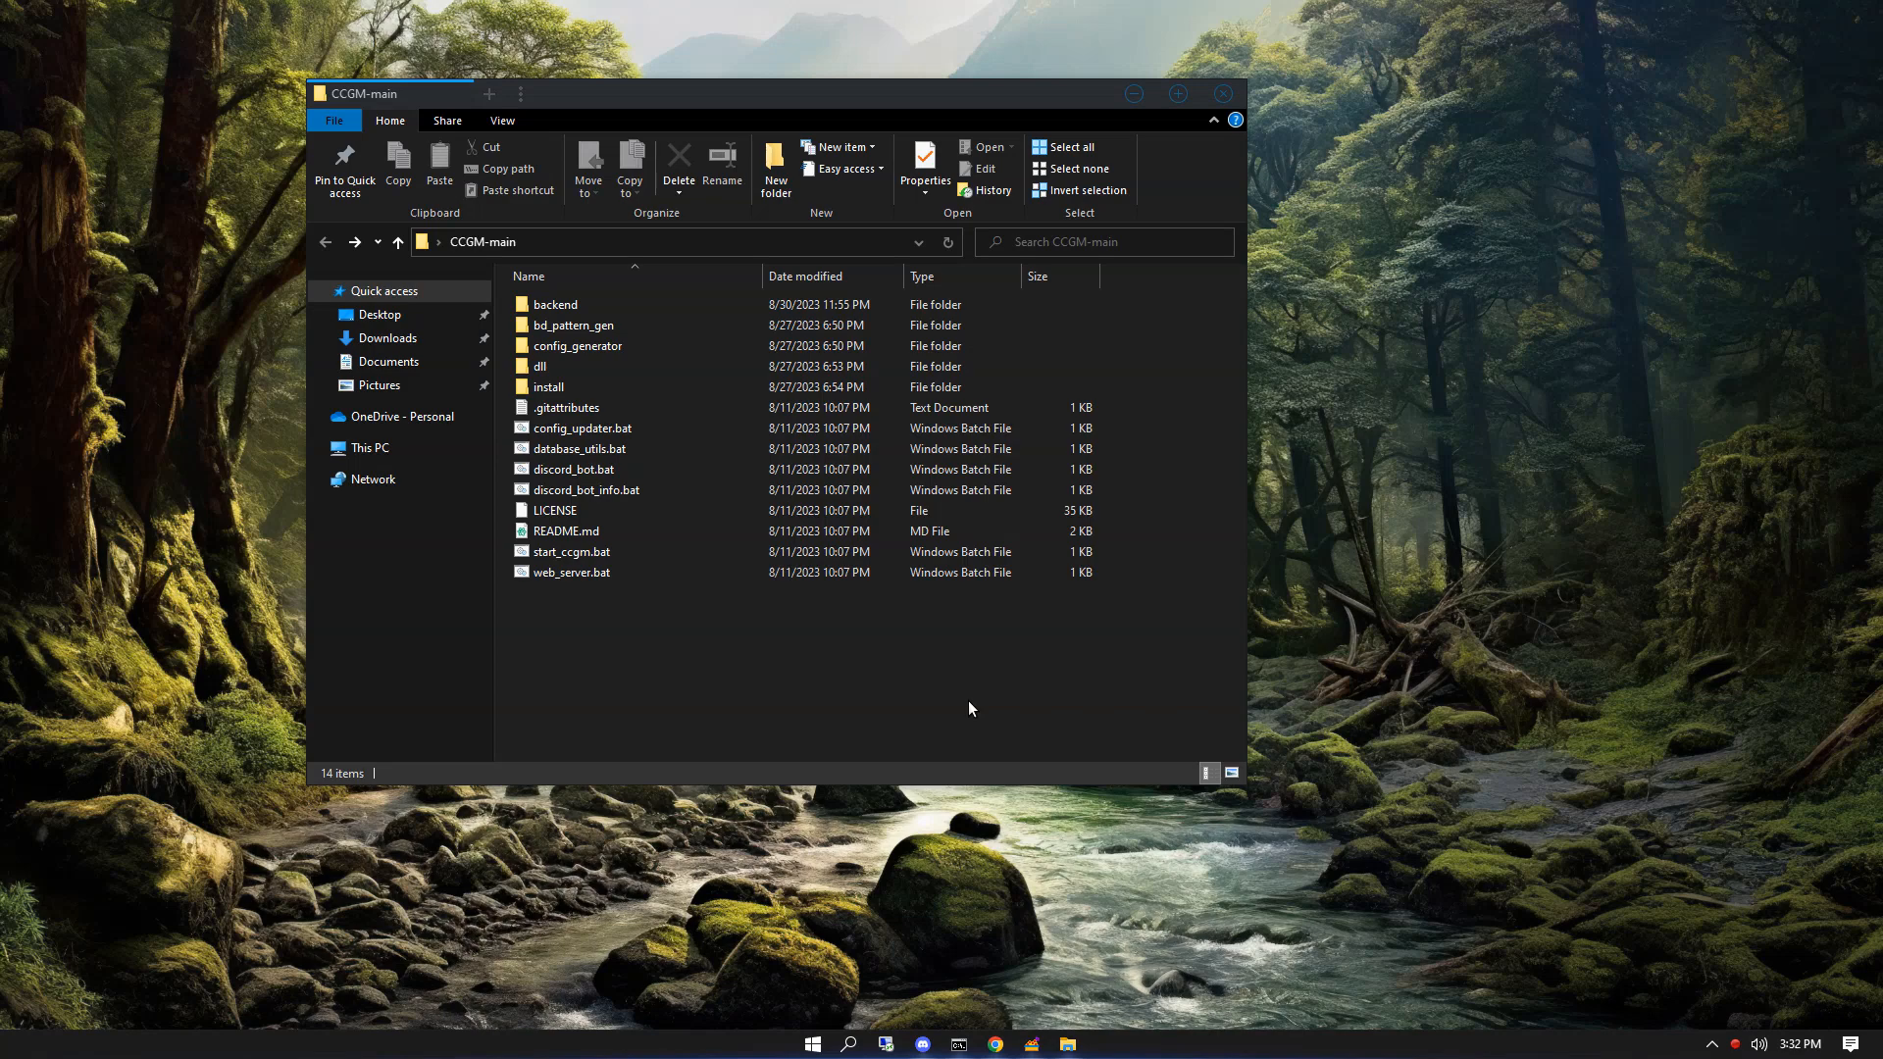
- Run the config generator from the config_generator folder to launch the CCGM Config Editor
click(577, 345)
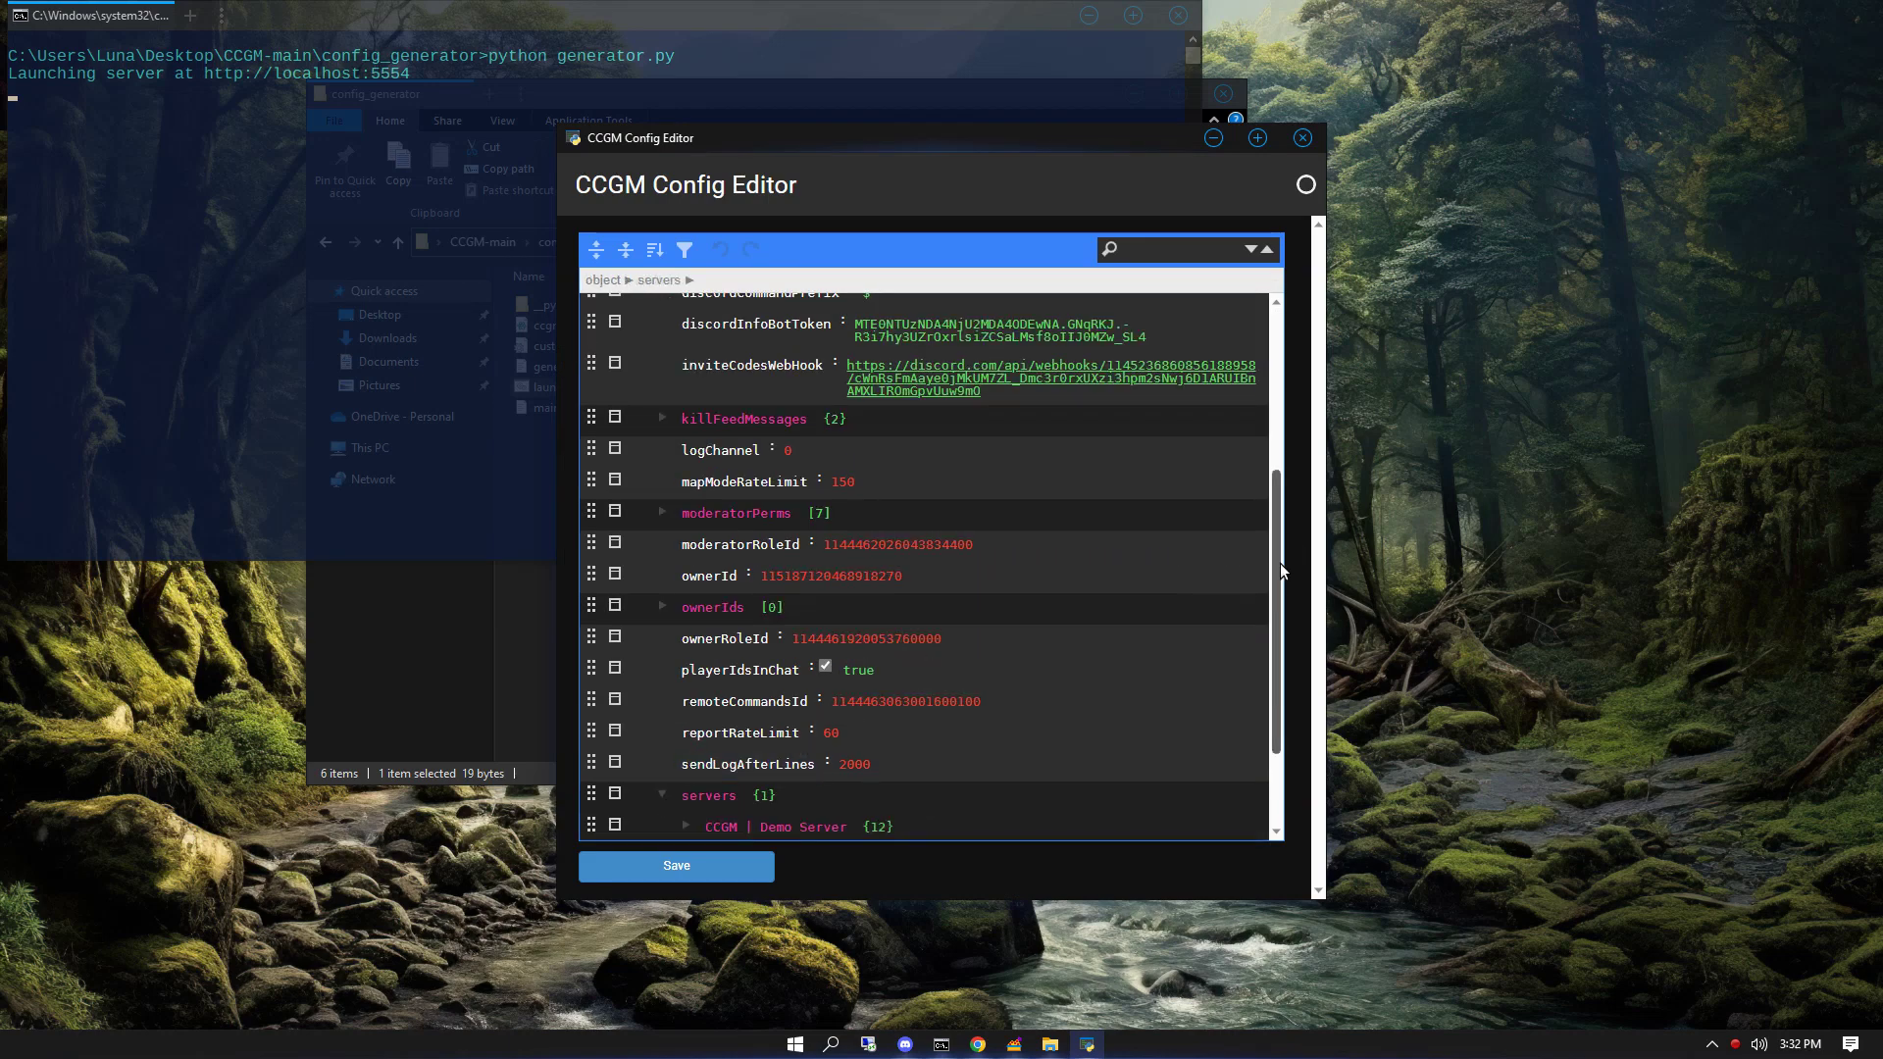
- Duplicate the CCGM | Demo Server entry, name the copy 'CCGM | Demo Server 2' and expand it
scroll(down, 3)
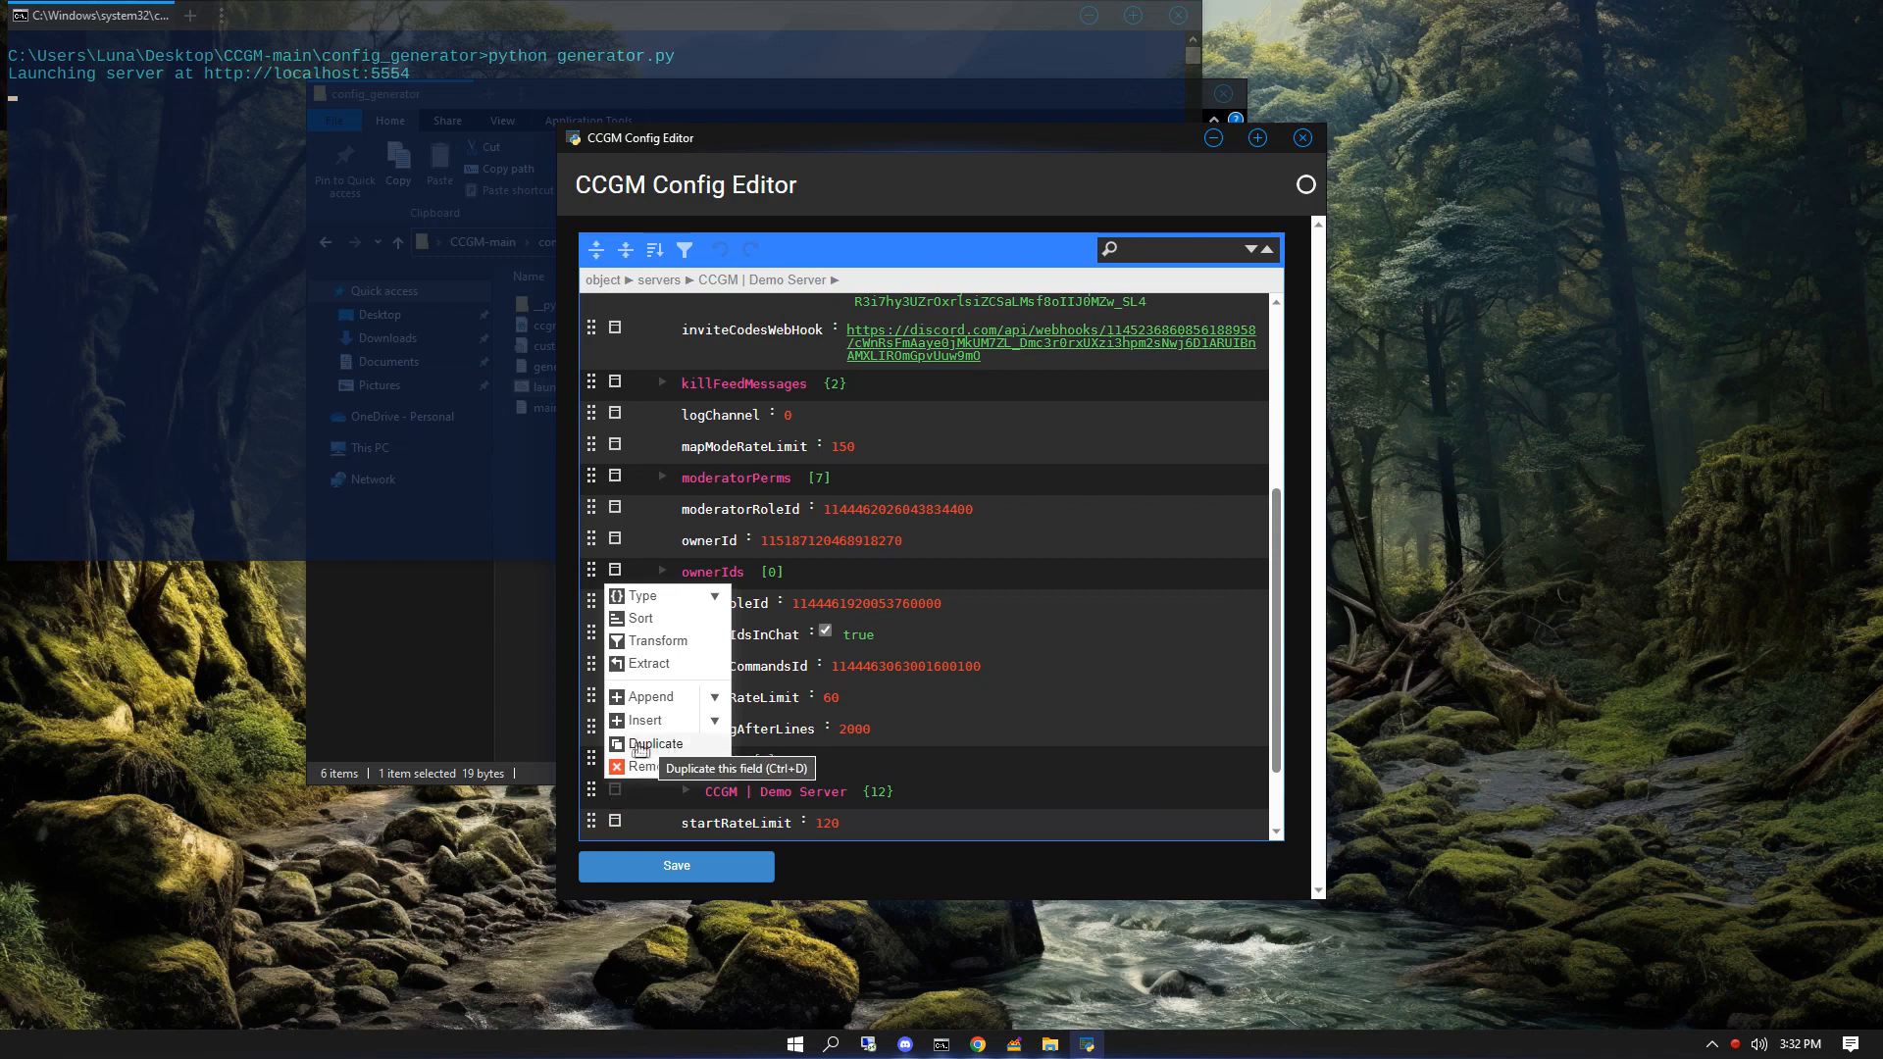
click(653, 743)
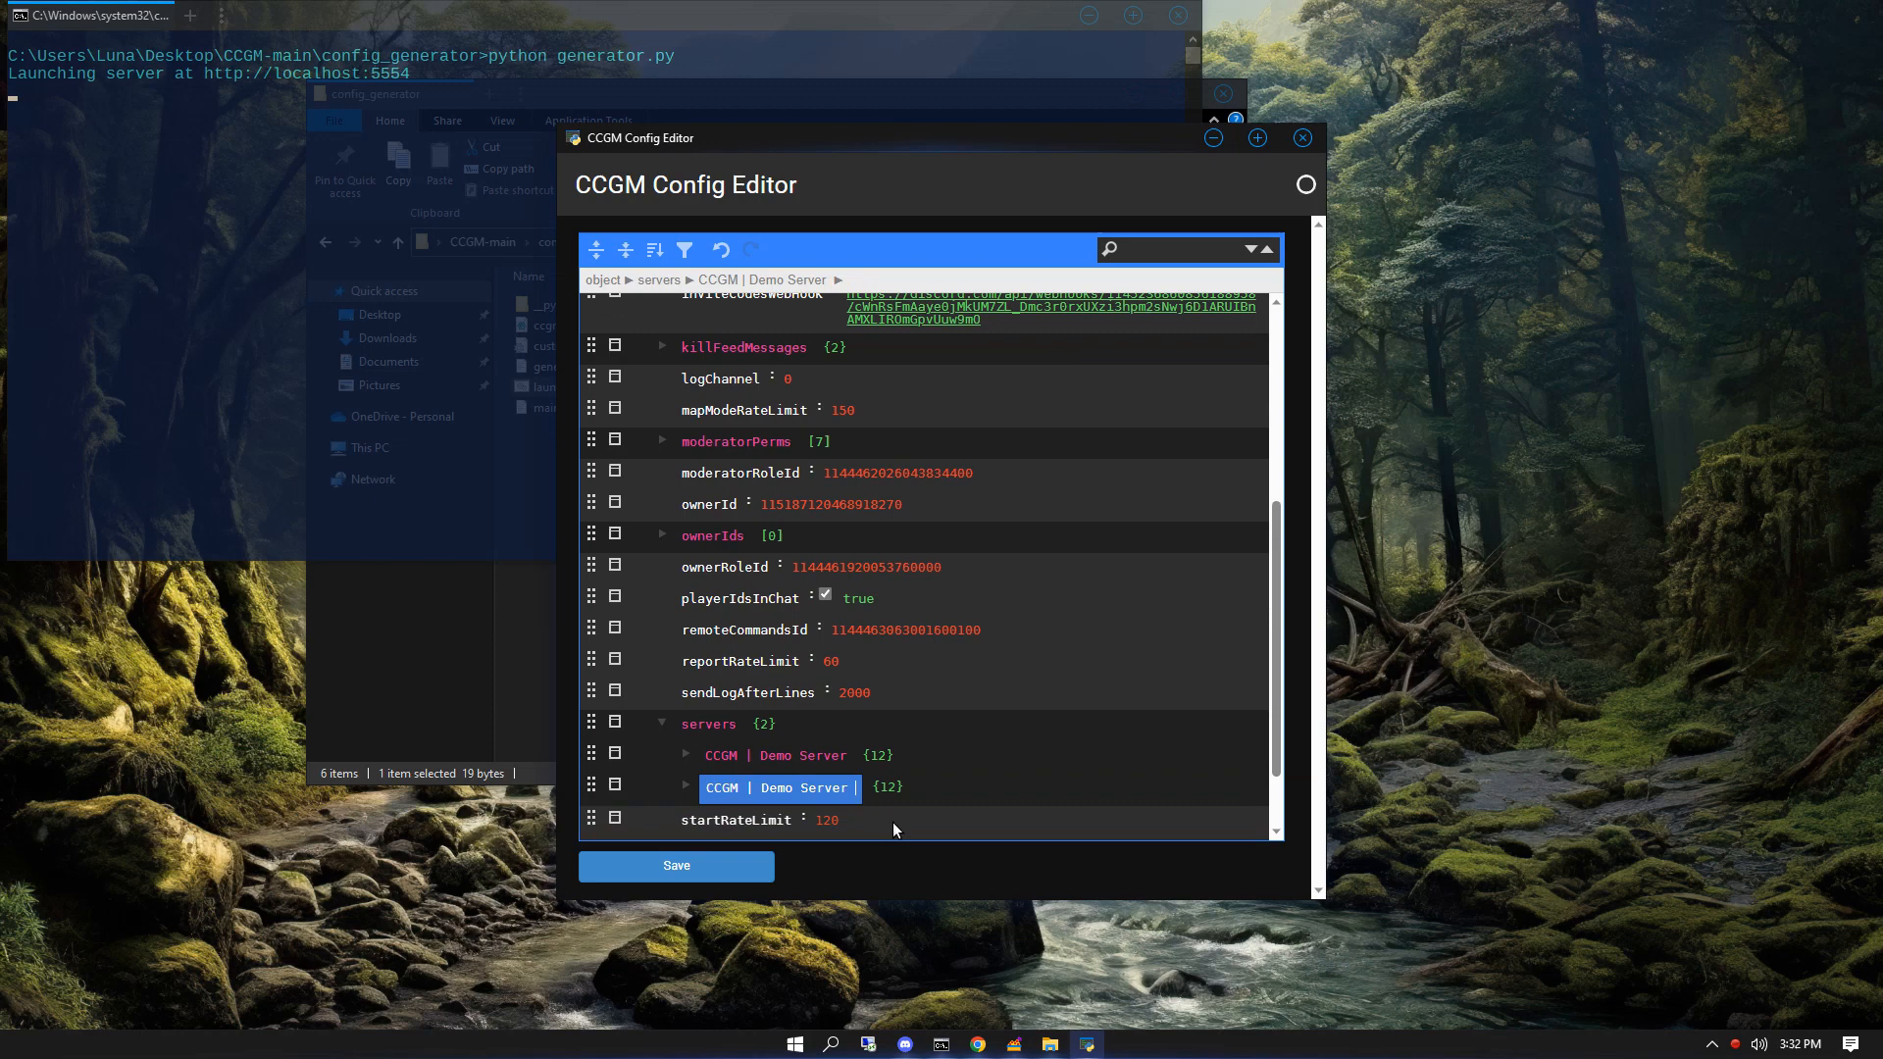
text(2)
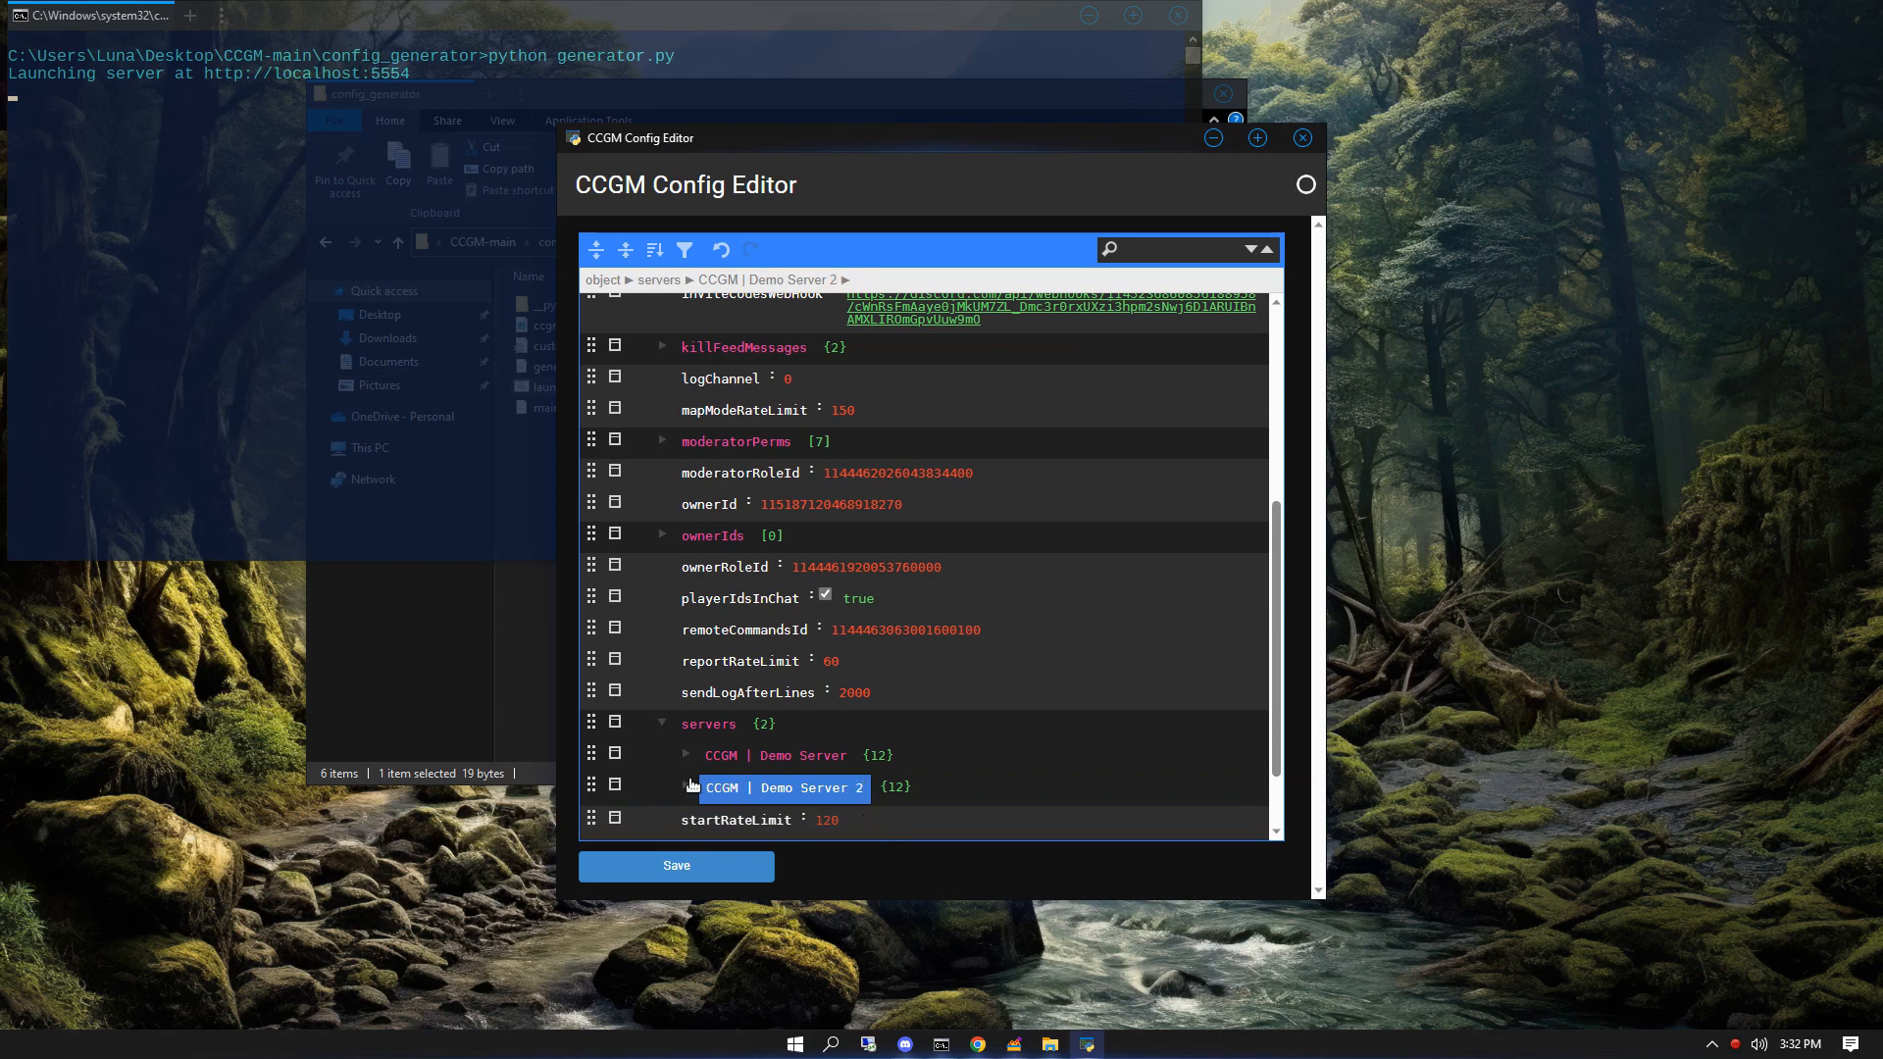
click(686, 782)
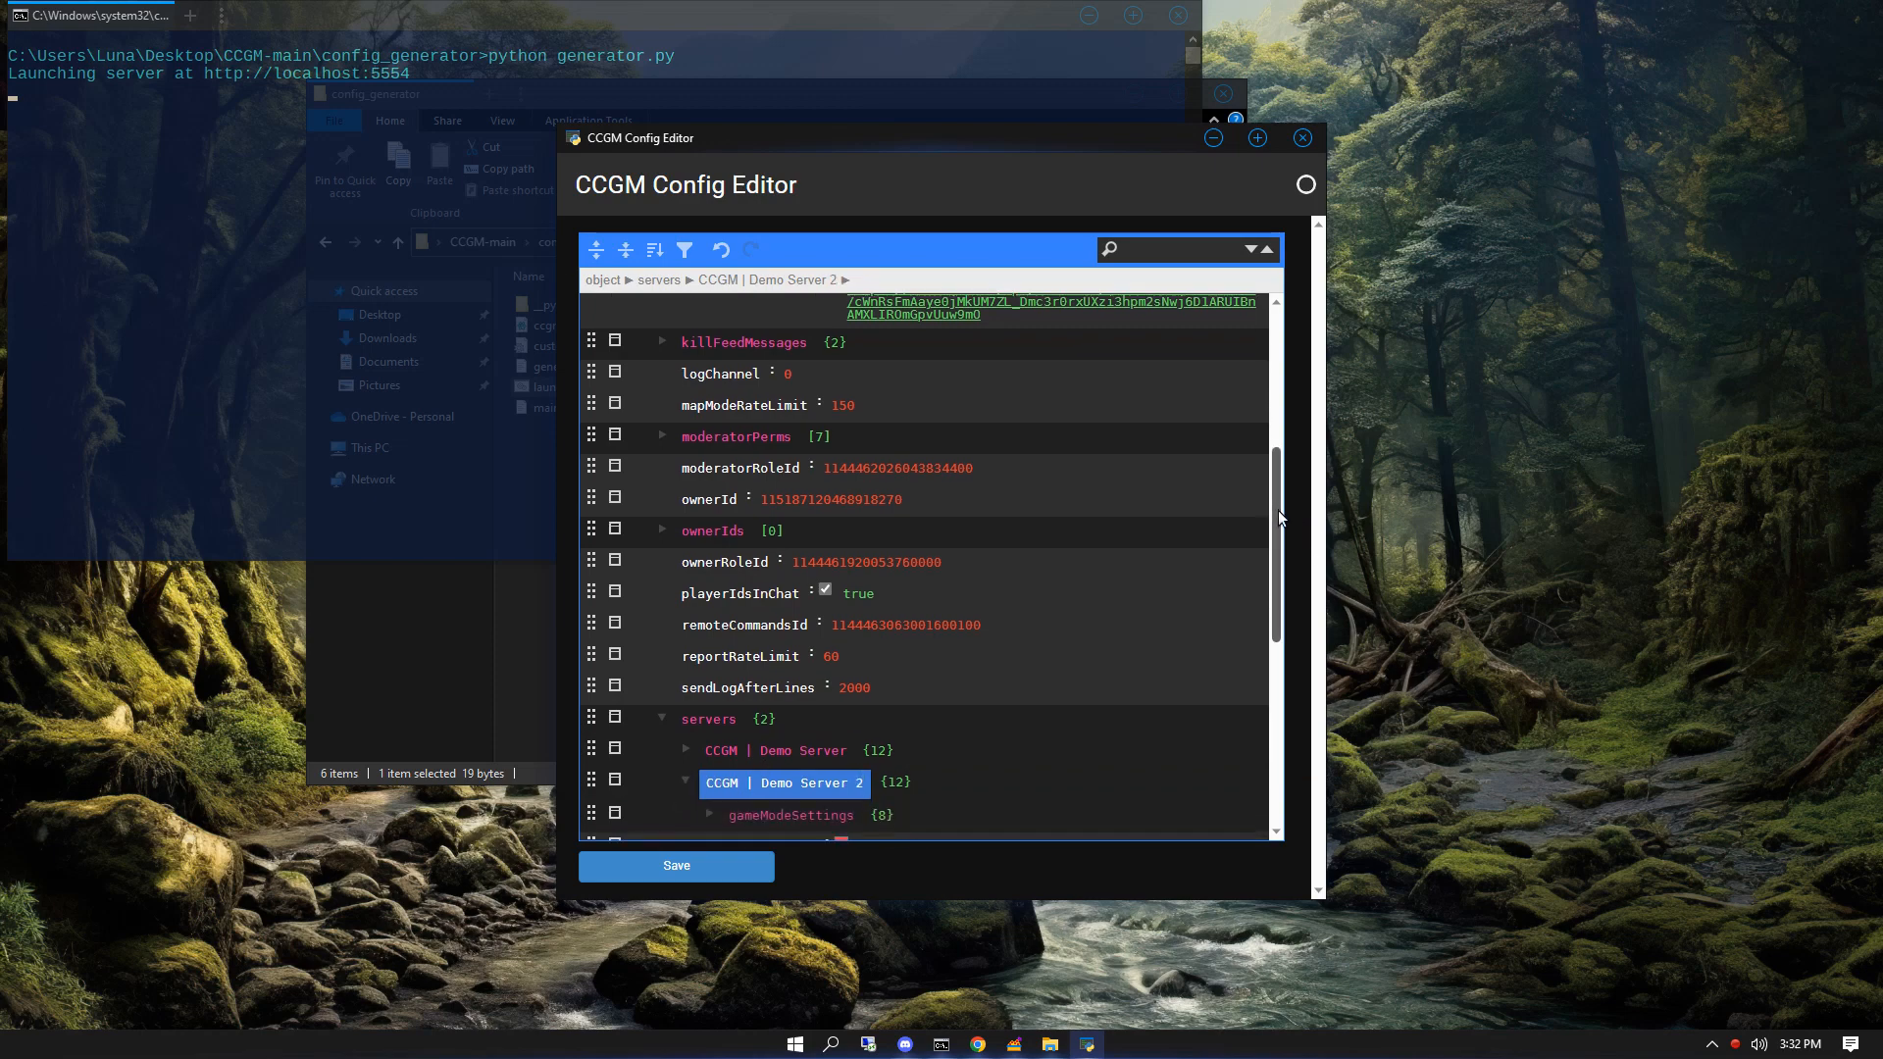
- Change Demo Server 2's inviteColor from red to green in the colour picker
scroll(down, 3)
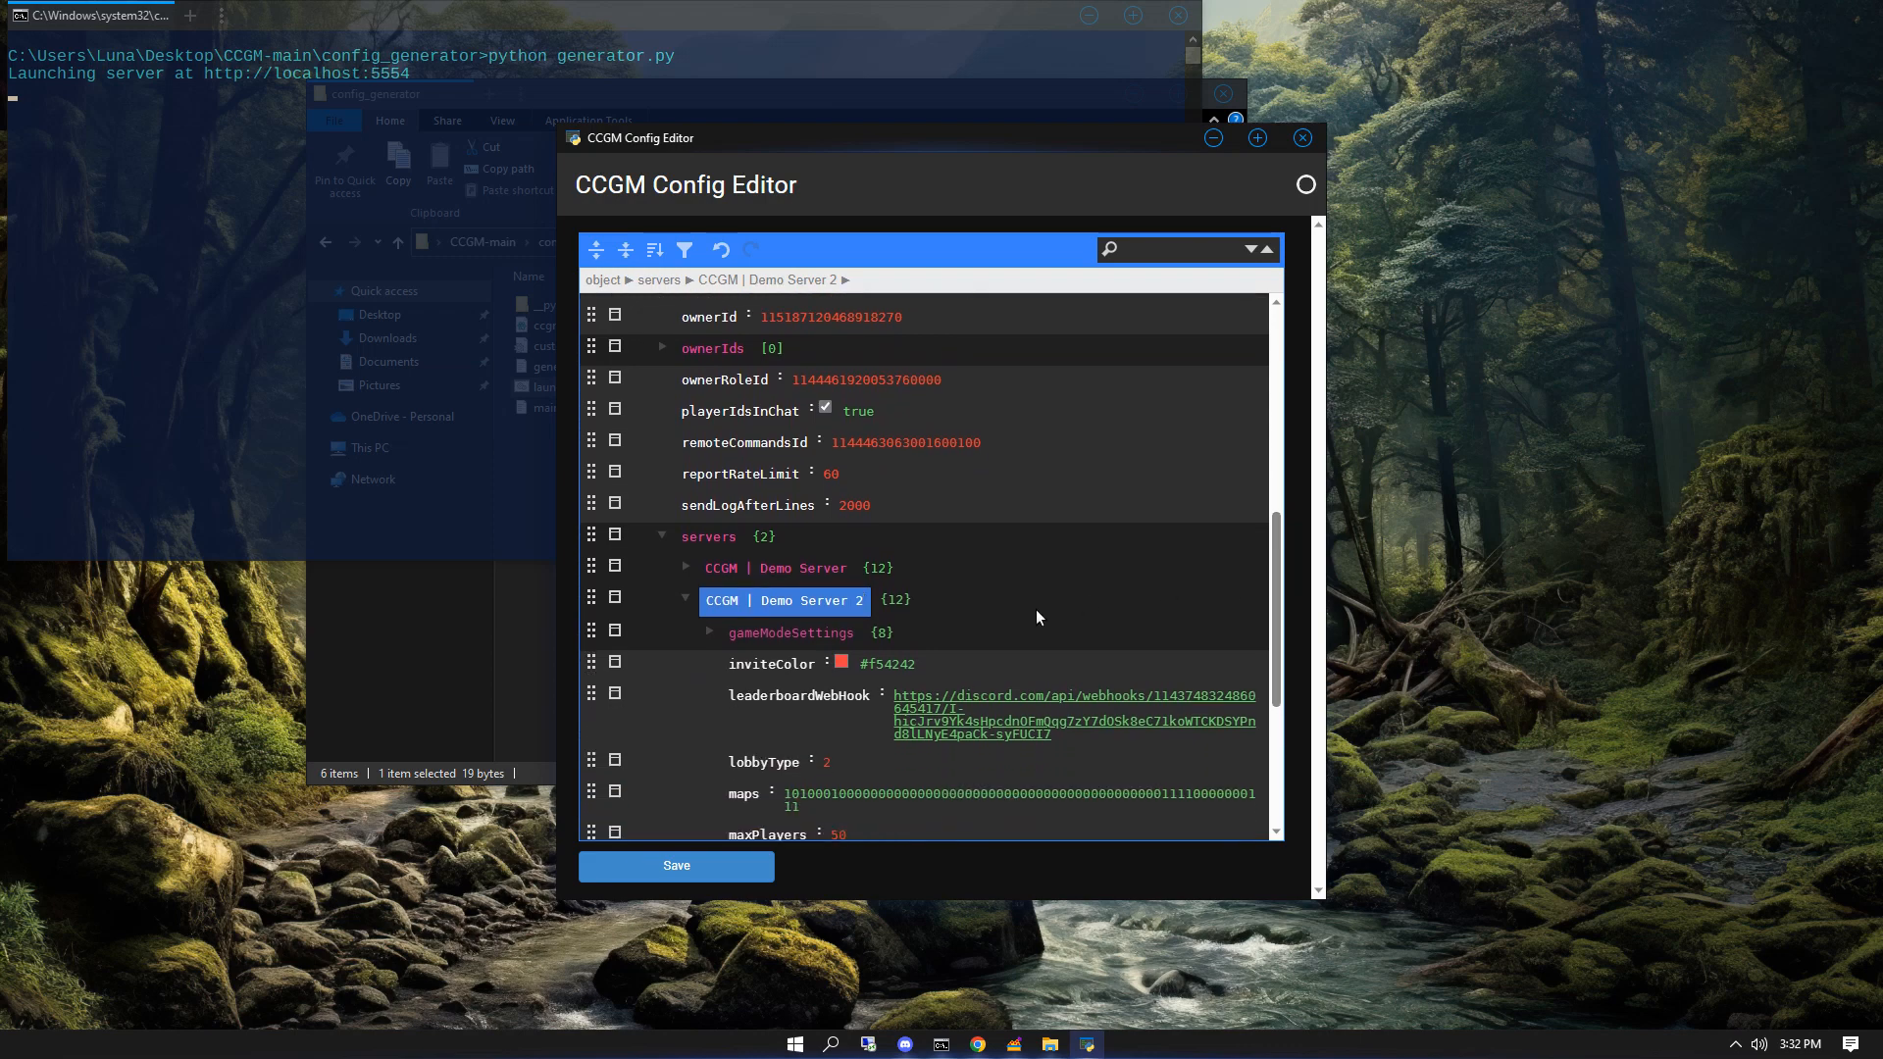
click(841, 662)
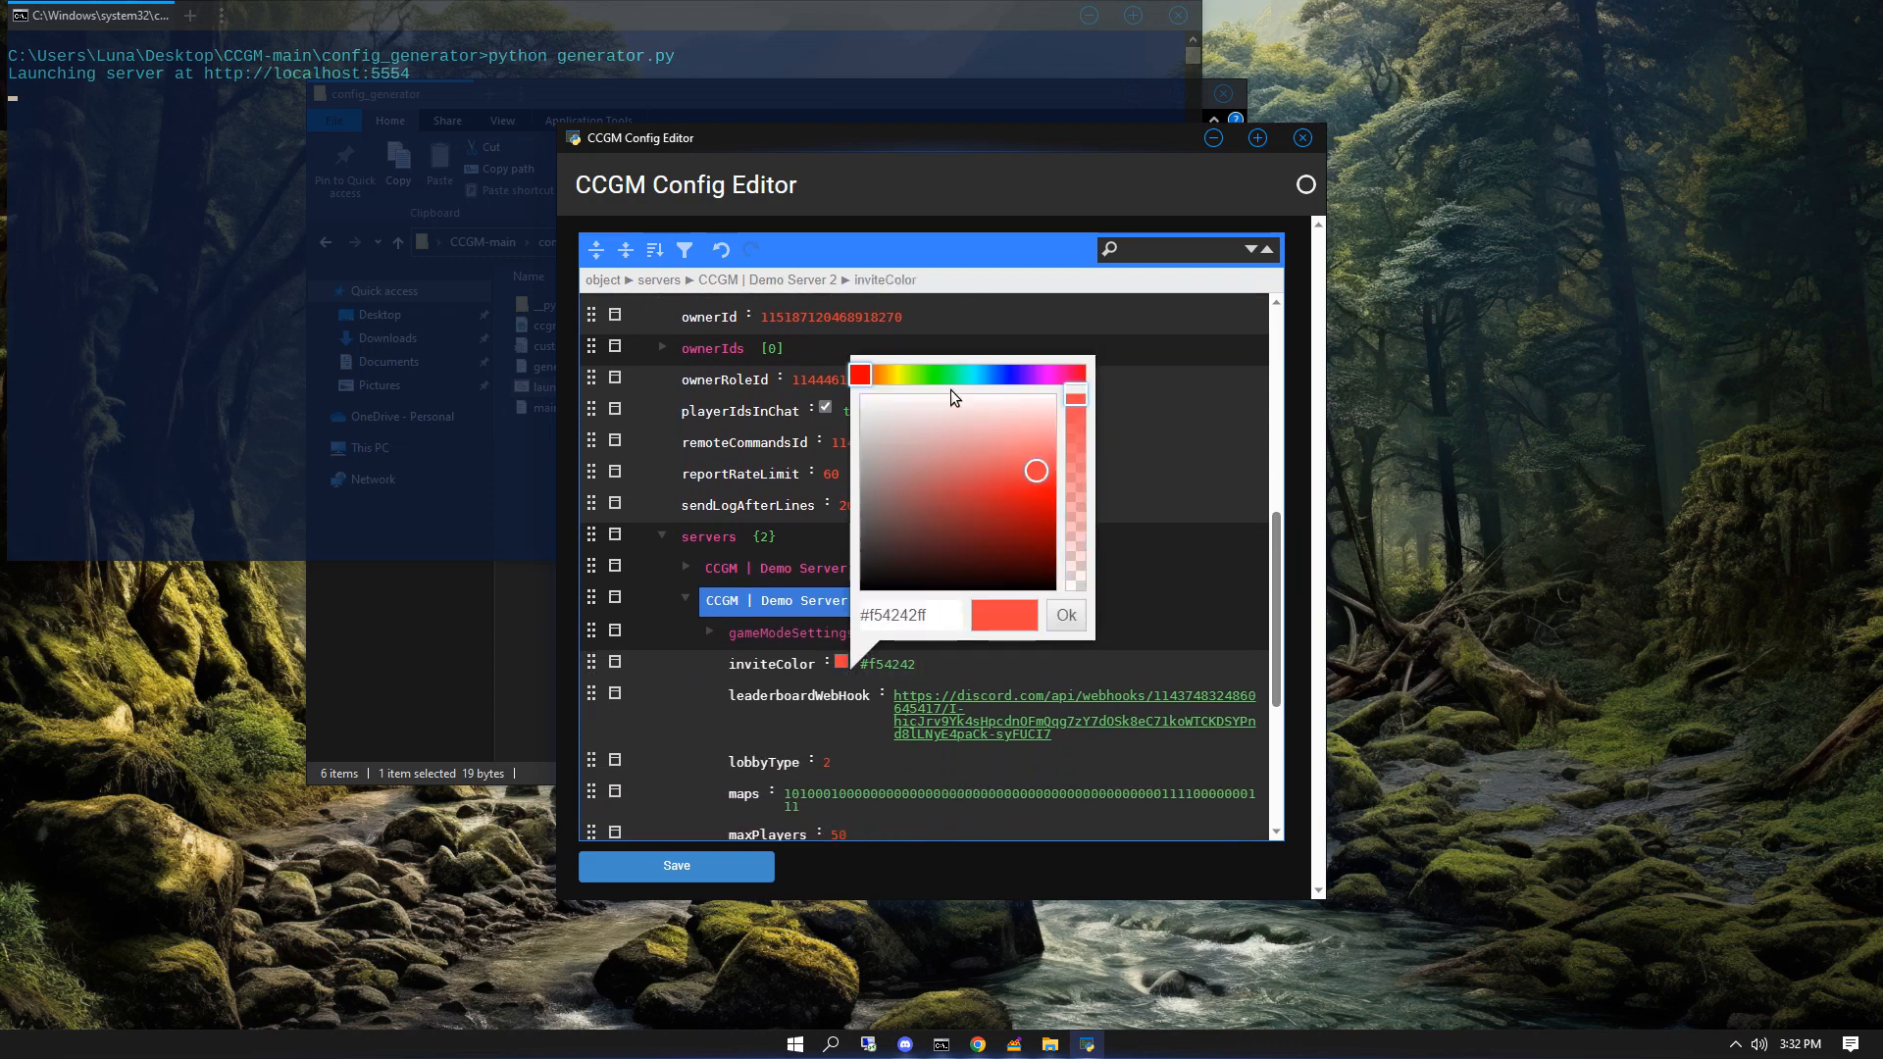
click(937, 373)
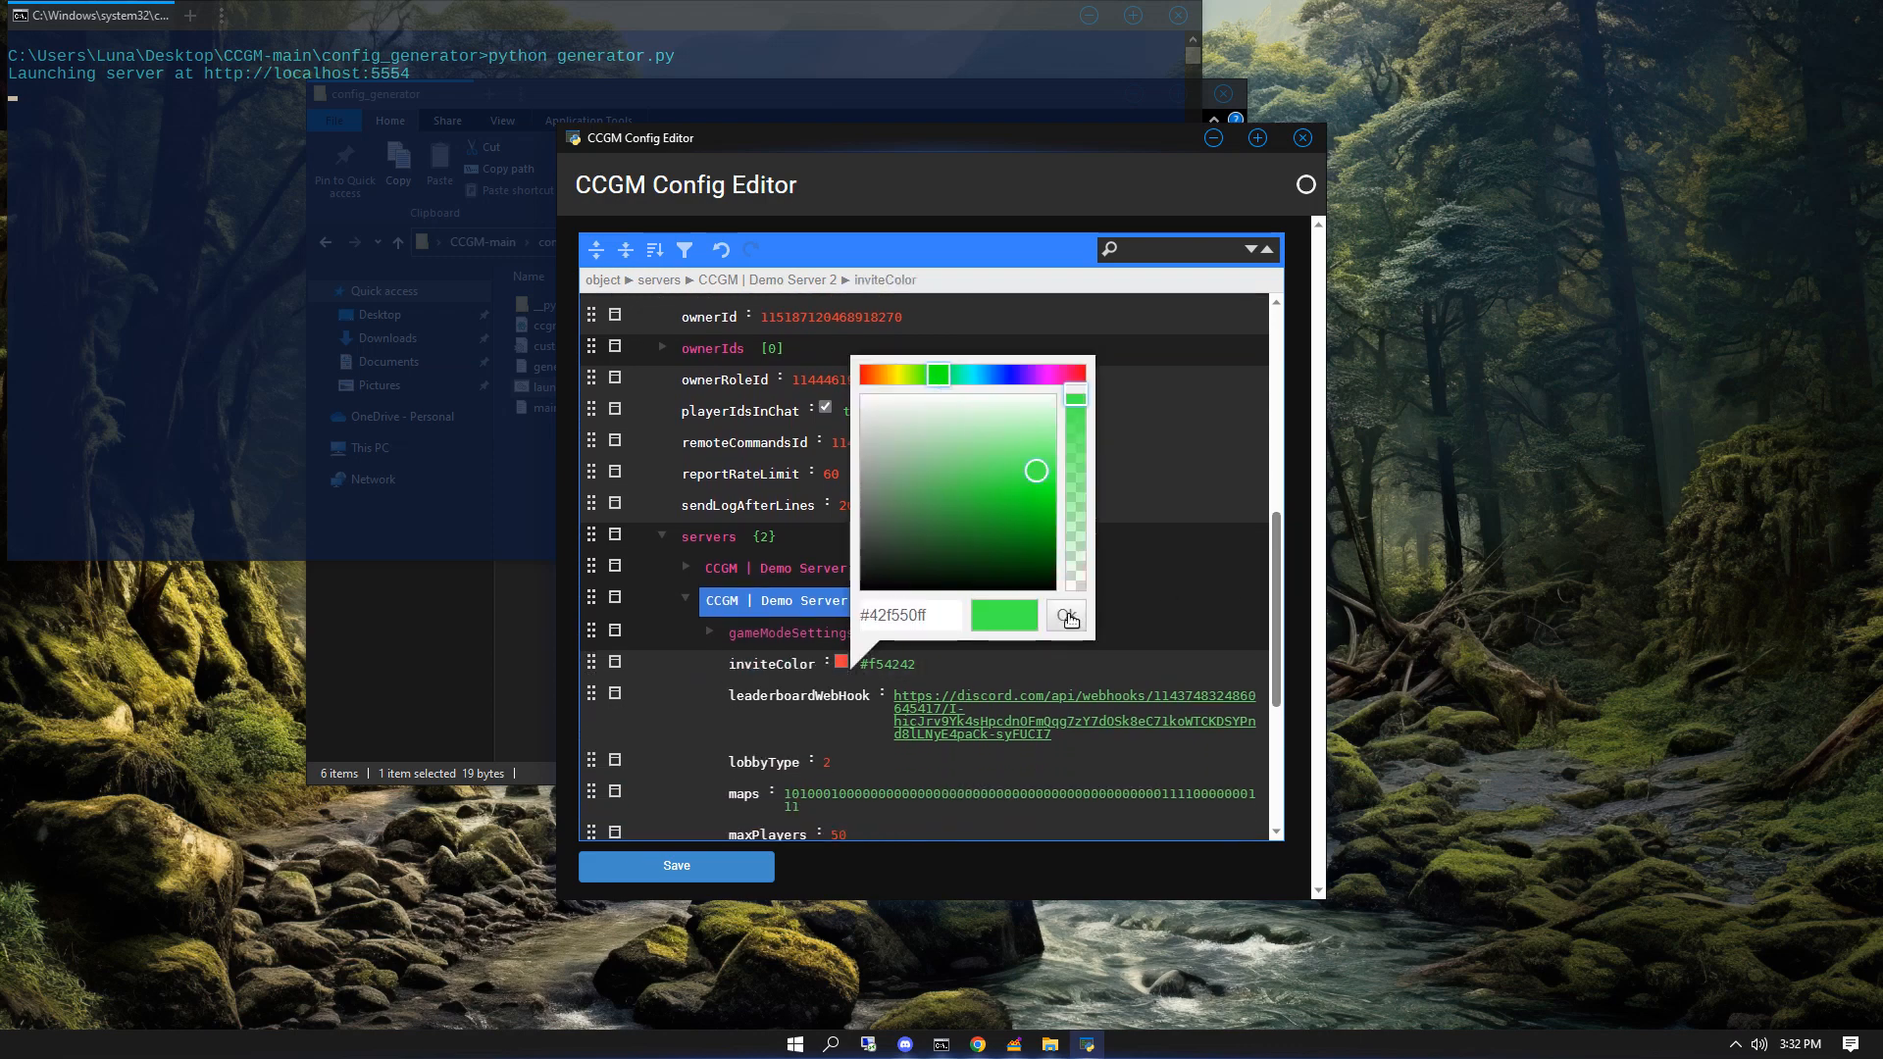
click(1067, 614)
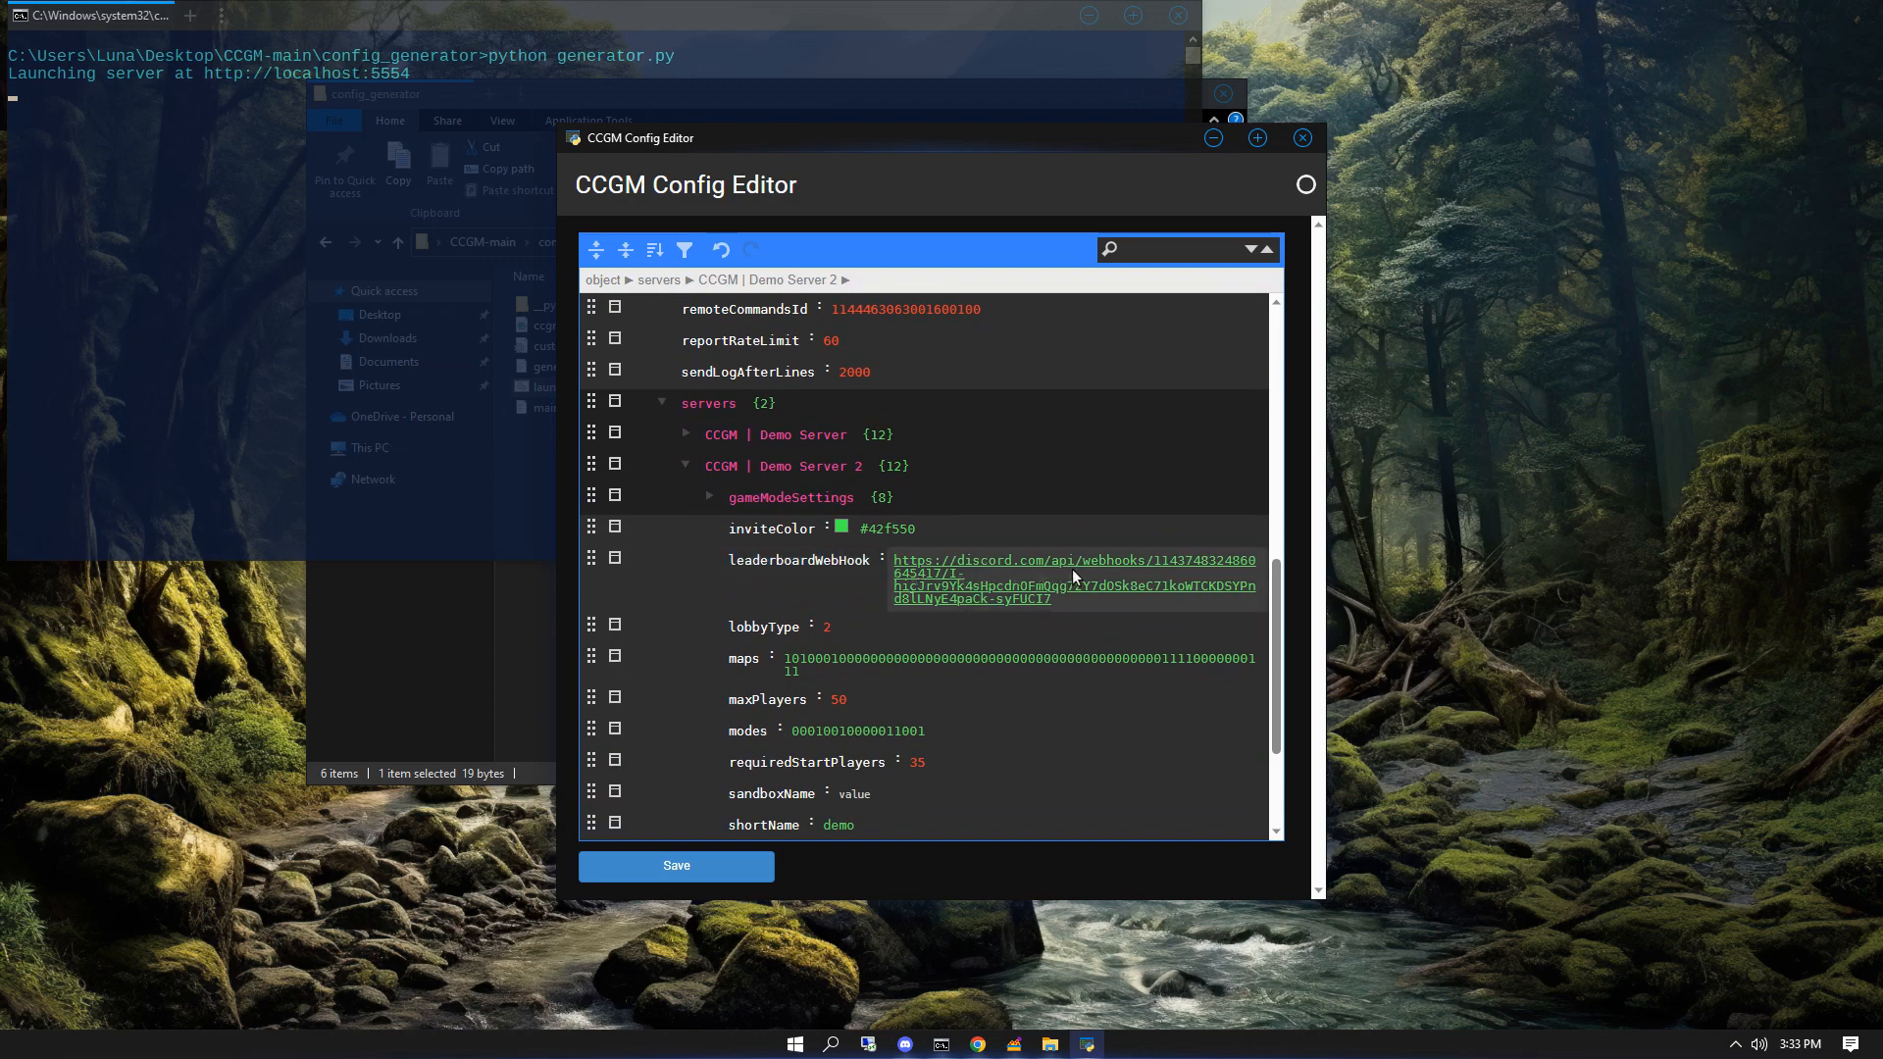
mouse_move(1057, 577)
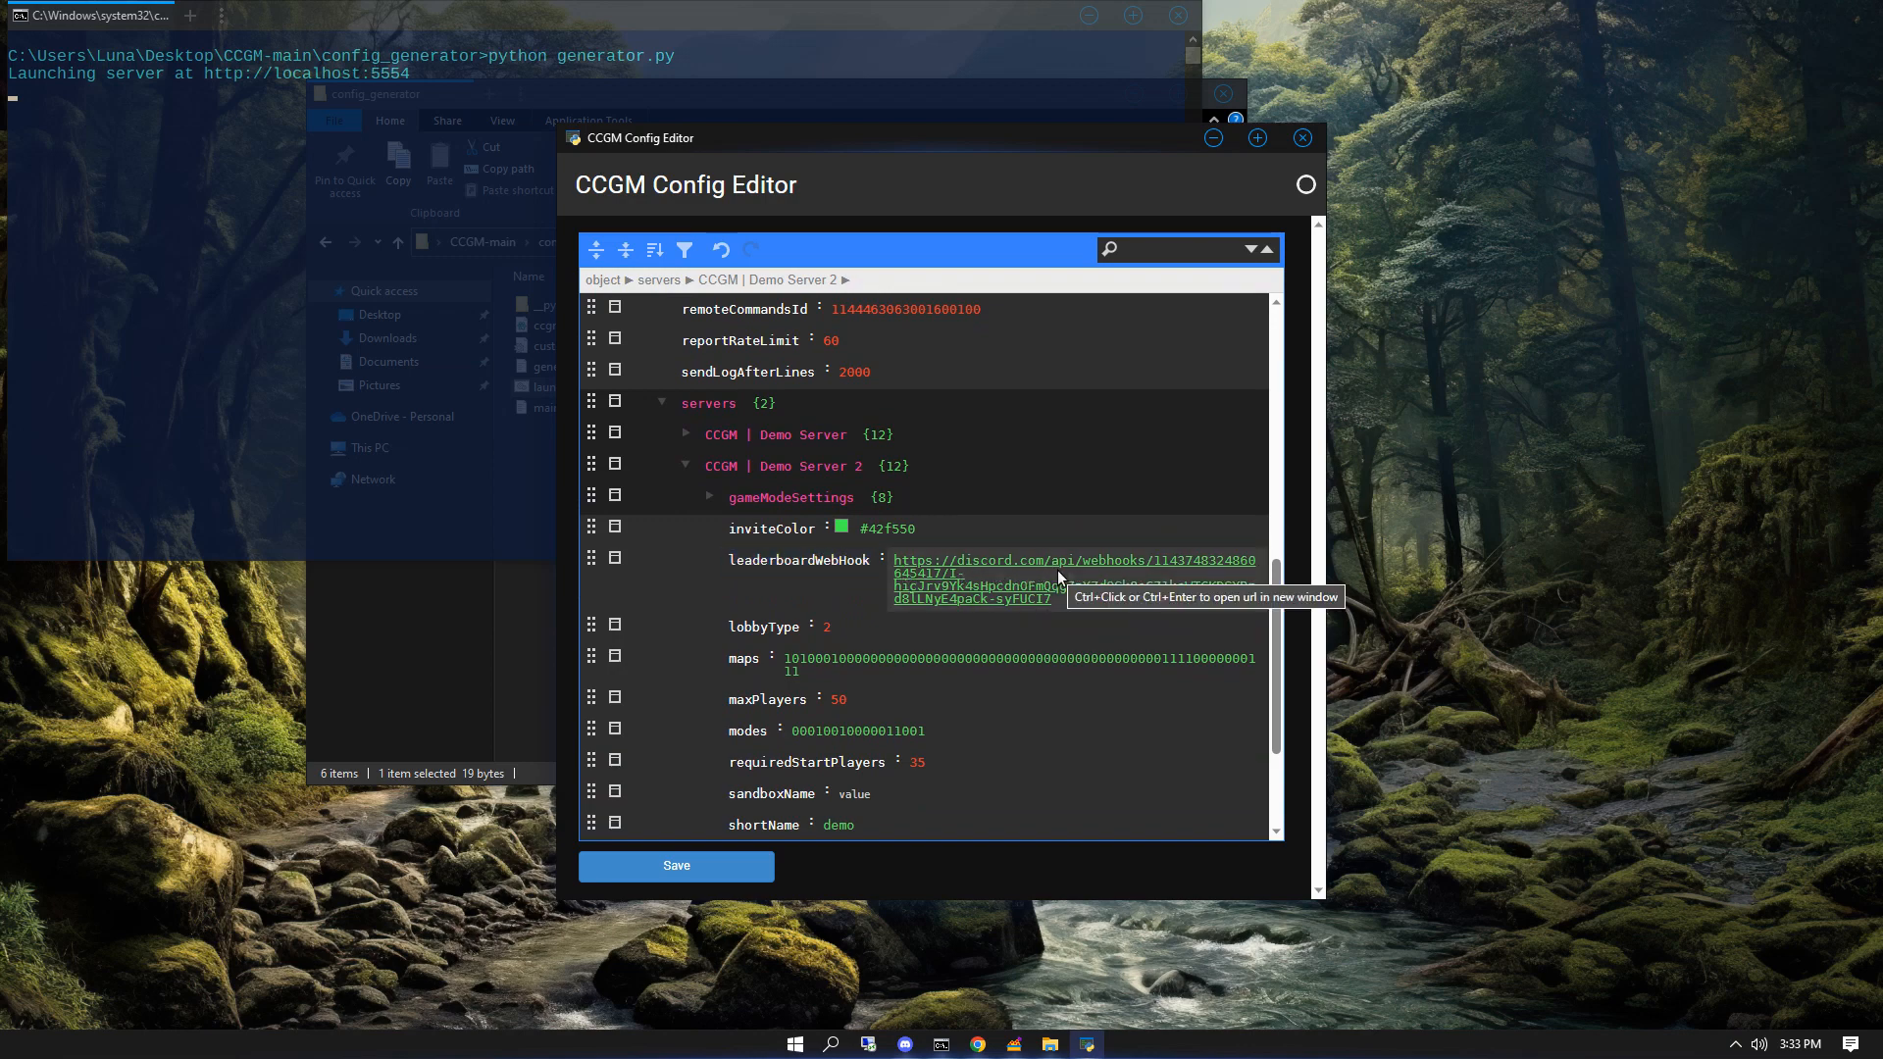
mouse_move(951, 659)
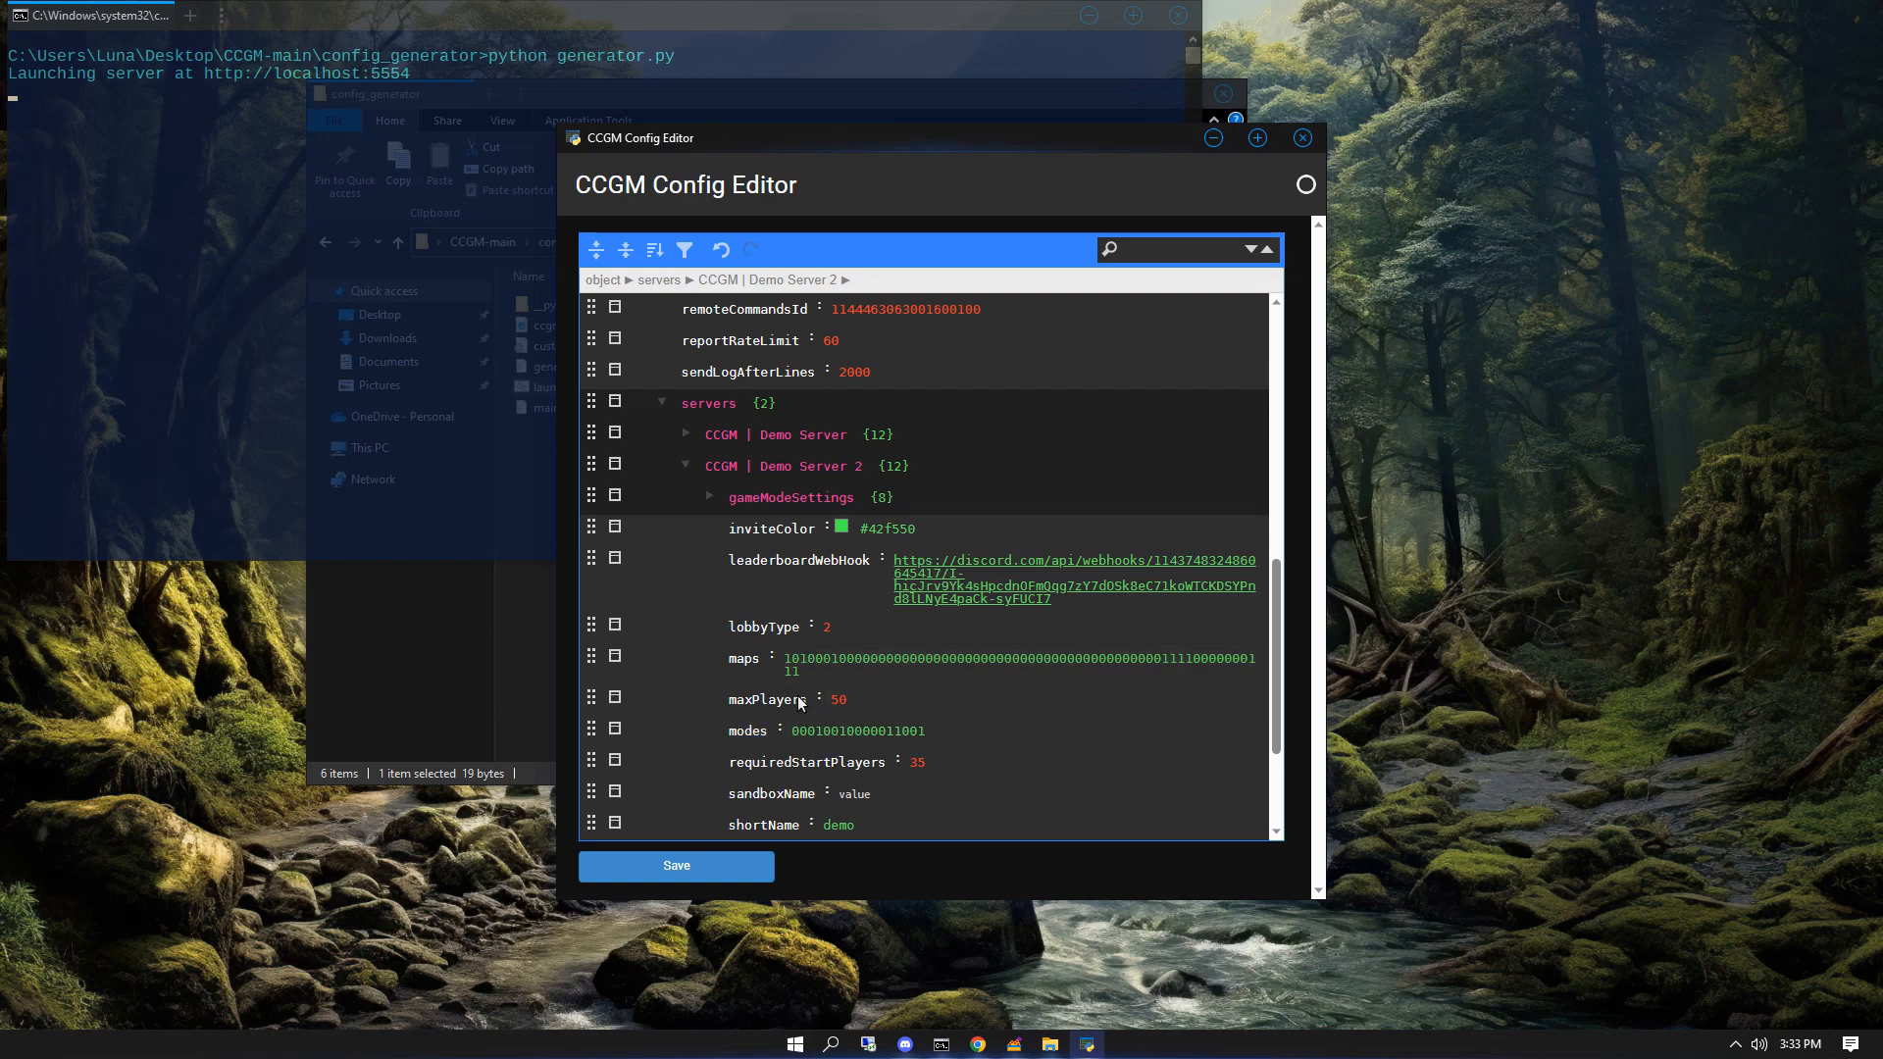
mouse_move(1322, 506)
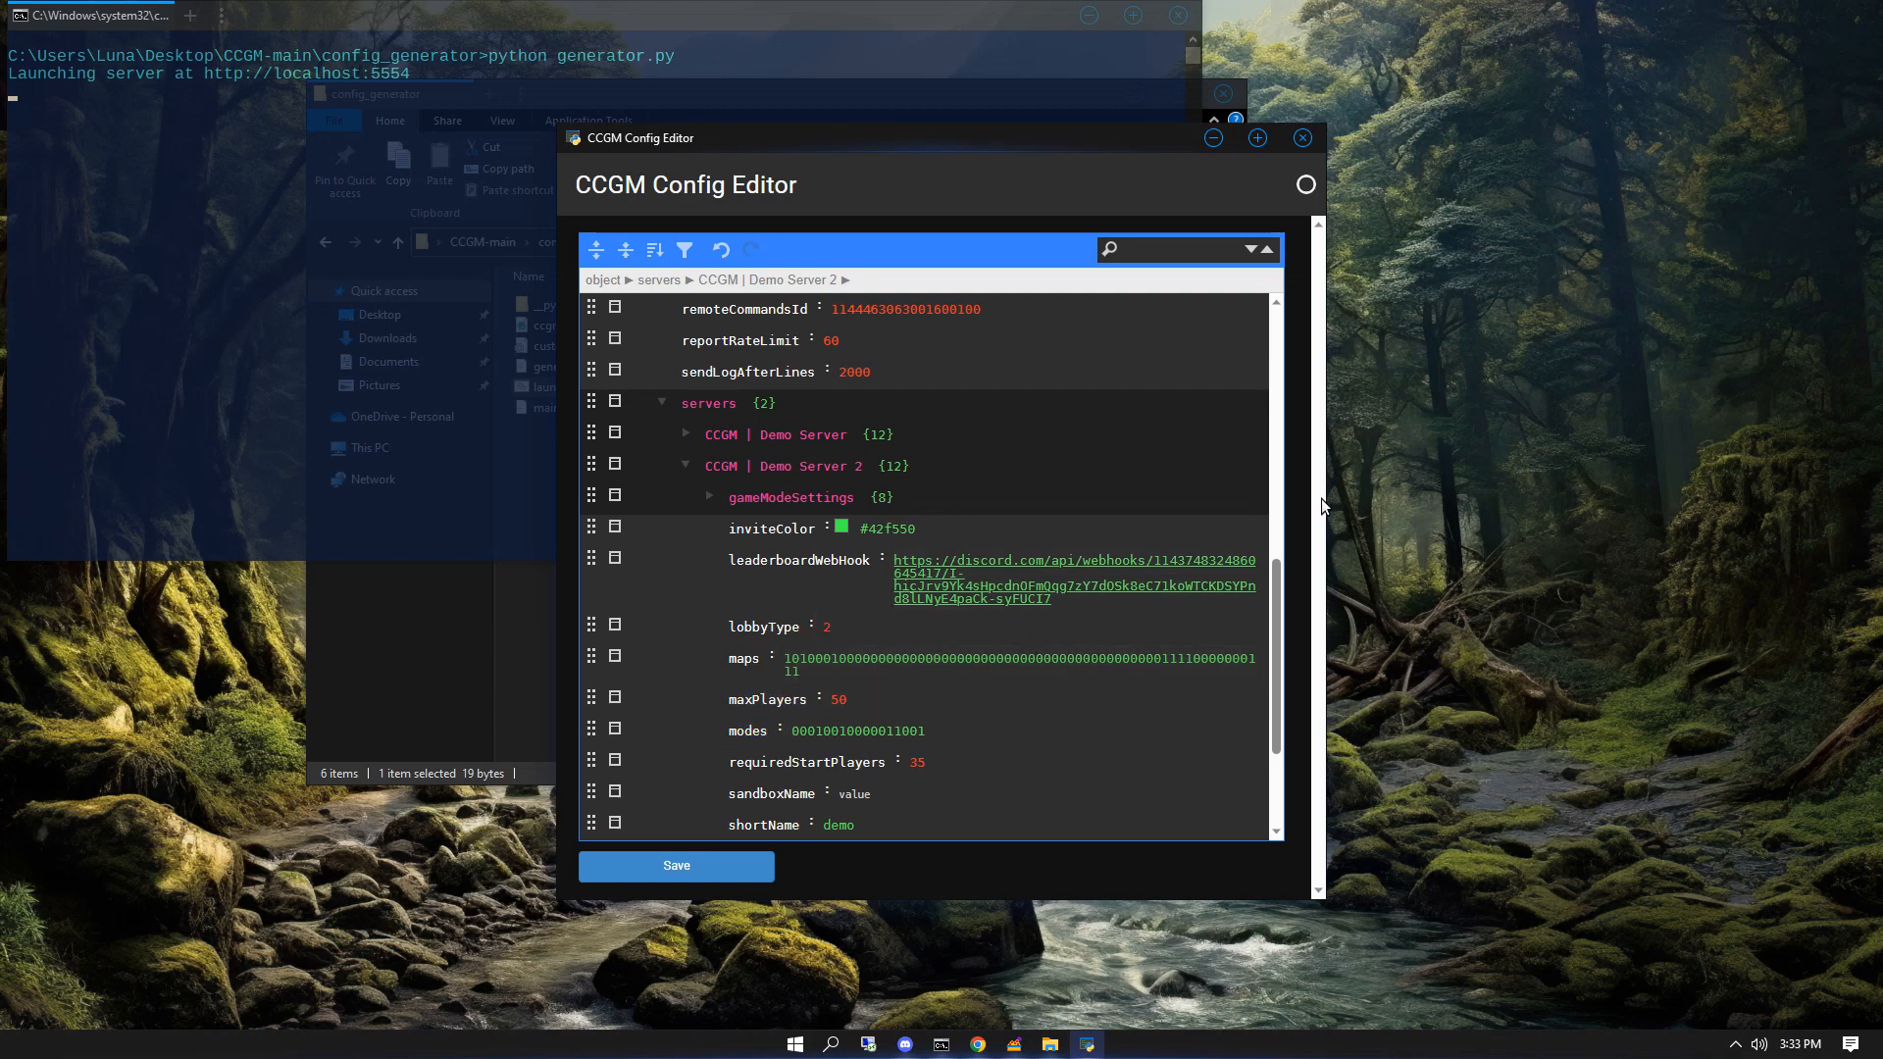
mouse_move(1303, 535)
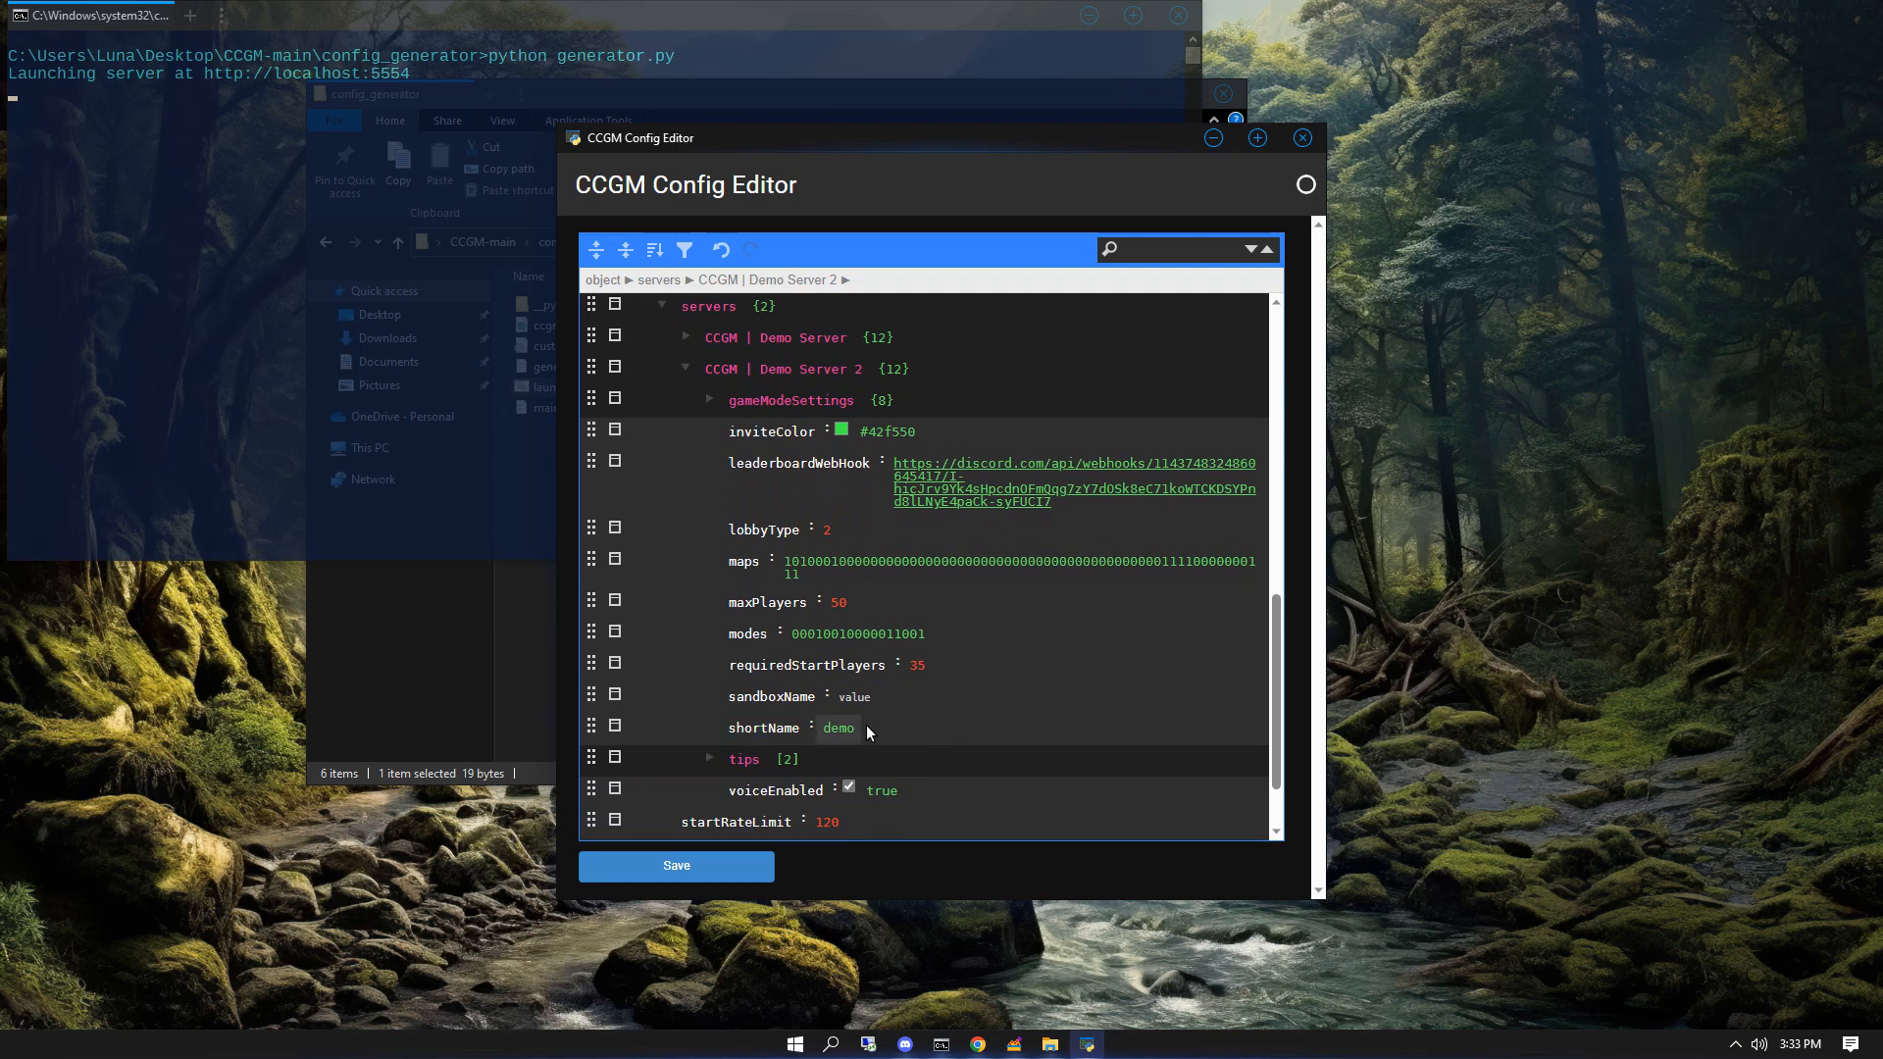
- Set Demo Server 2's shortName value to demo2
click(839, 727)
text(2)
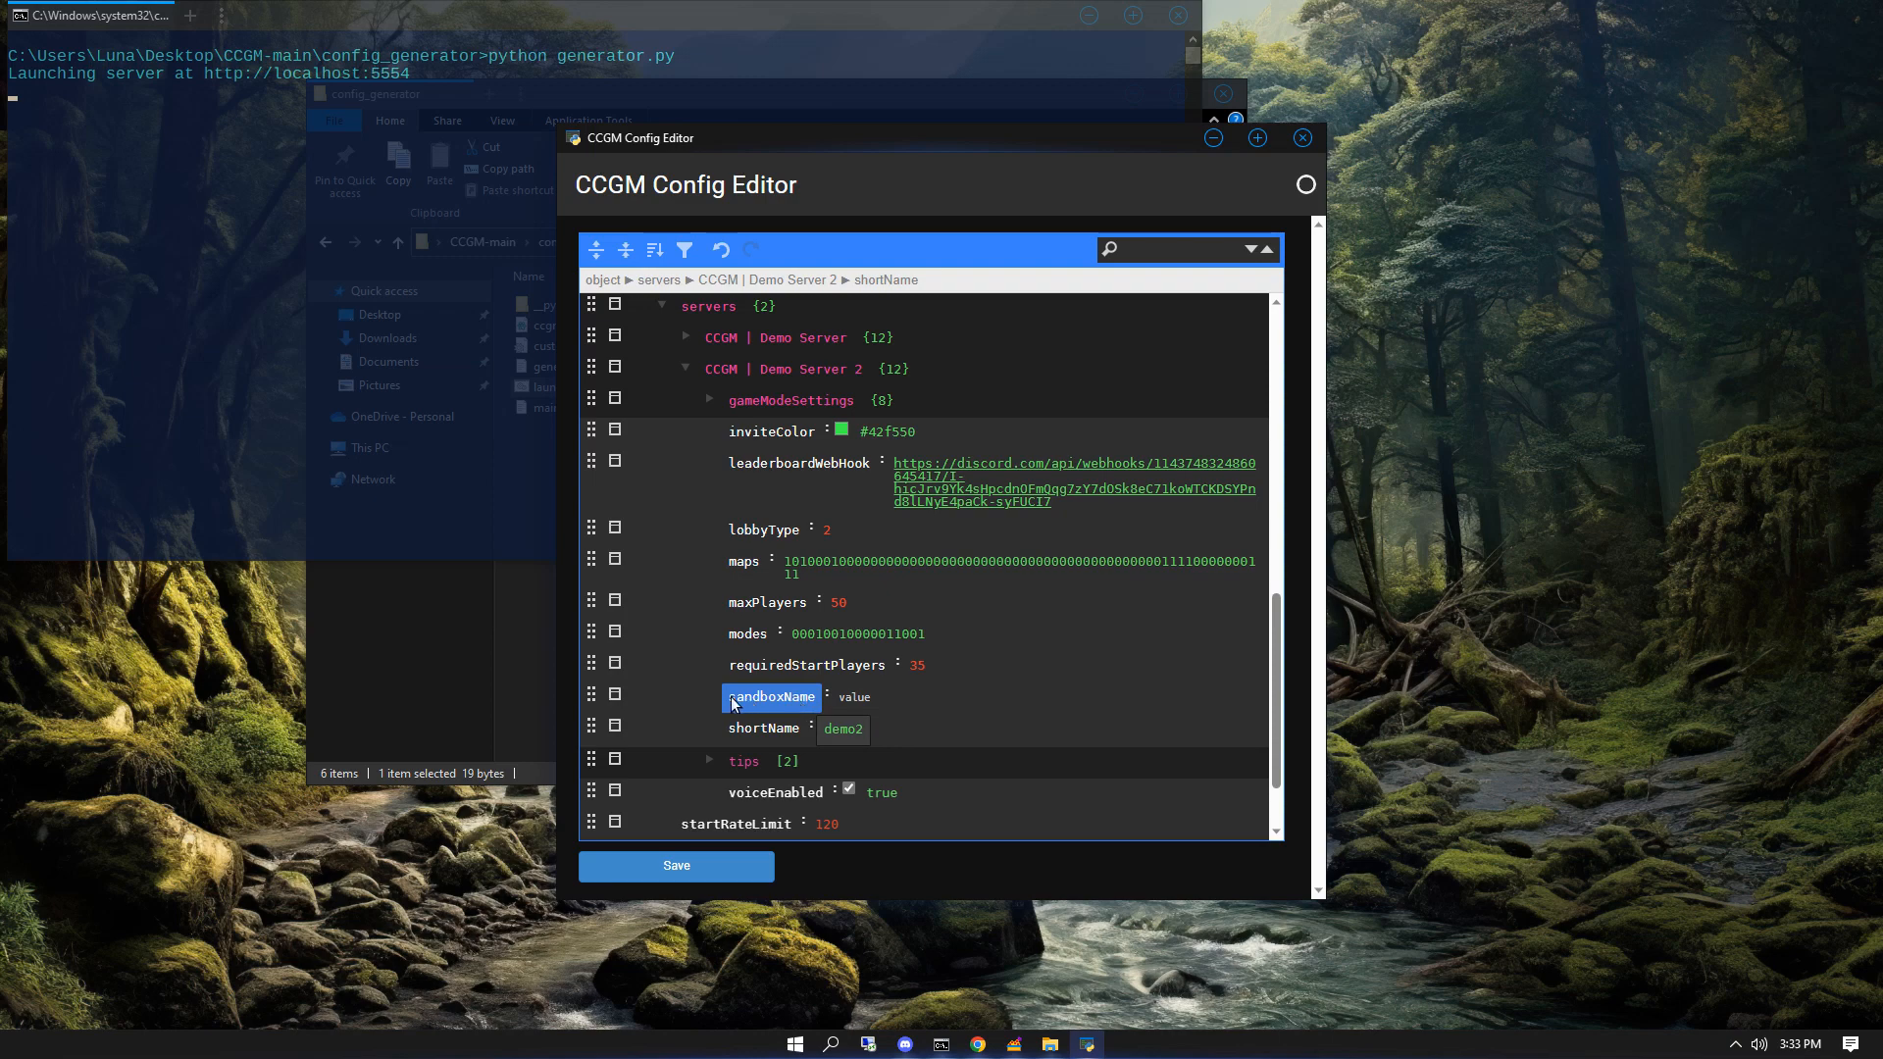
mouse_move(781, 712)
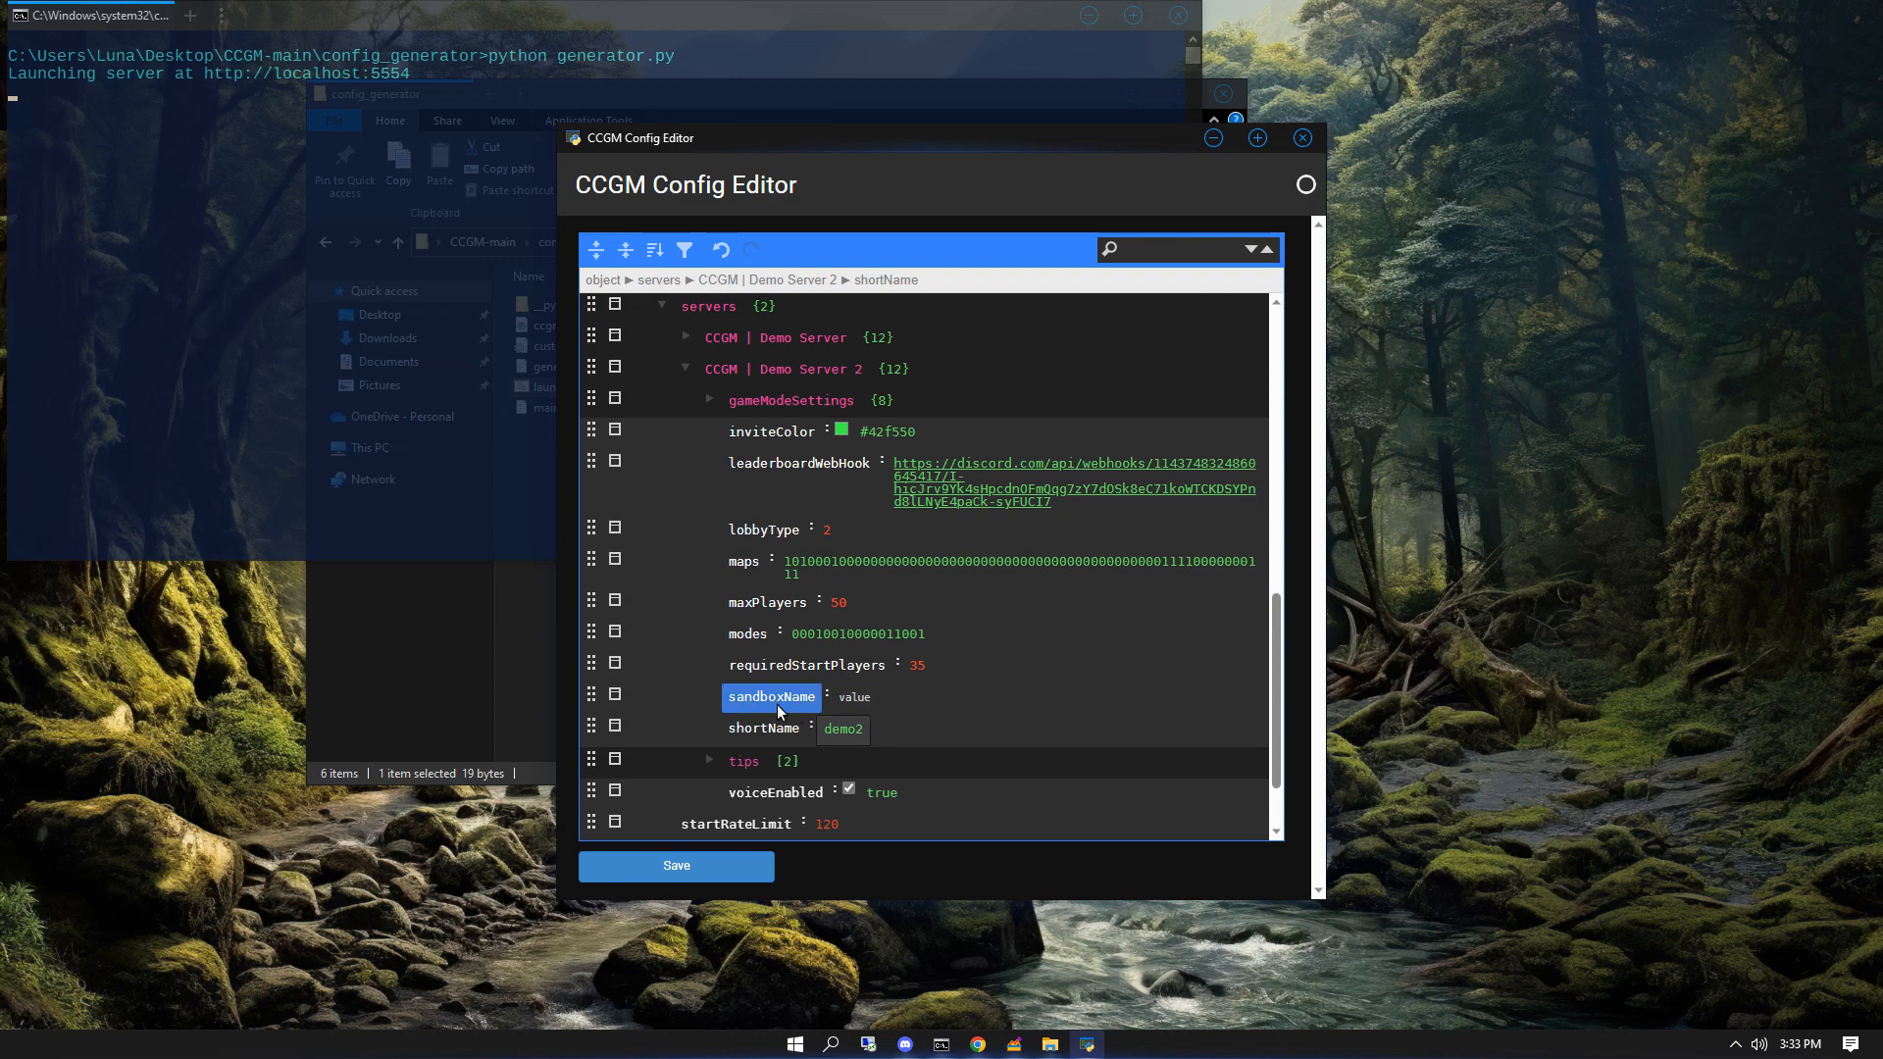
mouse_move(984, 943)
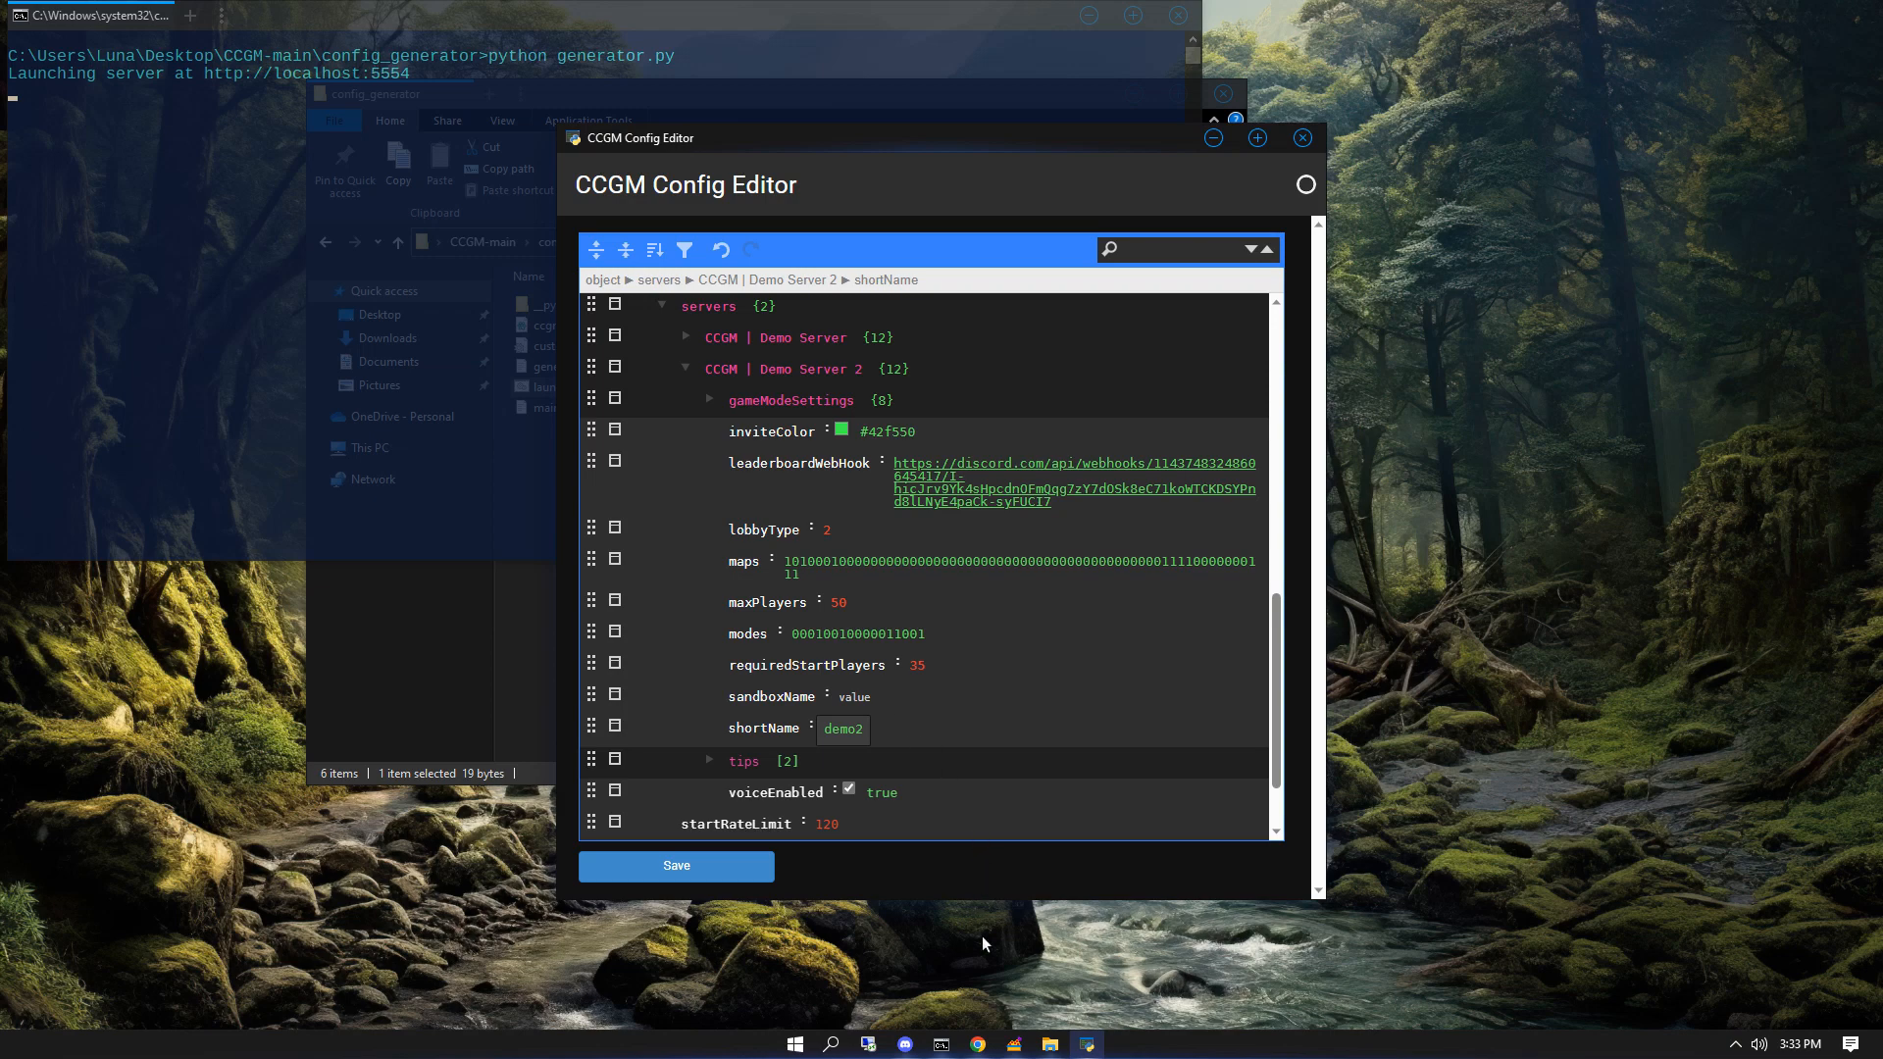
click(976, 1043)
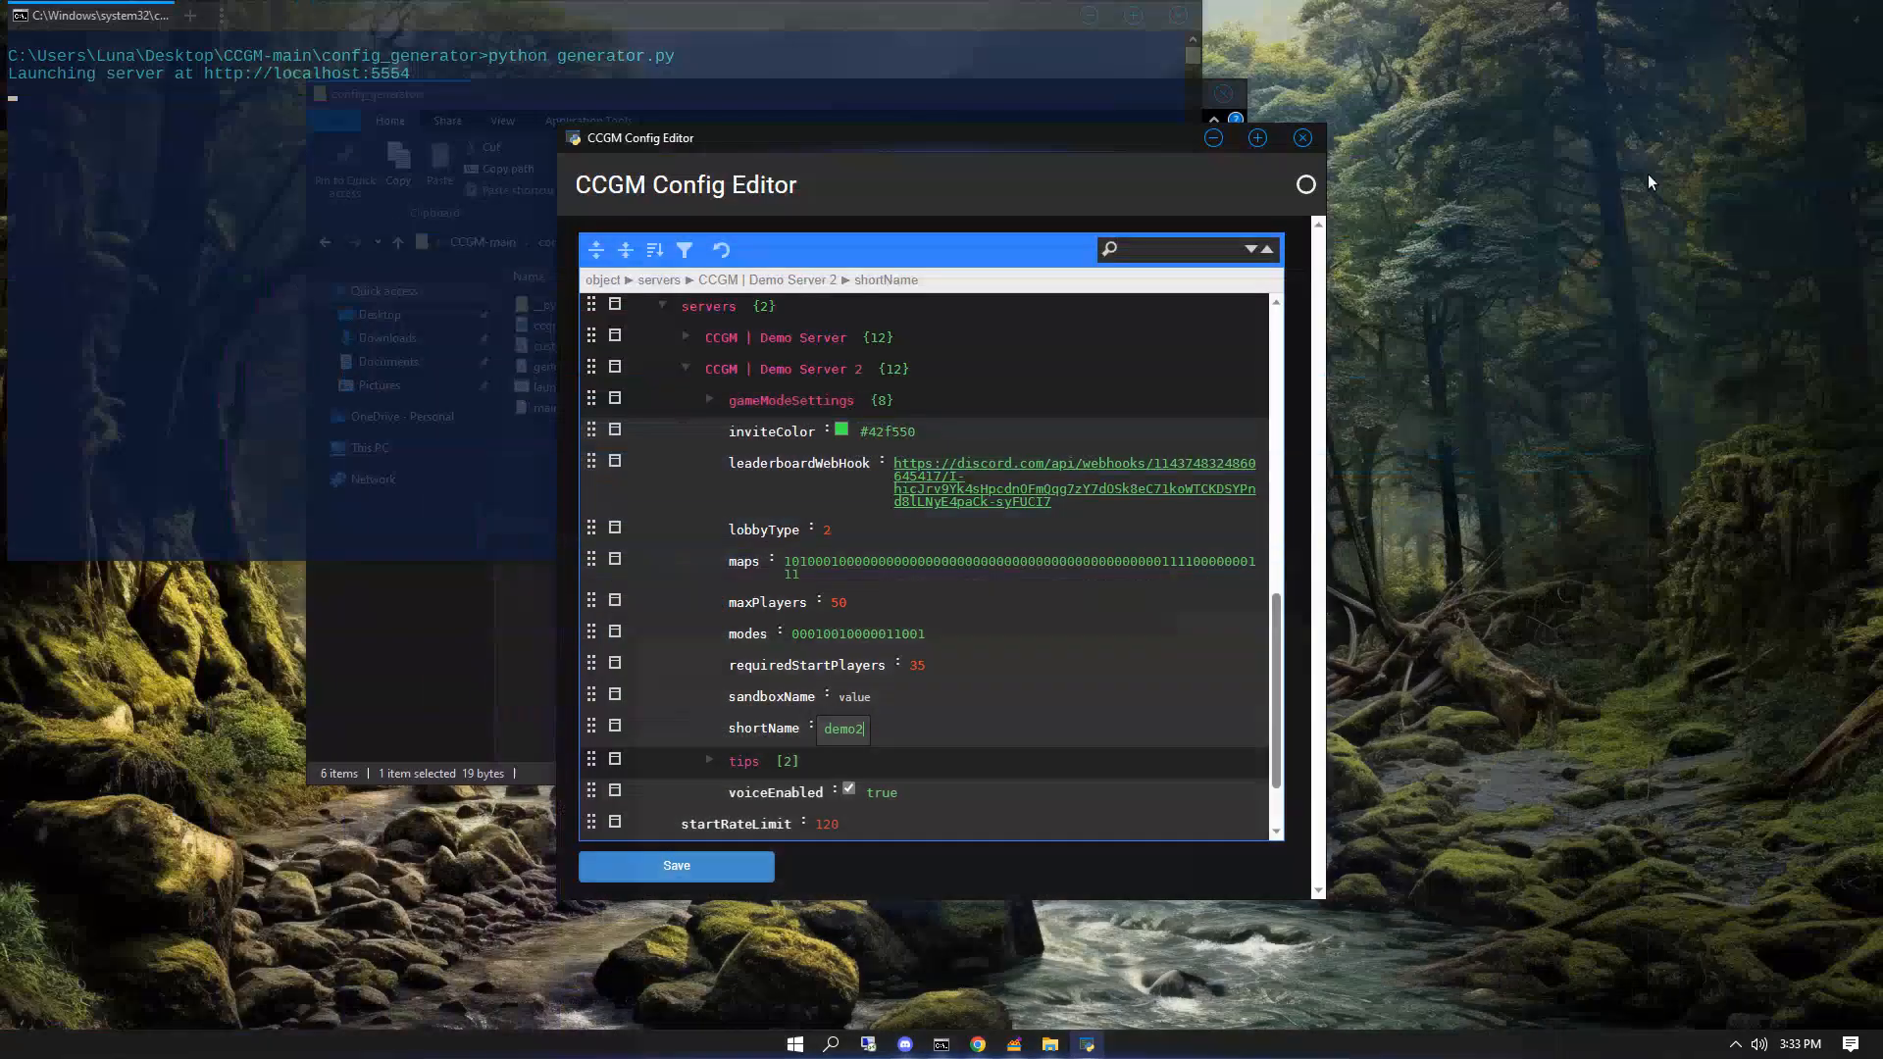
- Create a new Sandboxie-Plus sandbox named demo2
click(1014, 1044)
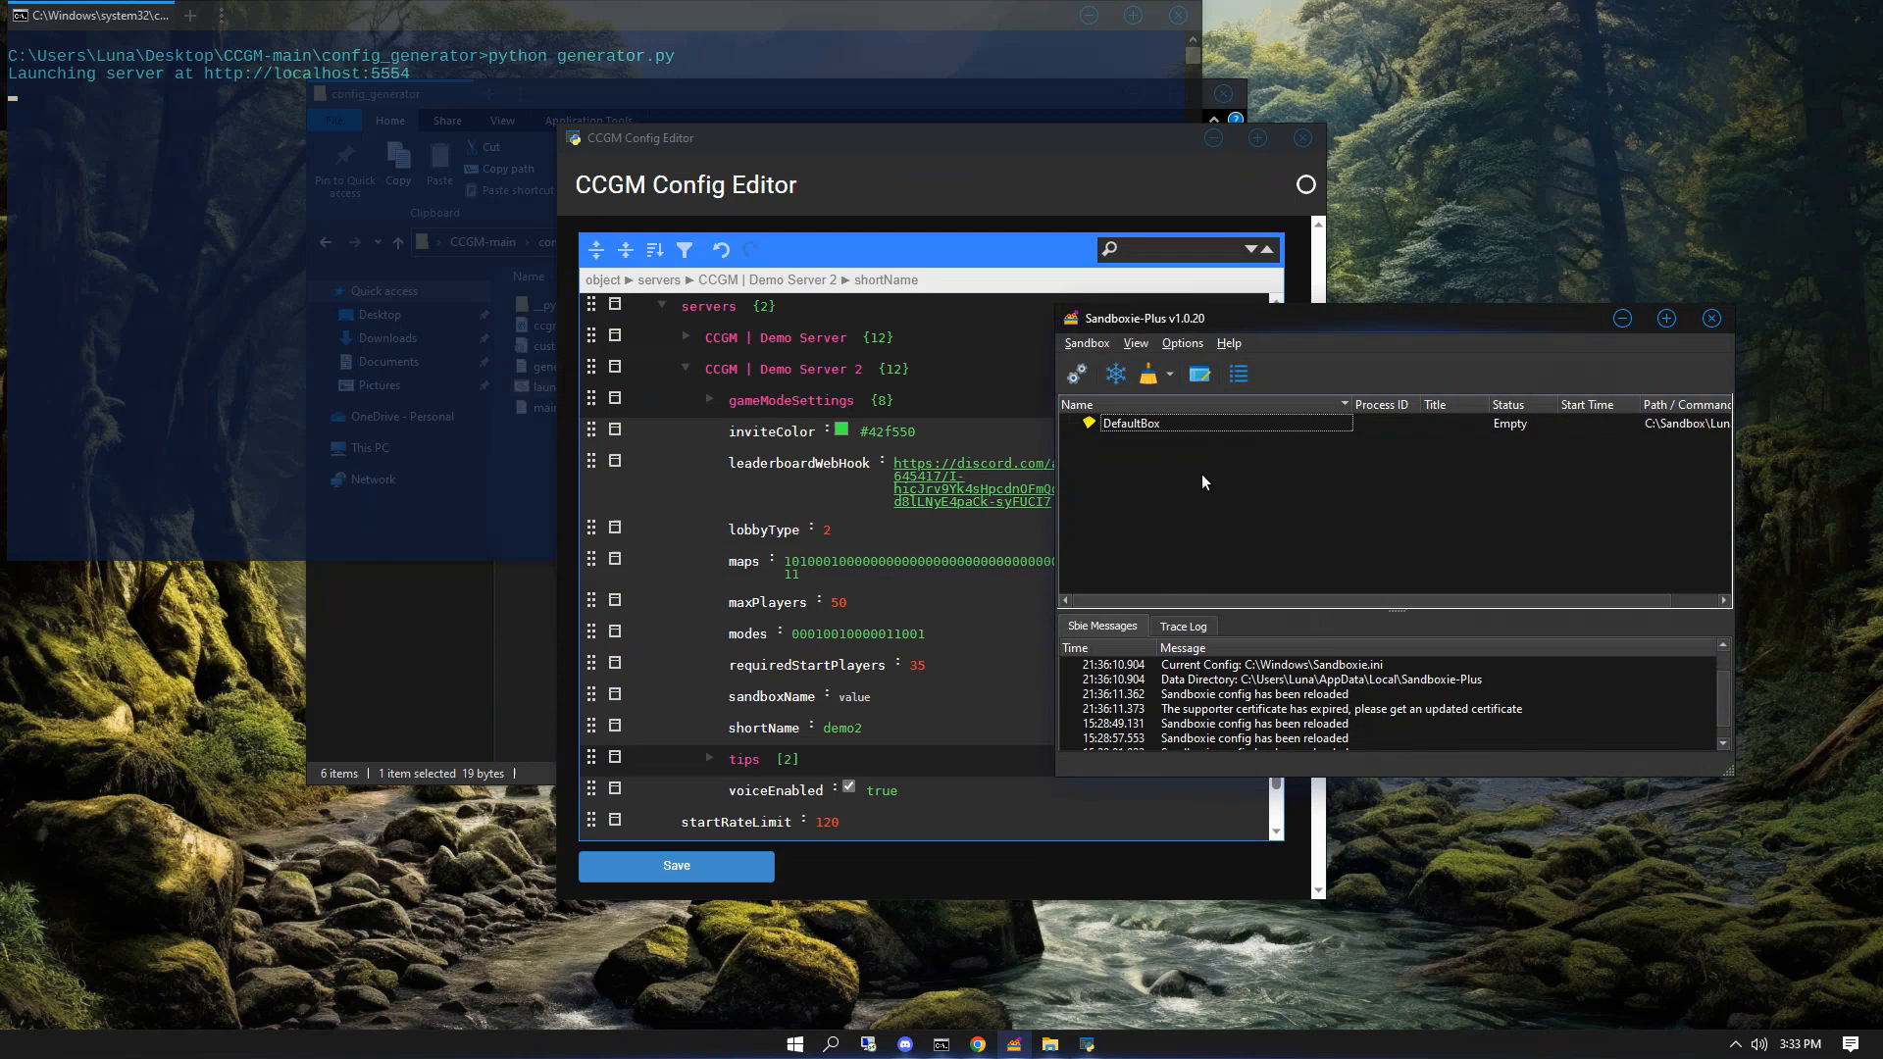
right_click(1204, 482)
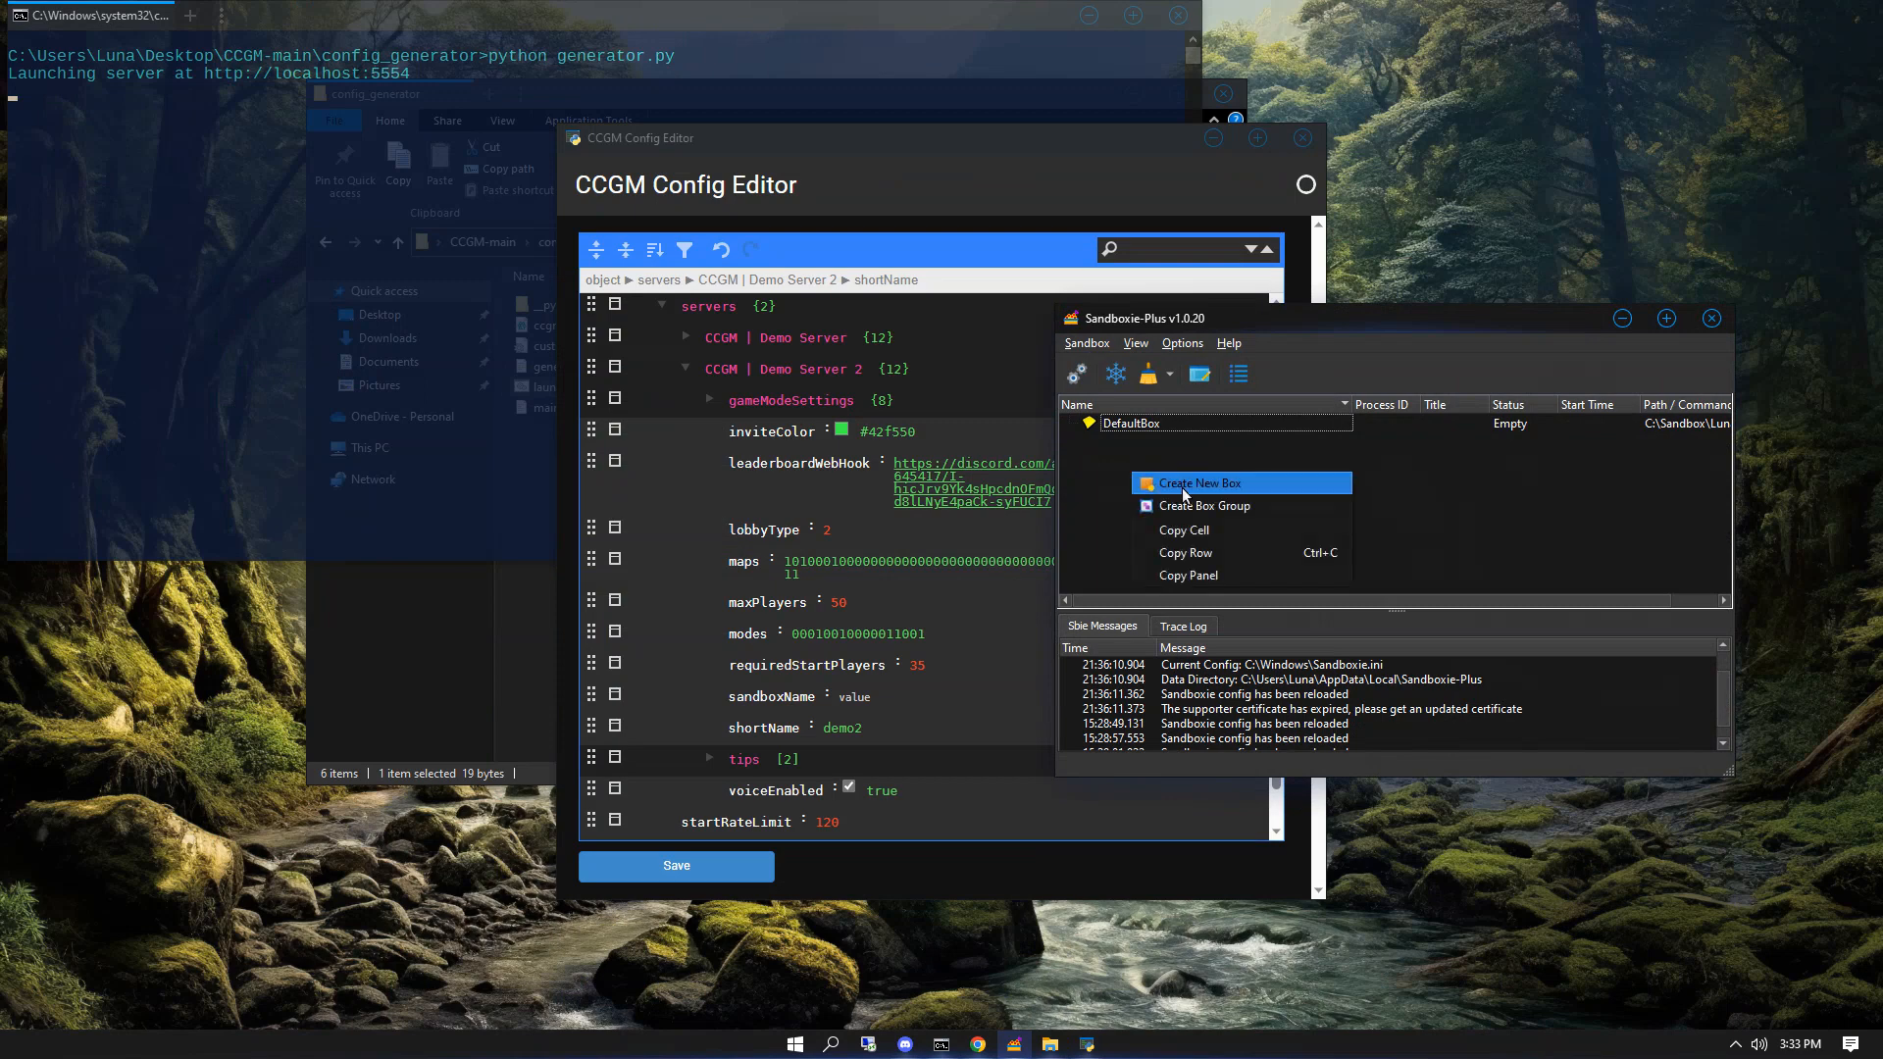
click(1200, 483)
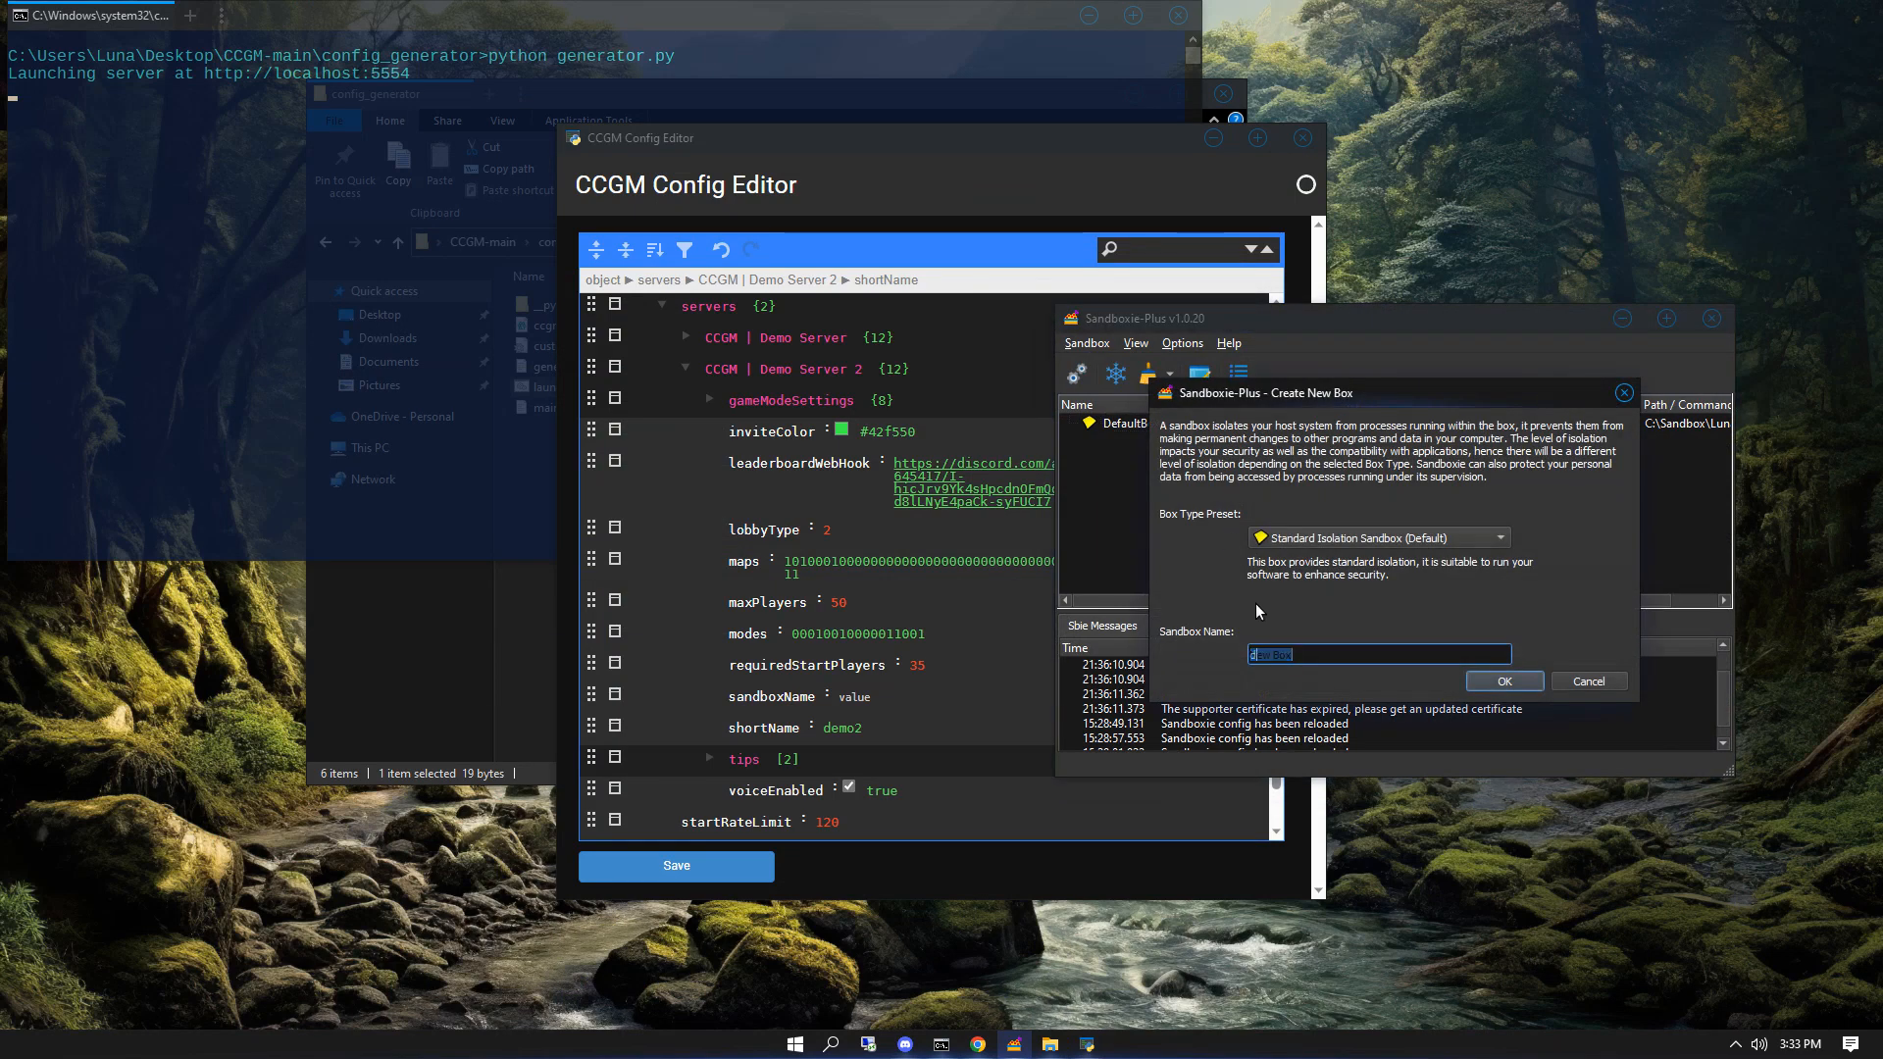
click(1504, 681)
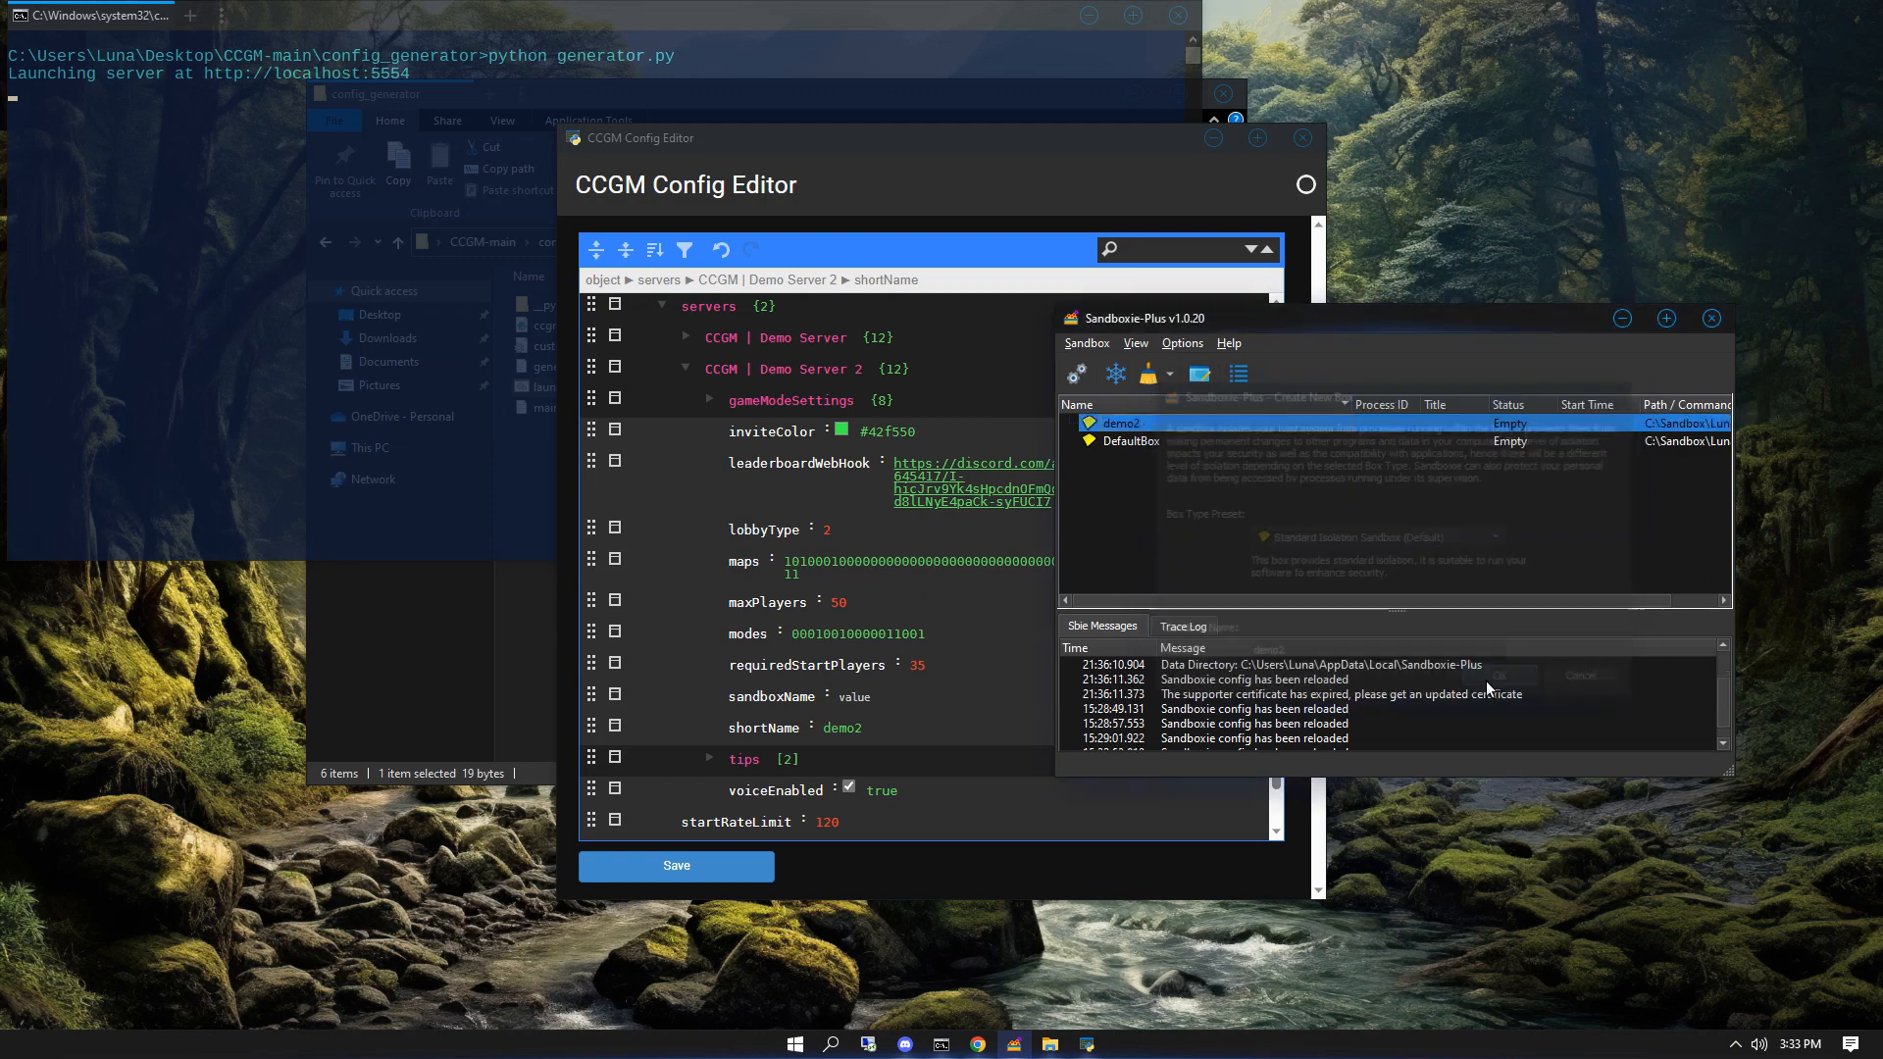
- Create a second new sandbox named demo1
right_click(1120, 424)
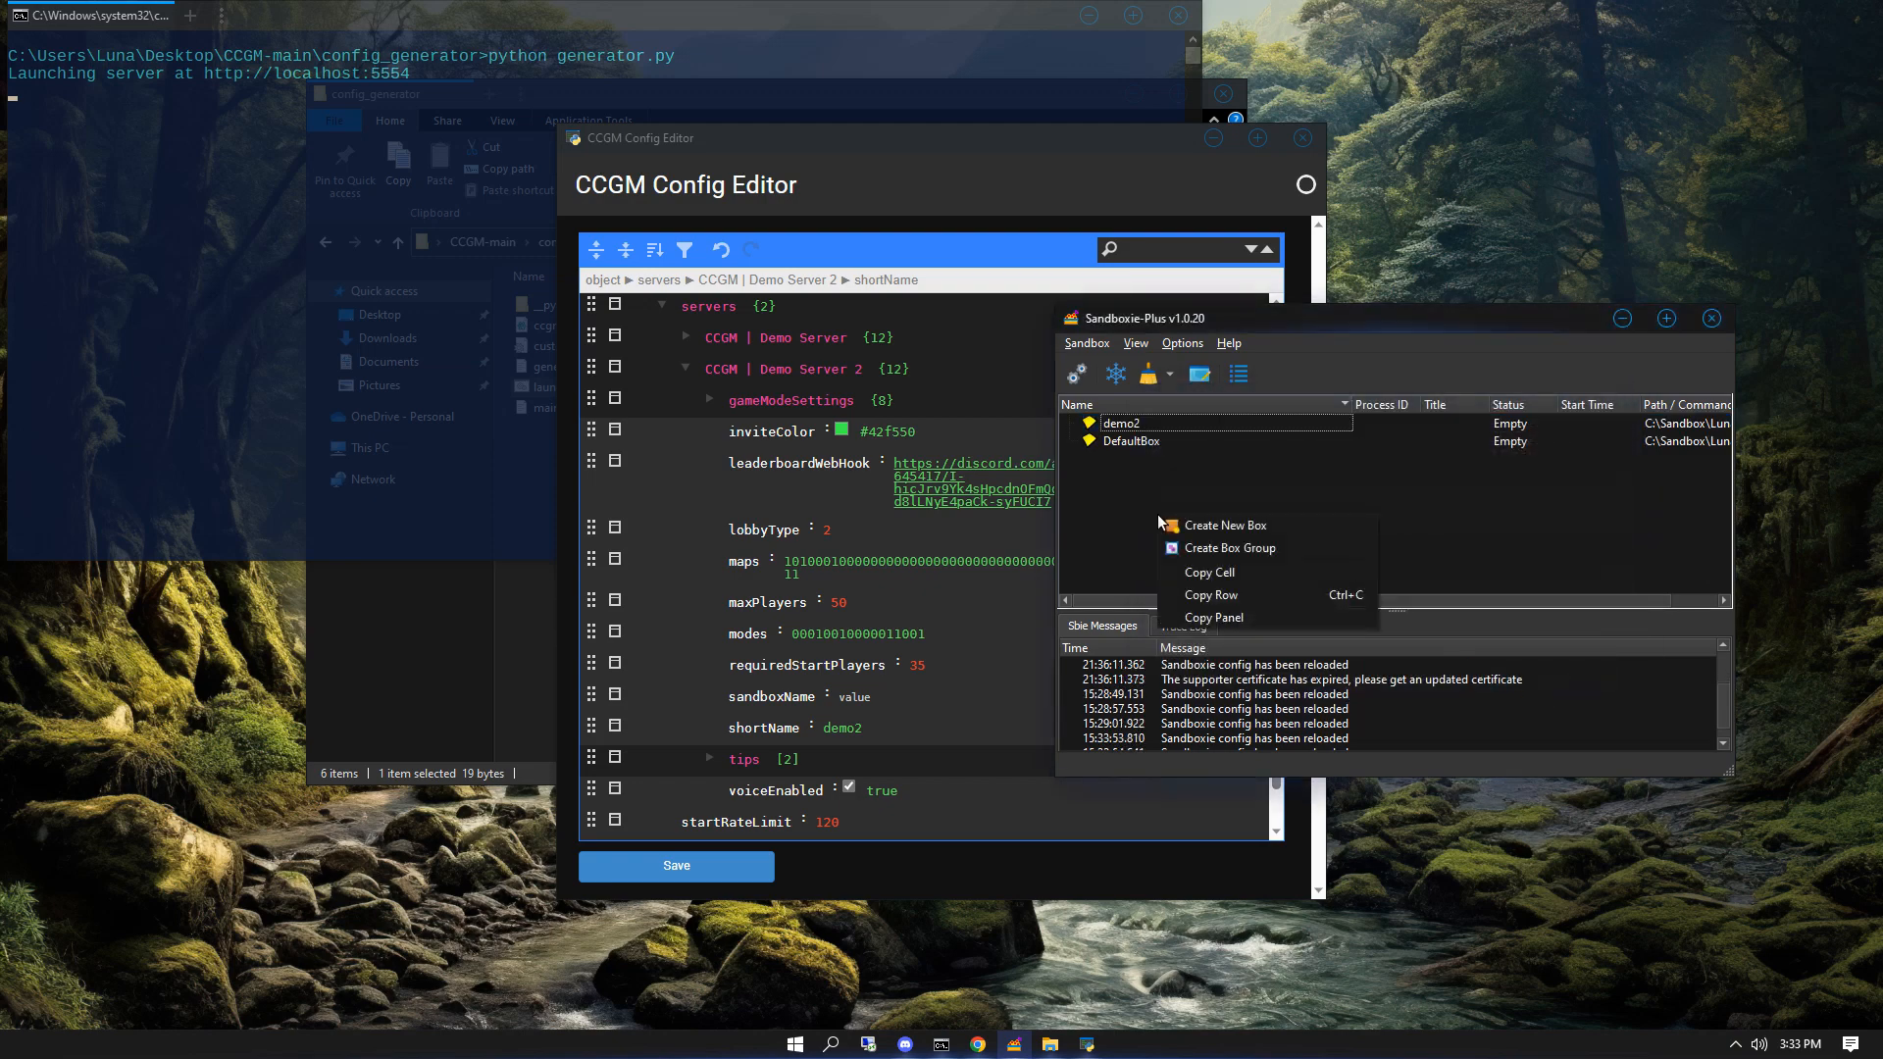
click(1224, 525)
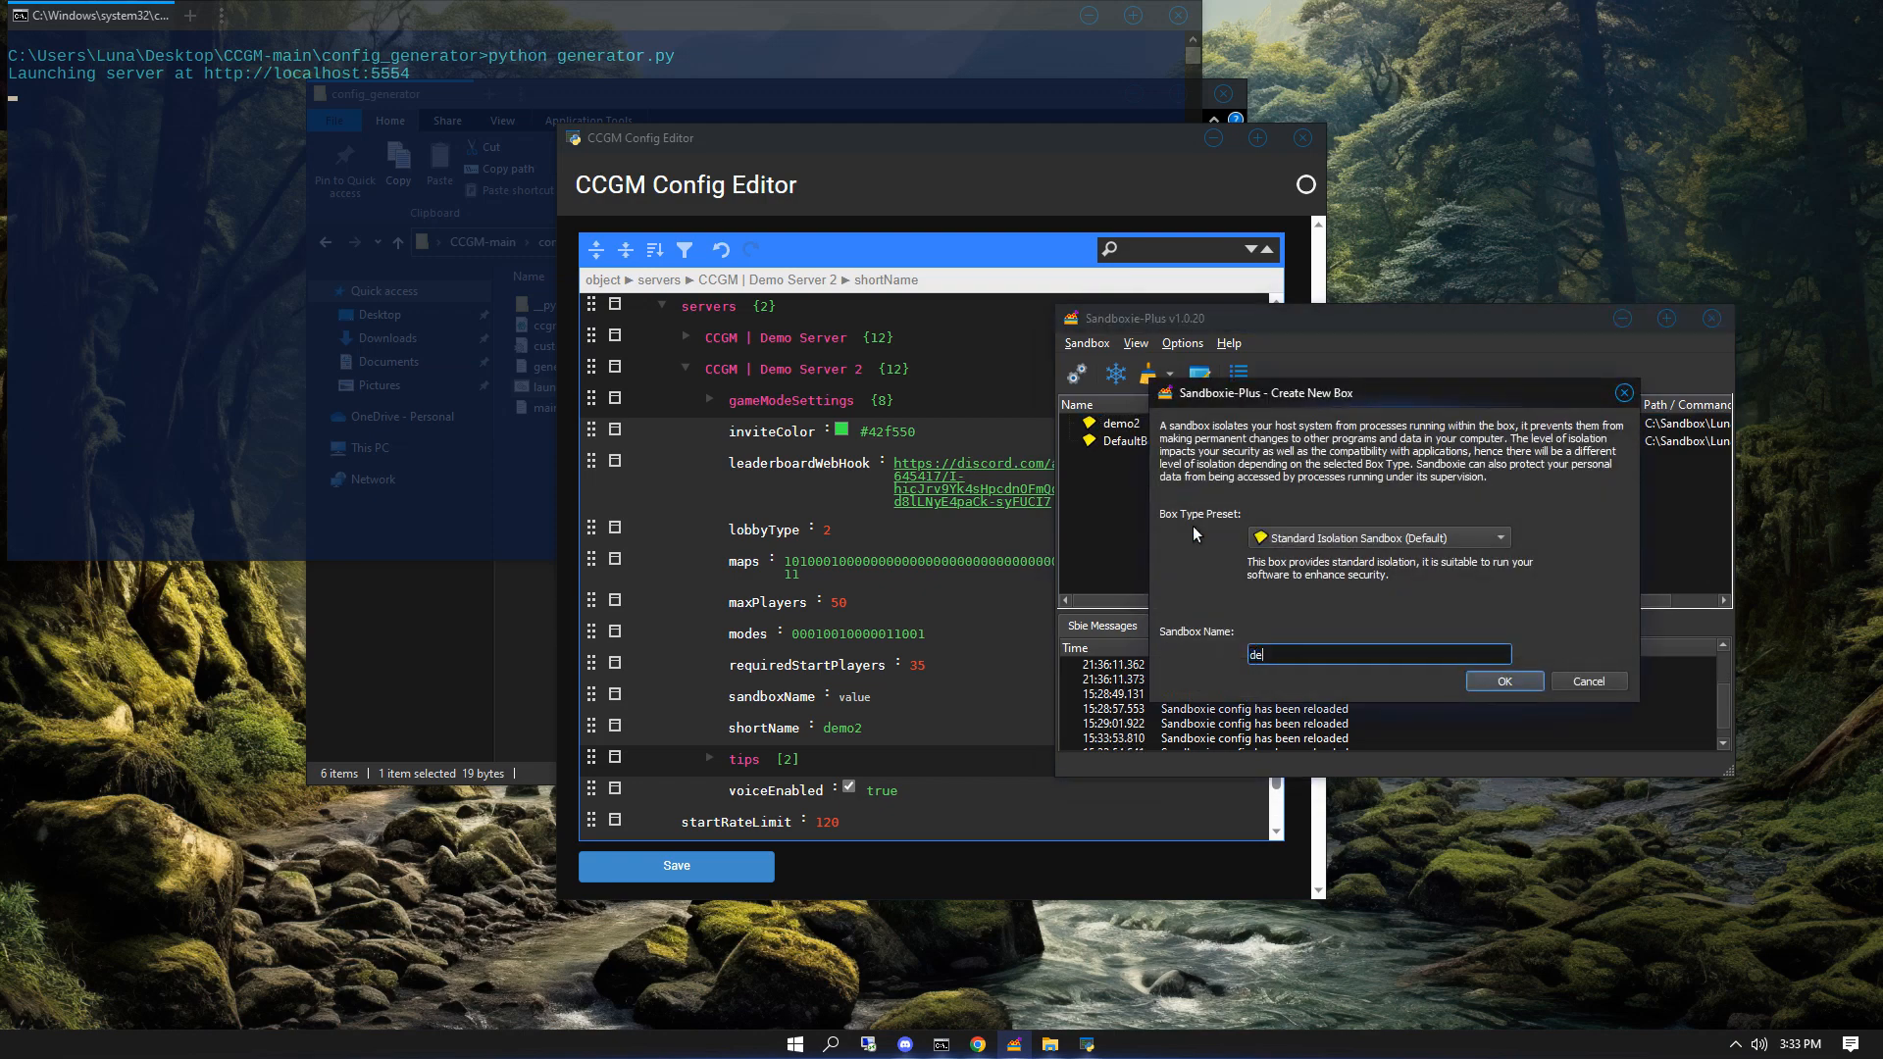
click(1504, 680)
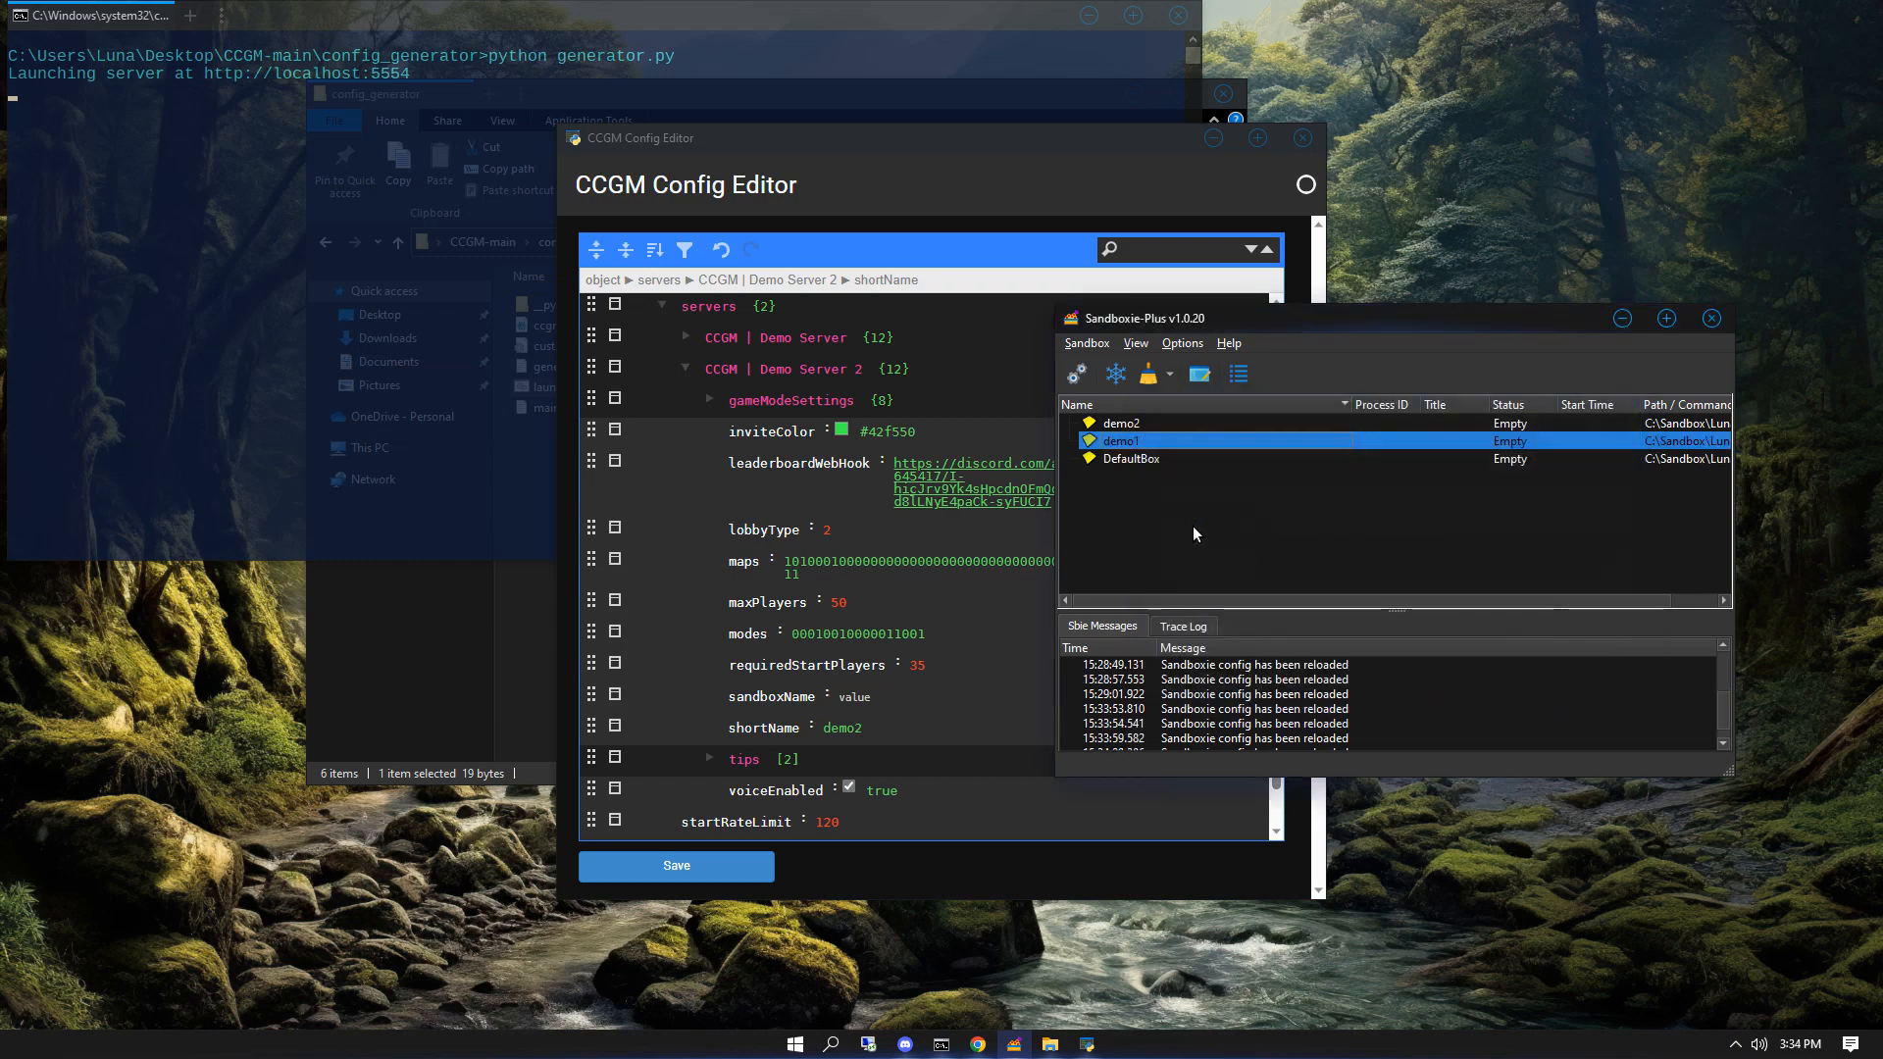
mouse_move(819, 169)
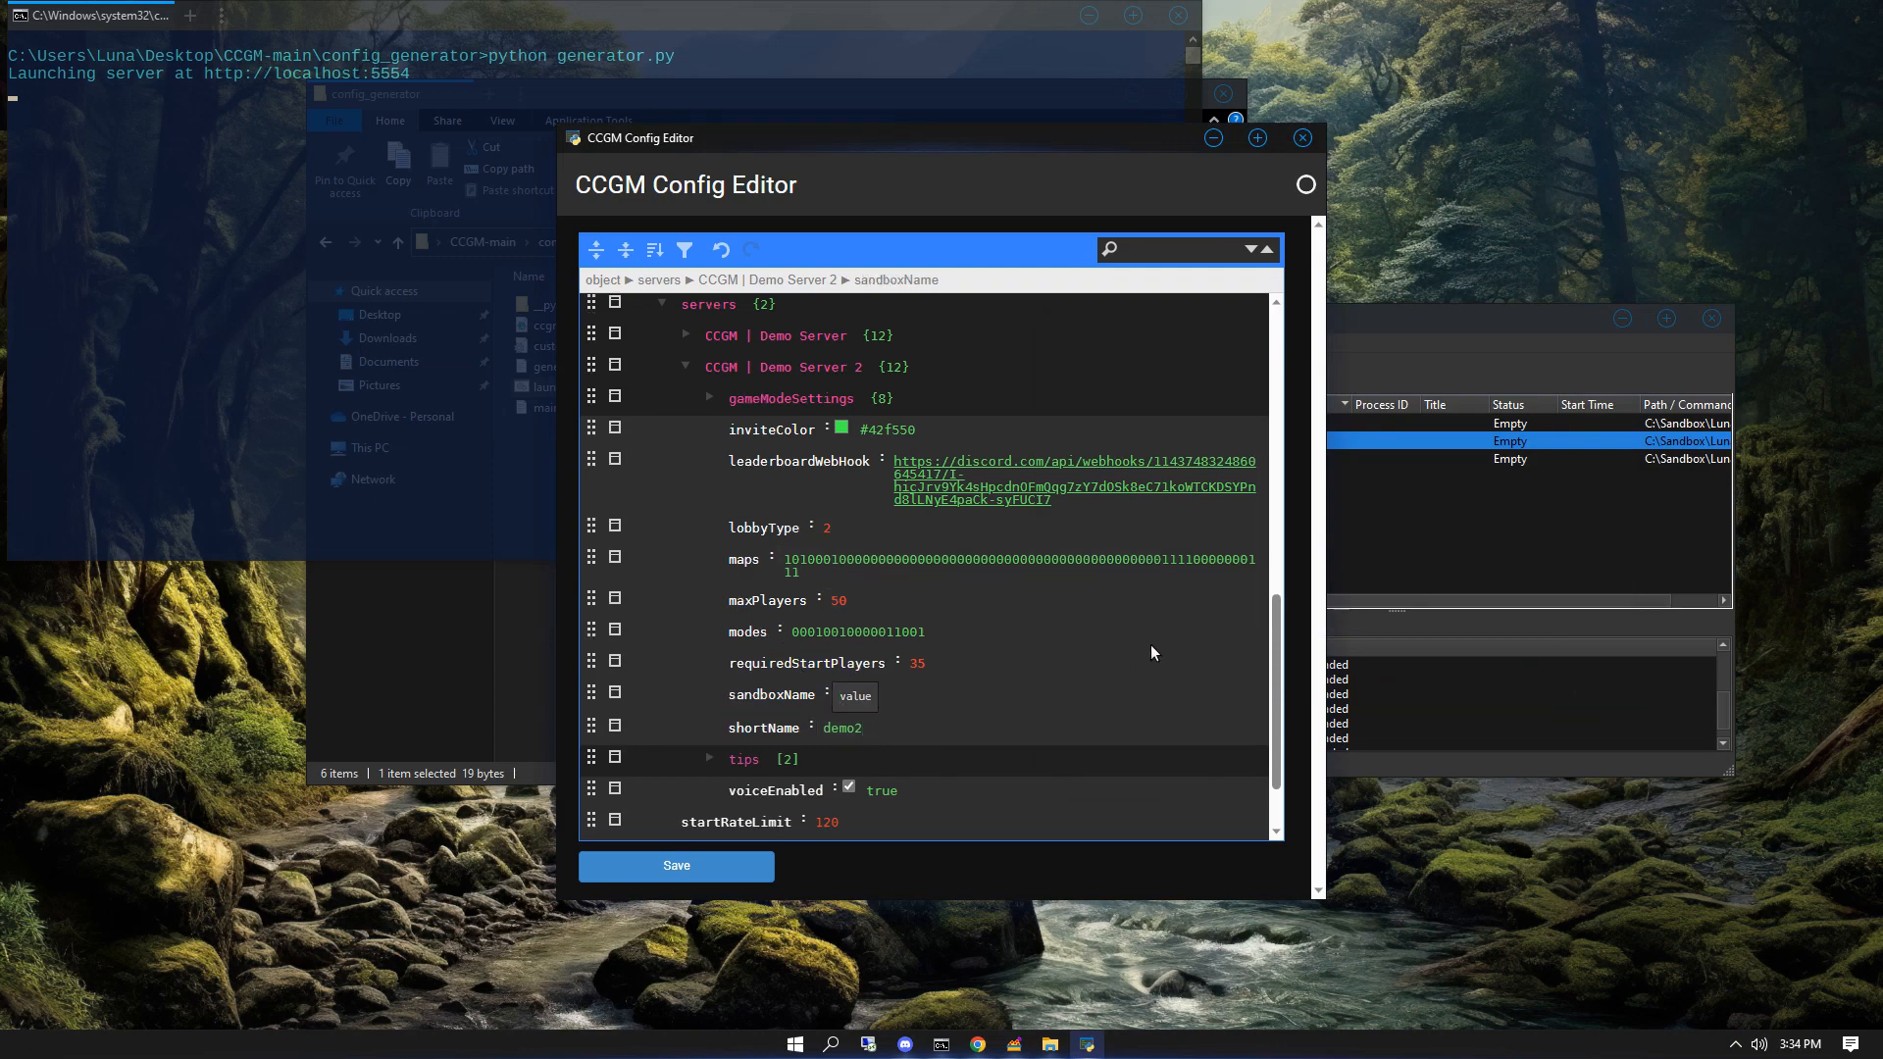
- Set Demo Server 2's sandboxName to demo2 and save the configuration
text(demo2)
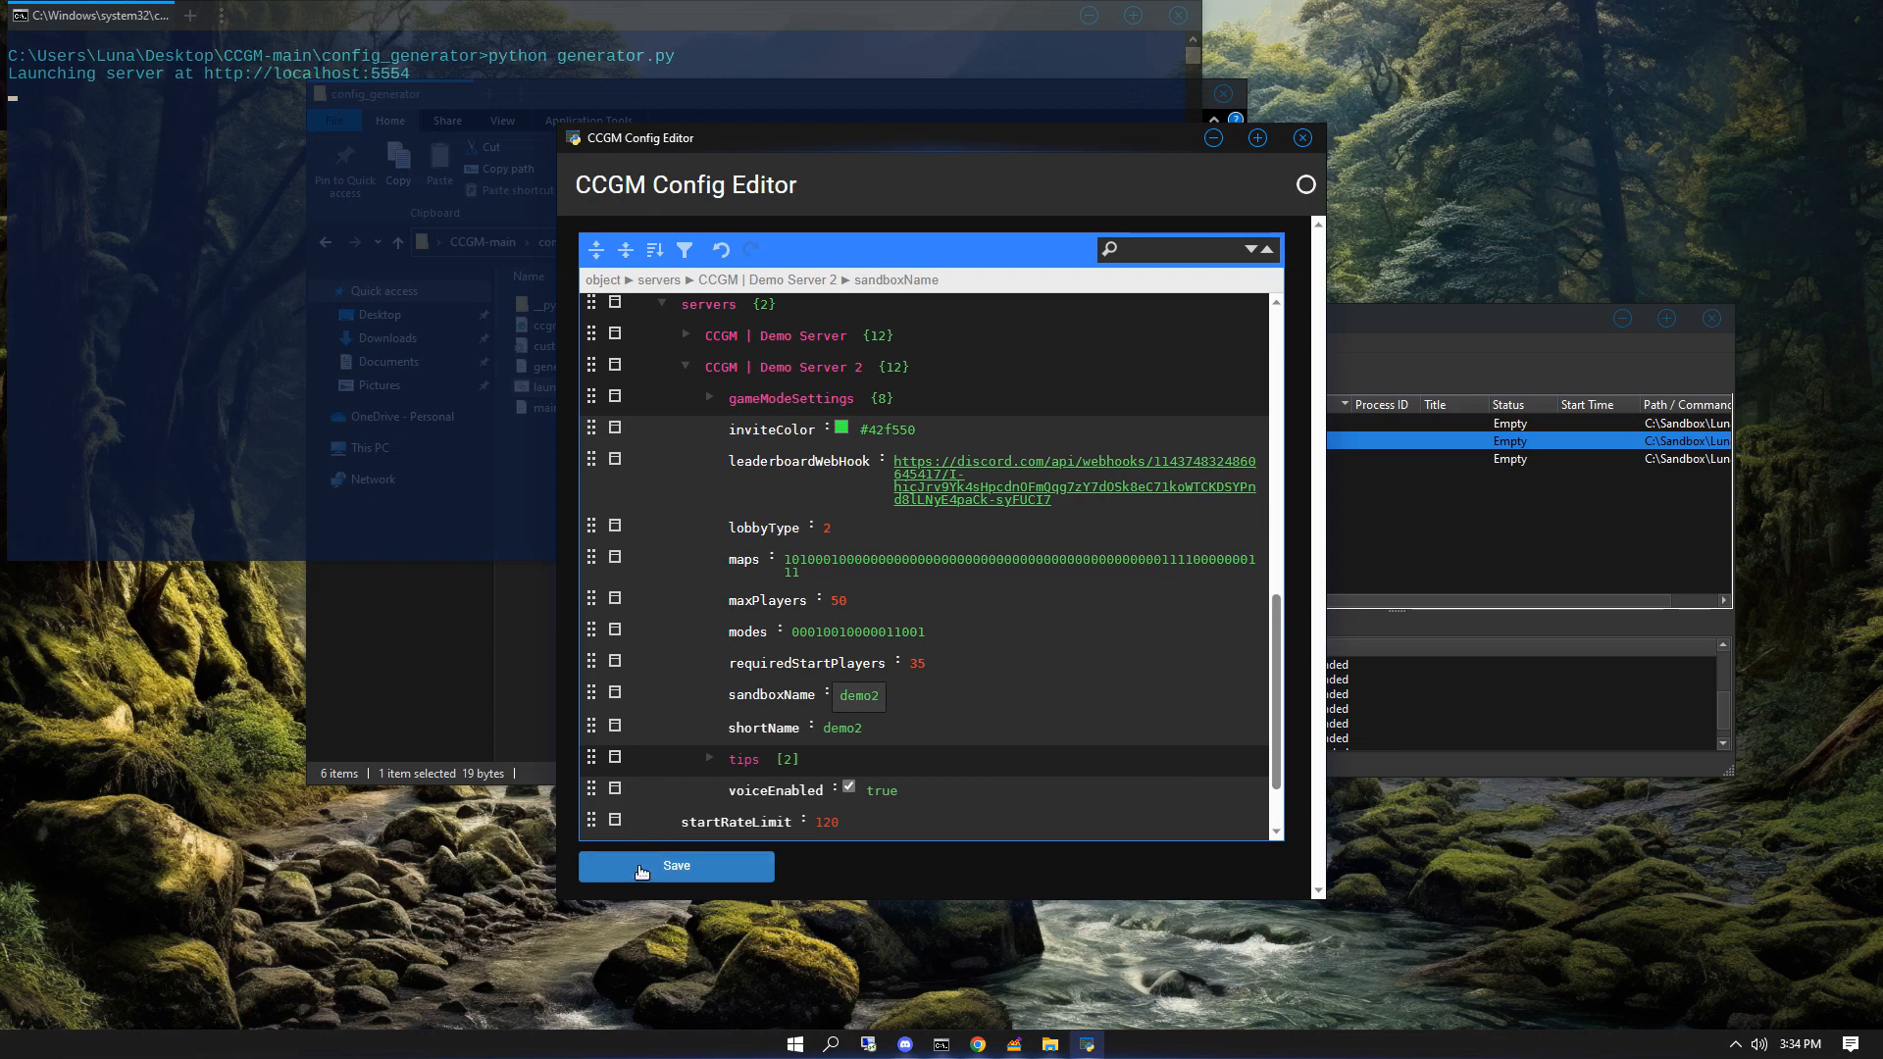
click(675, 867)
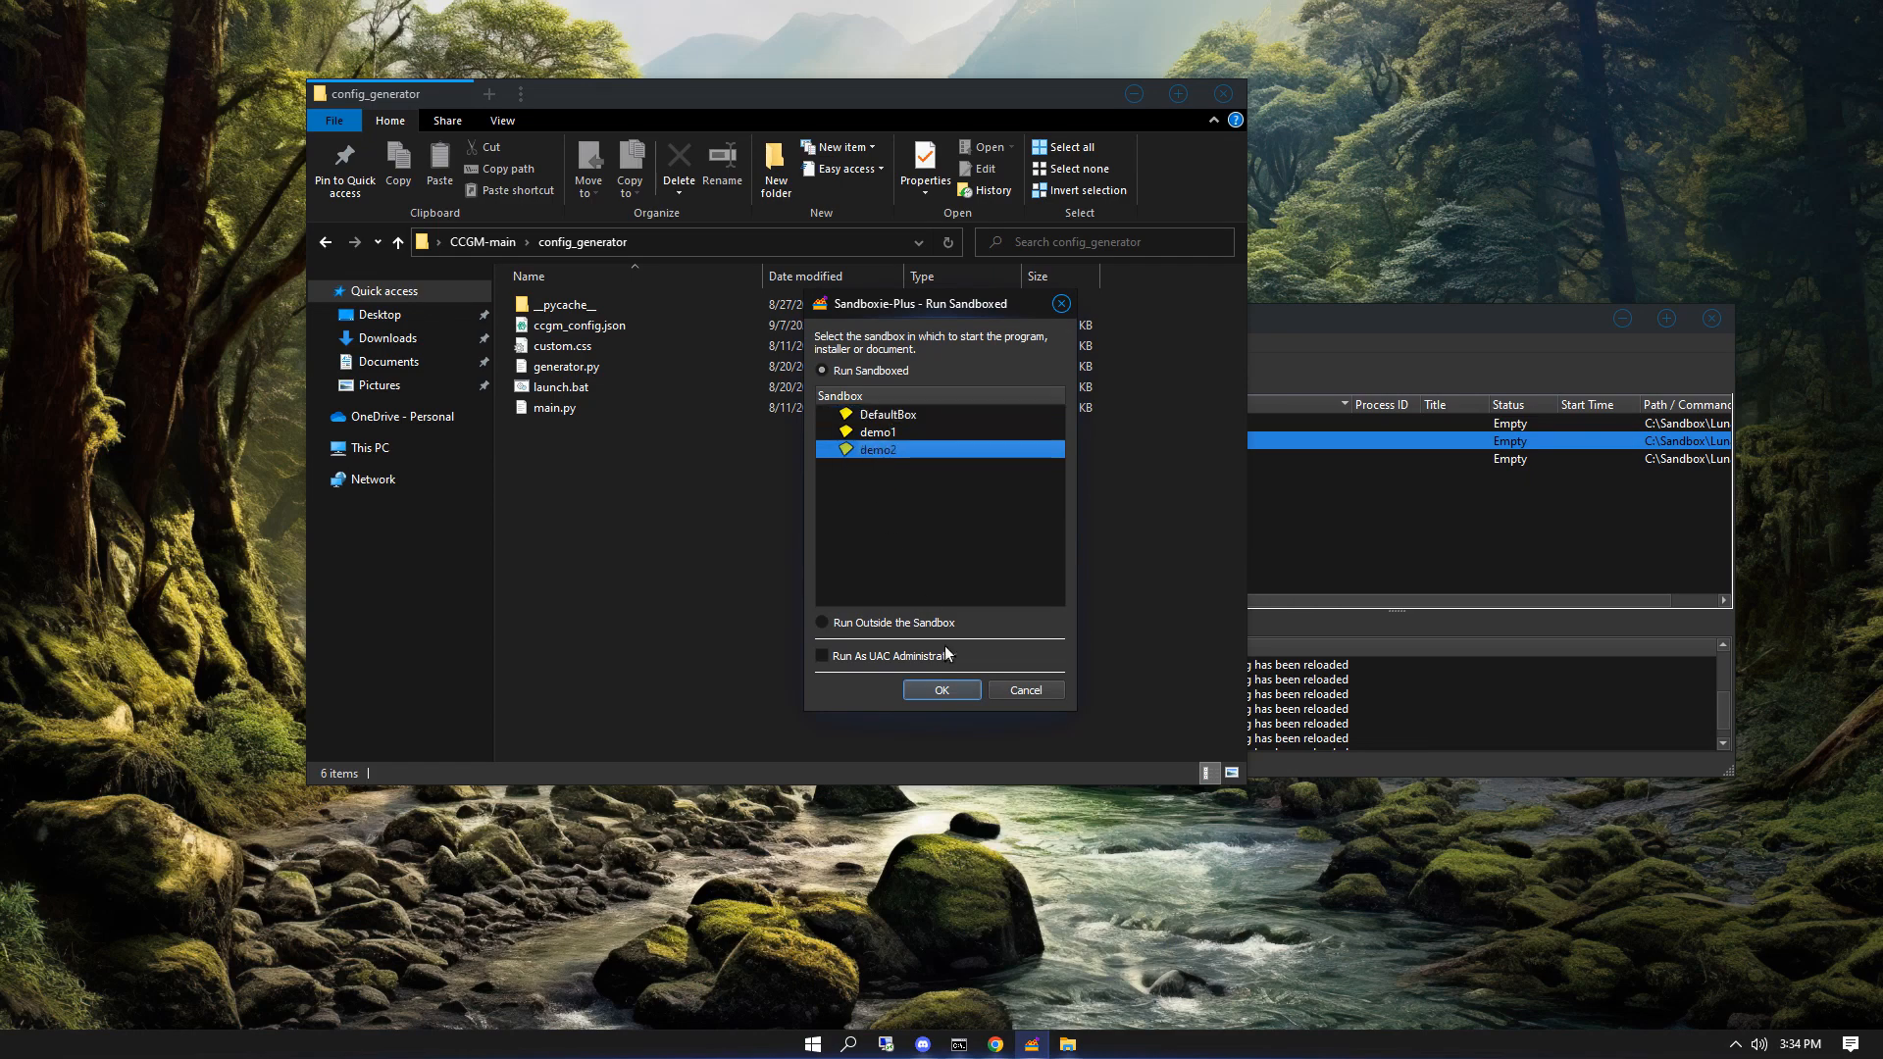
- Start the program sandboxed inside the demo2 sandbox
click(941, 690)
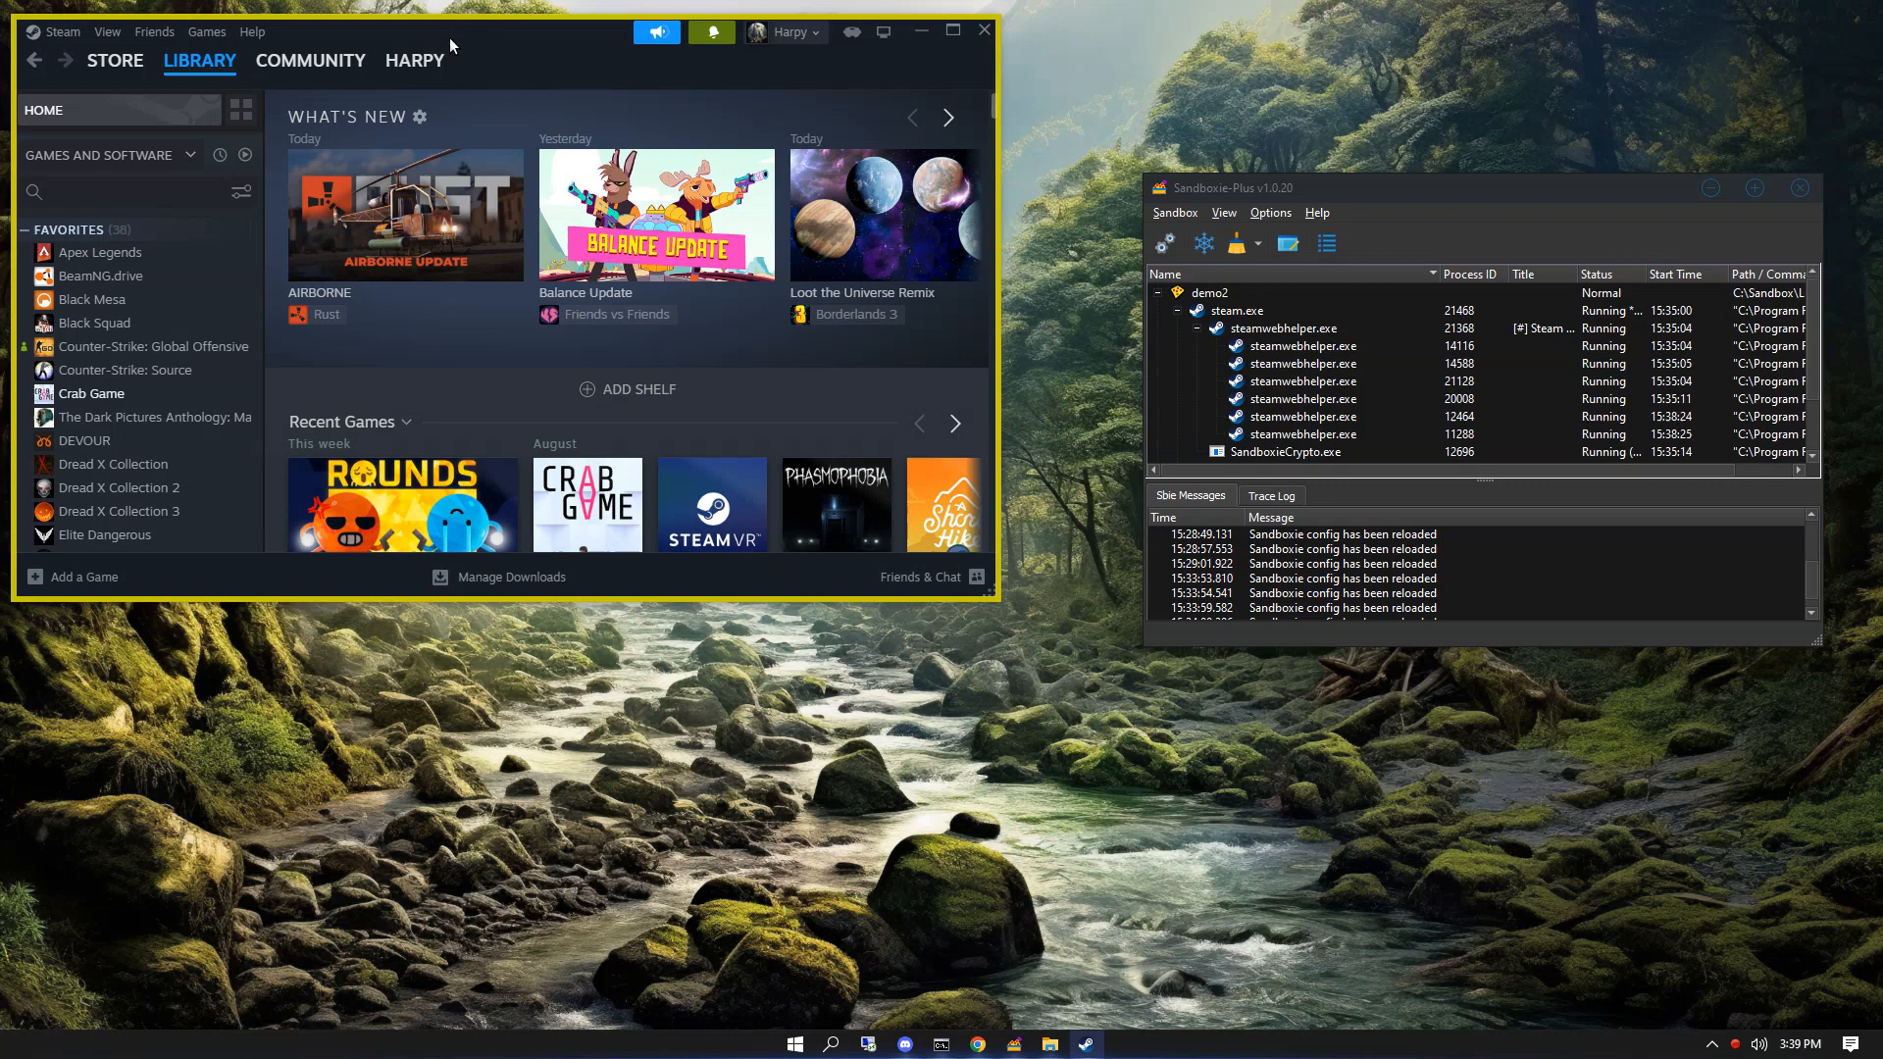
- Run a second Steam client sandboxed in demo1 from the Start menu
click(794, 1044)
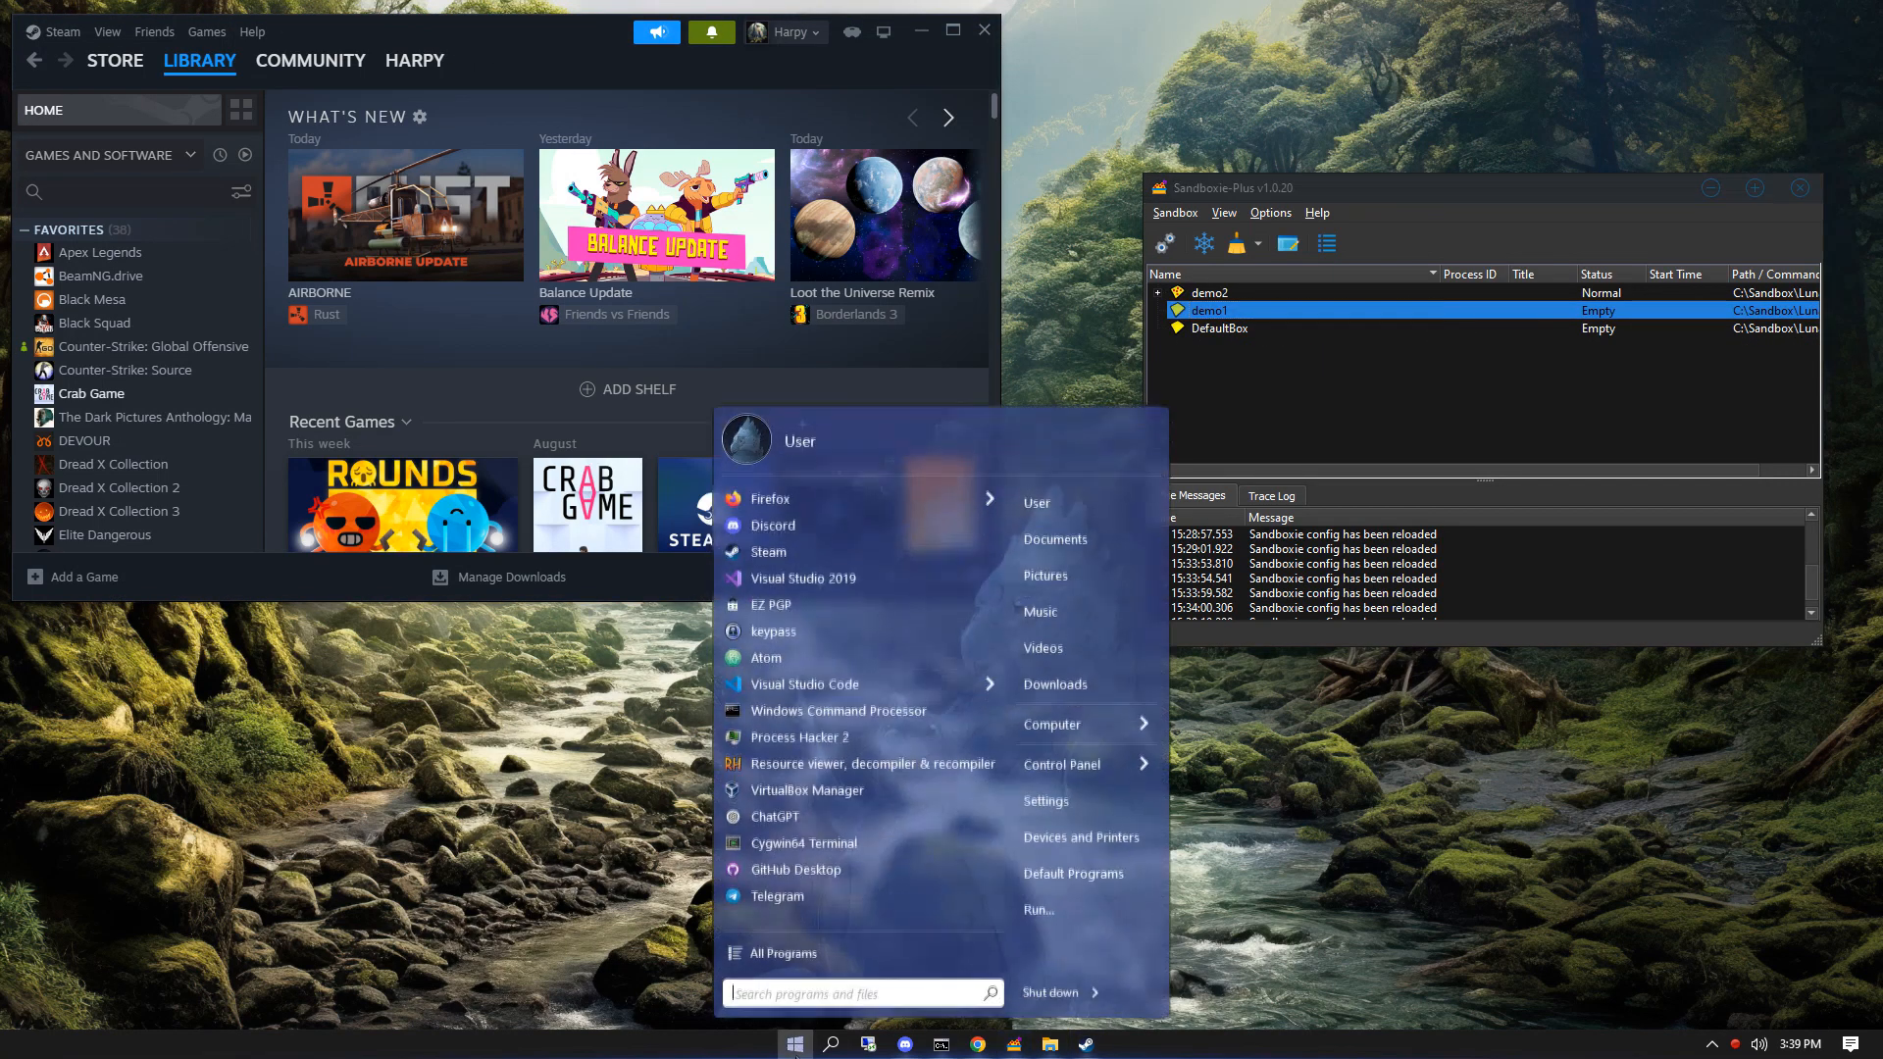
right_click(767, 551)
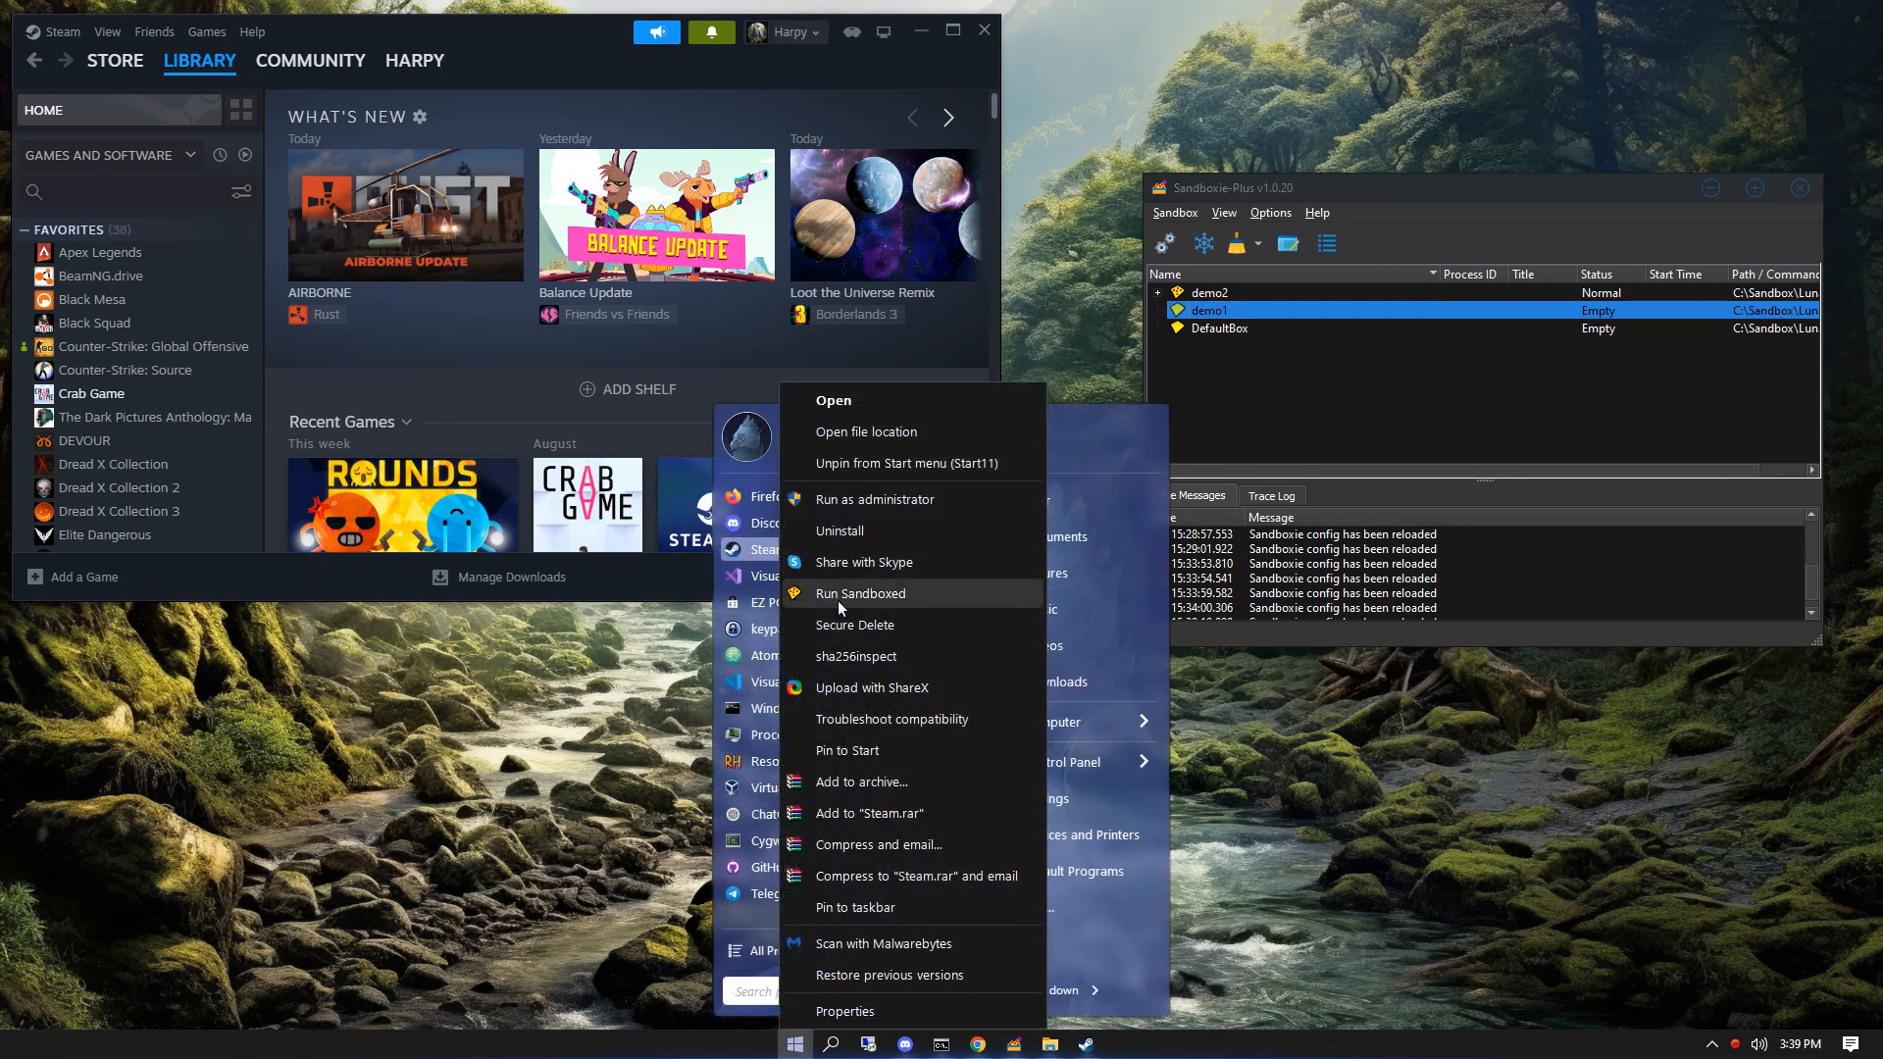
click(859, 592)
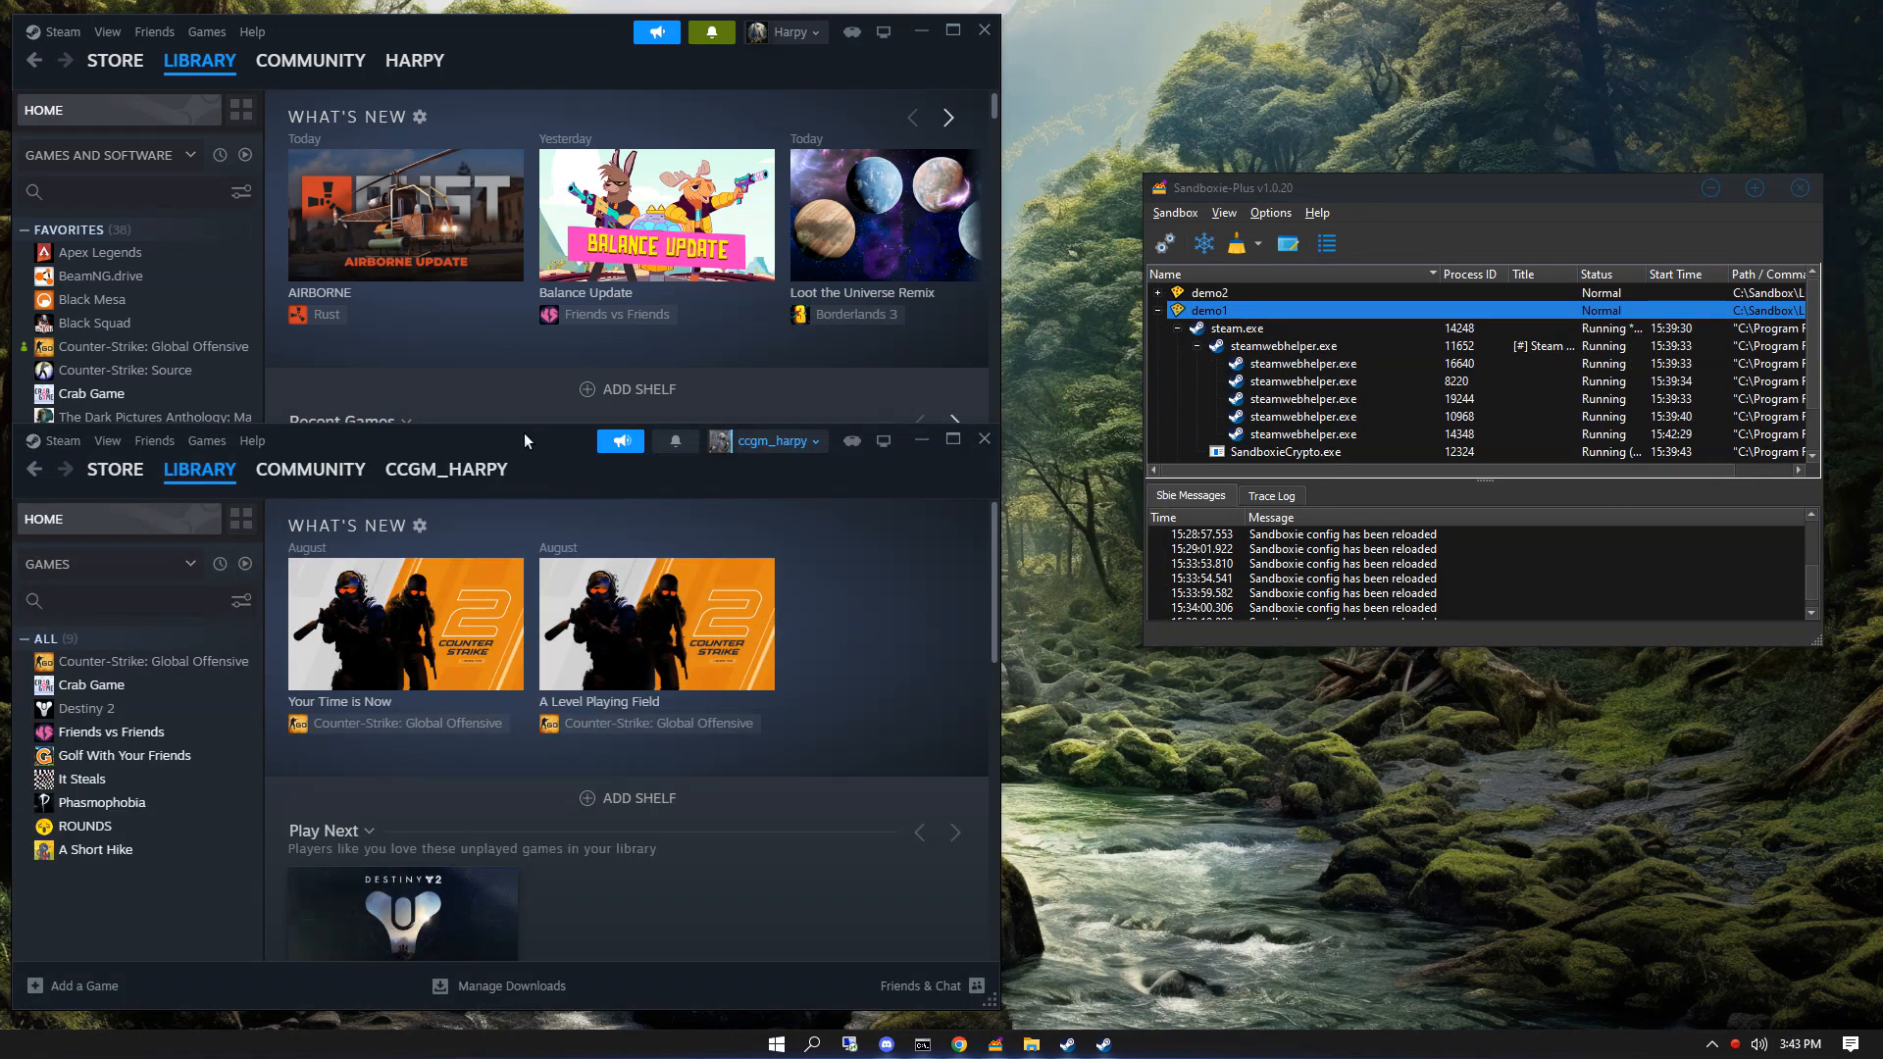
mouse_move(878, 727)
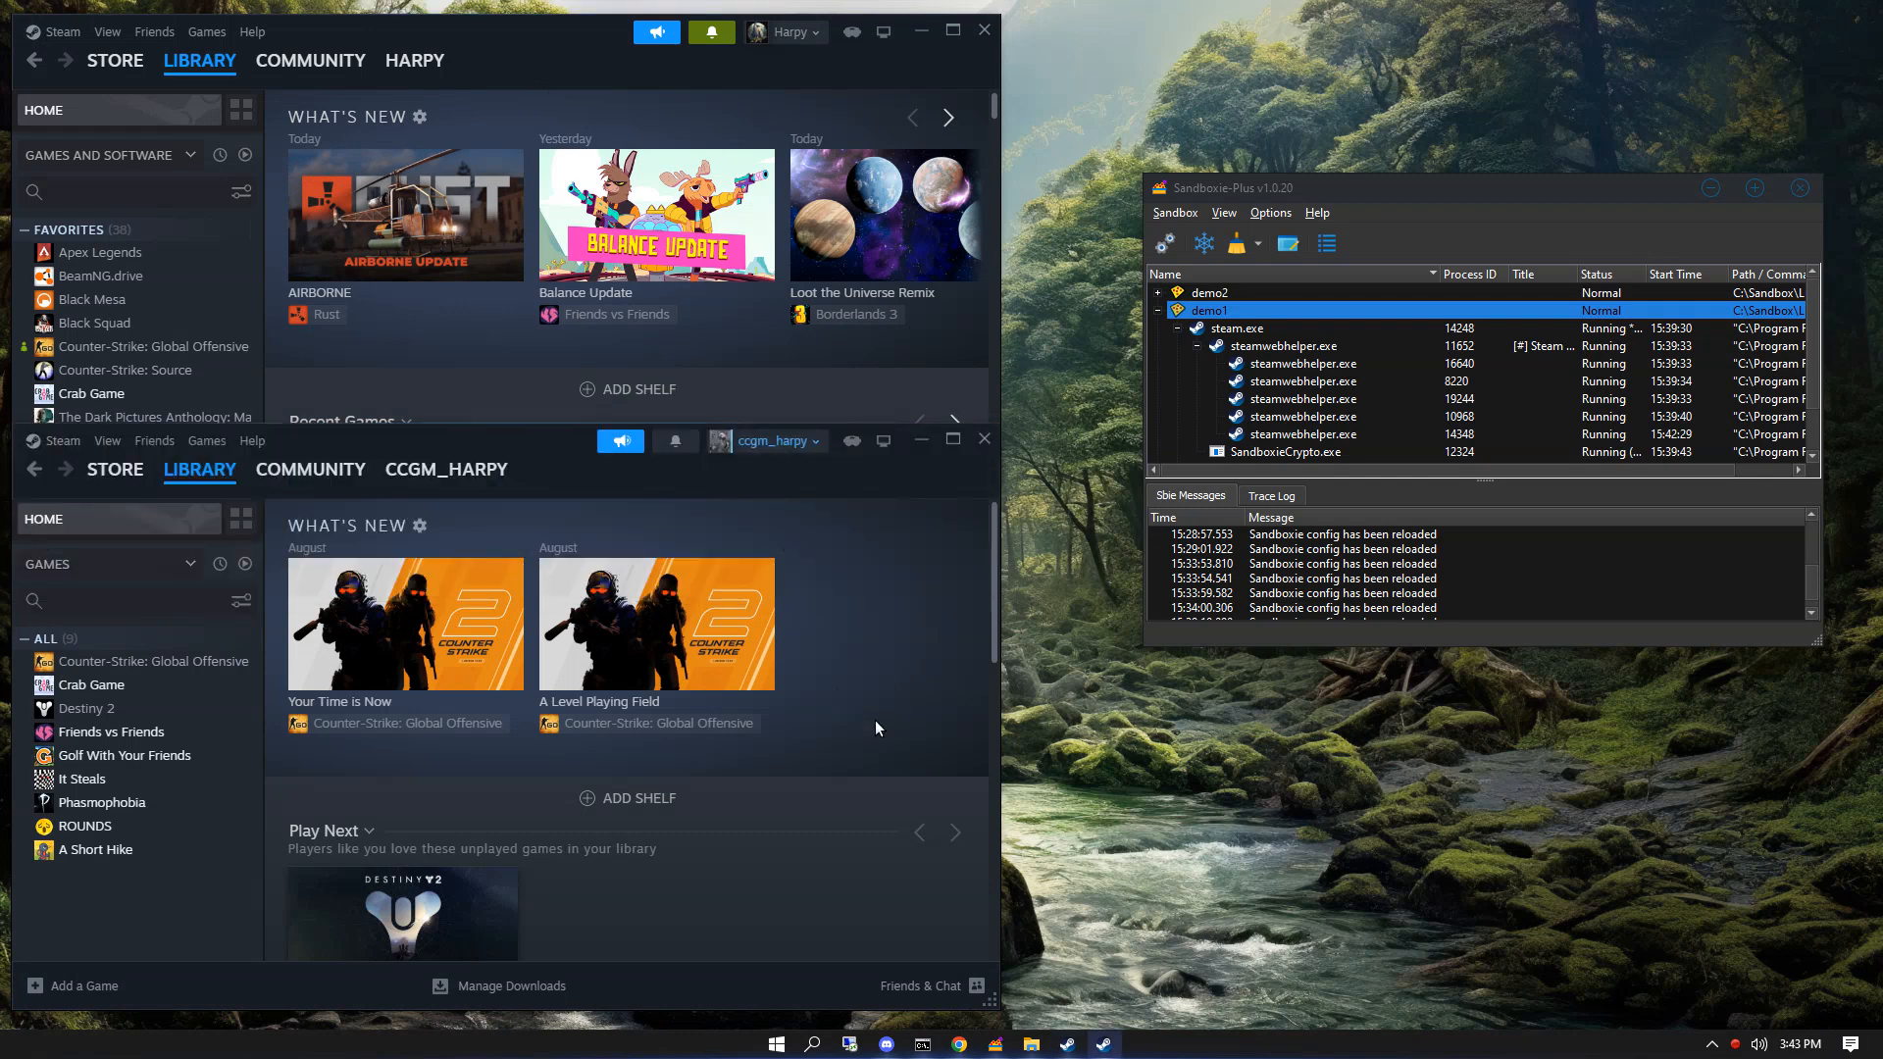
- Bring up Crab Game's options in the sandboxed Steam library
right_click(91, 393)
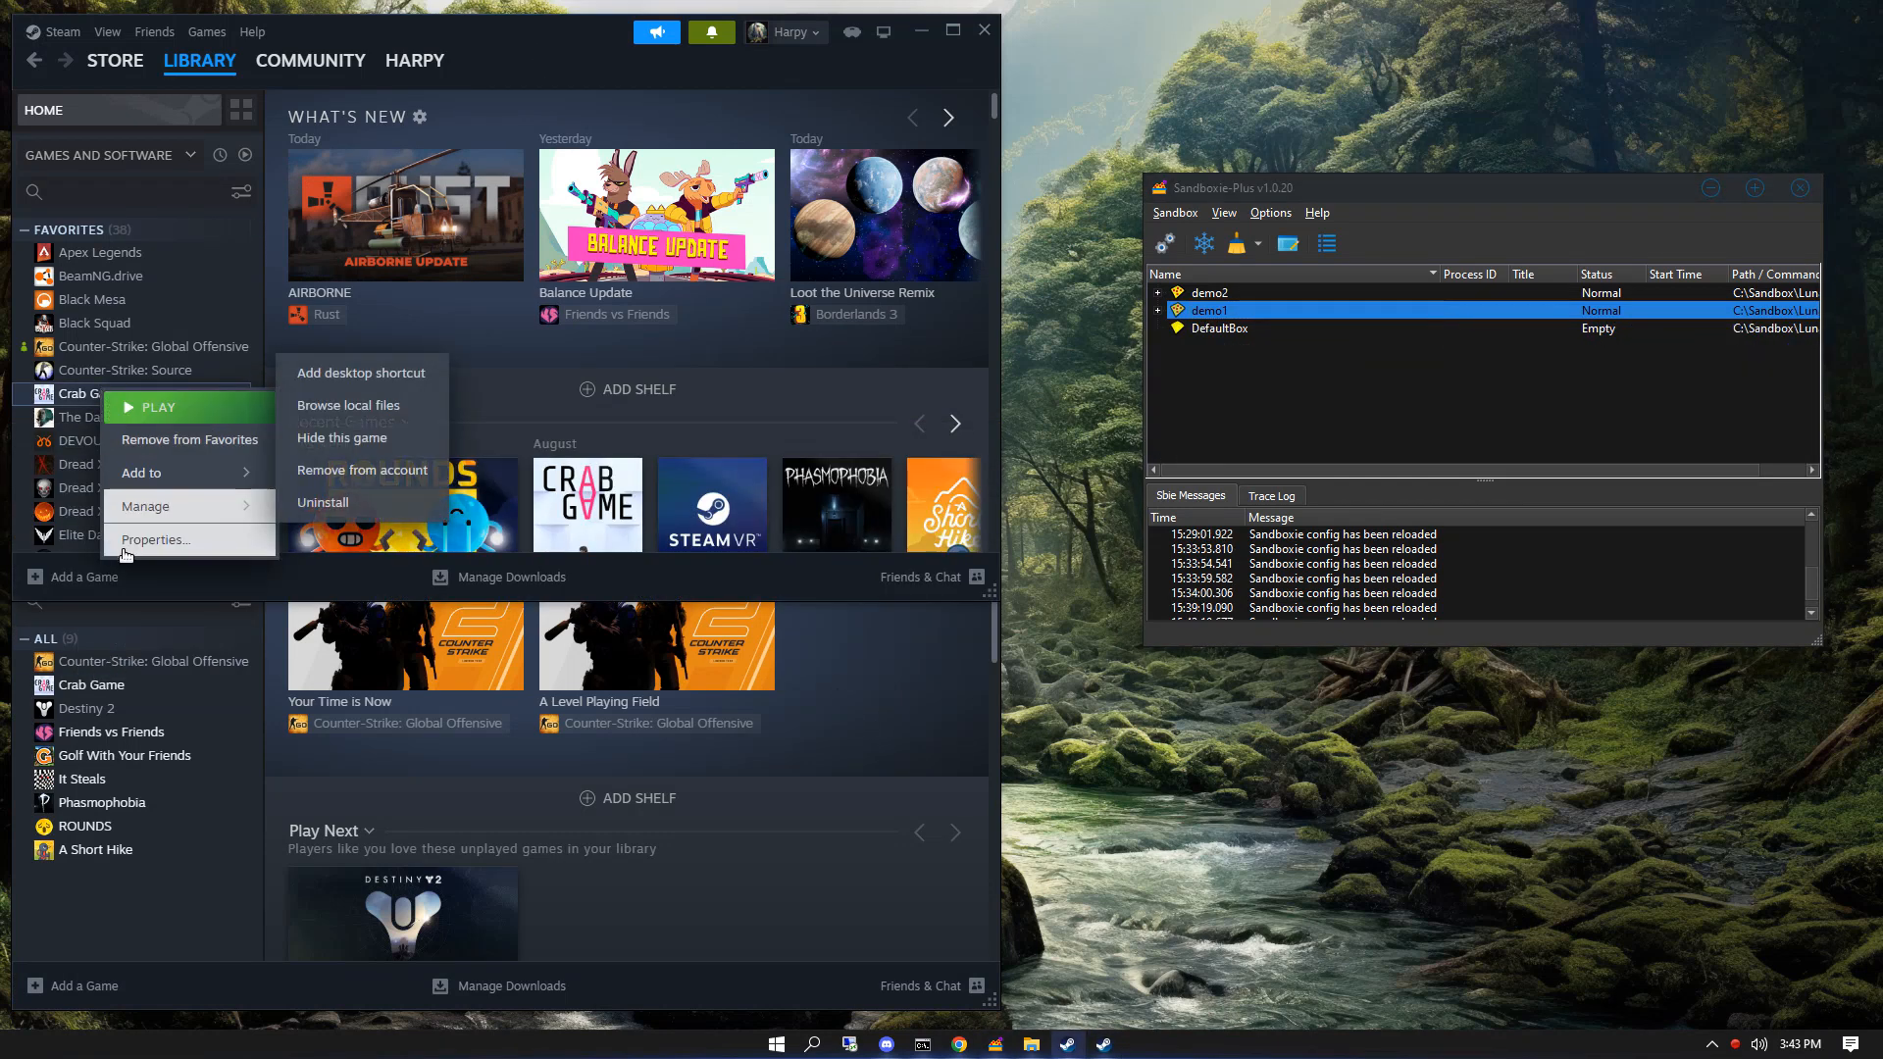
click(155, 539)
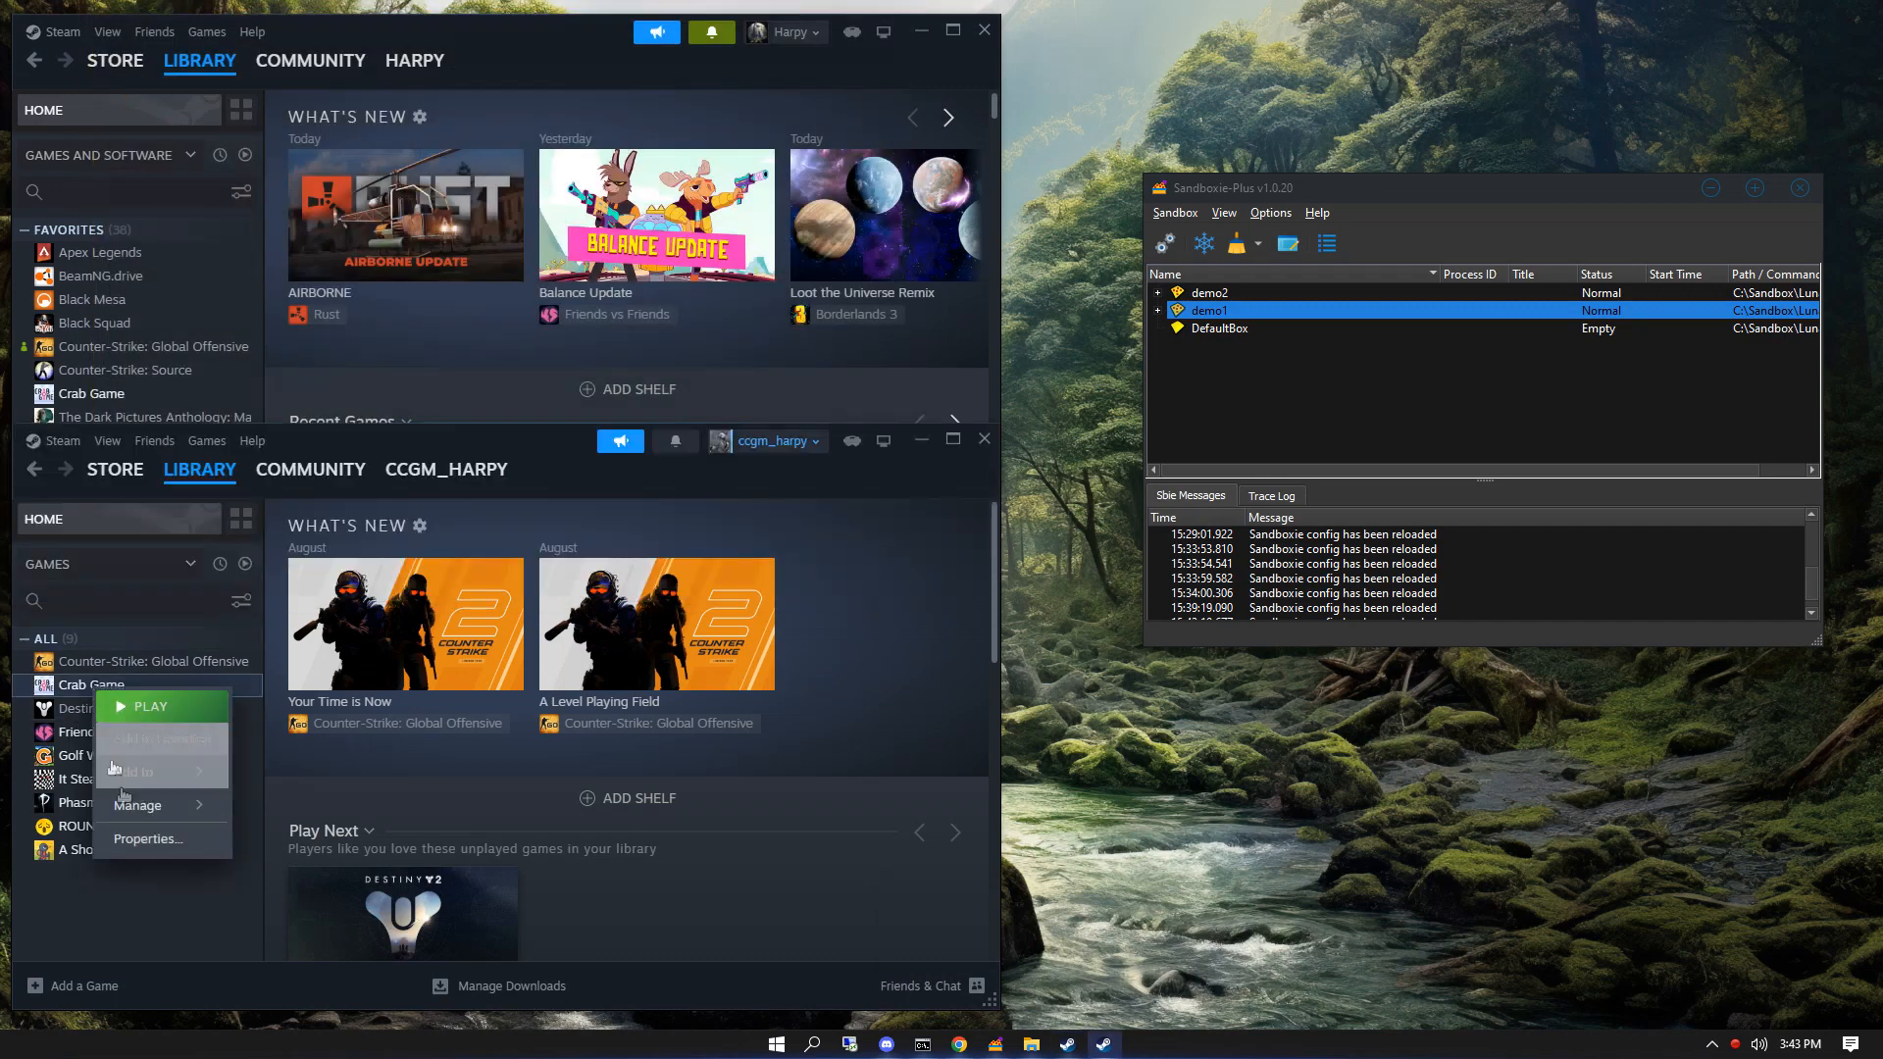
- Give Crab Game a -batchmode launch option in the sandboxed client's properties
click(147, 840)
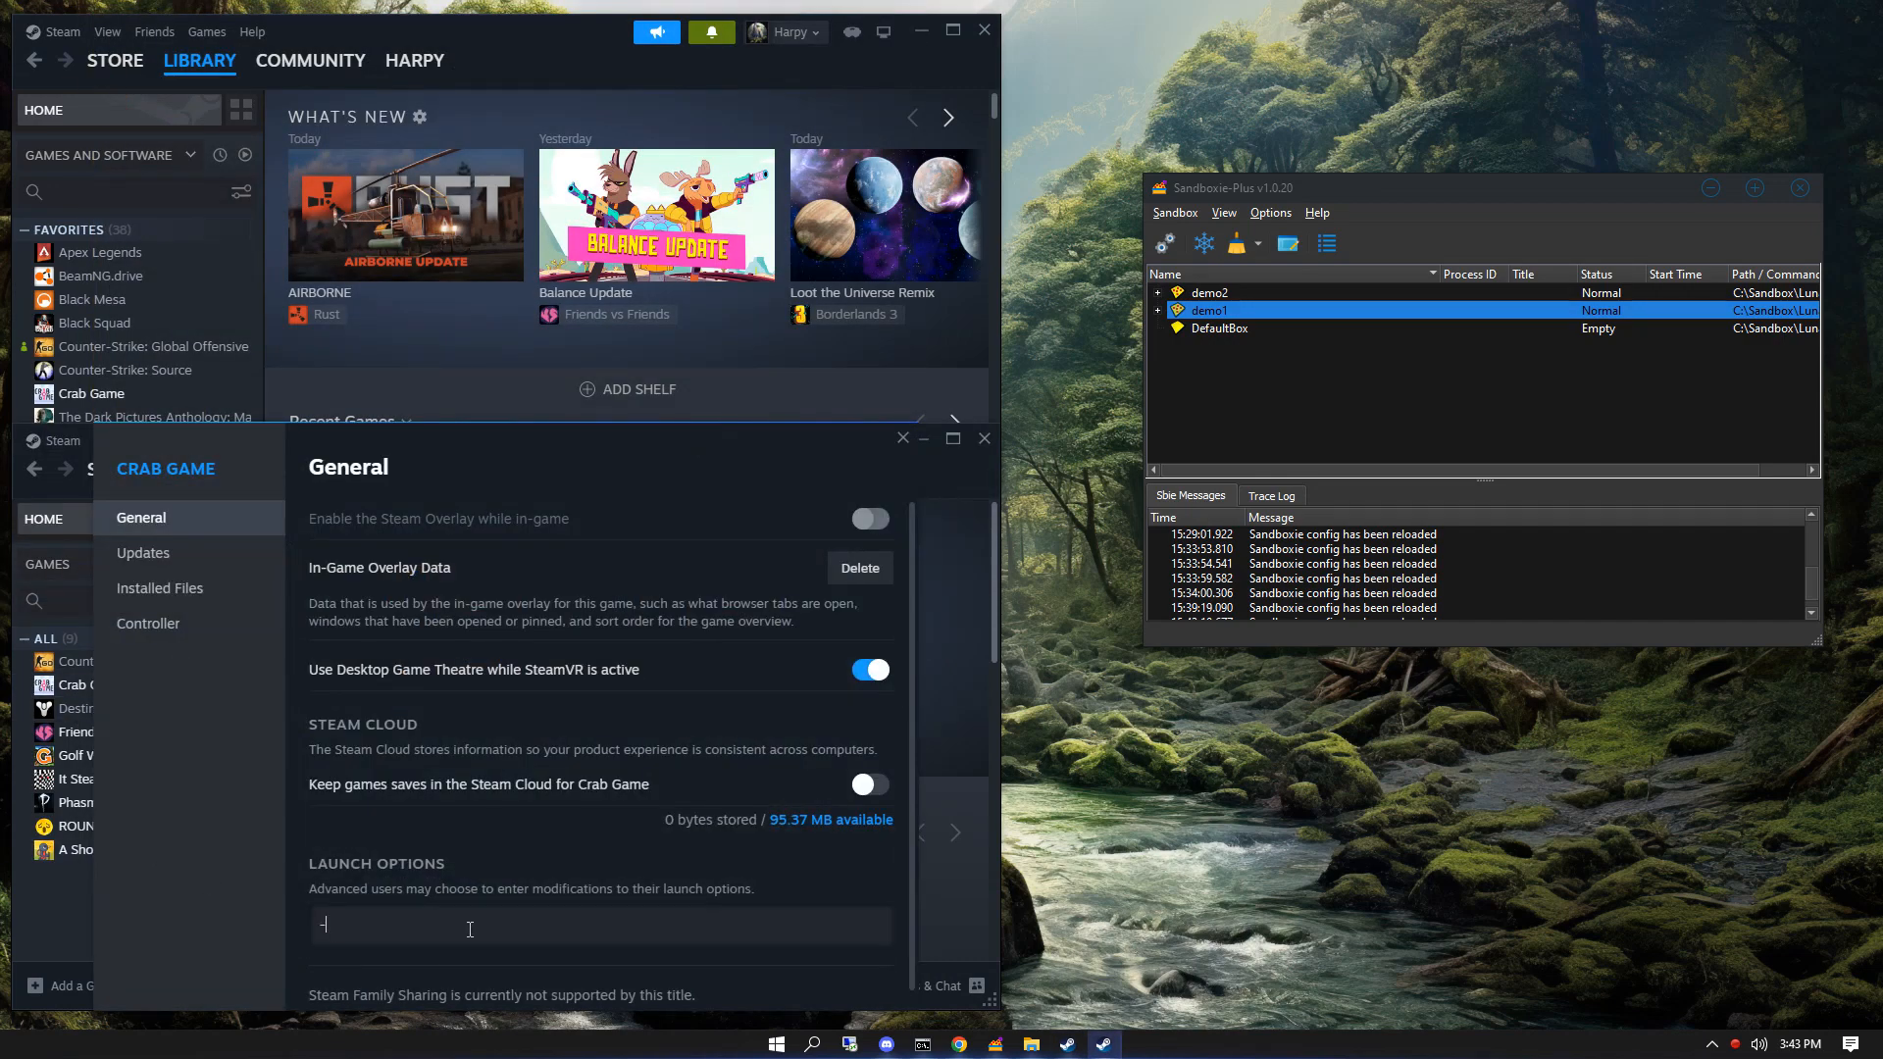
text(batchmode)
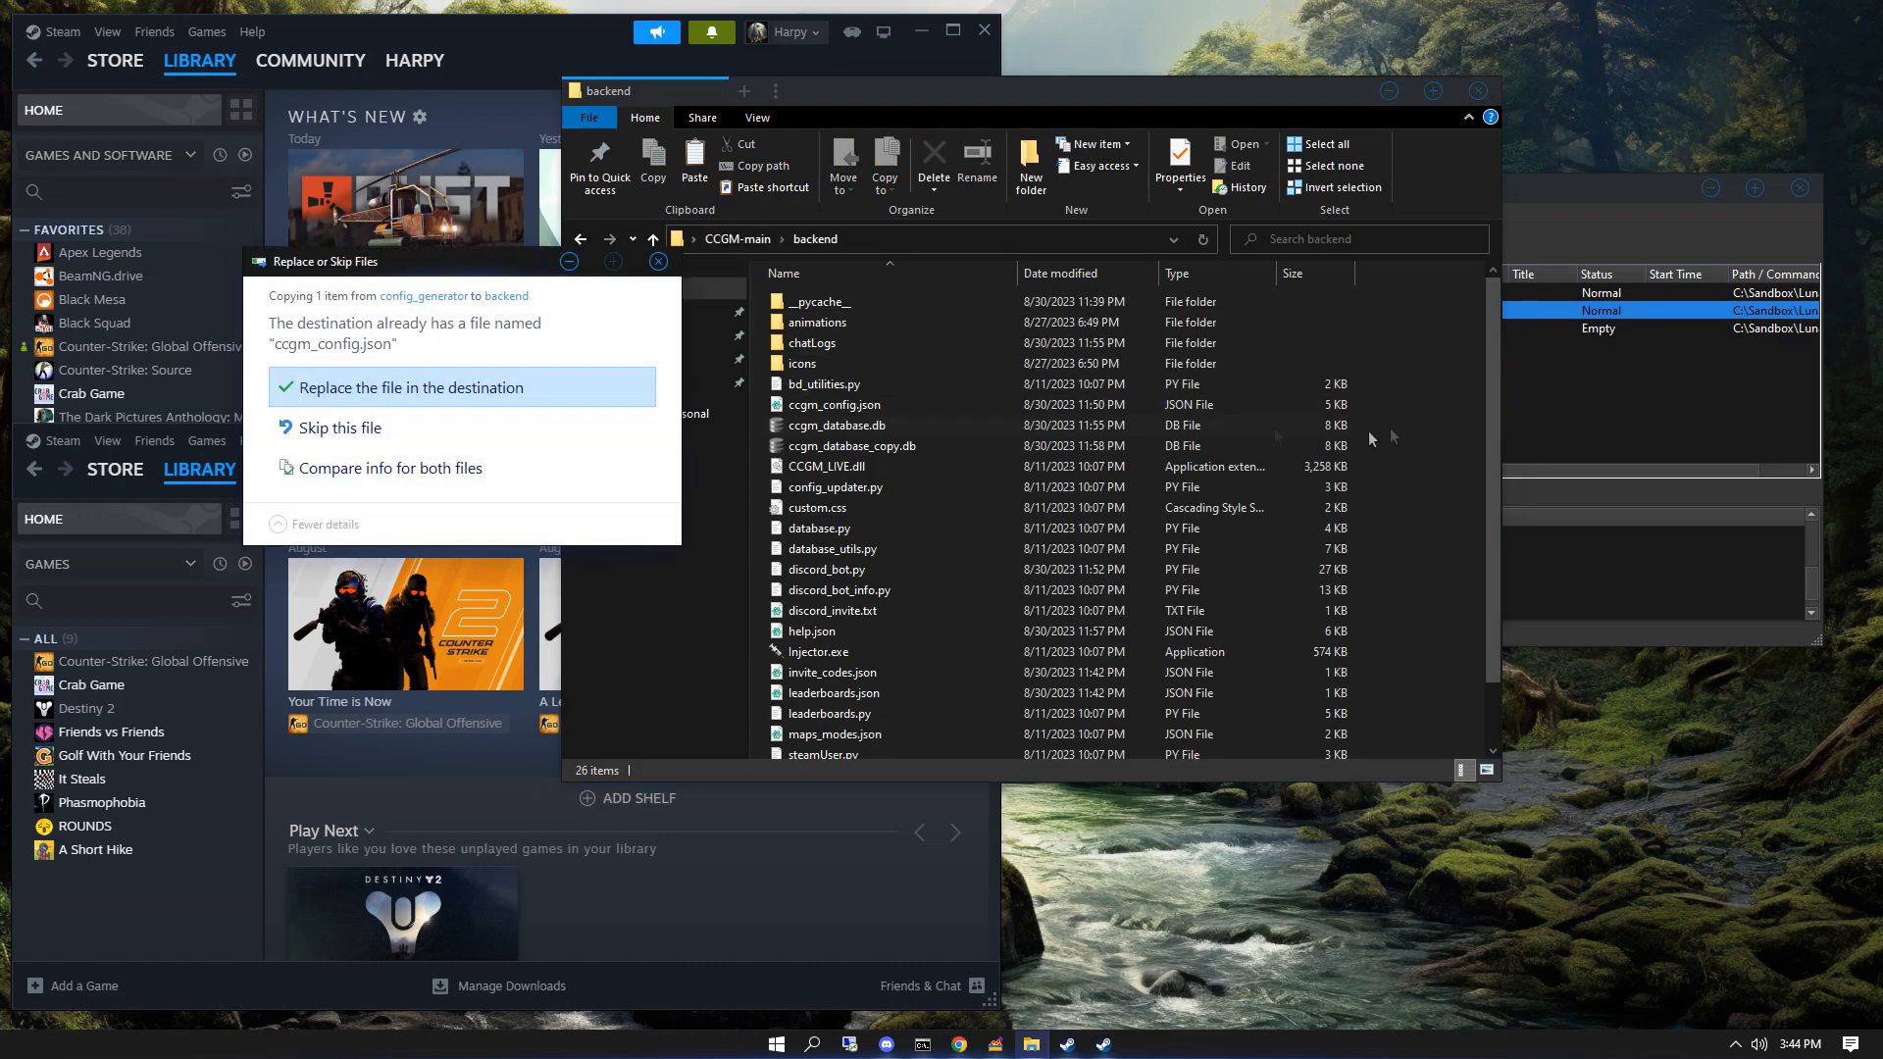
- Replace the backend folder's ccgm_config.json with the edited config and return to CCGM-main
click(412, 386)
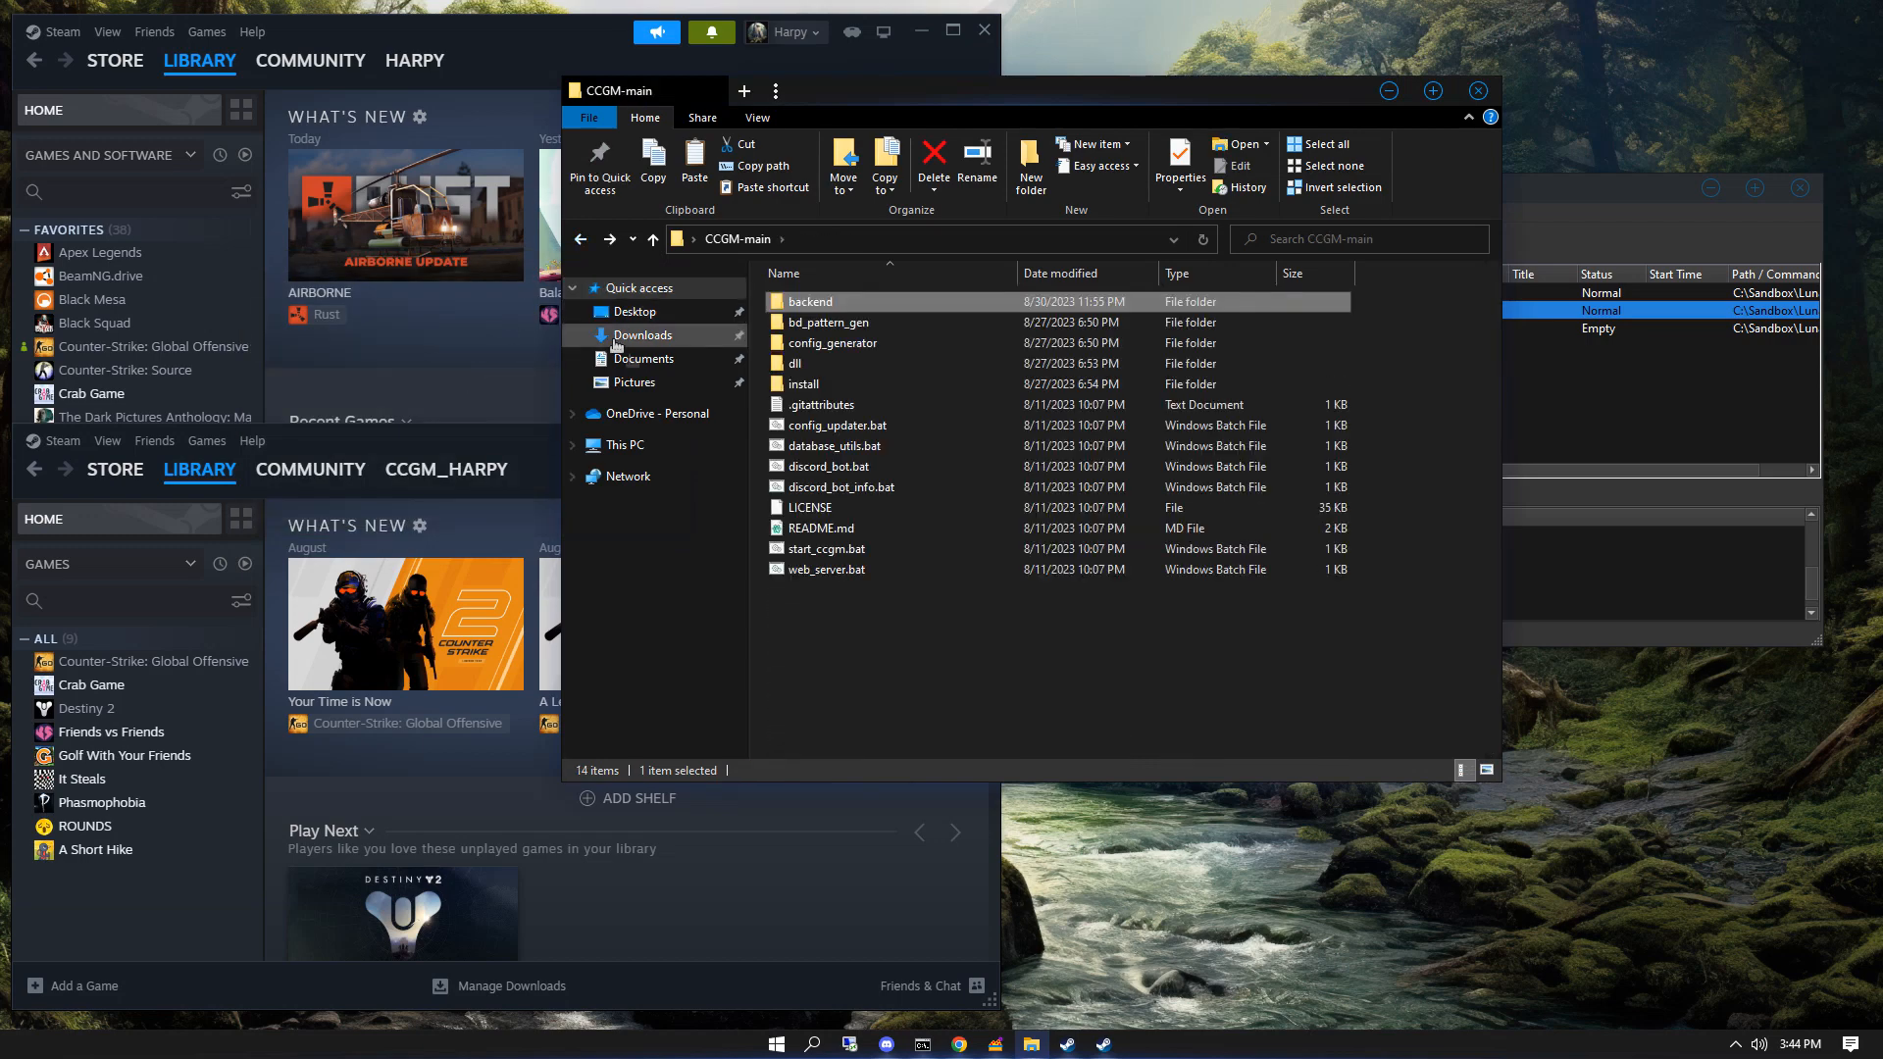
double_click(825, 569)
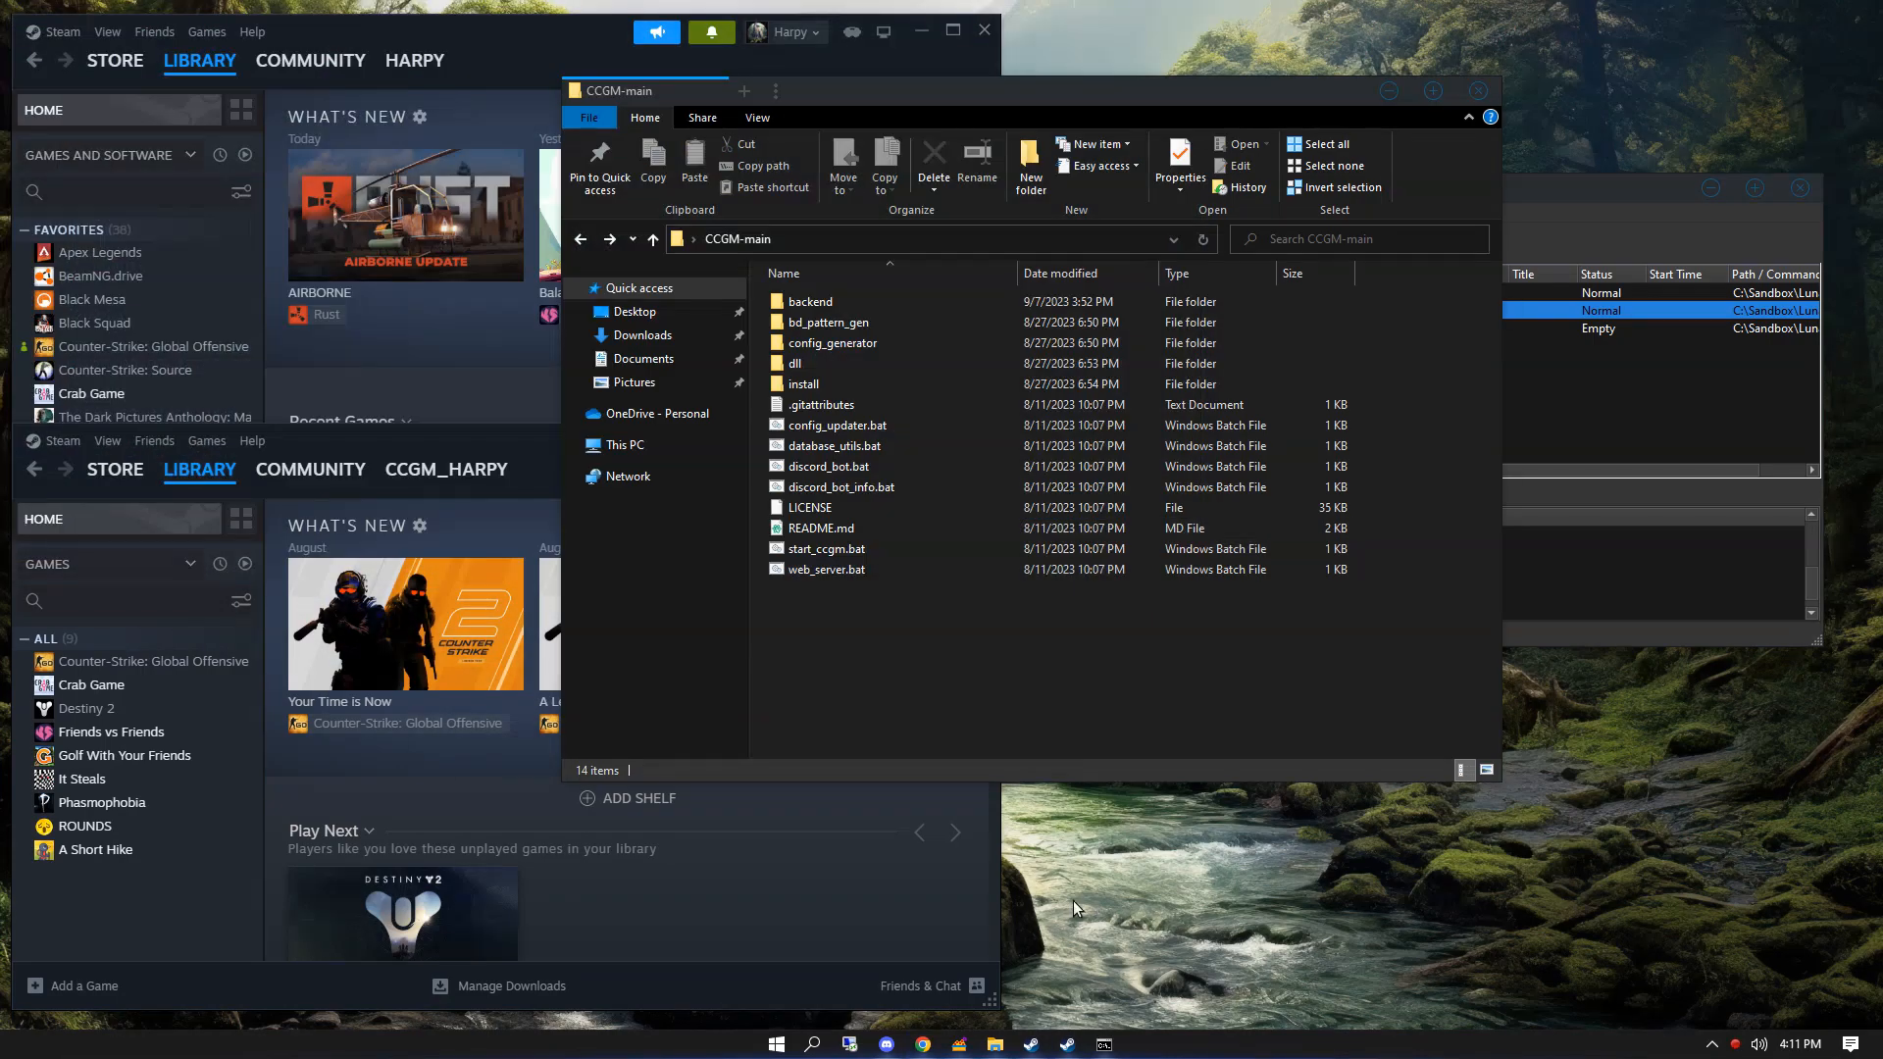
- Check the leaderboards-demo2 channel and switch to #remote-commands in Discord
click(884, 1043)
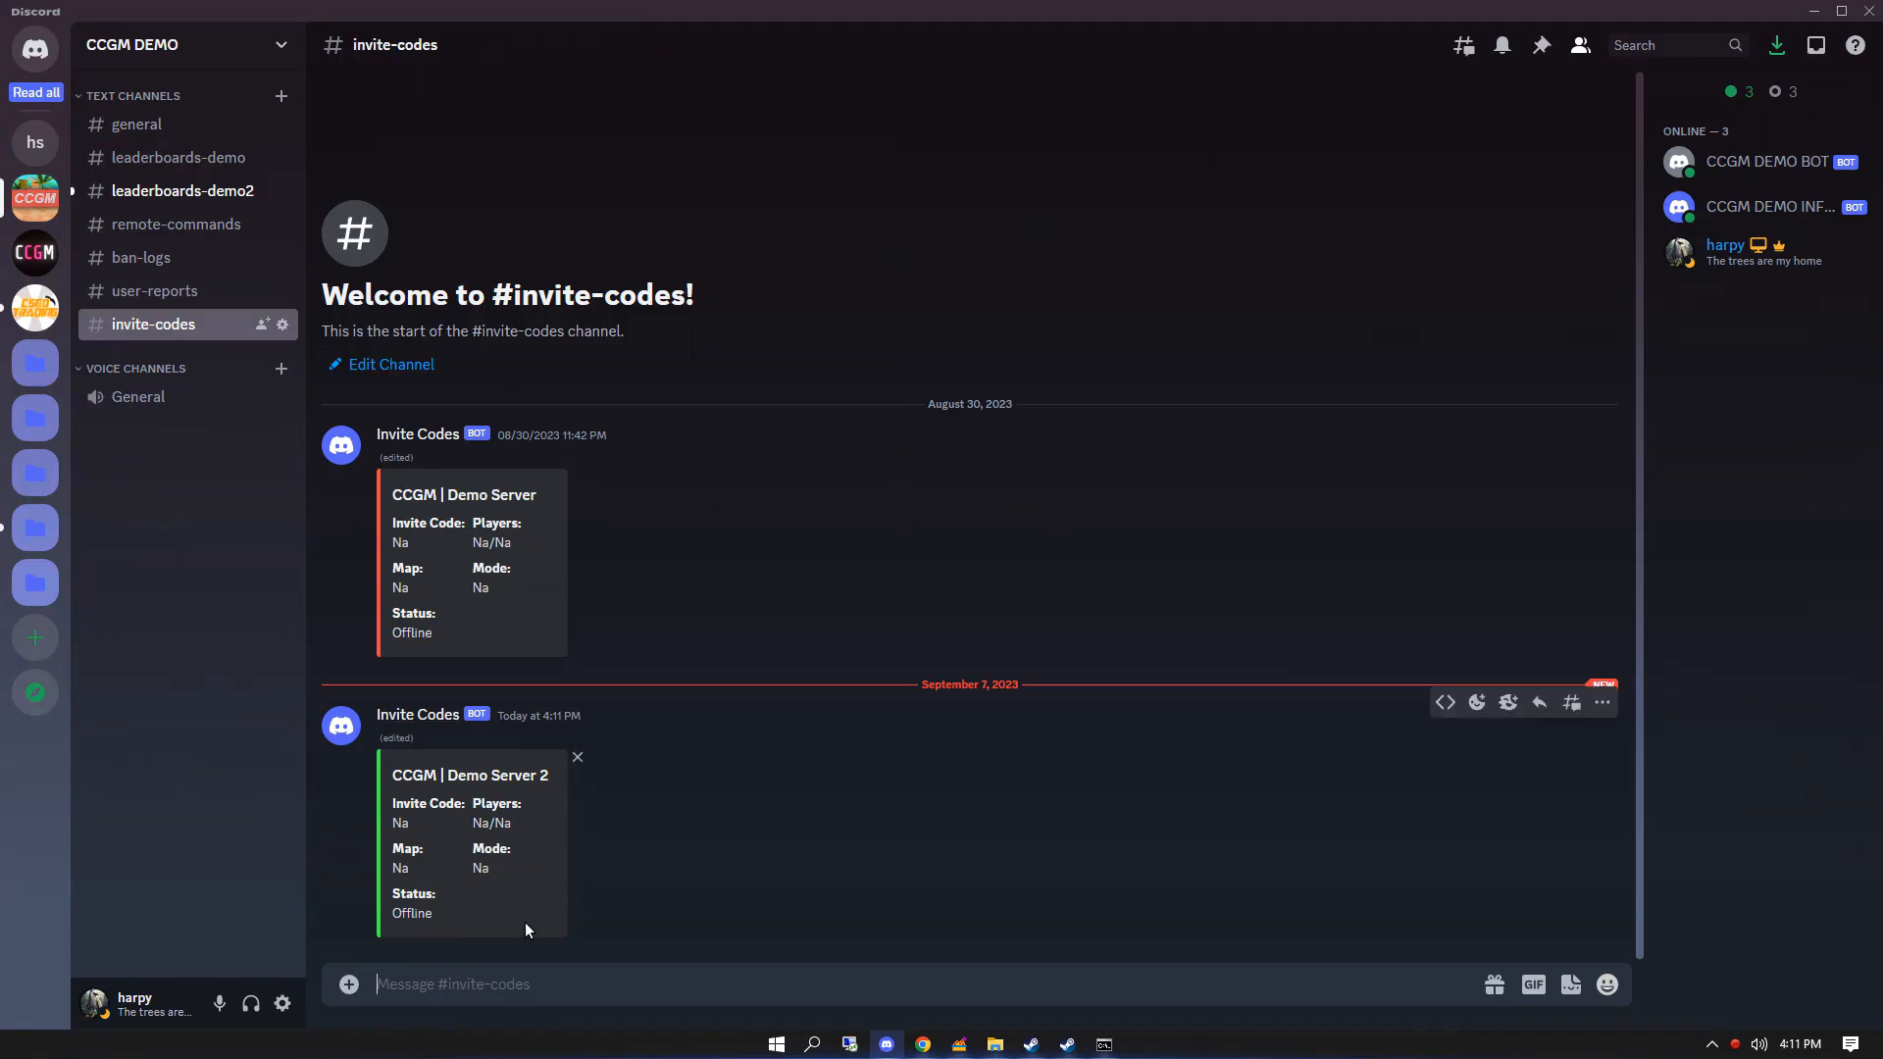
click(180, 190)
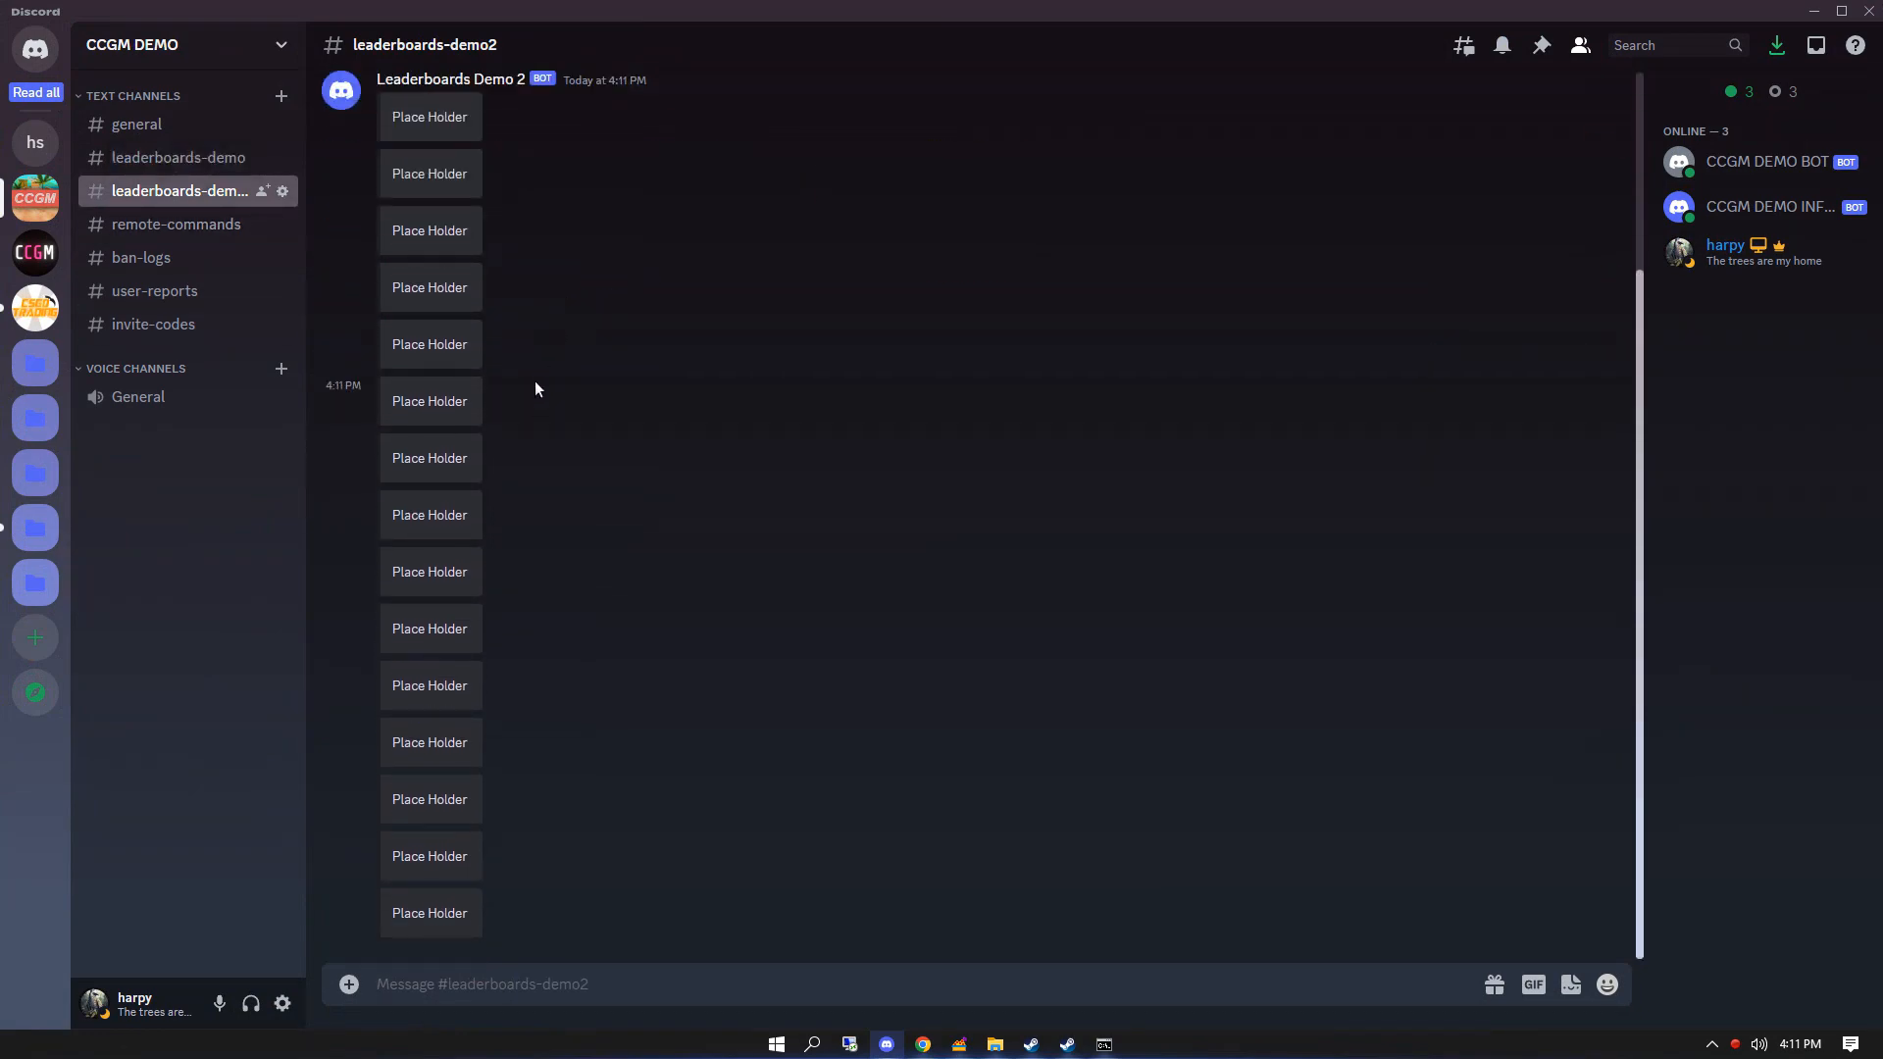
click(176, 223)
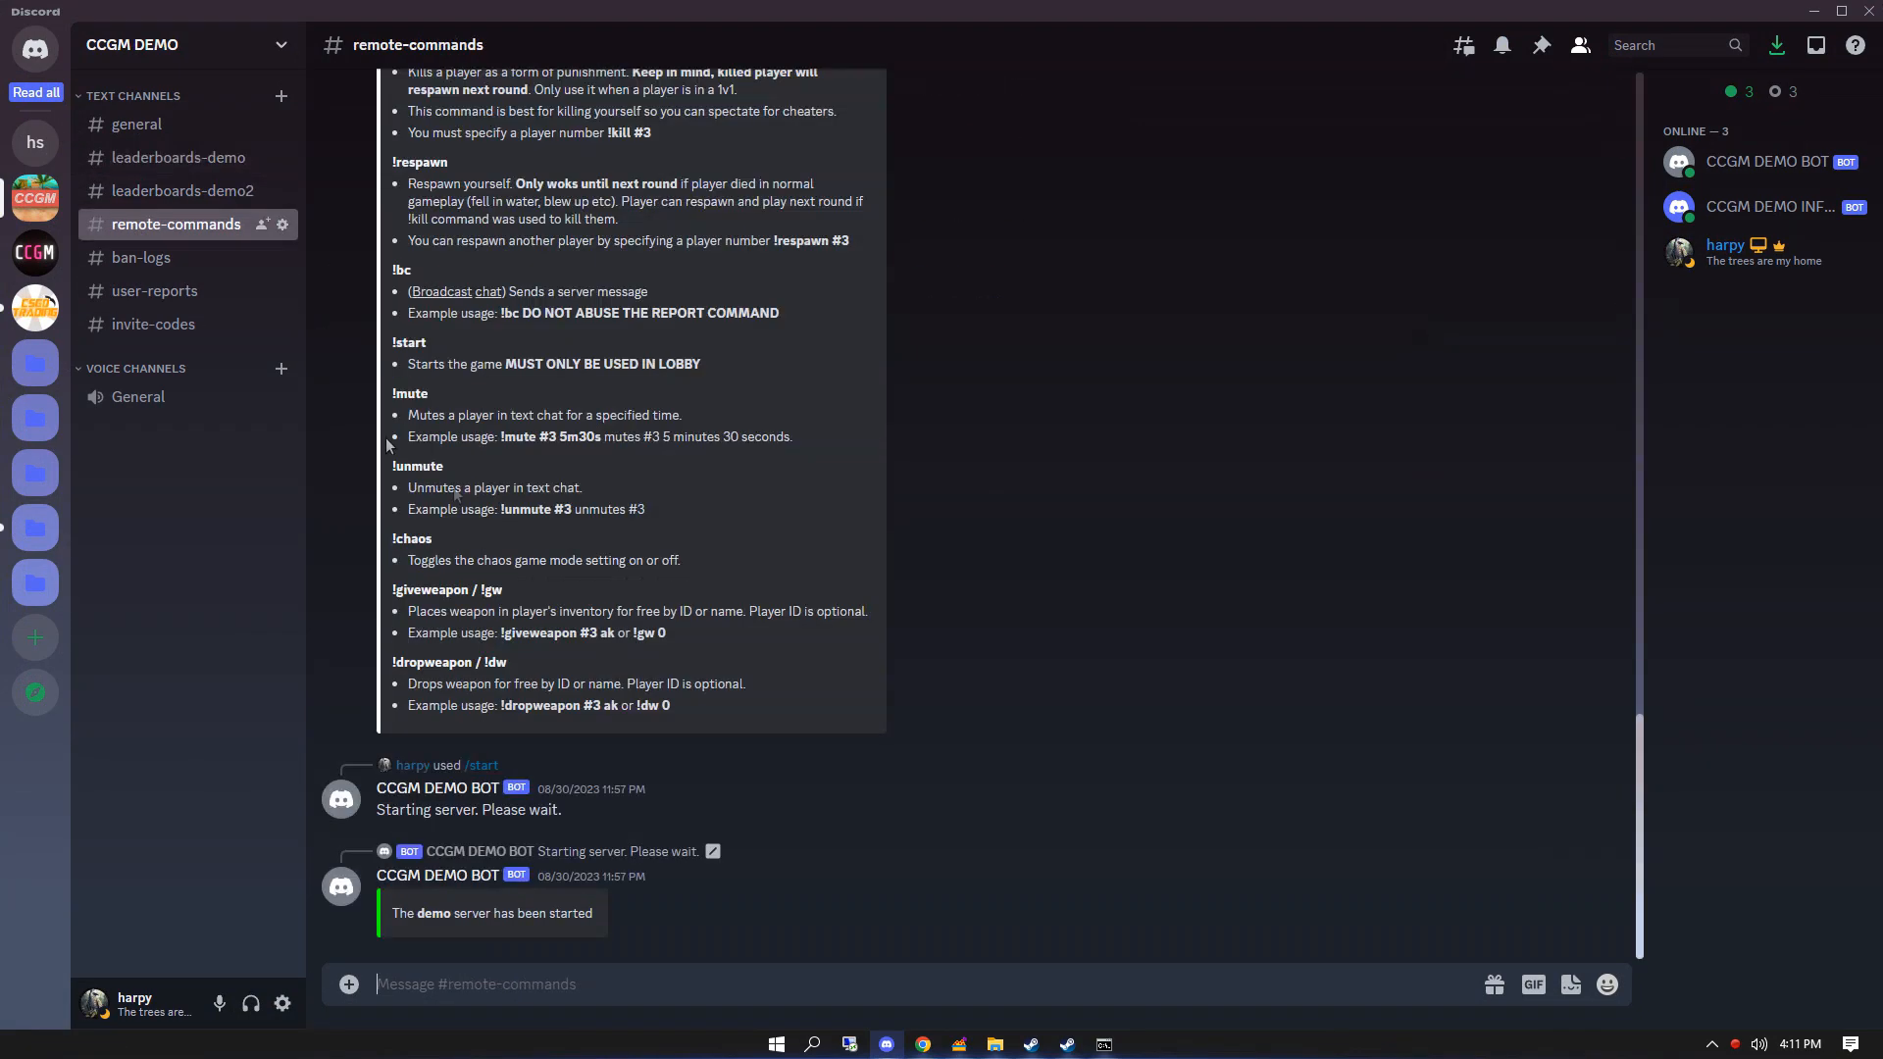
- Run /start demo2 and /start demo to launch both game servers
text(/)
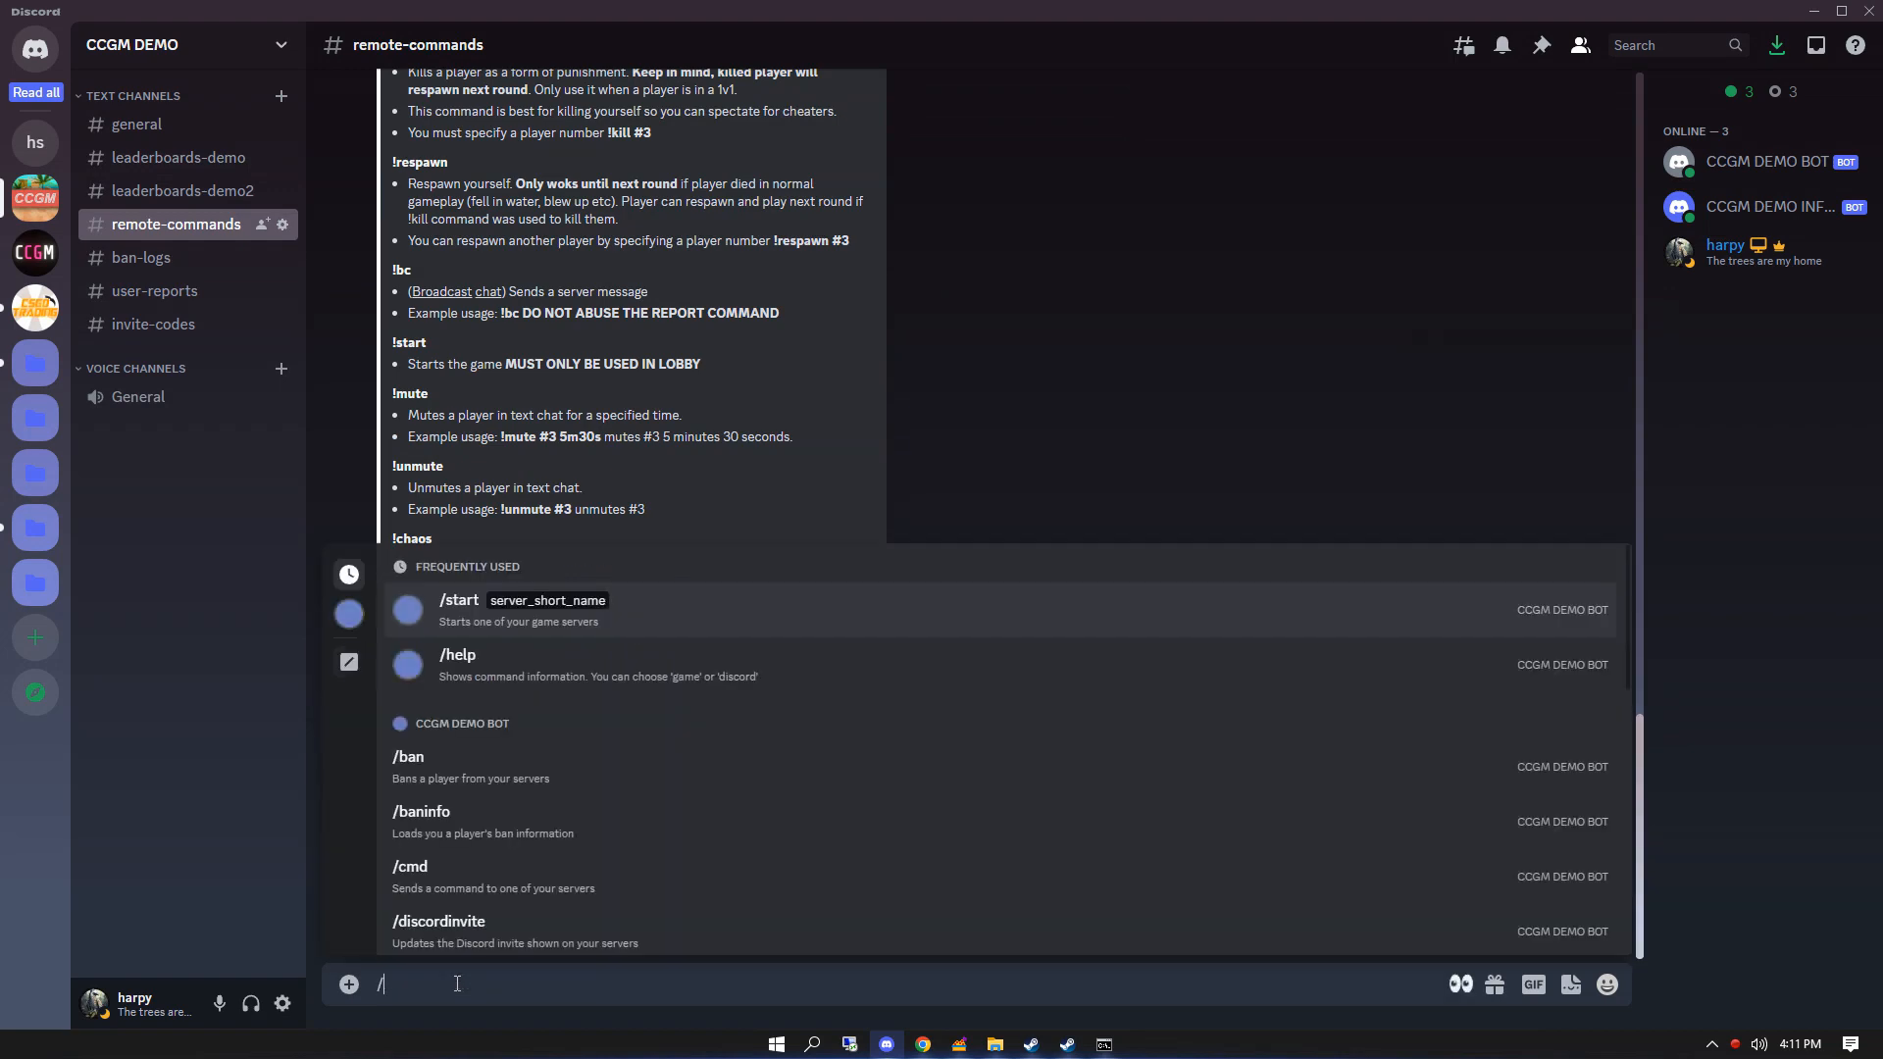
click(459, 600)
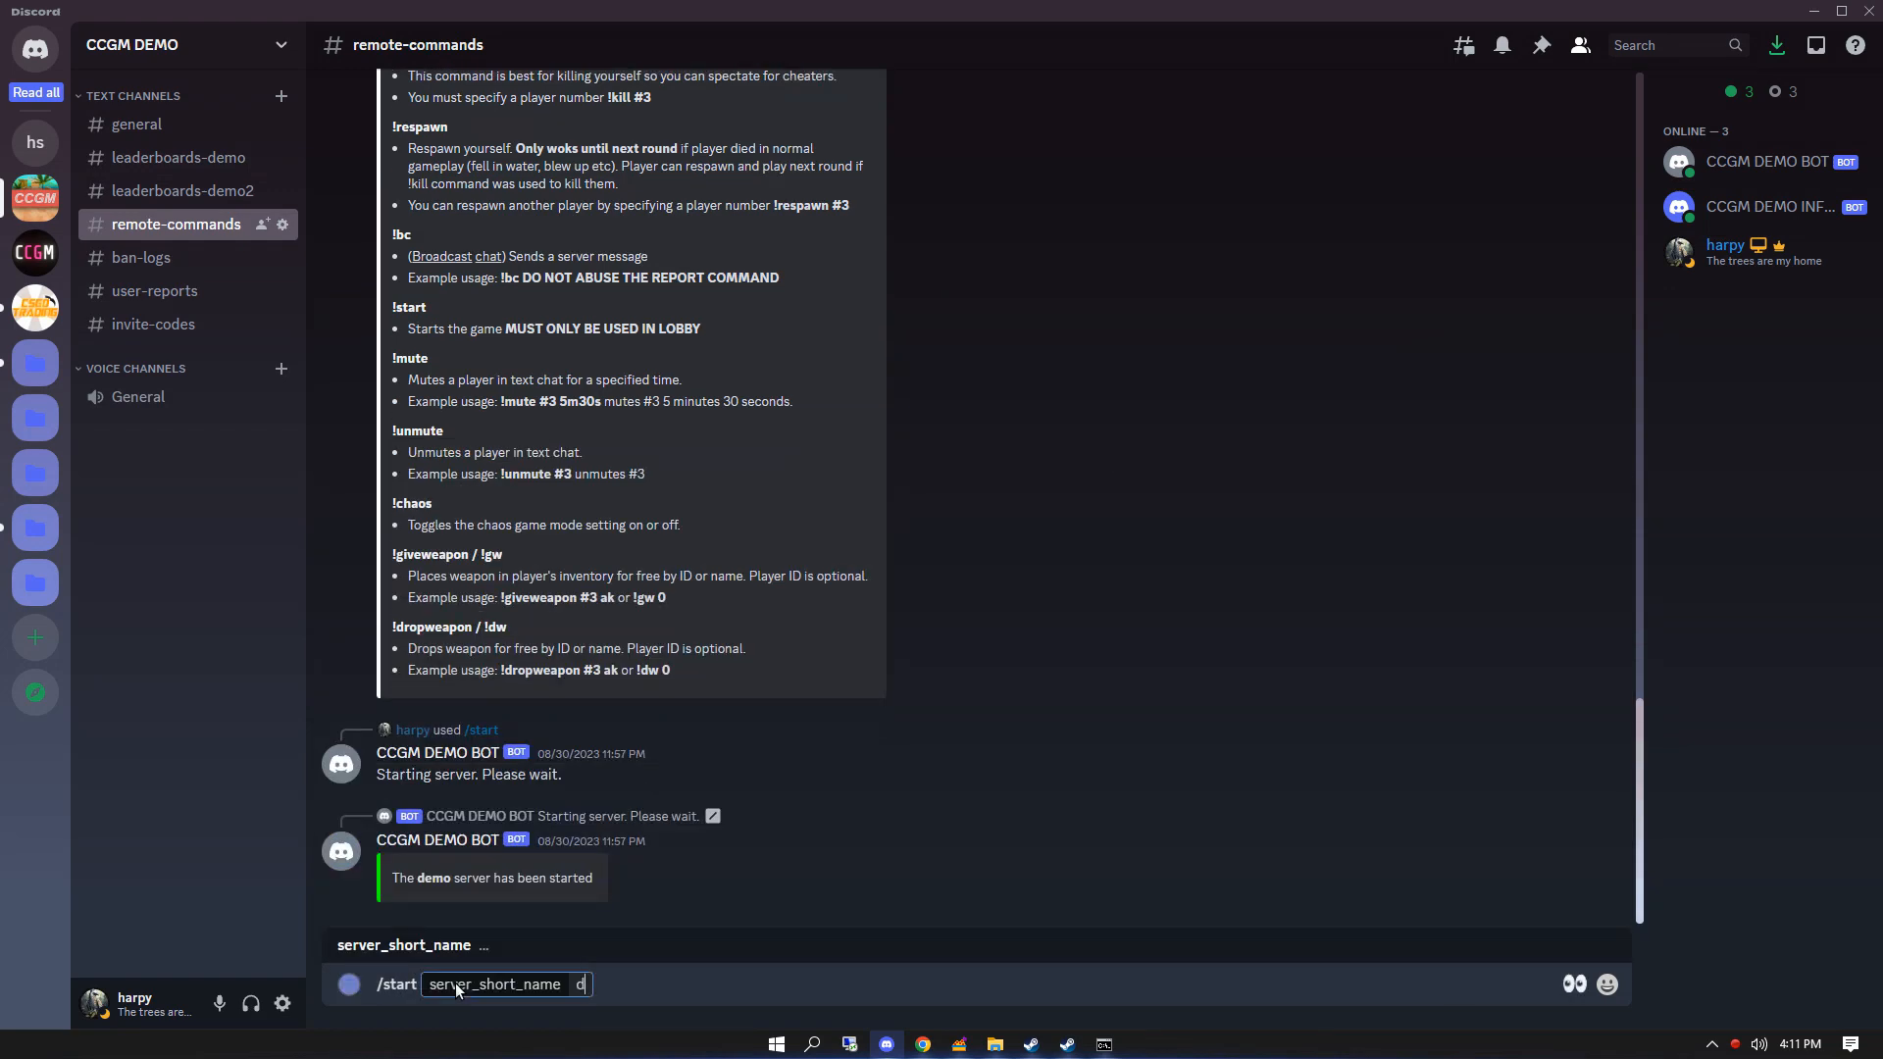
key(Enter)
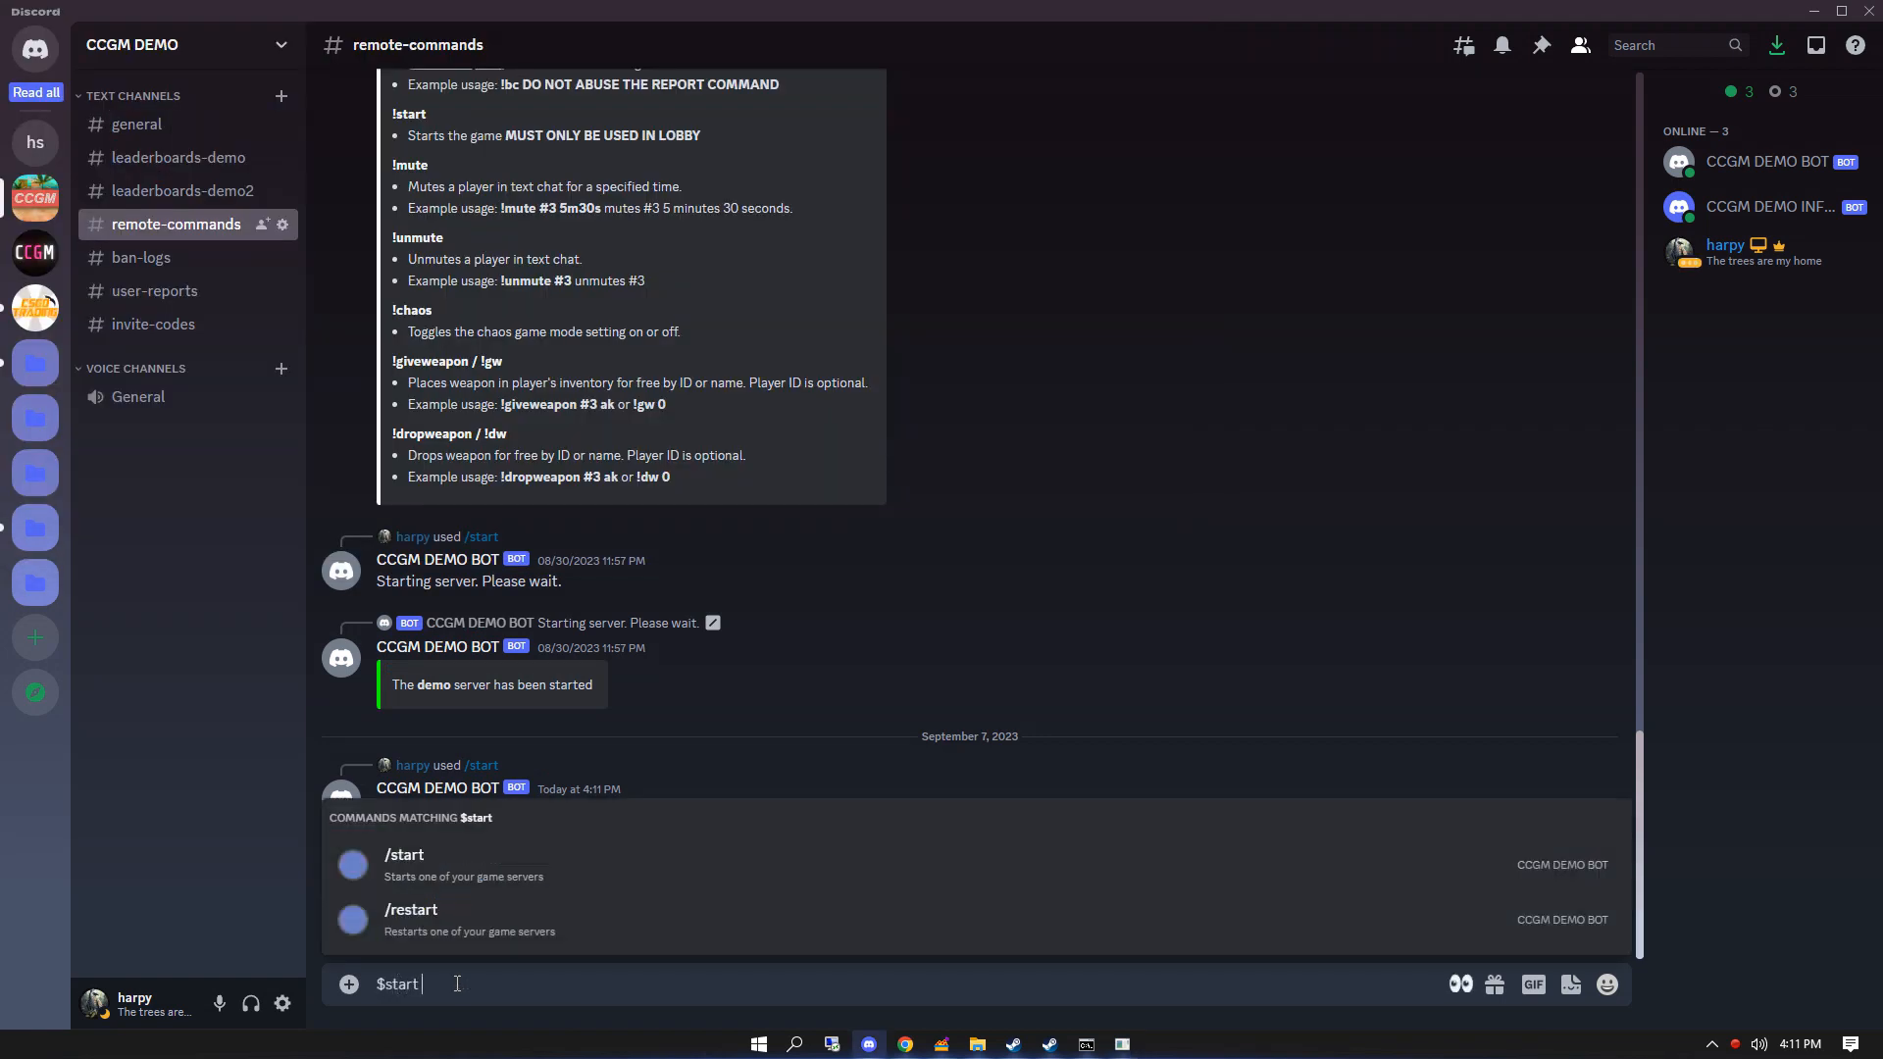
key(Enter)
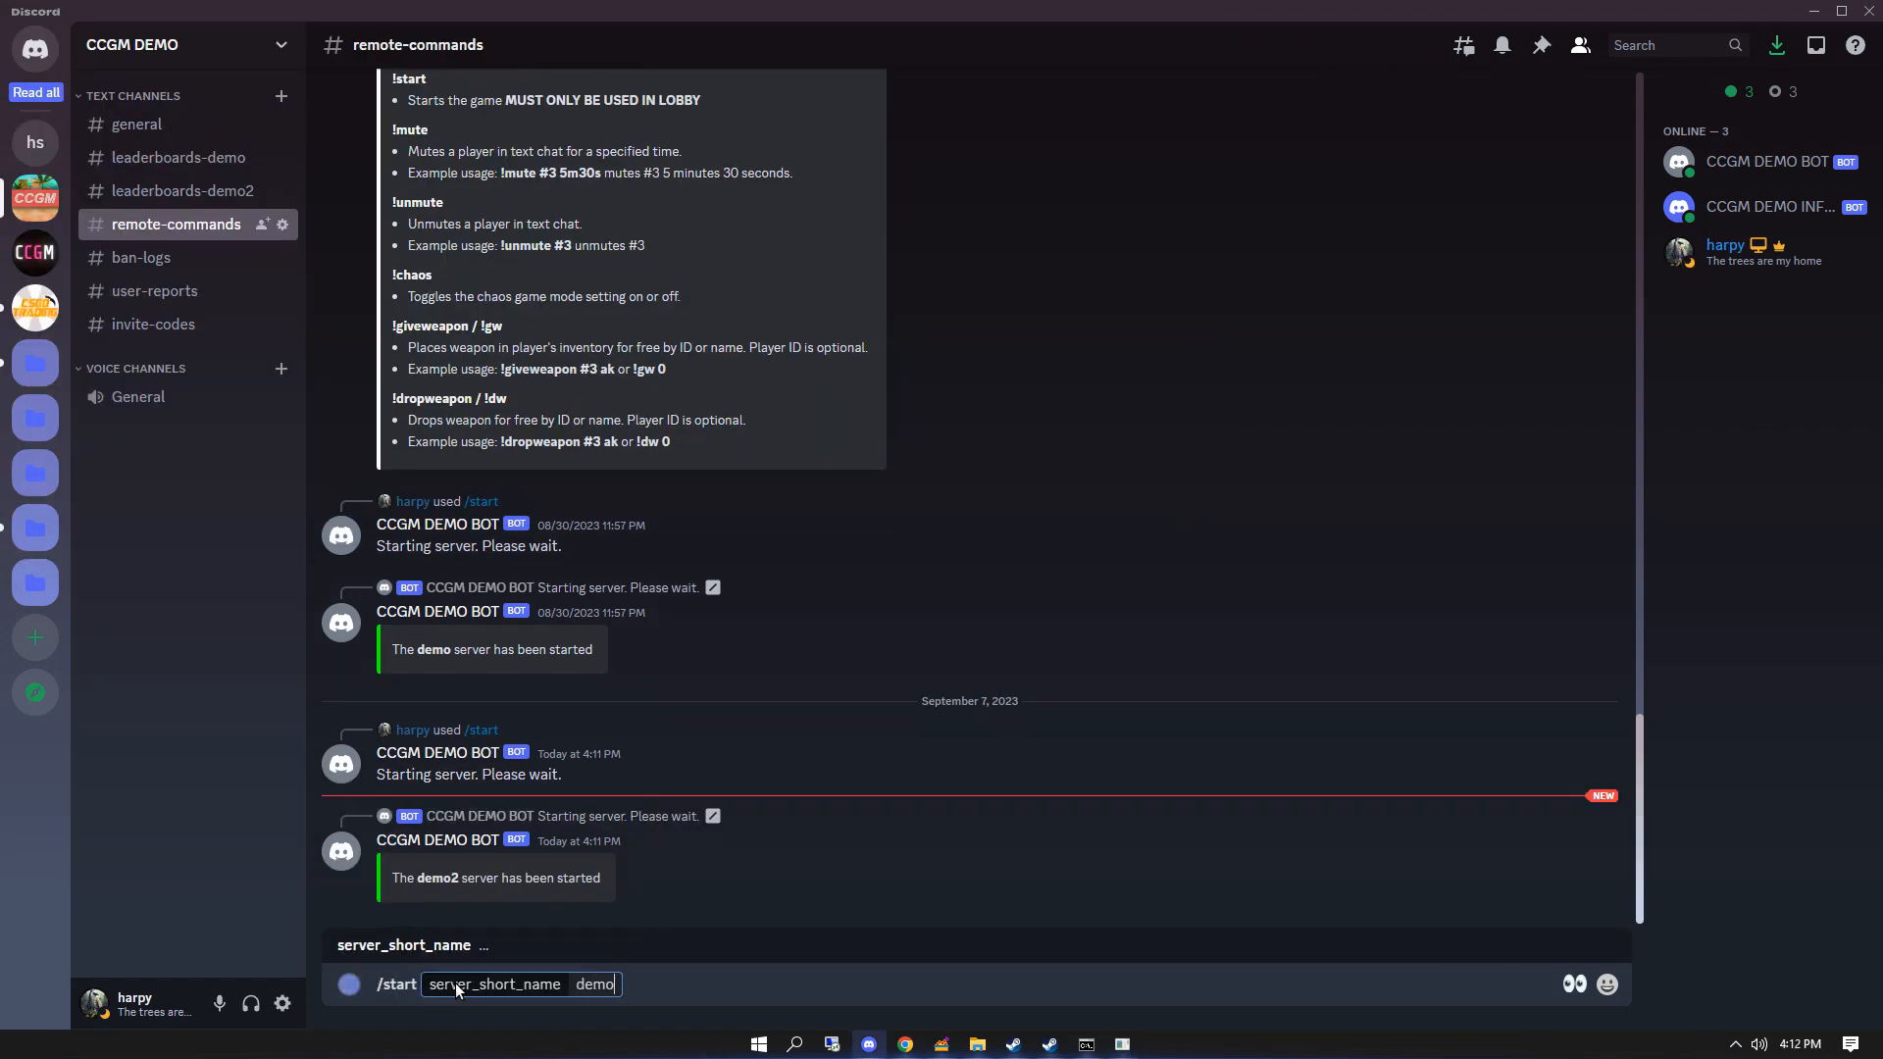
key(Enter)
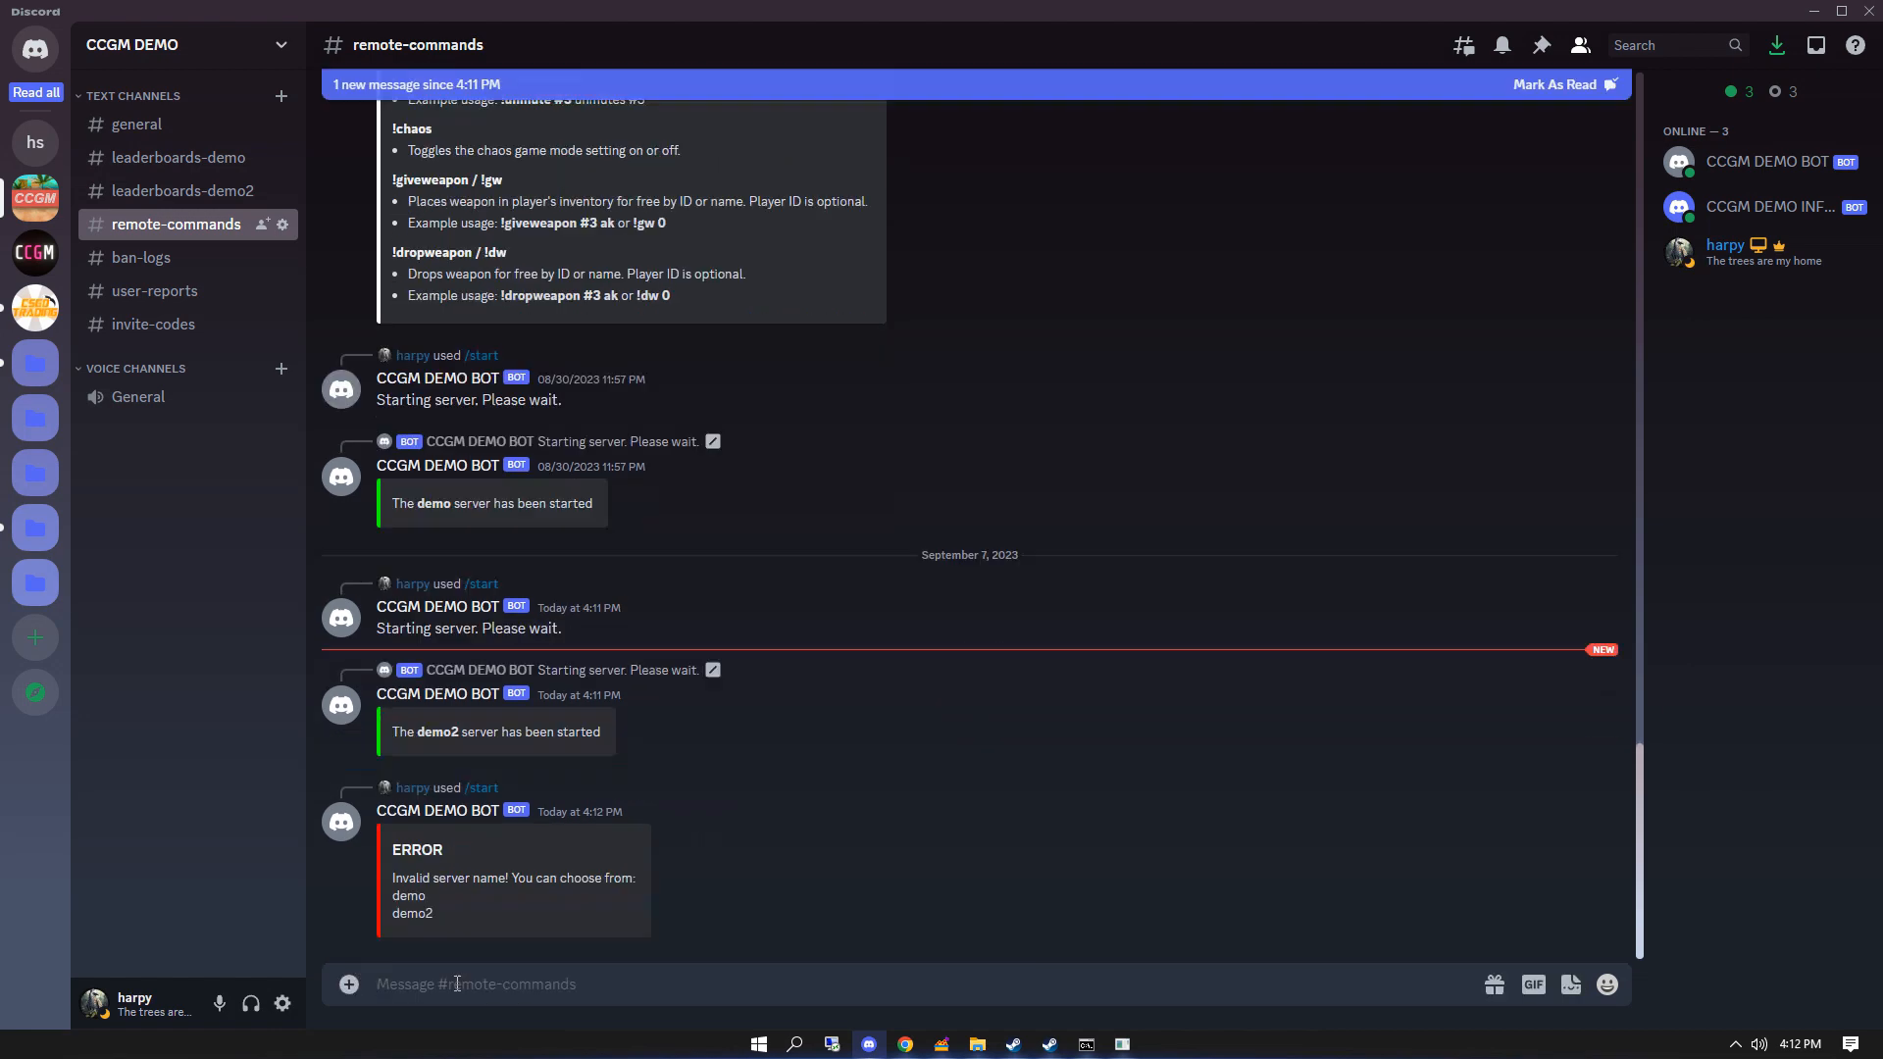
mouse_move(487, 957)
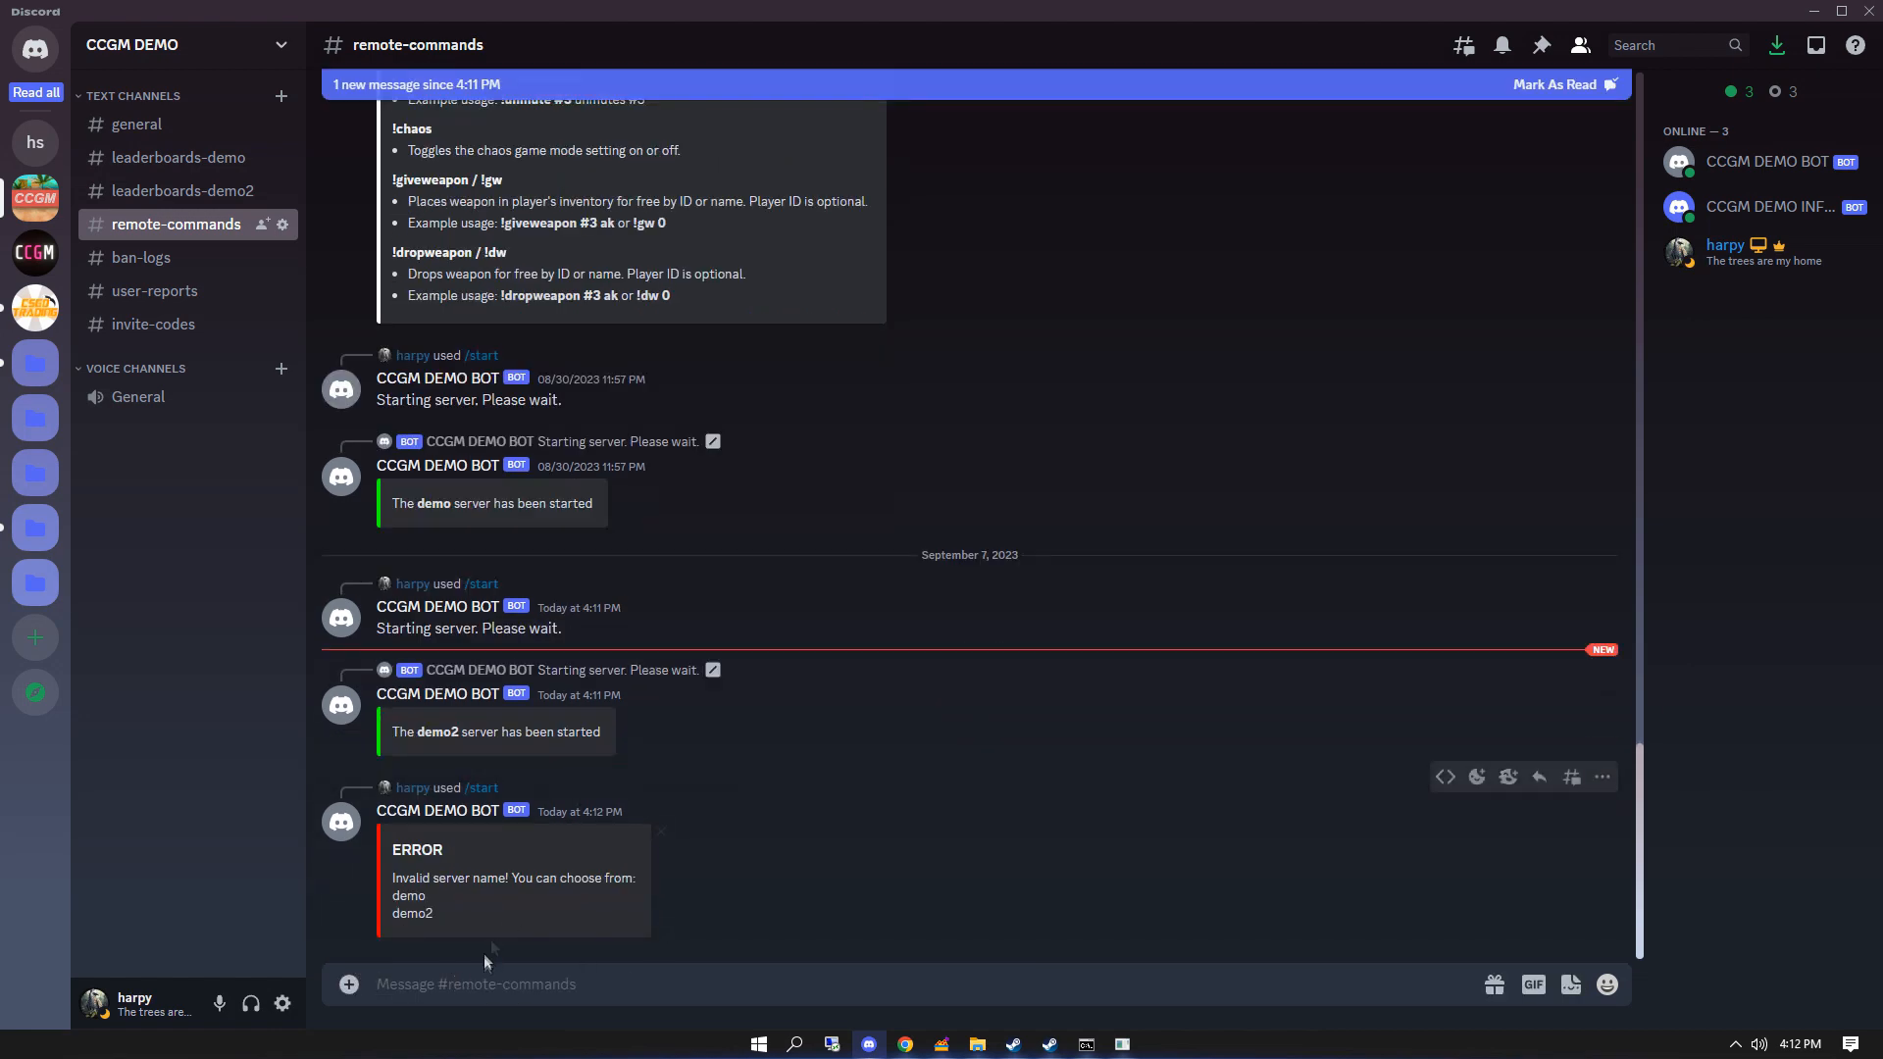
text(/start)
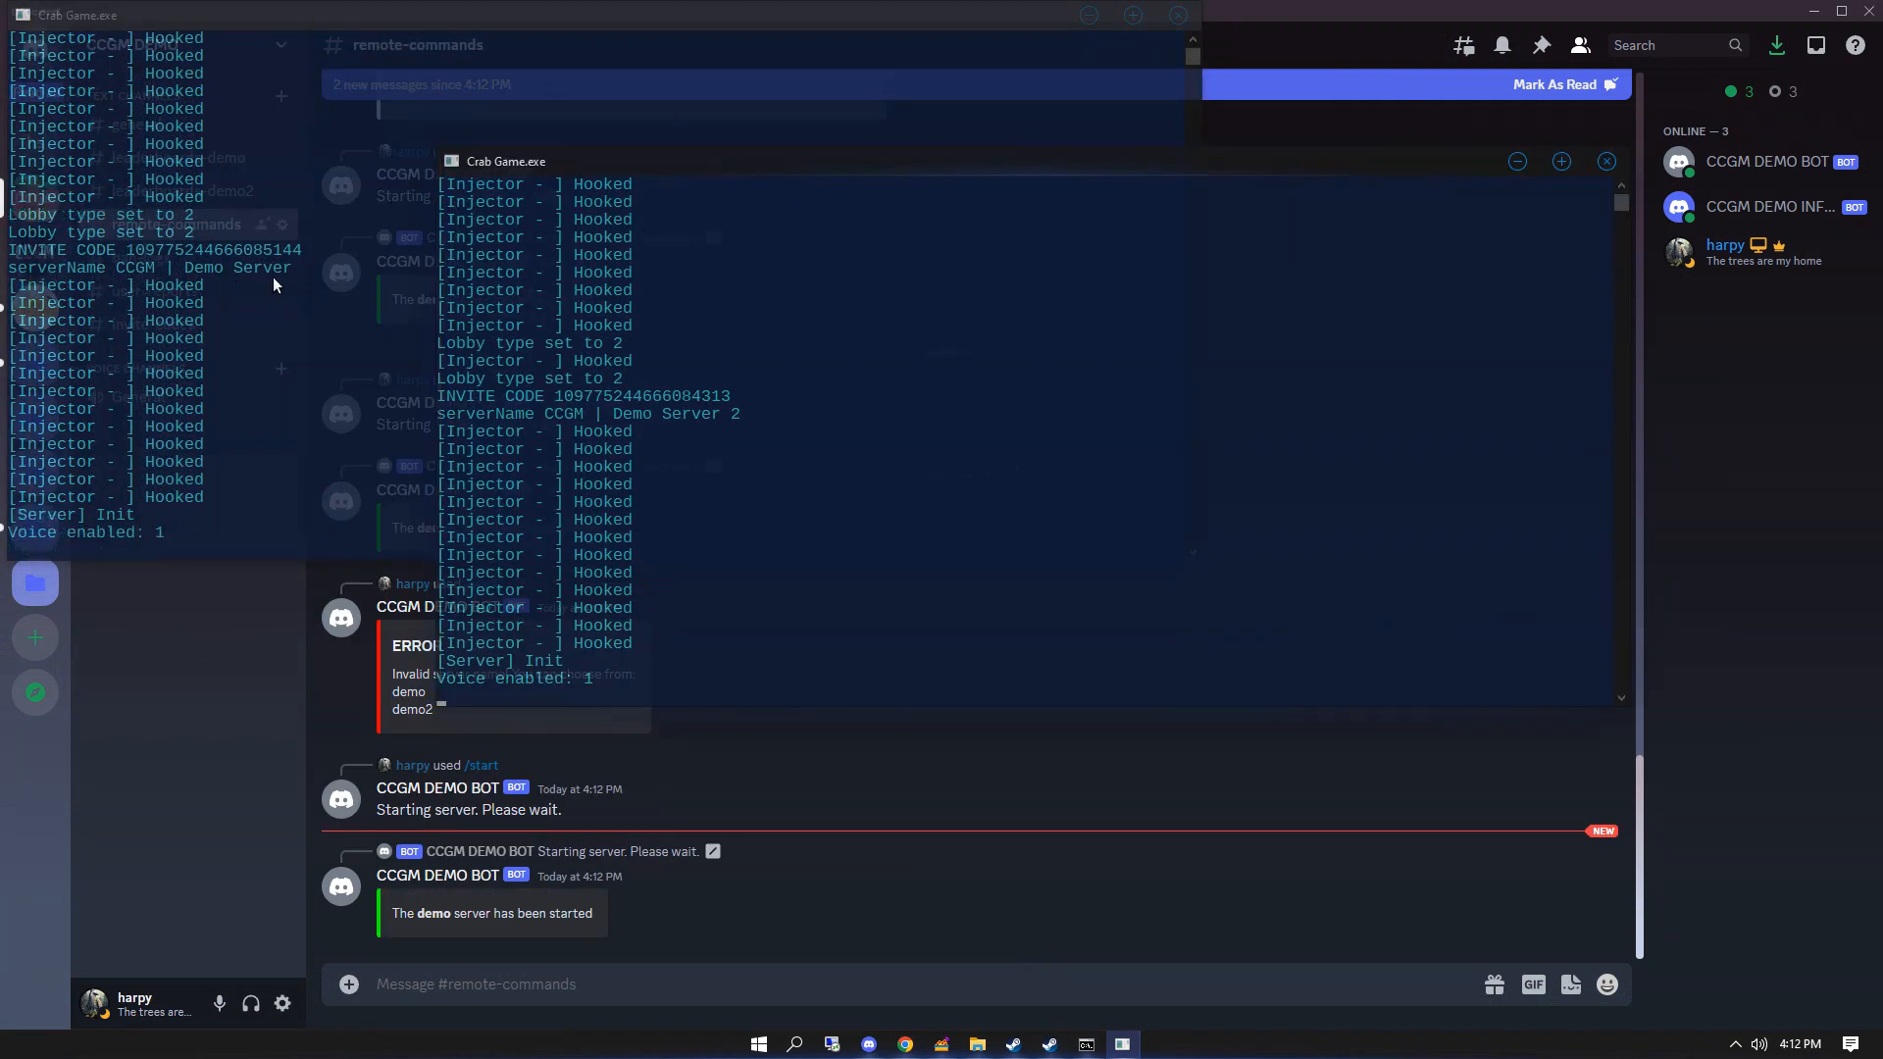
mouse_move(792, 439)
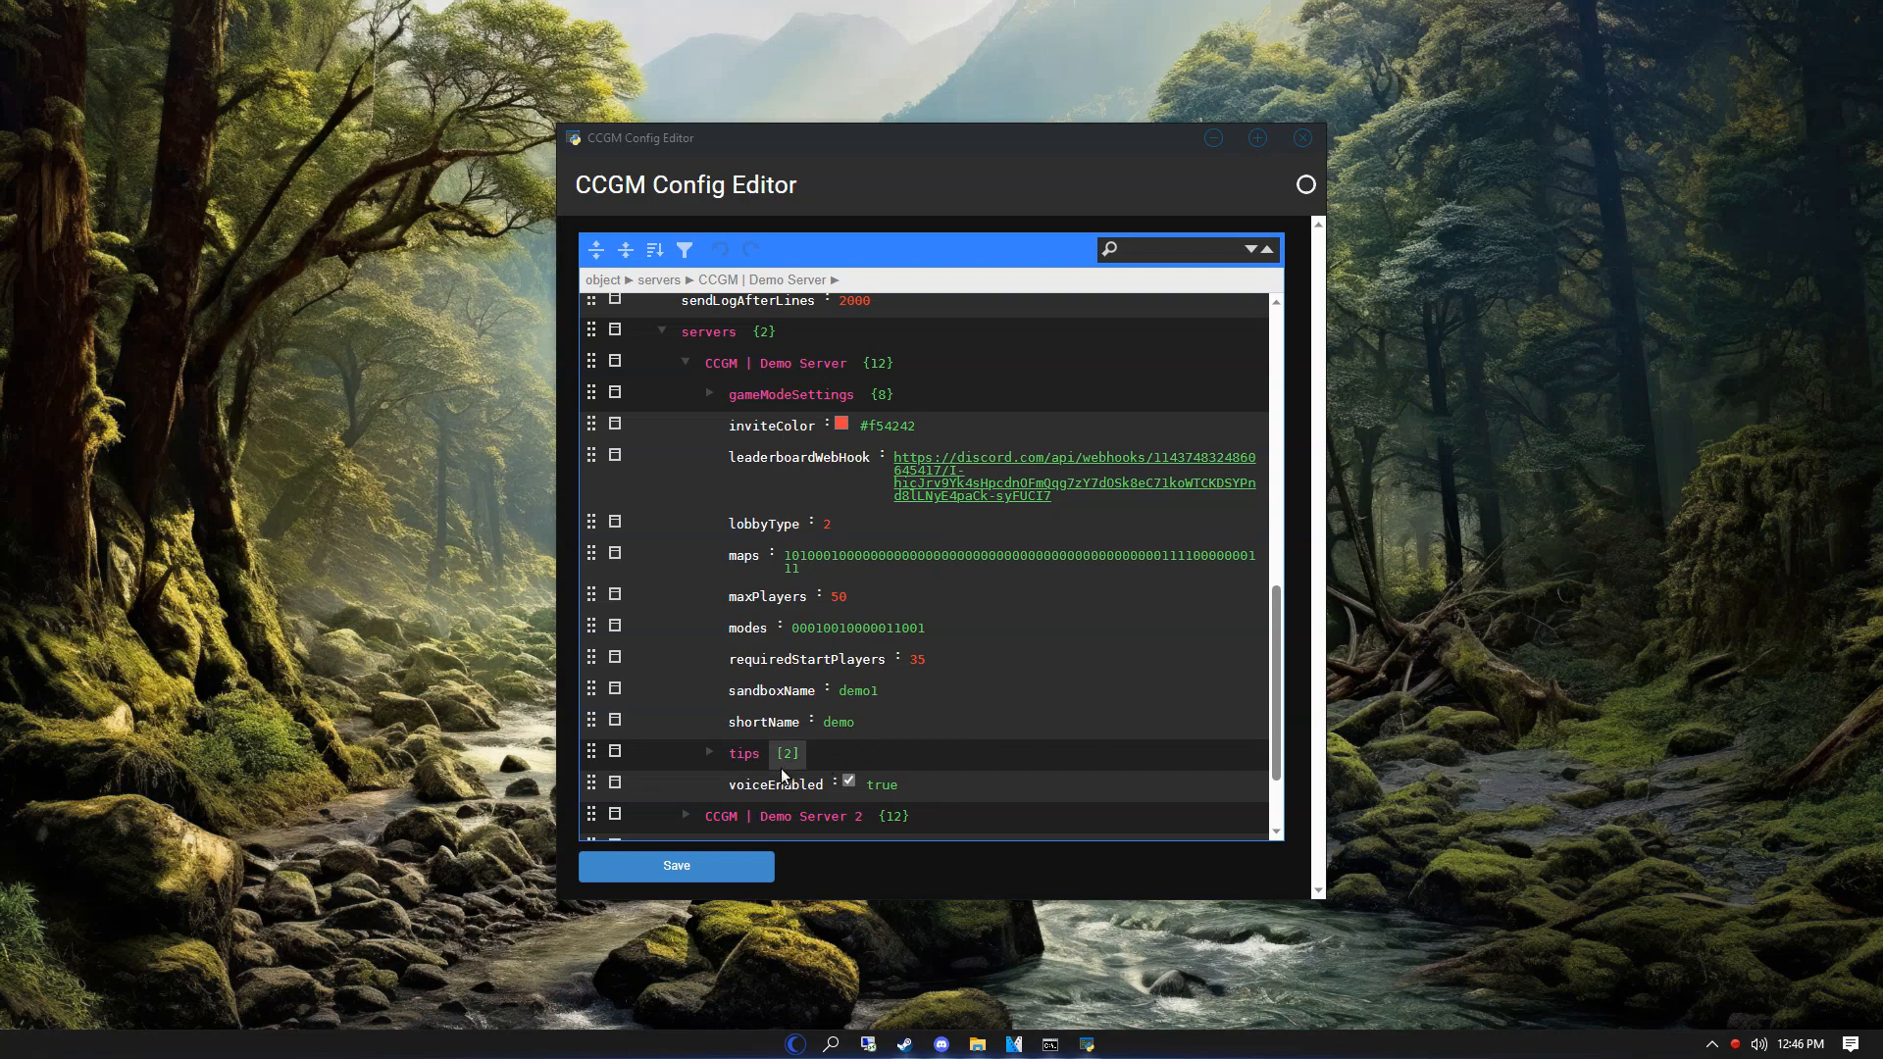
- Replace tip 0 with 'You can join our Discord at:\n{discordInvite}\nBe sure to follow the rules!'
click(710, 753)
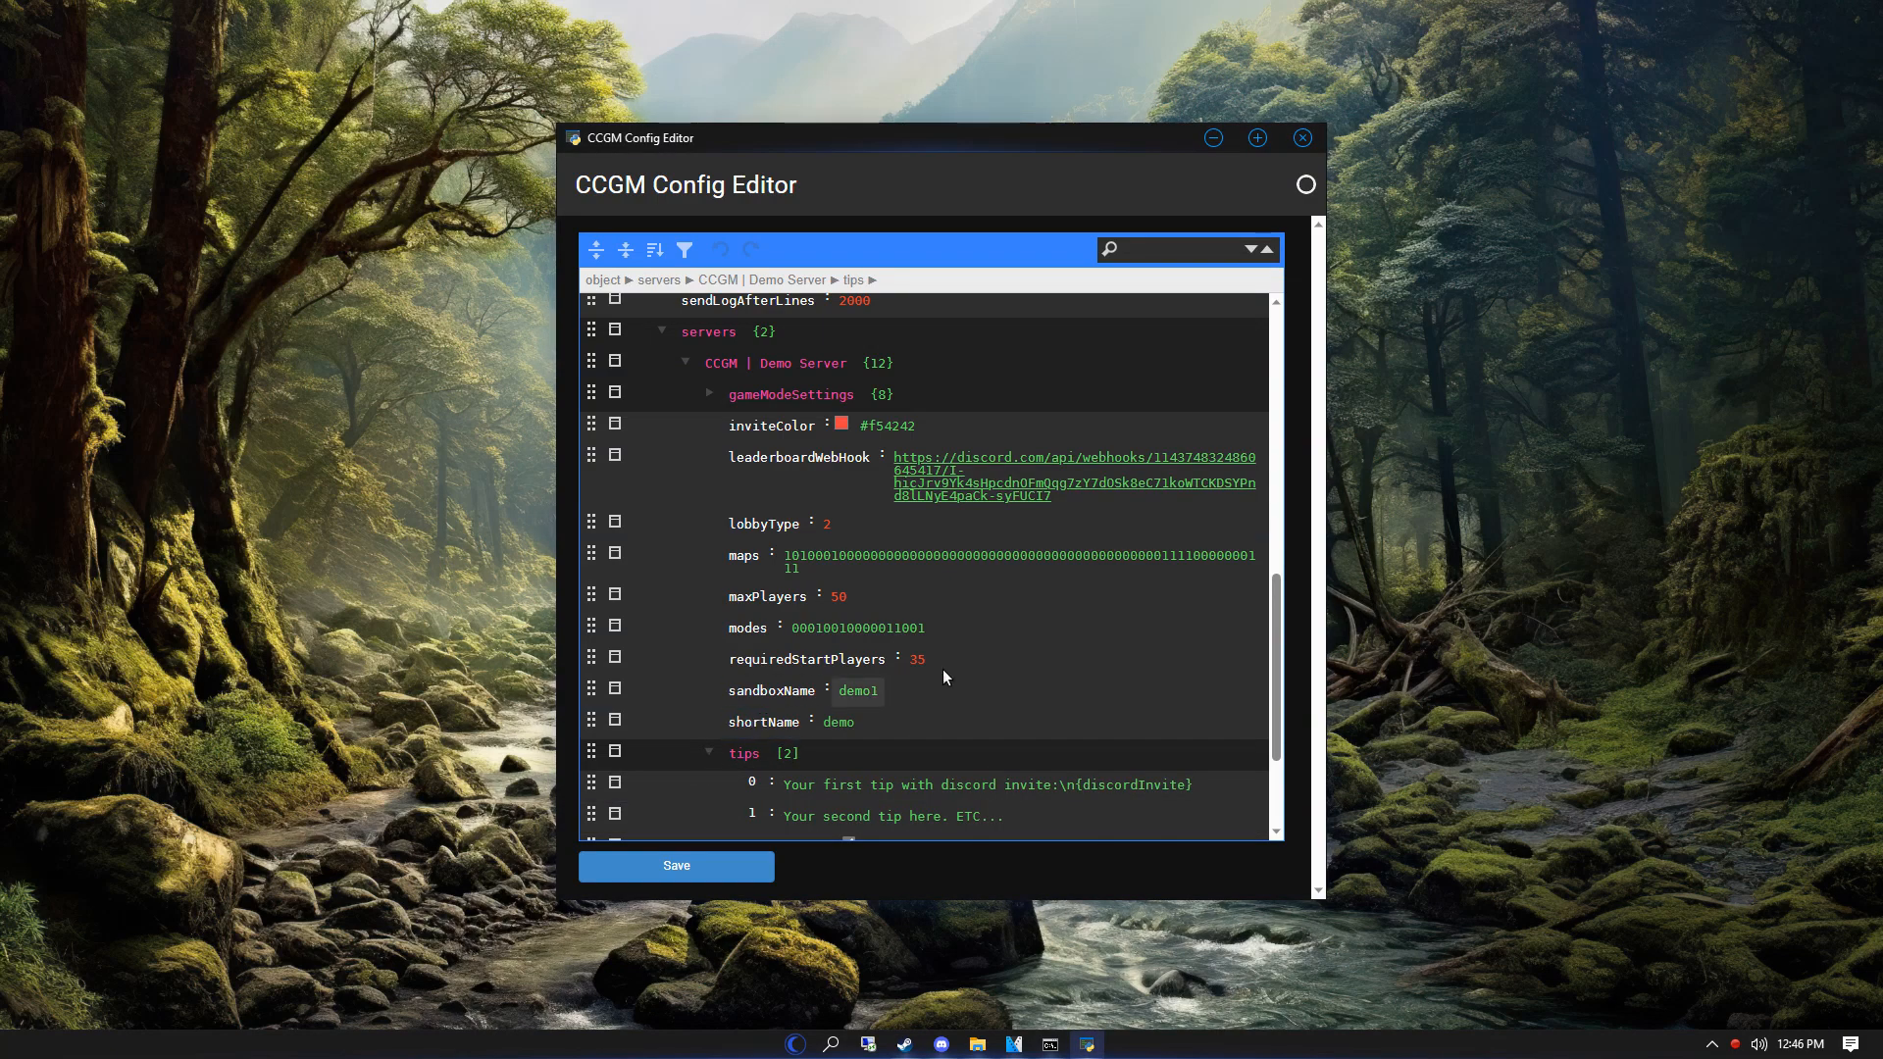
scroll(down, 3)
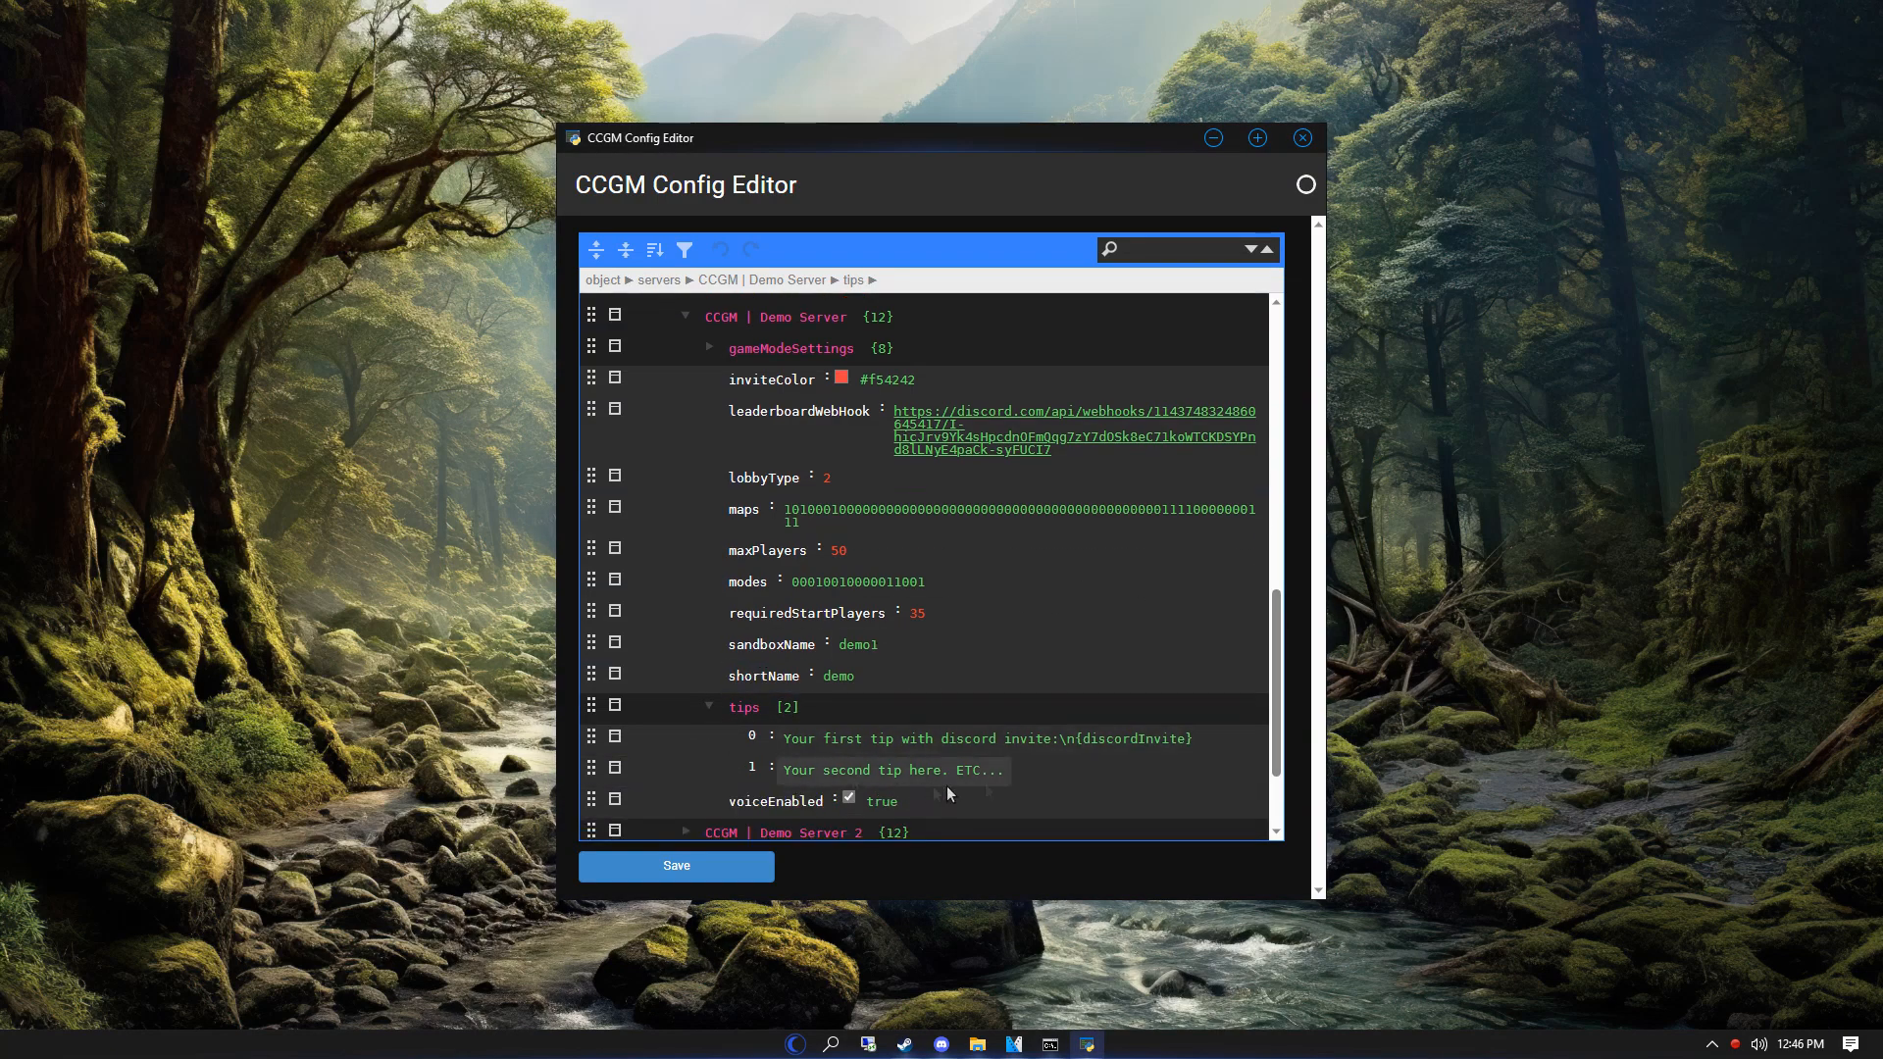
click(987, 737)
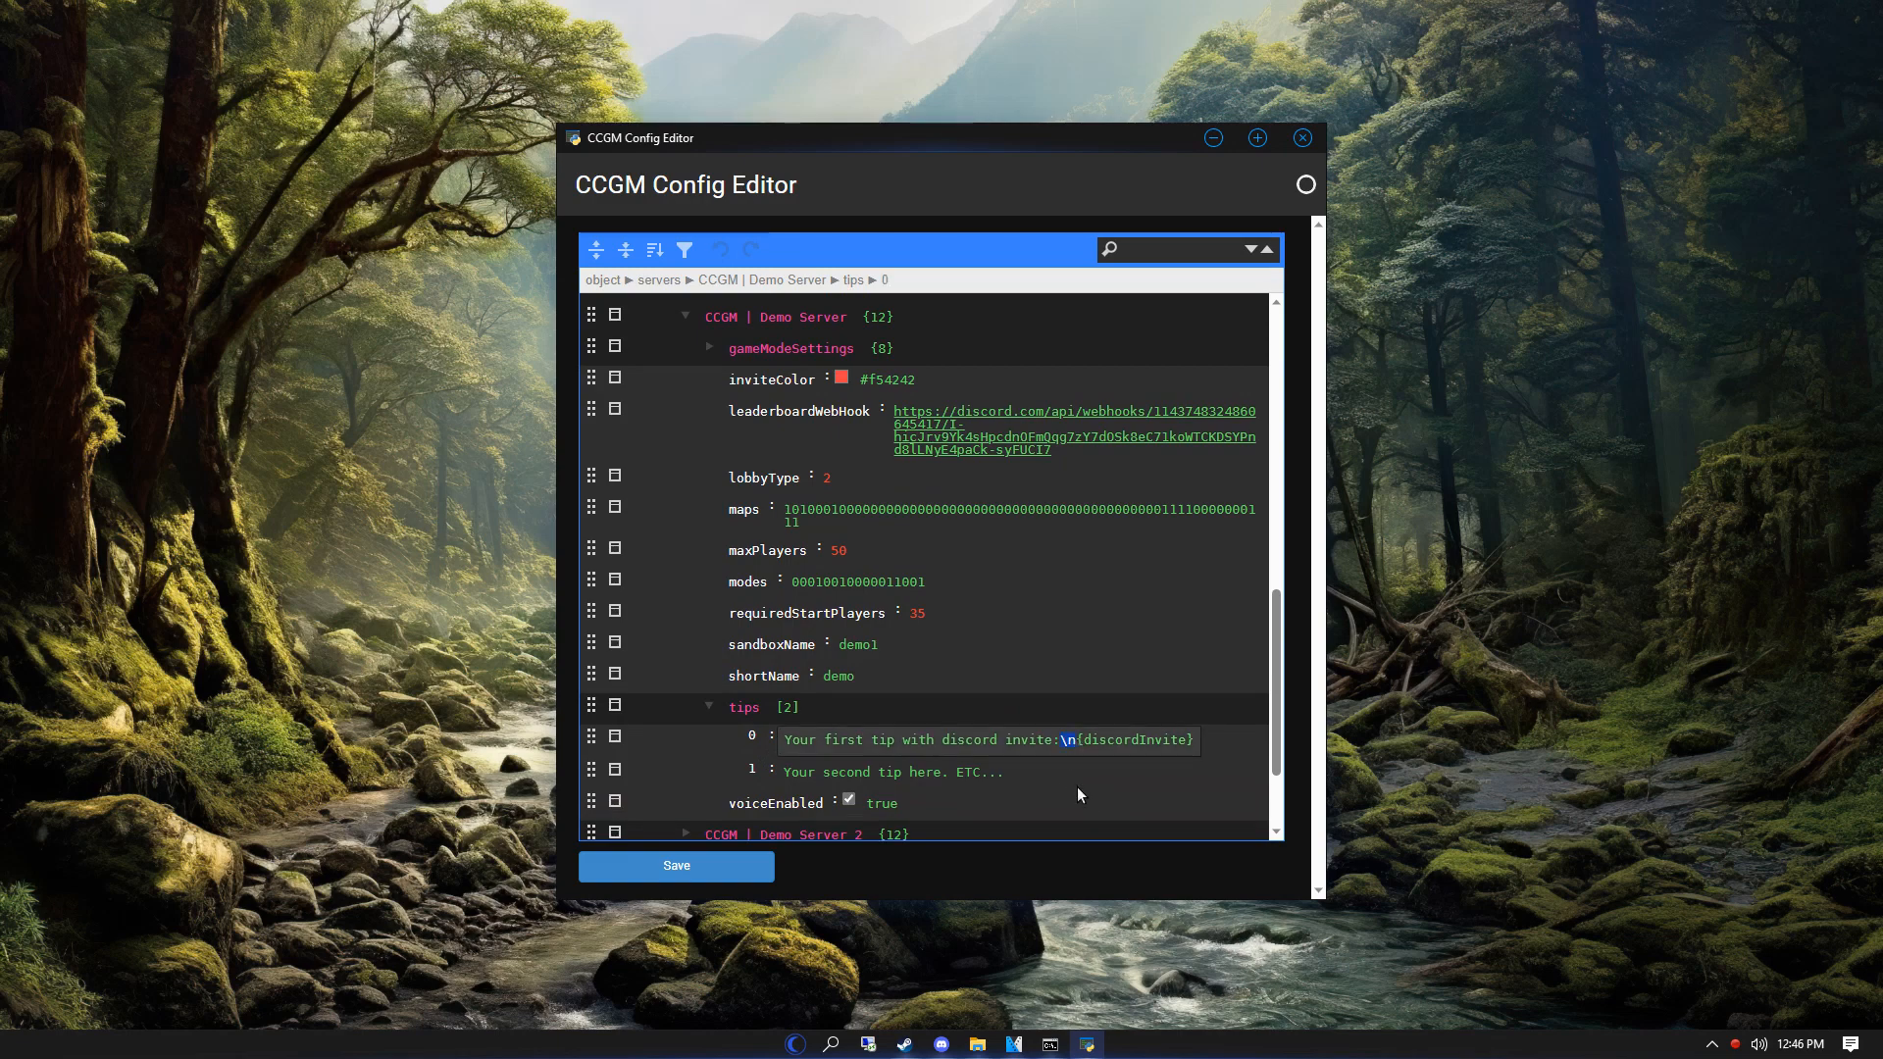
mouse_move(1071, 796)
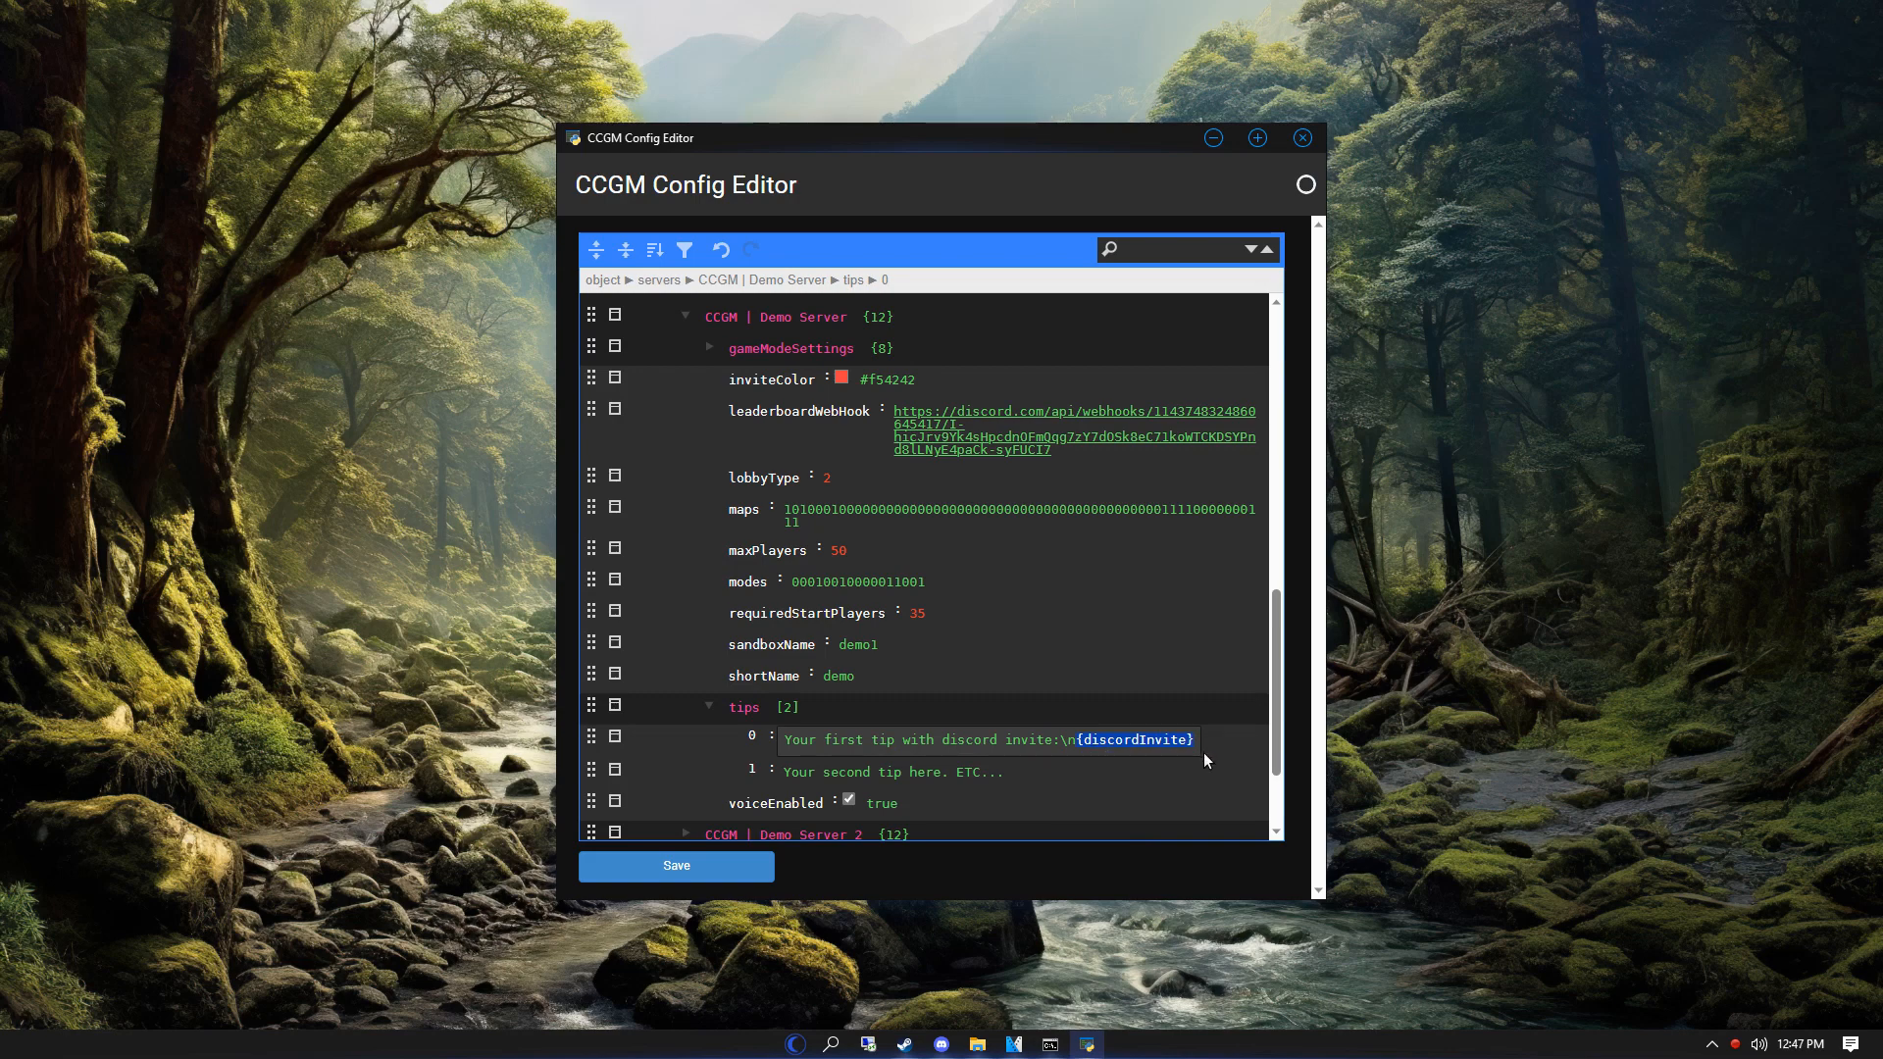
mouse_move(884, 761)
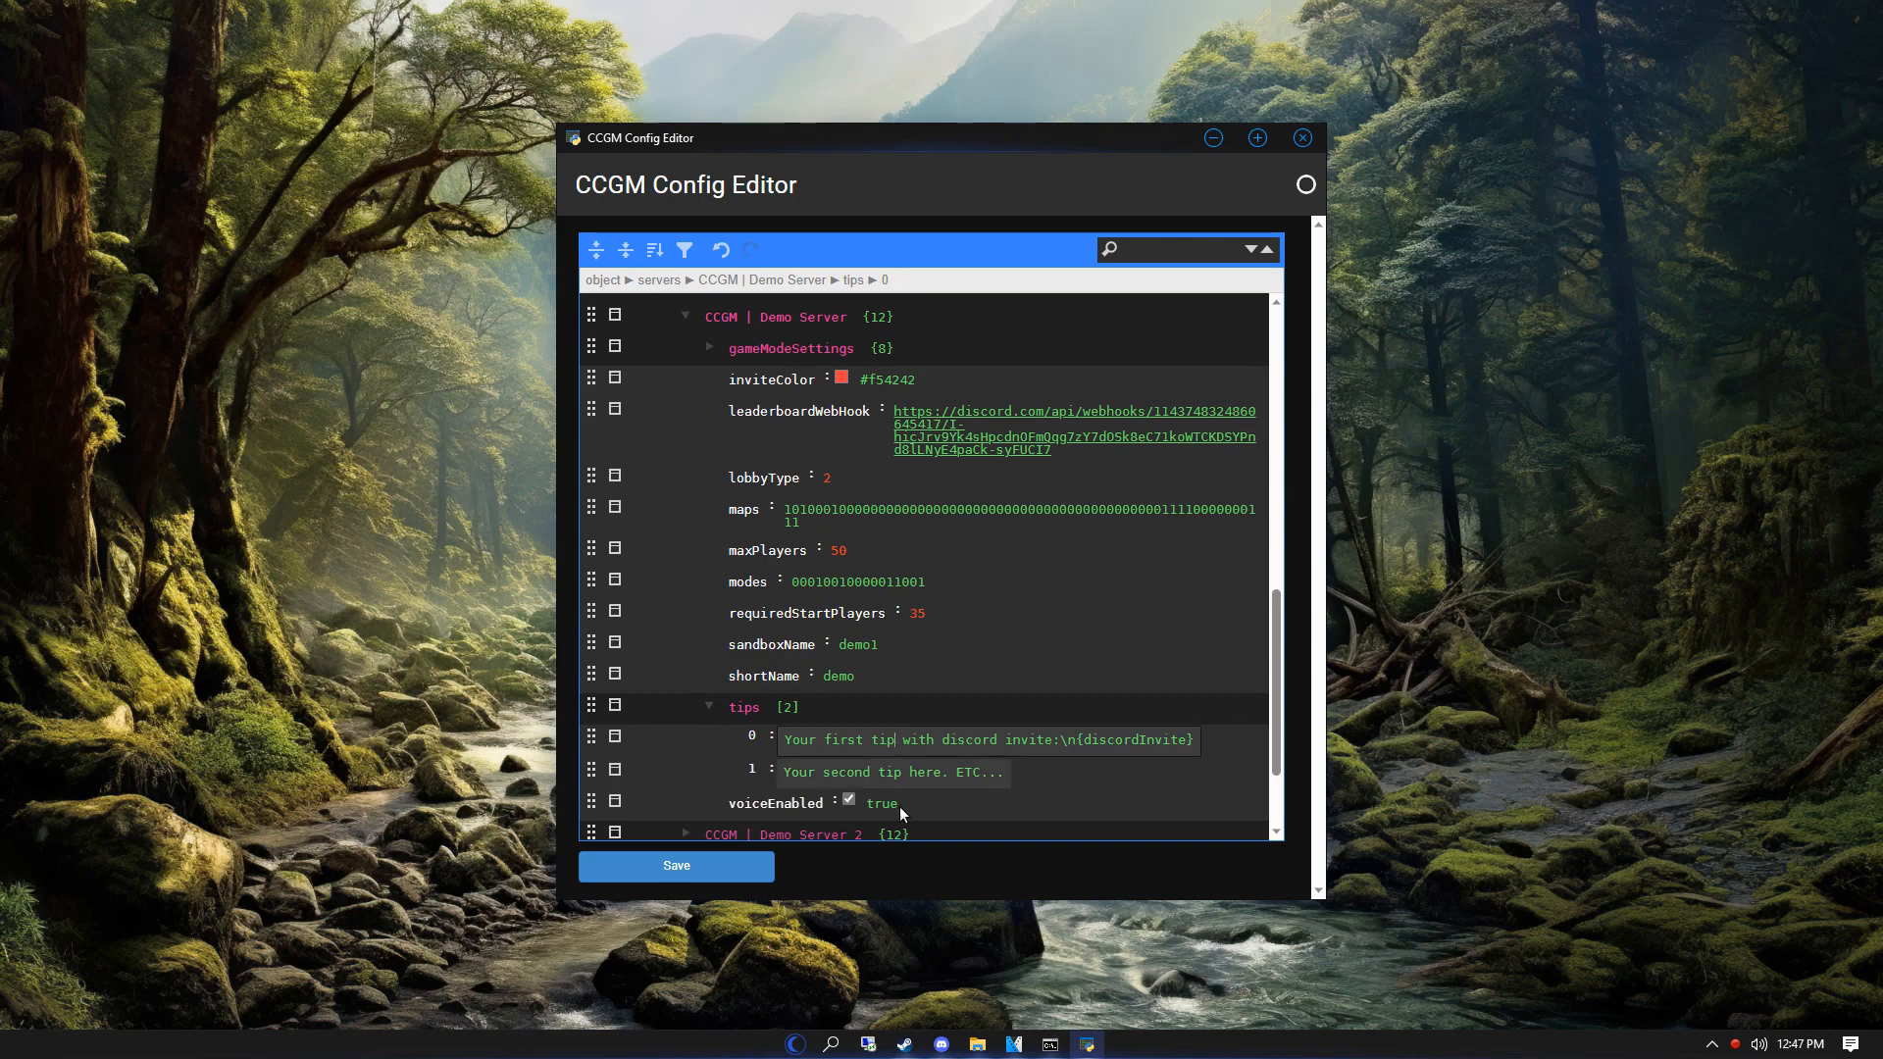
text({discordInvite})
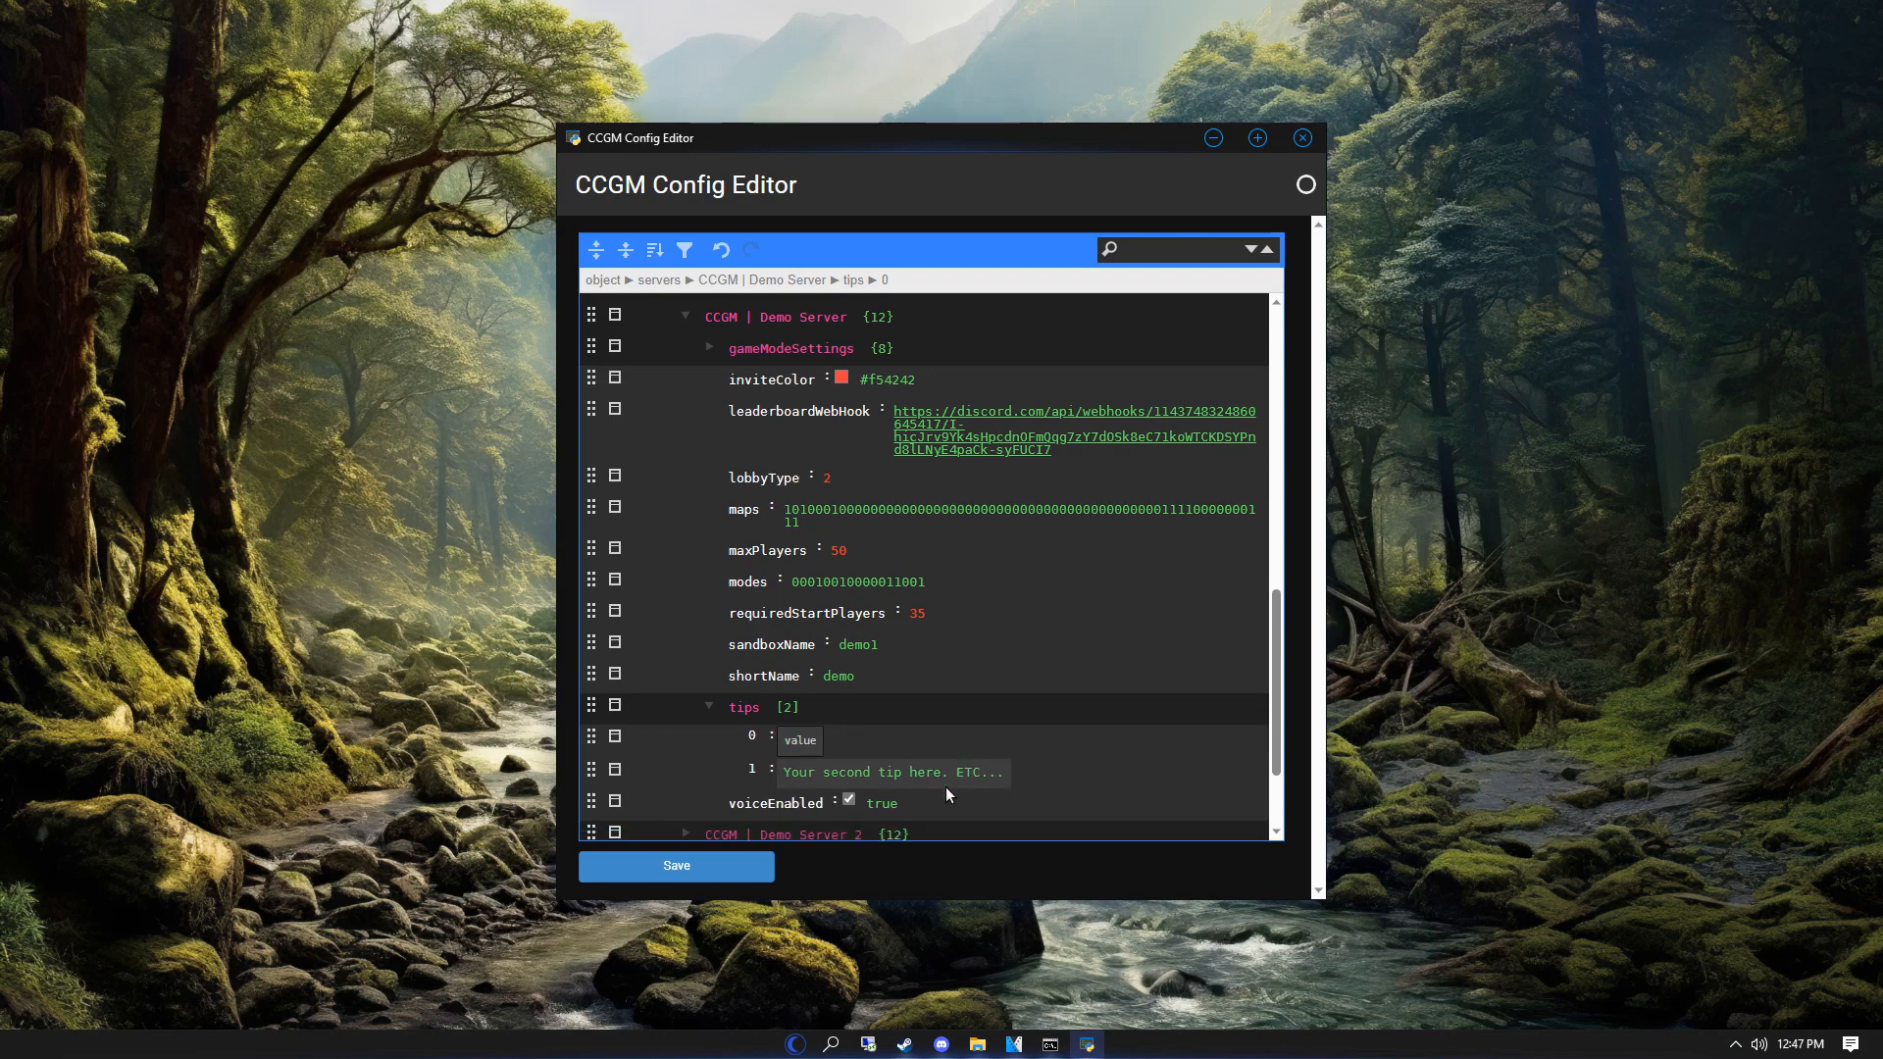
text(You can join our Discord at:\n)
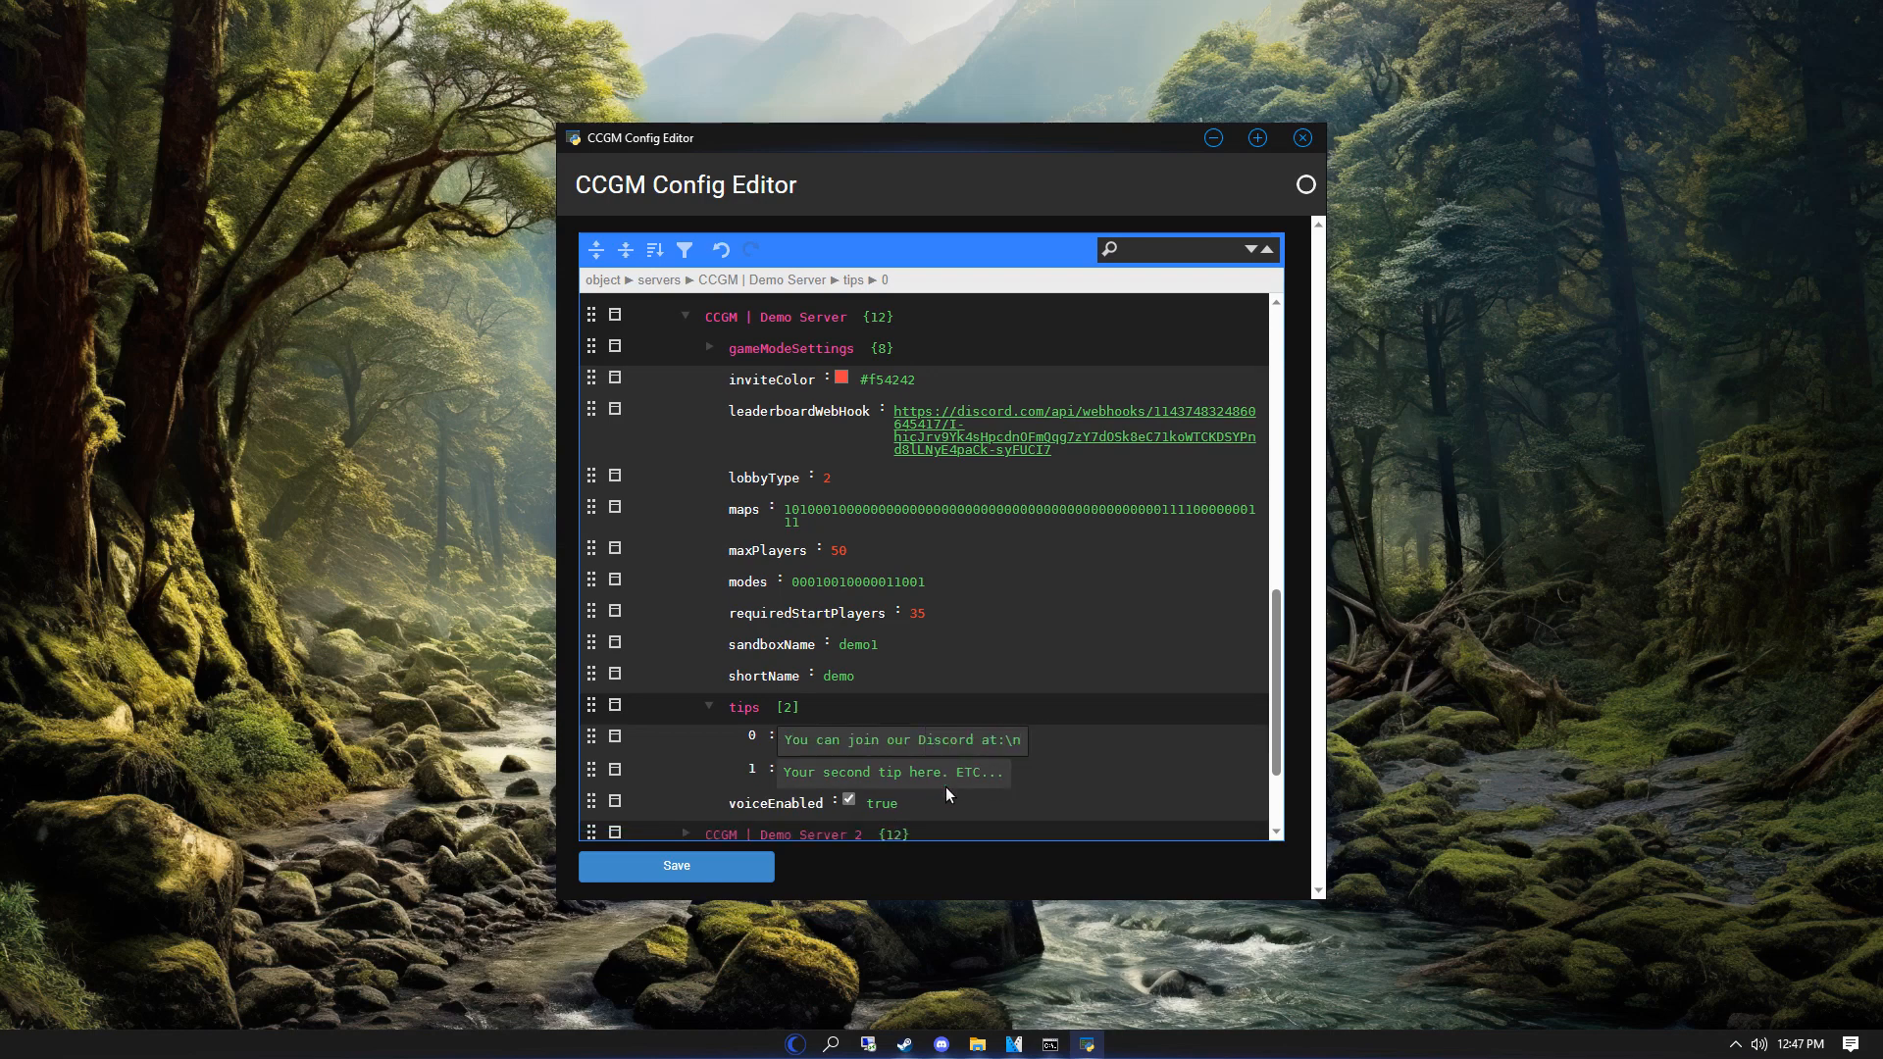
text({discordInvite}\n)
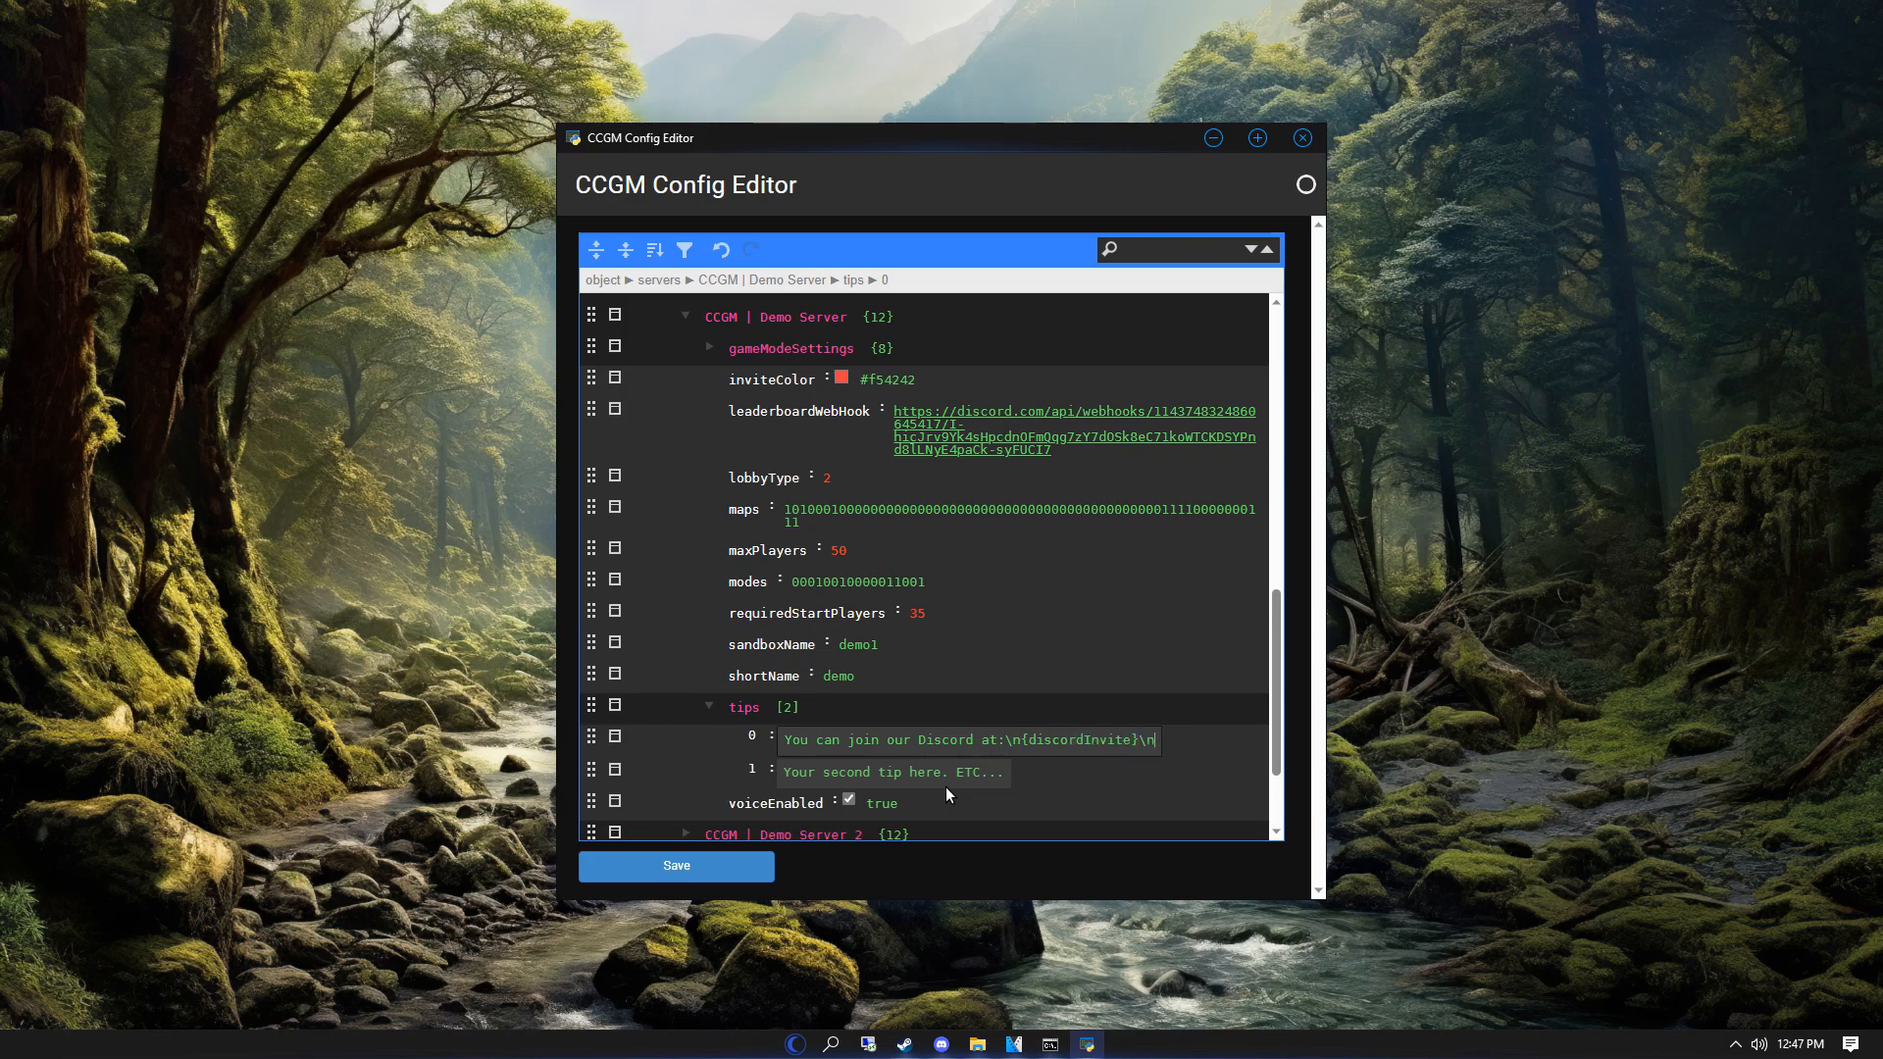
text(Be sure to follow the rules!)
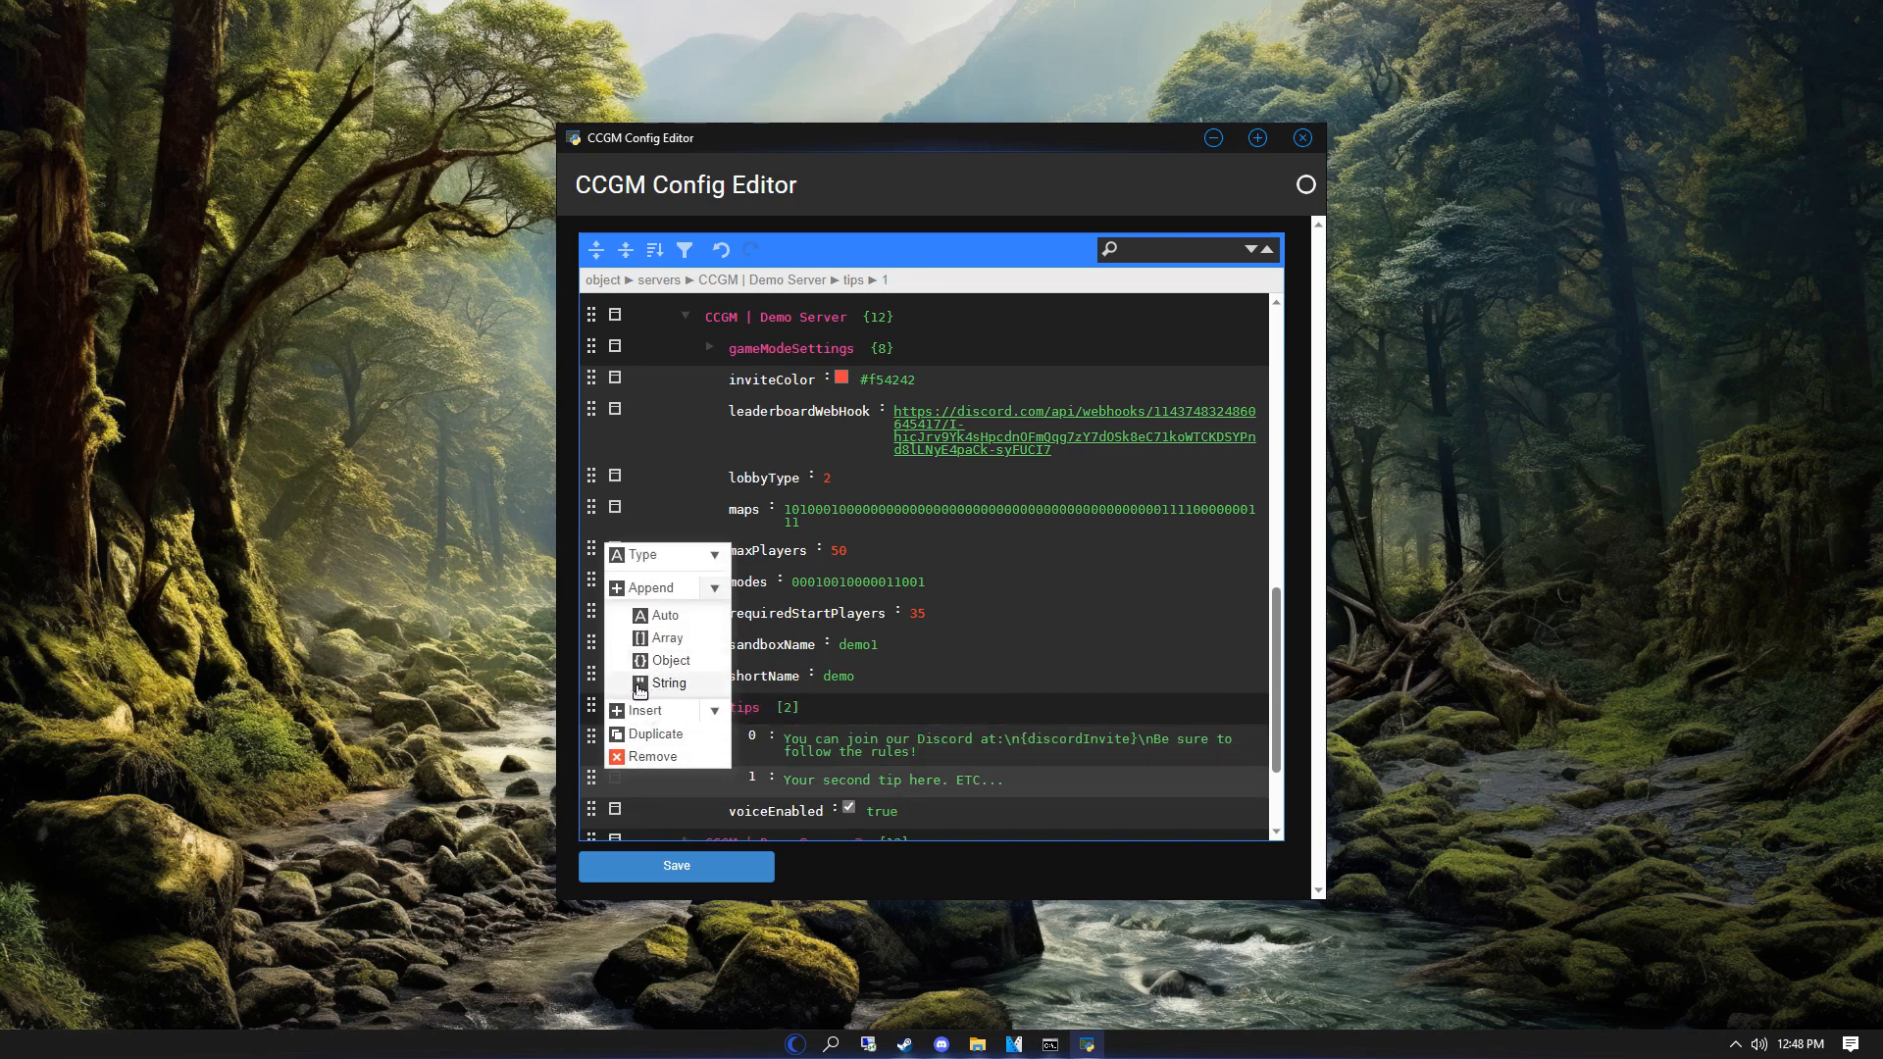
- Append a new String tip after tip 1 via the actions menu
click(667, 682)
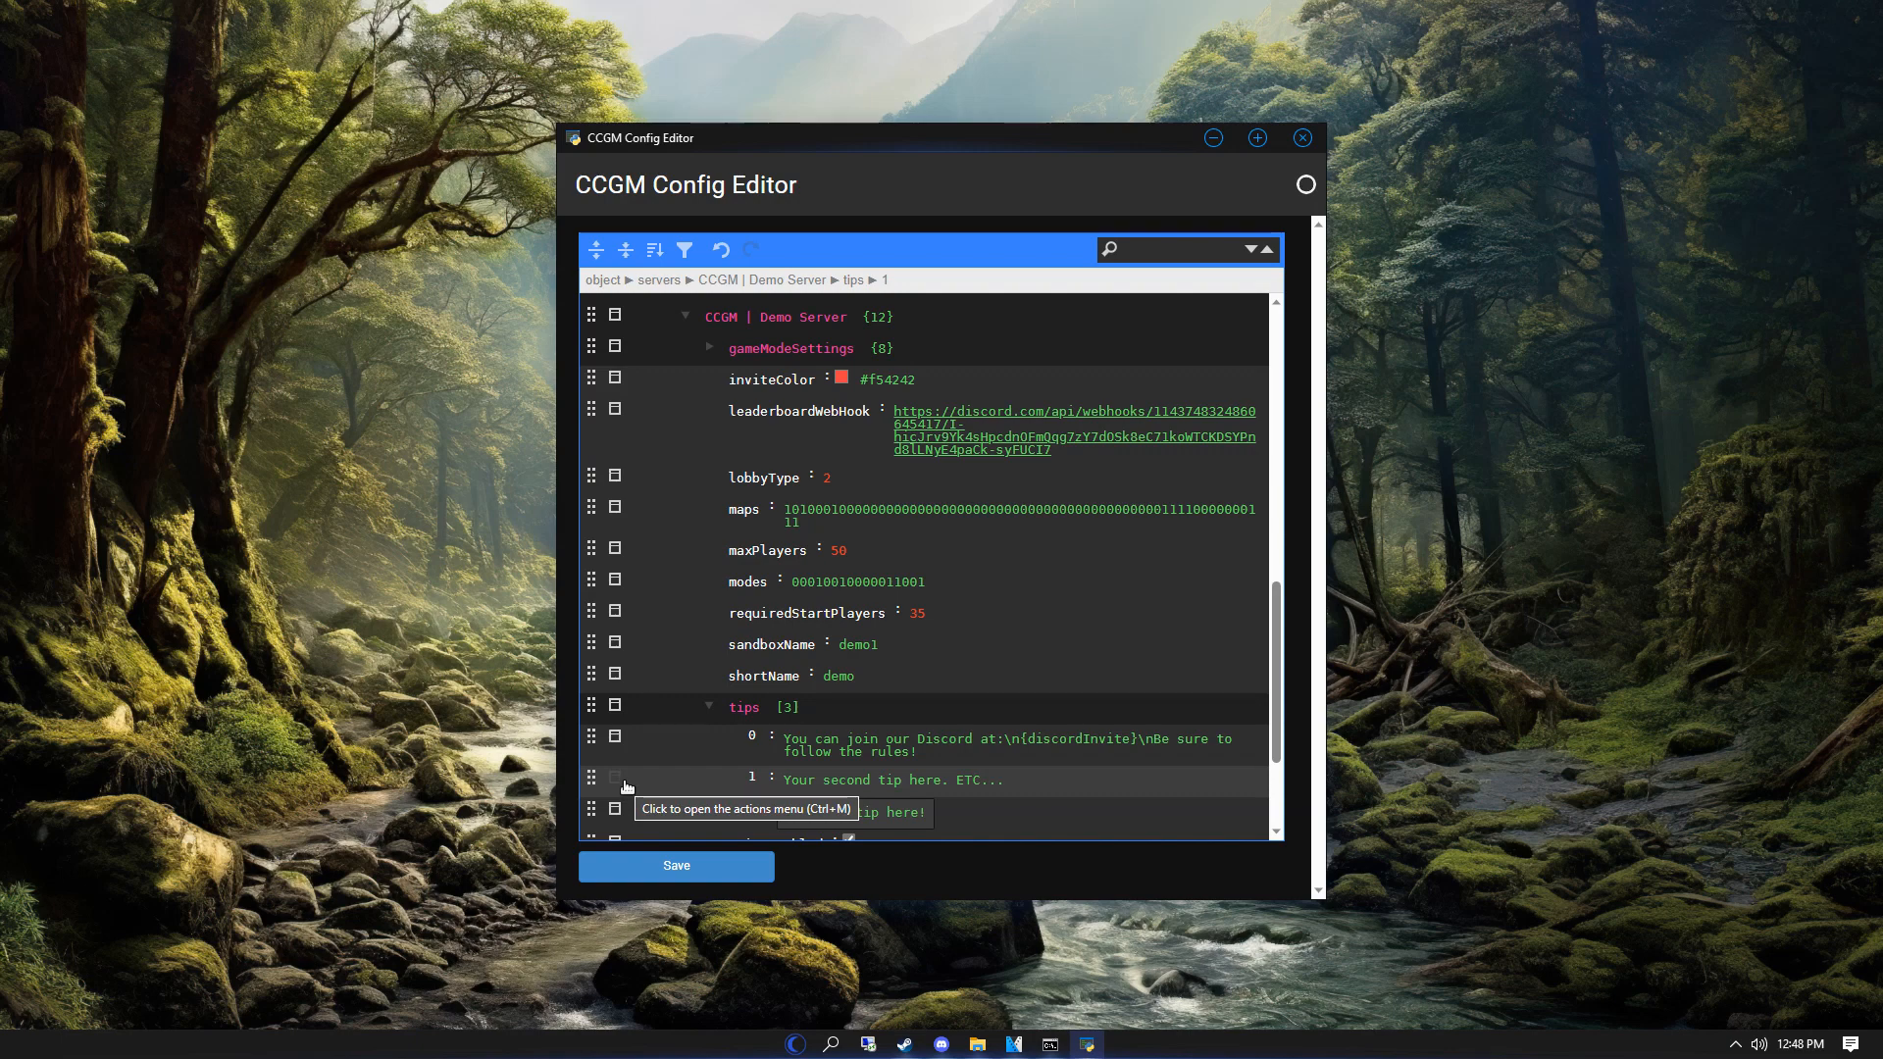
click(616, 776)
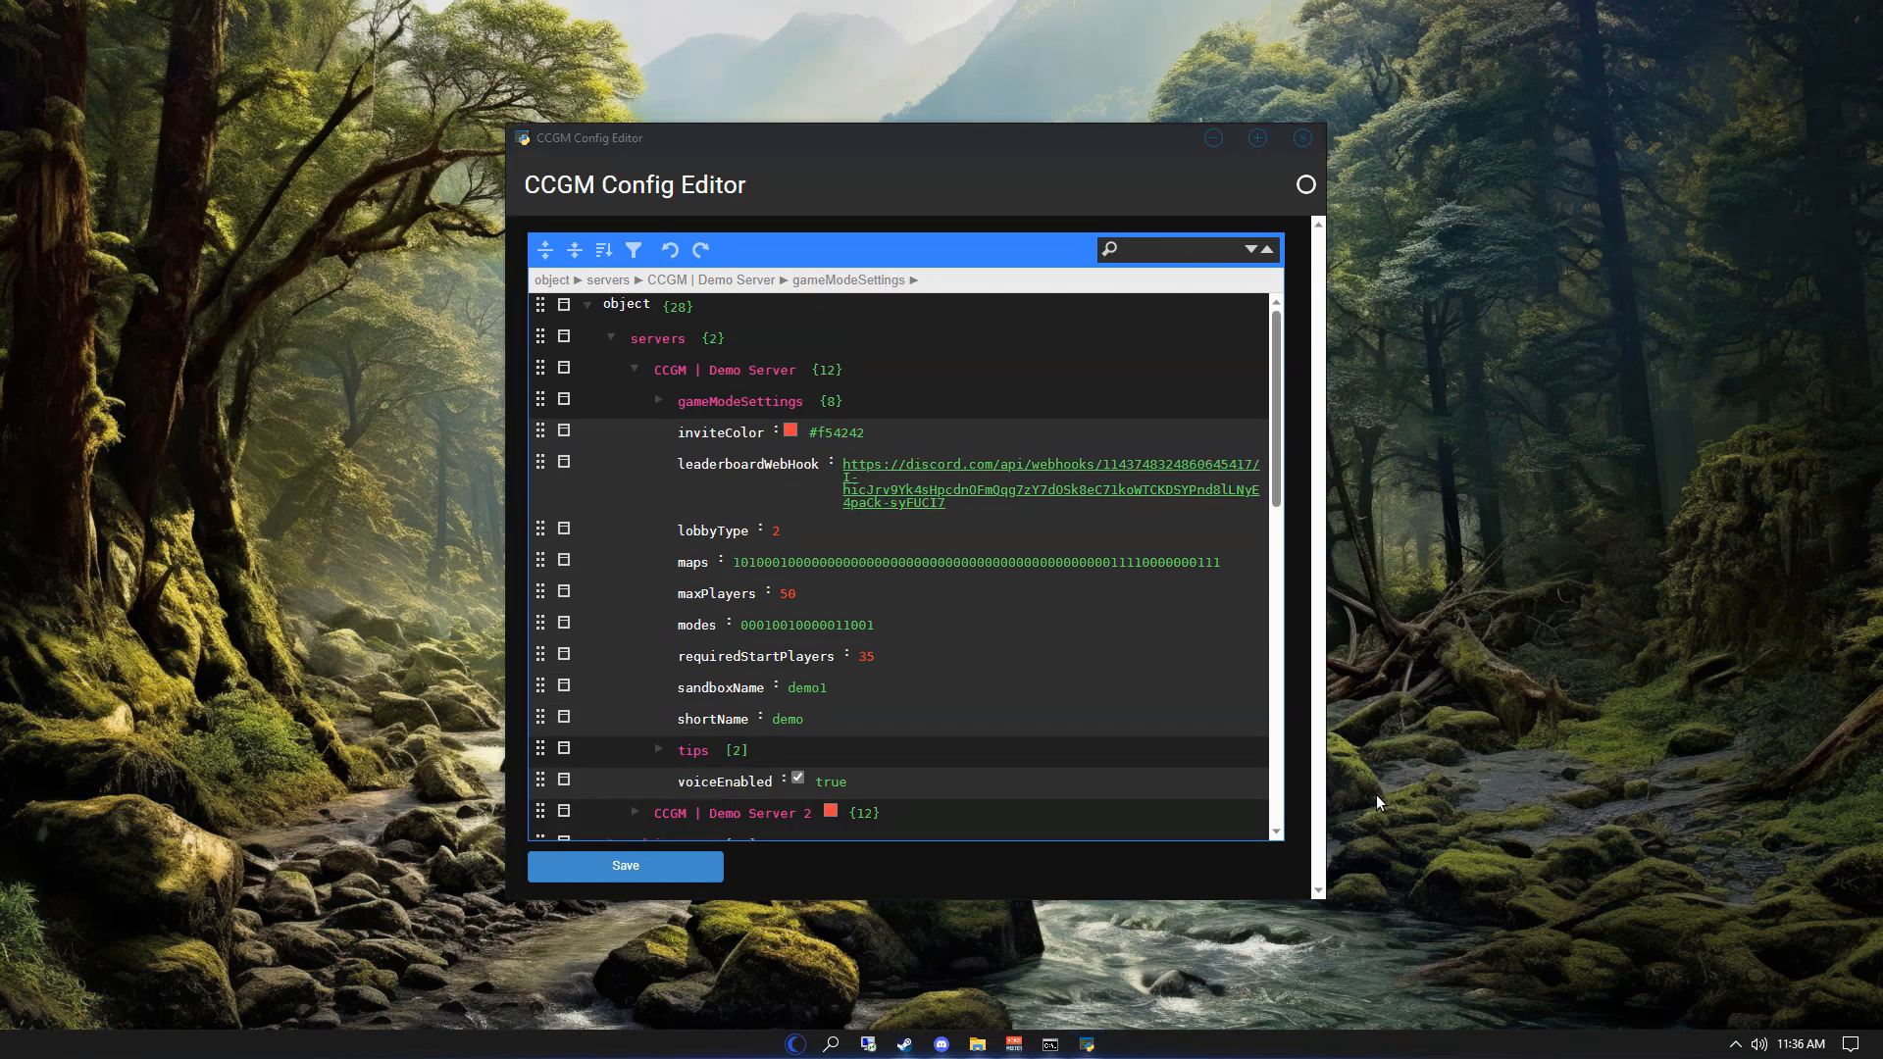
mouse_move(653, 400)
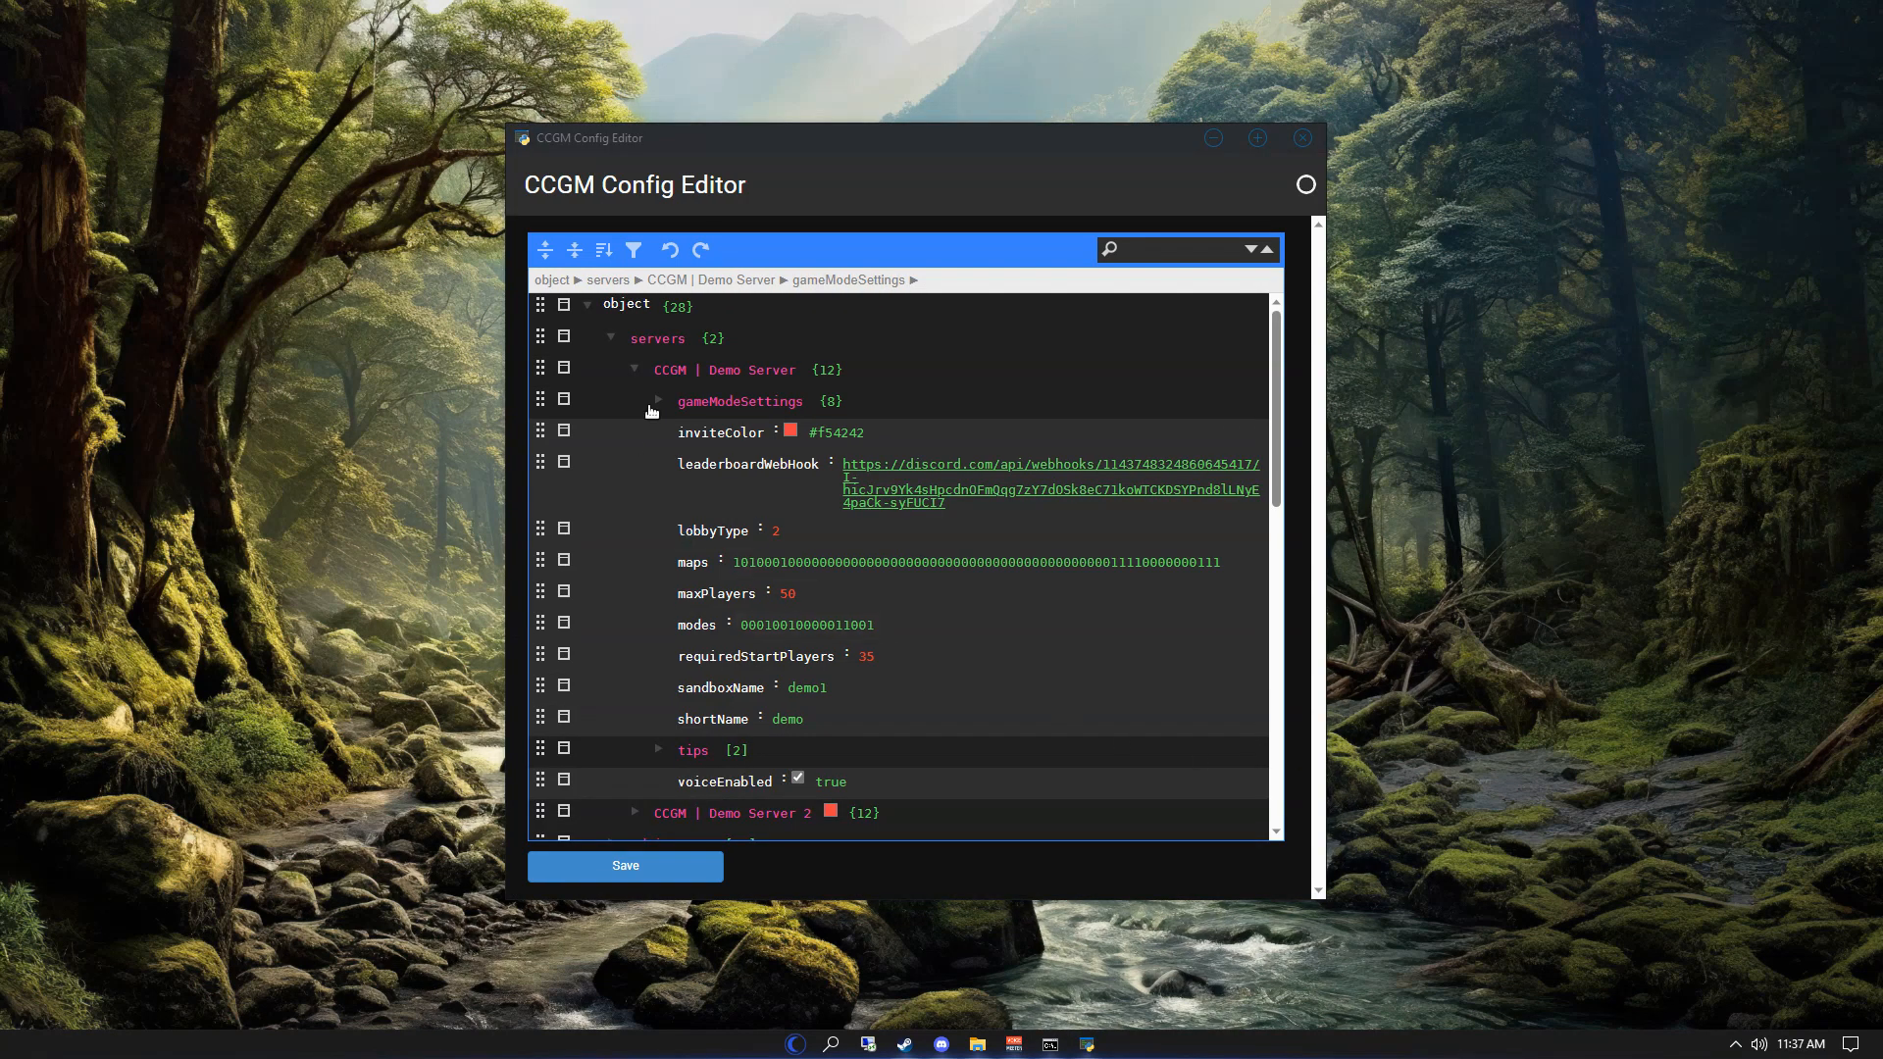
- Expand gameModeSettings and chaos, highlighting blockDropSequenceProbability, enabled and roundProbability
click(659, 400)
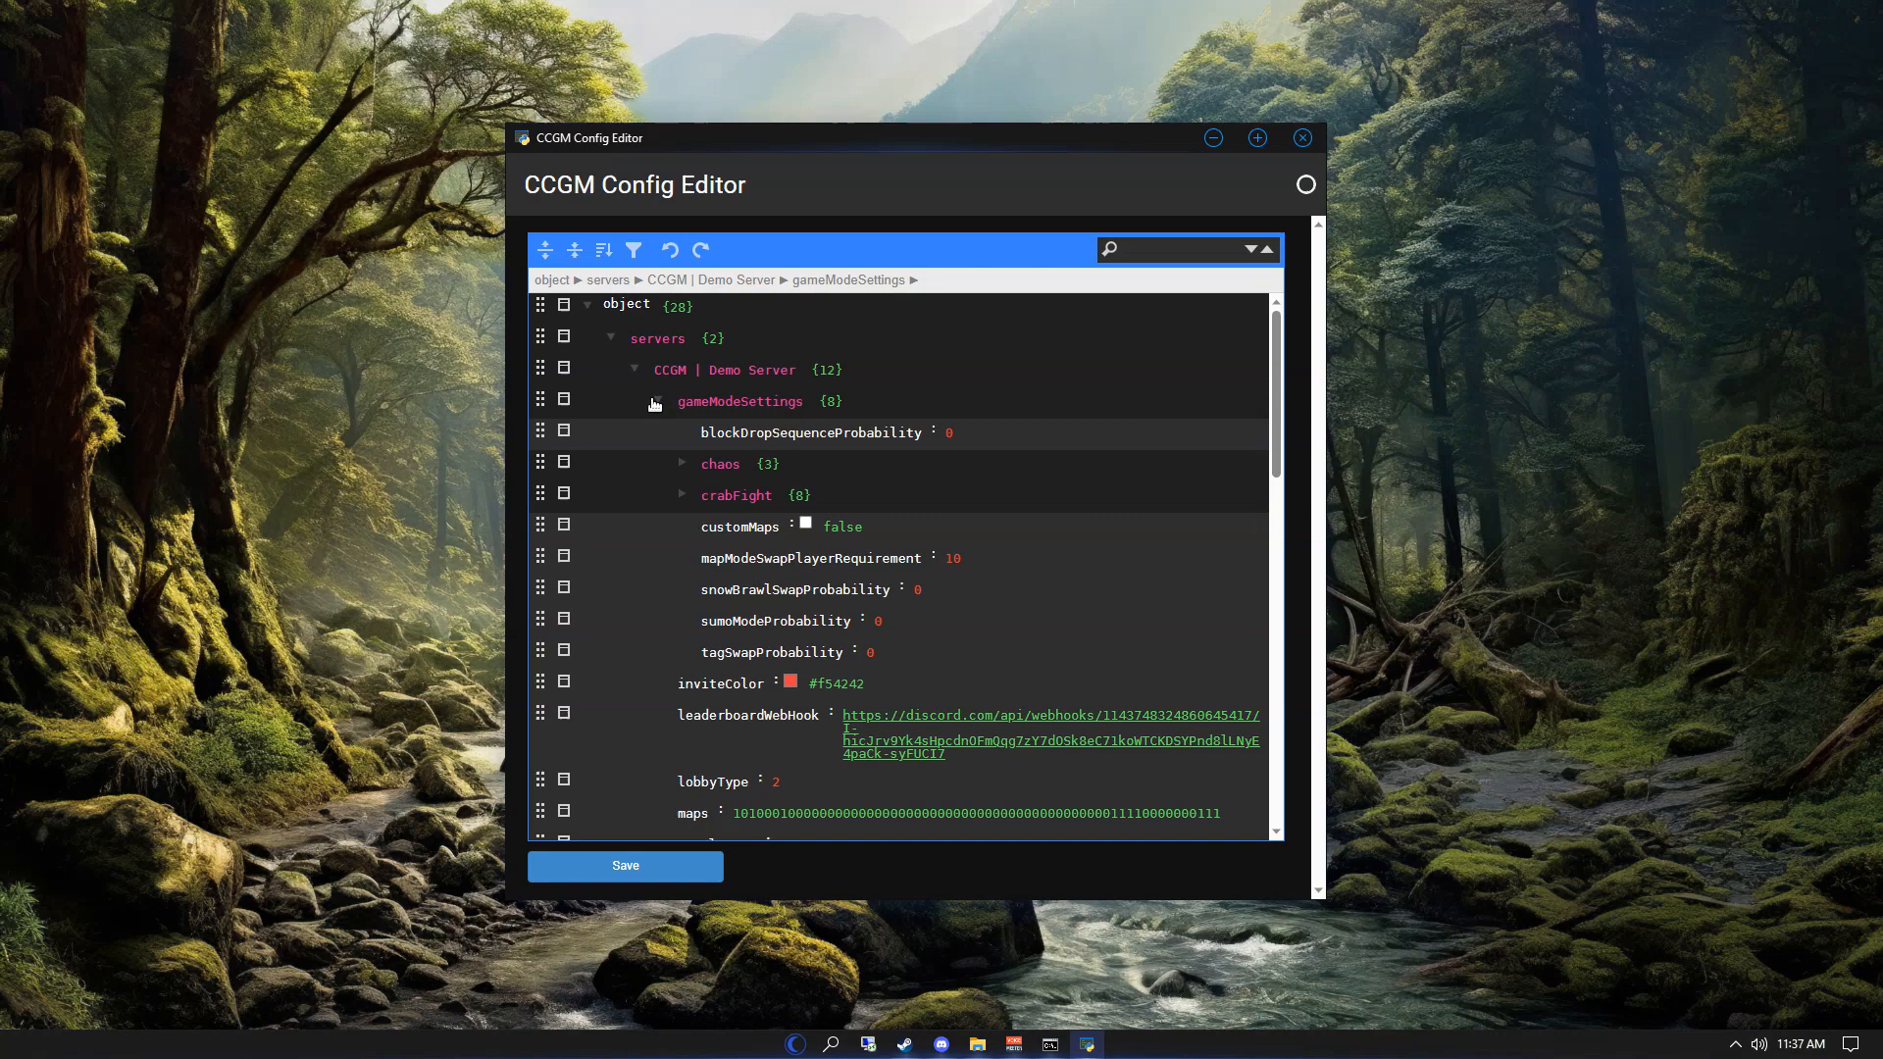
double_click(810, 432)
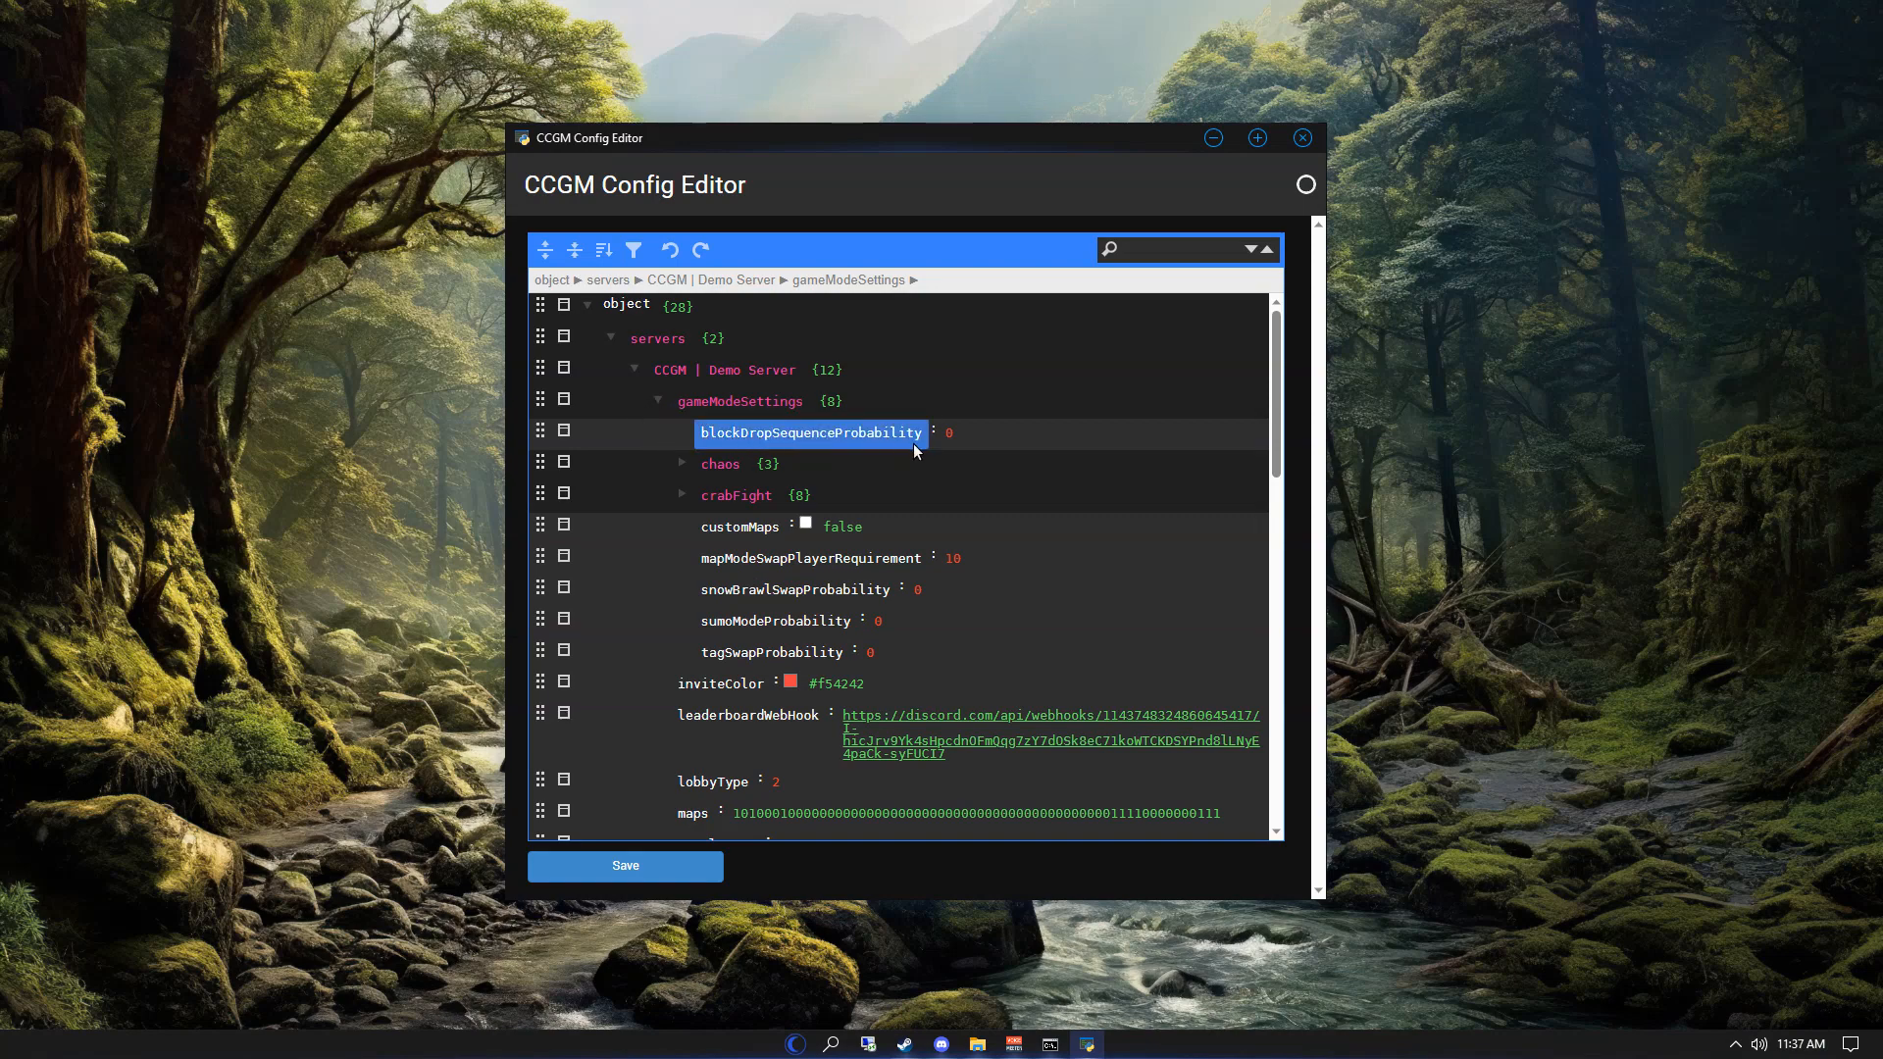
mouse_move(776, 443)
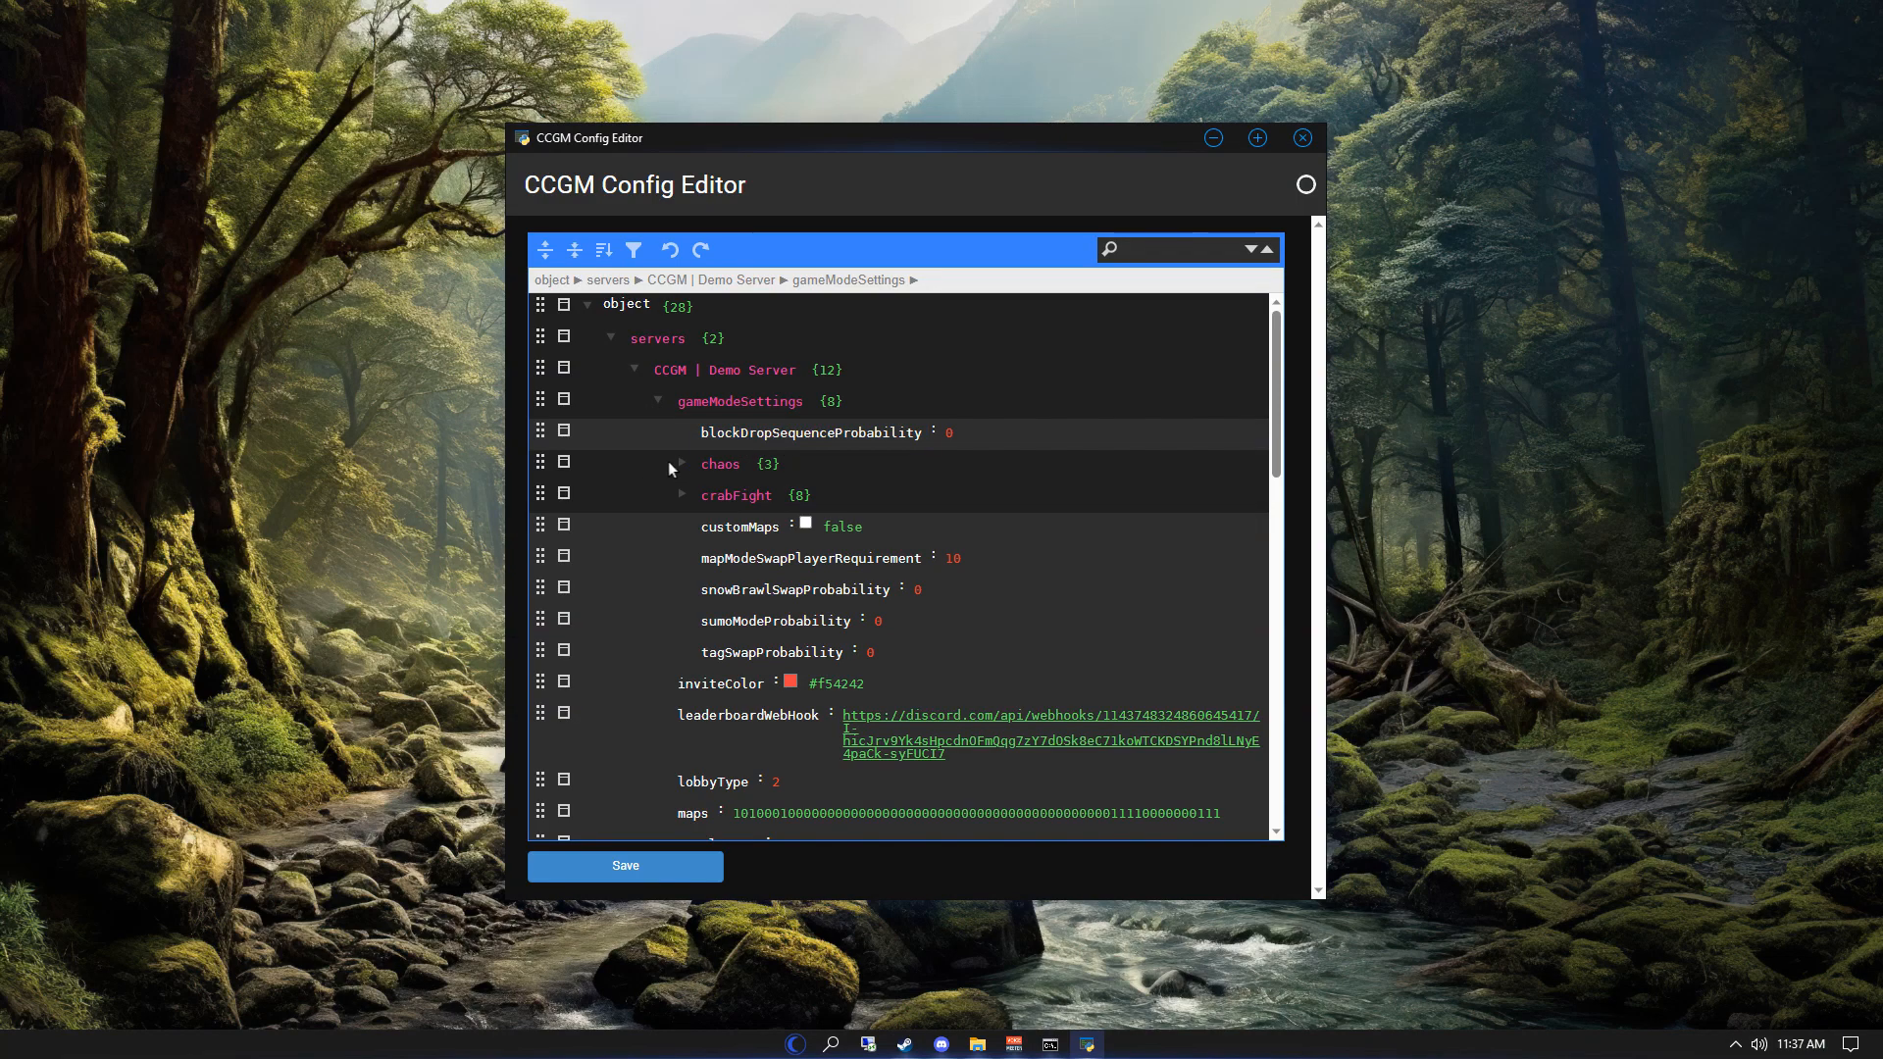
click(682, 462)
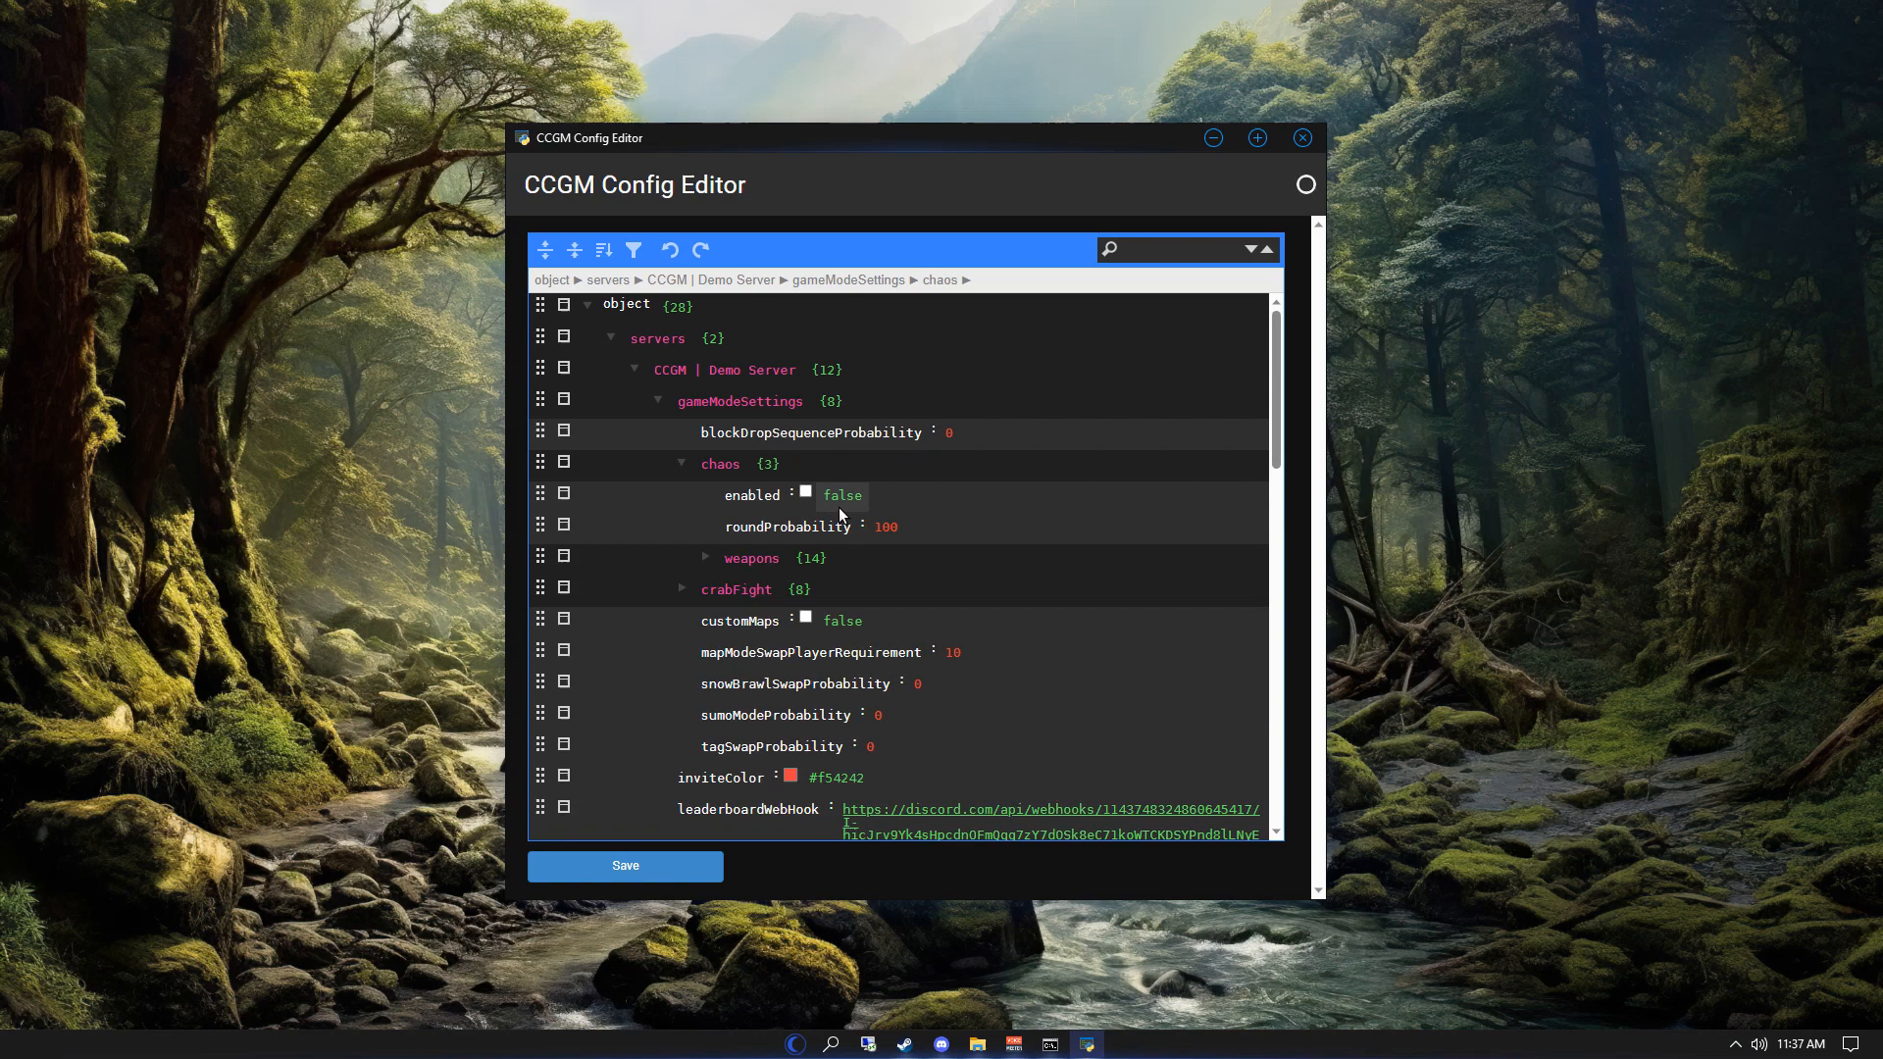
mouse_move(829, 518)
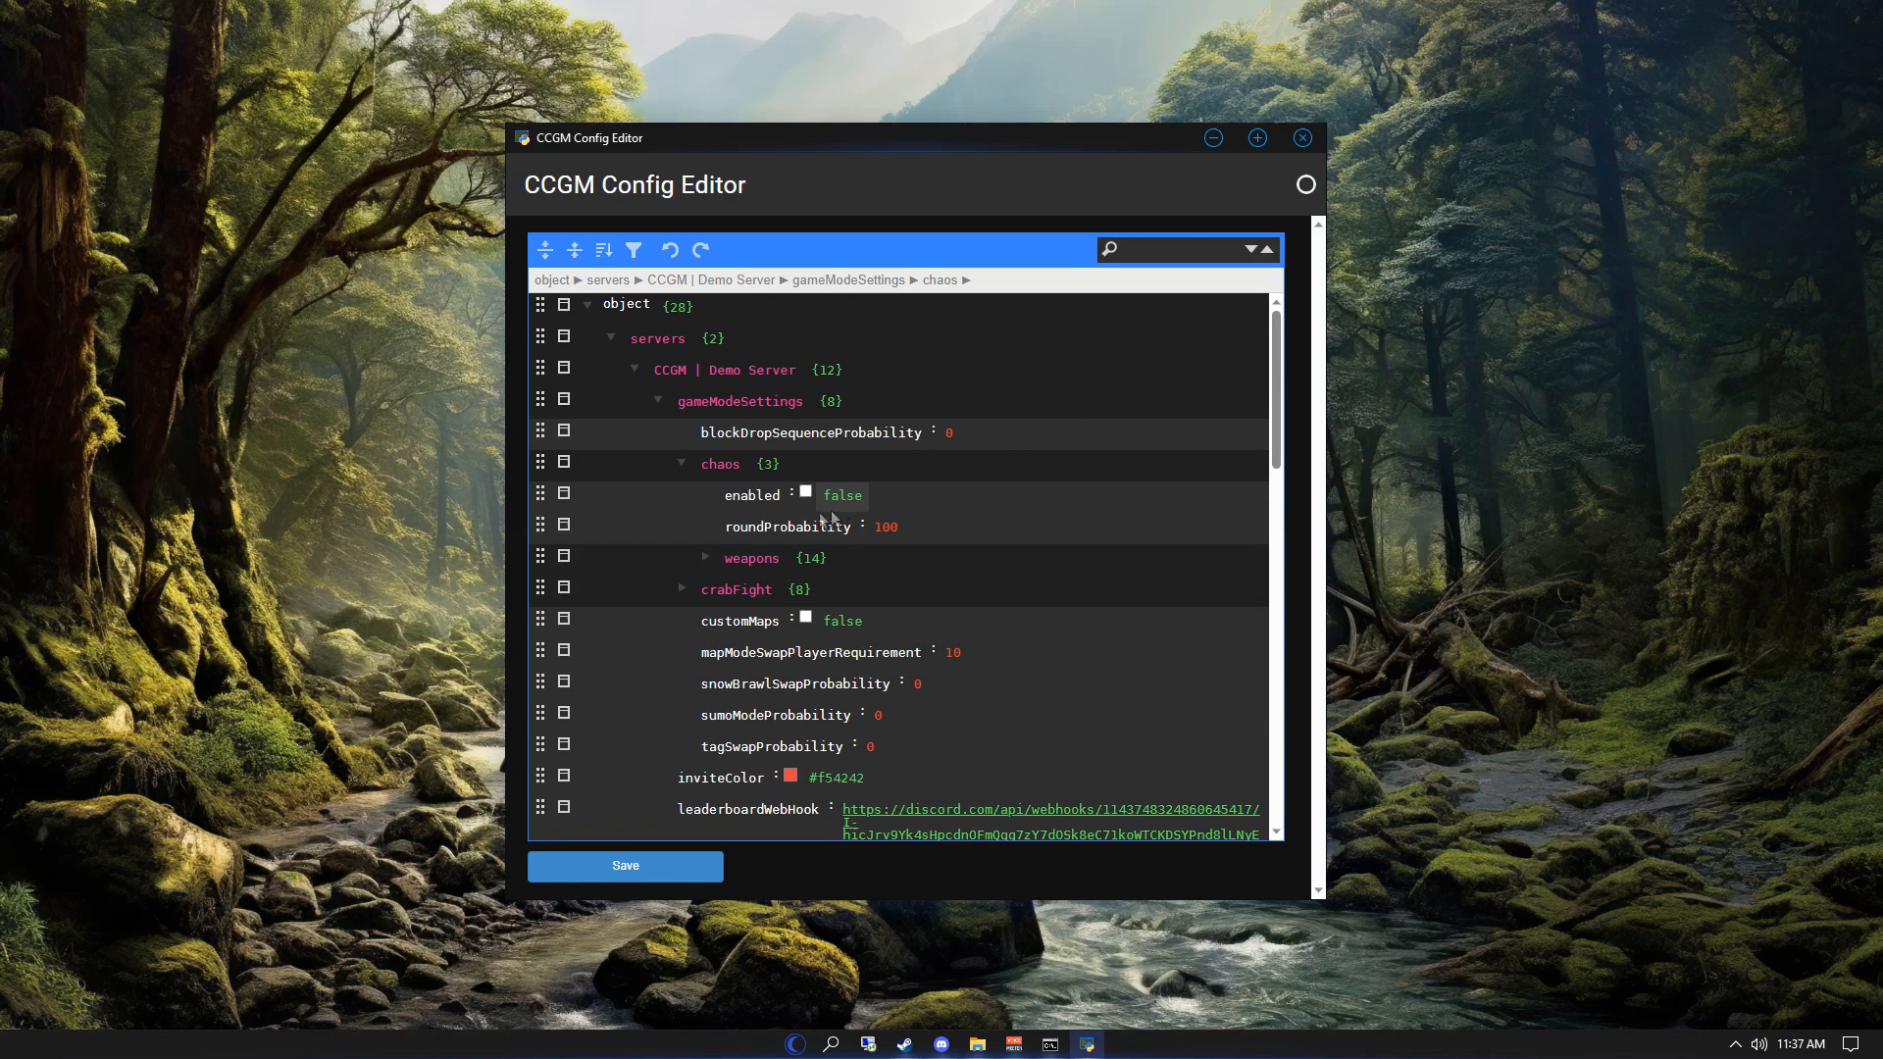
double_click(785, 526)
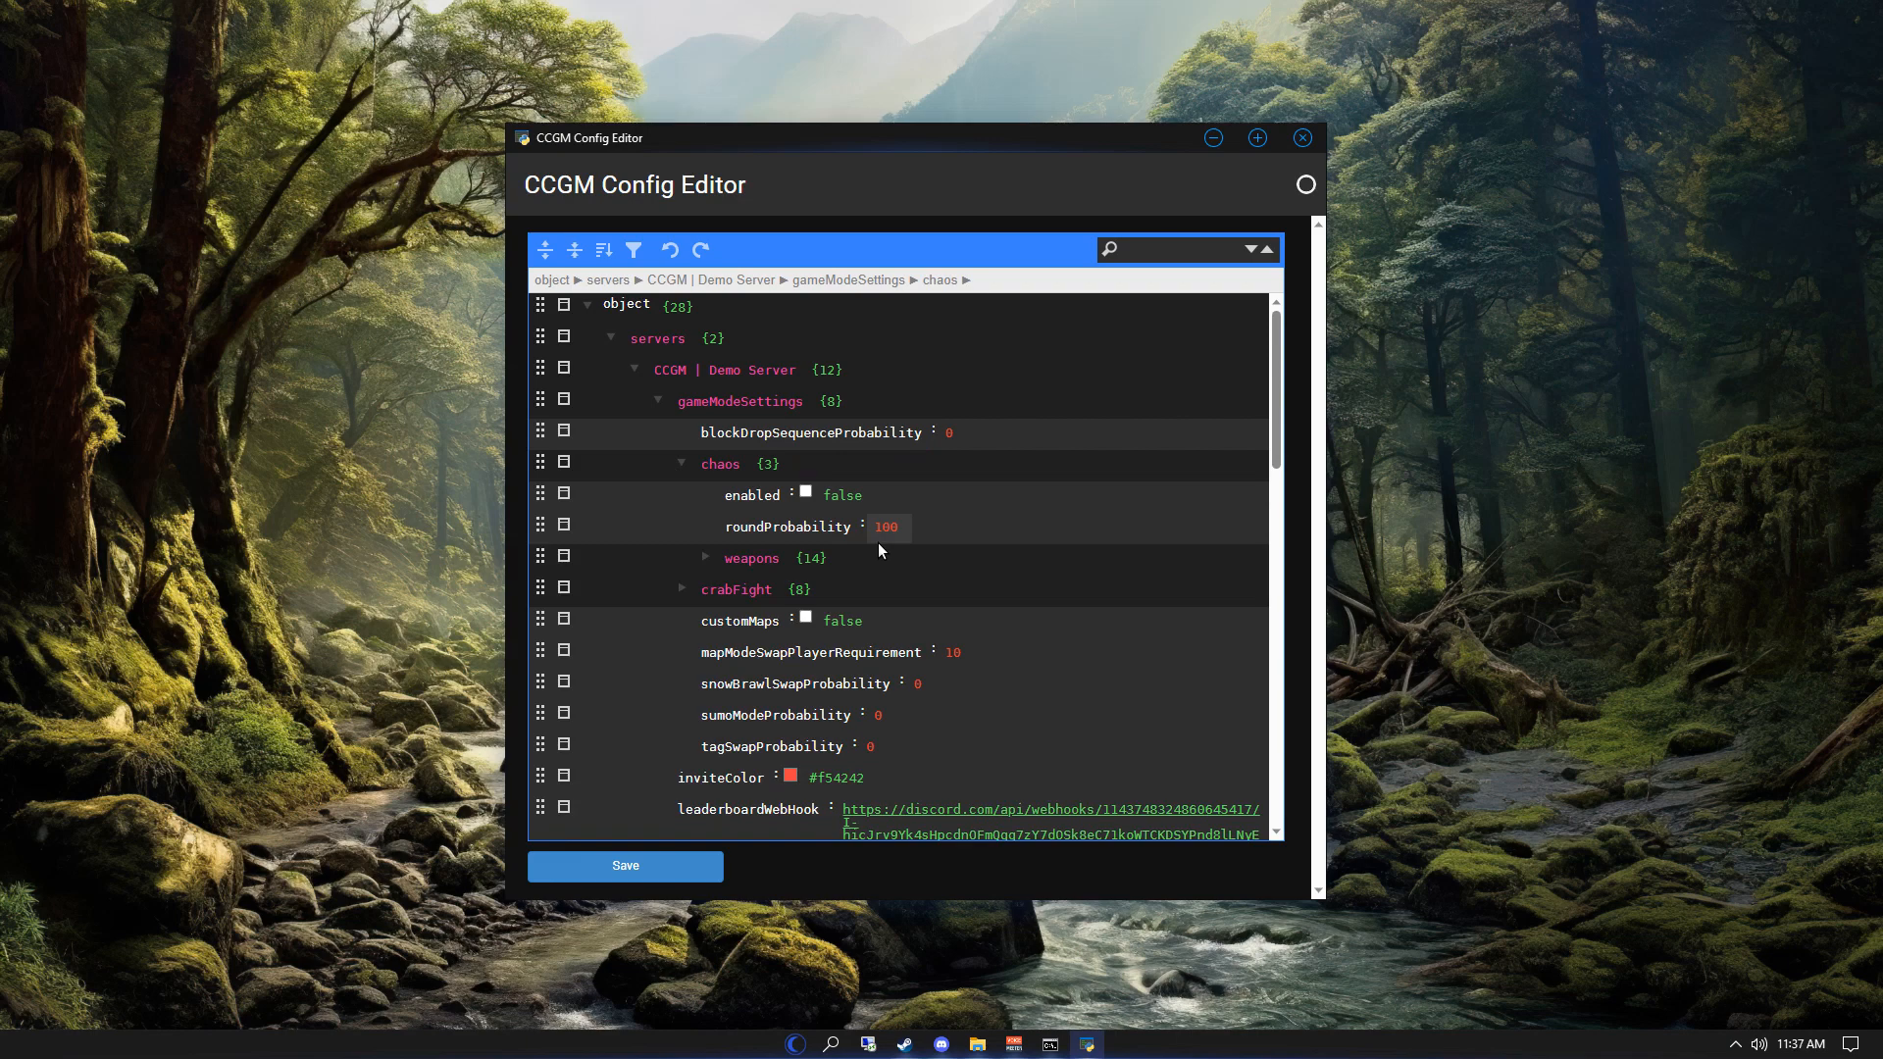
click(704, 557)
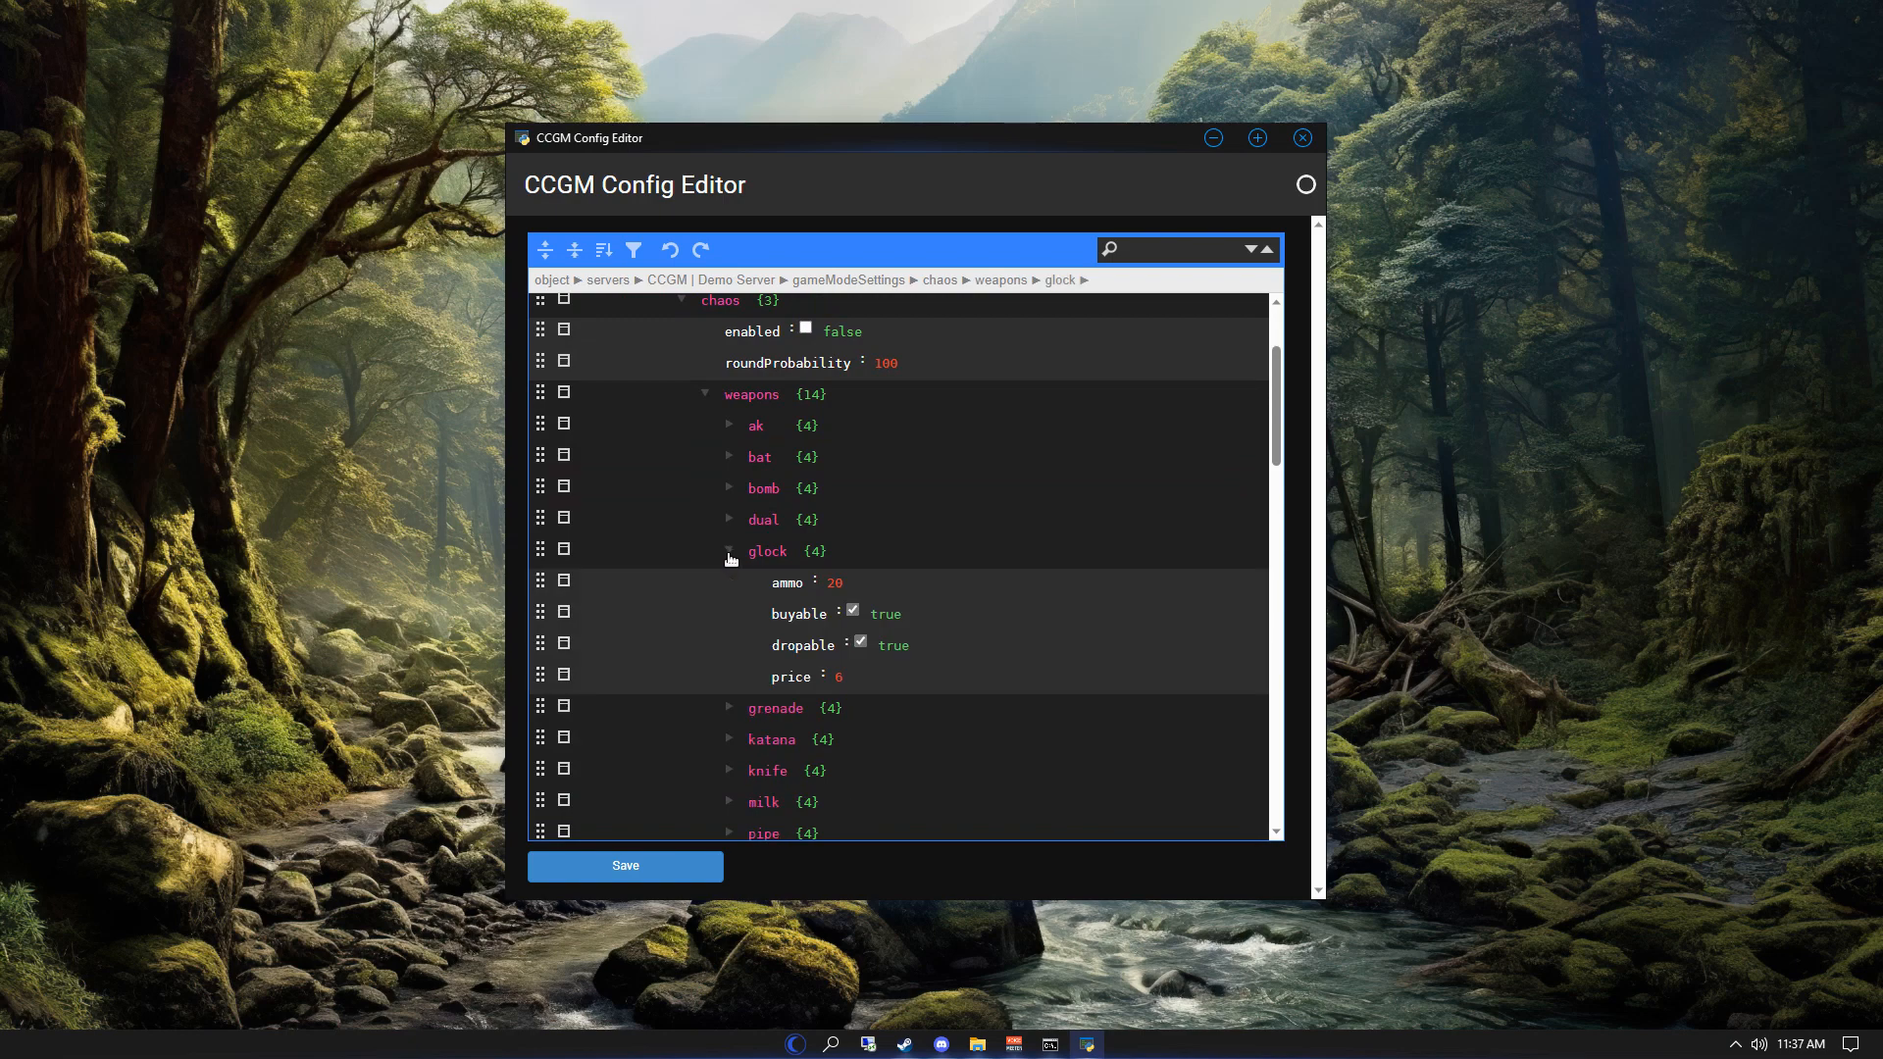
- Inspect the chaos glock weapon's buyable field, then collapse glock again
double_click(798, 613)
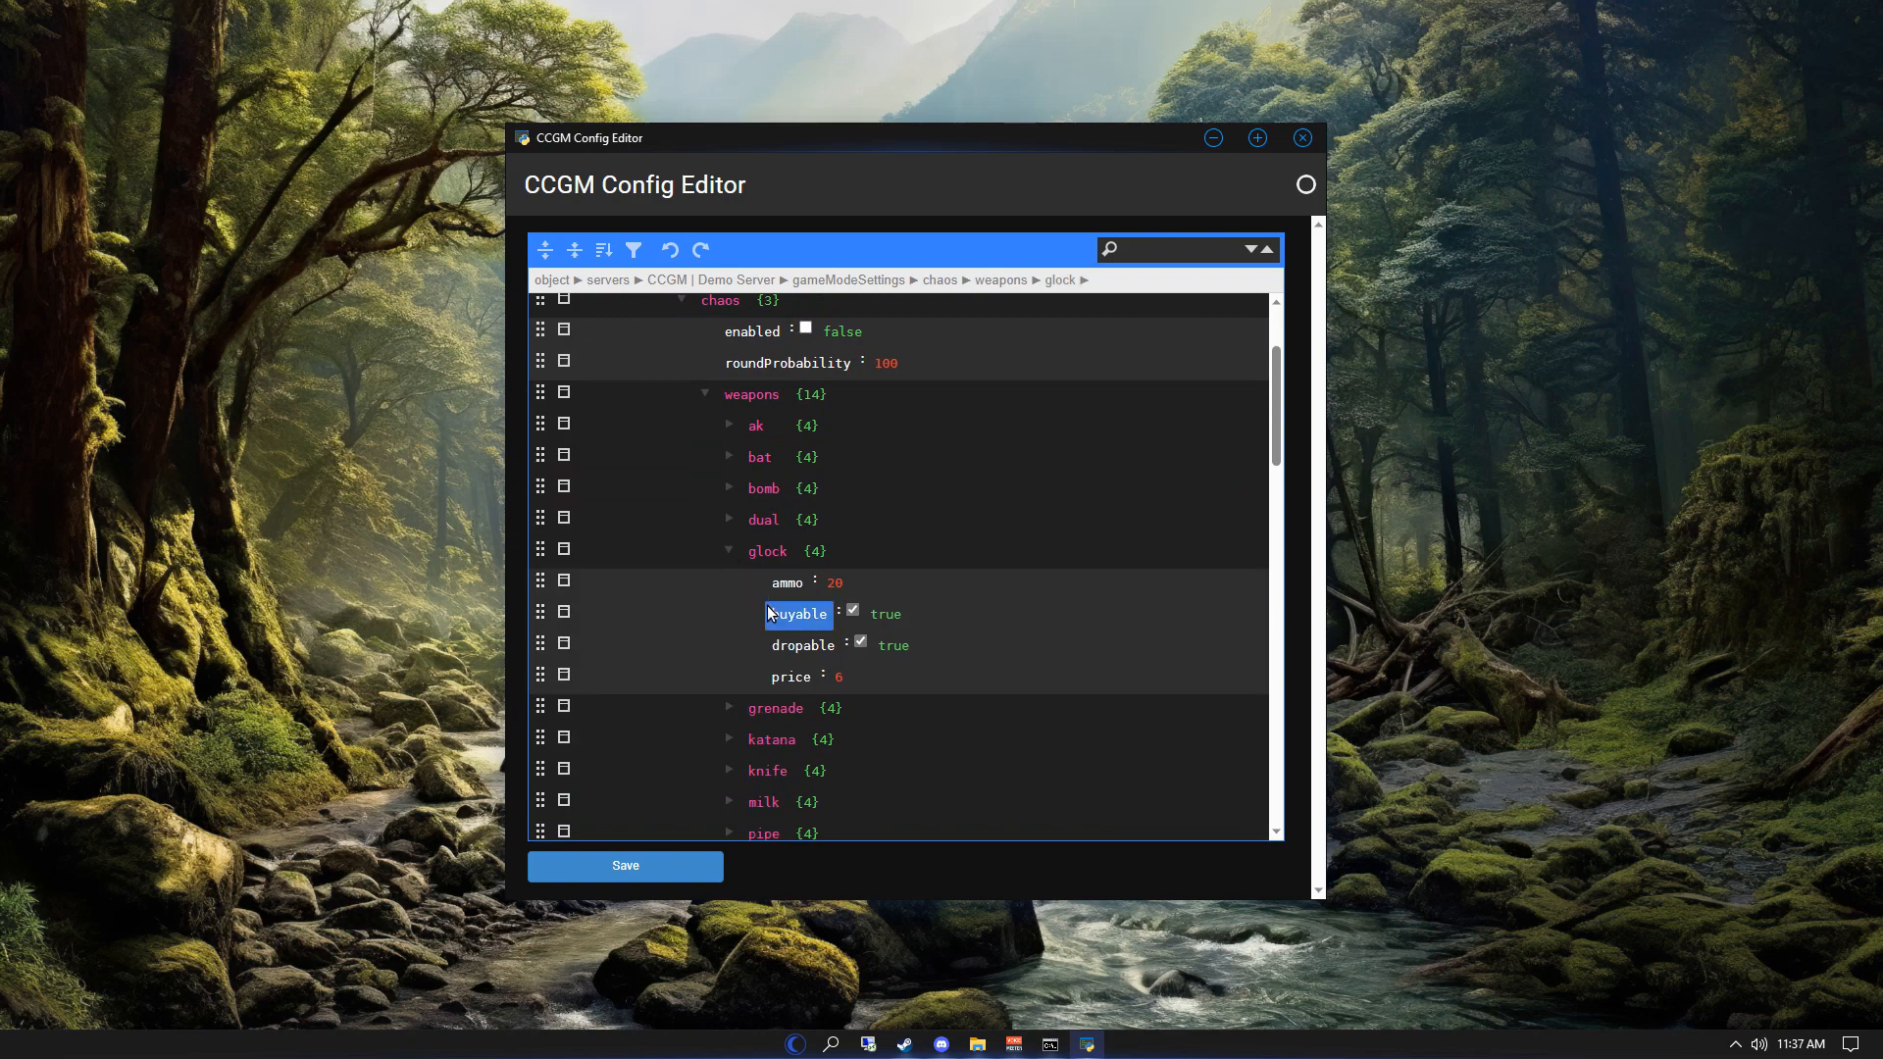
click(802, 646)
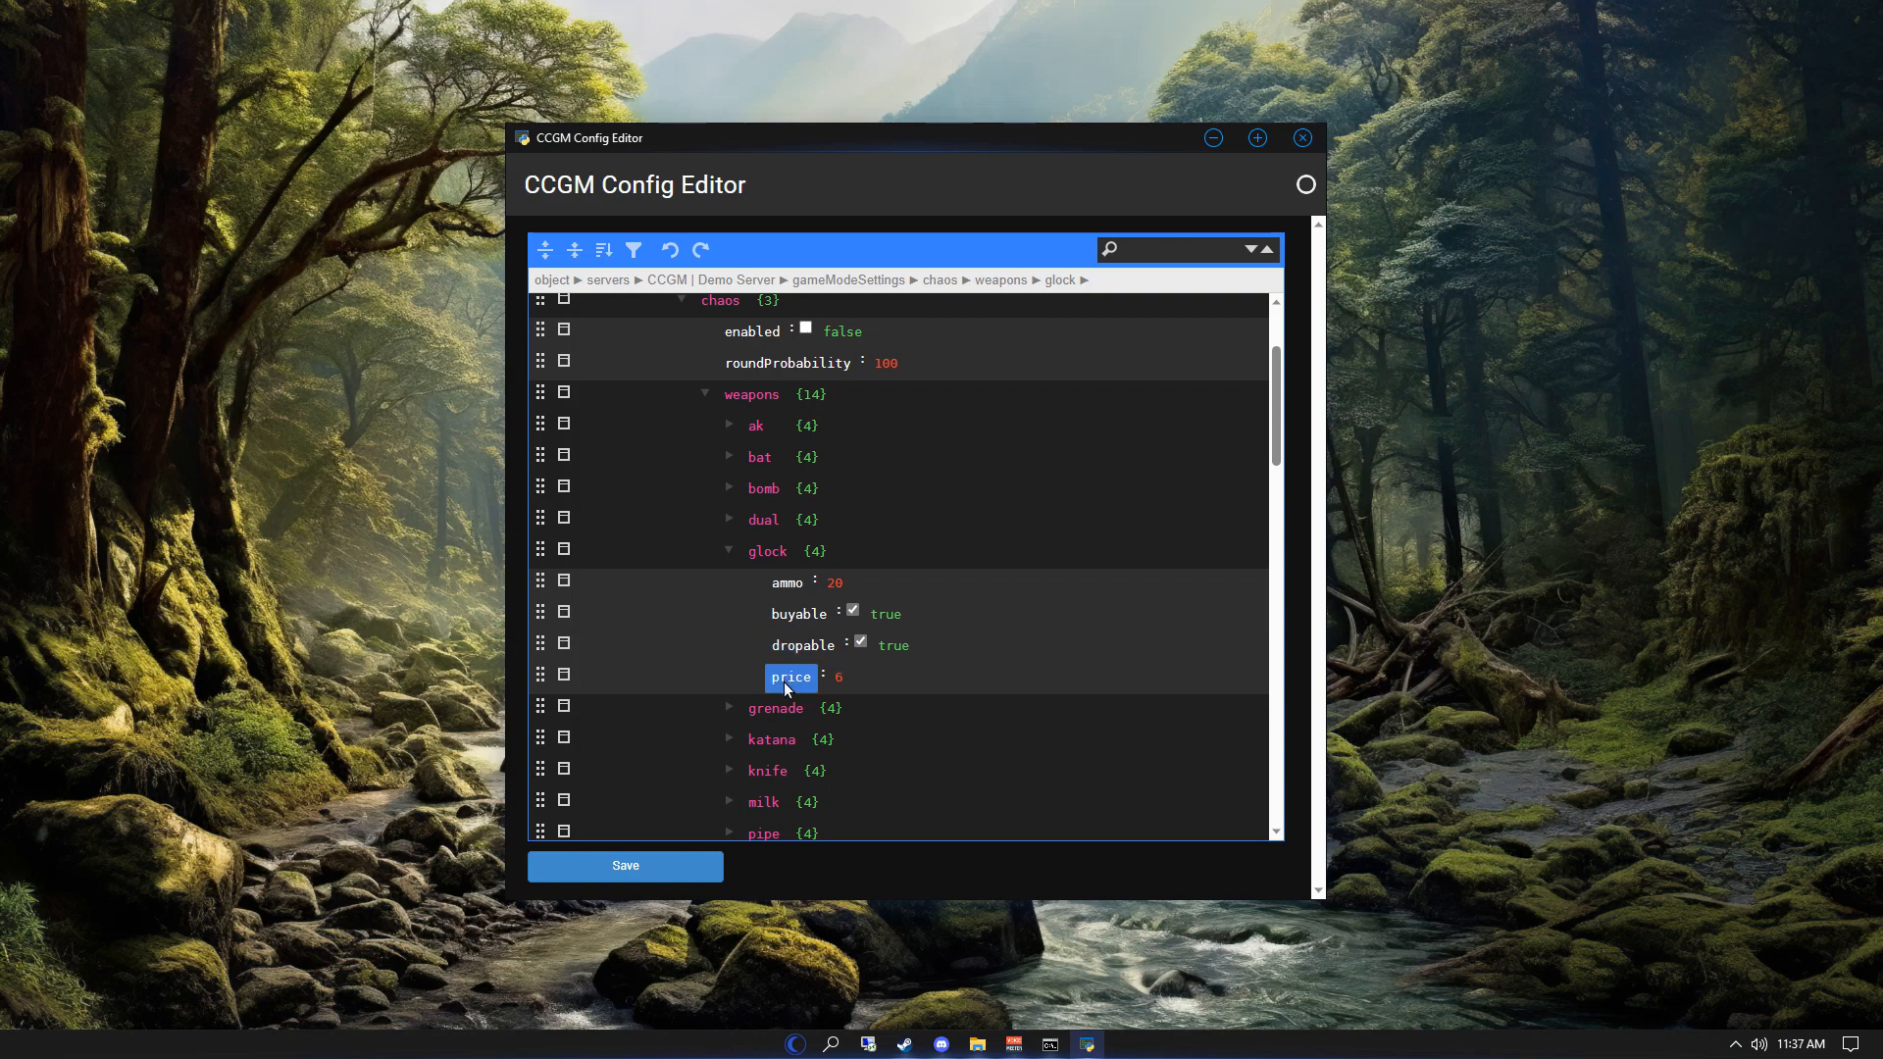
click(730, 549)
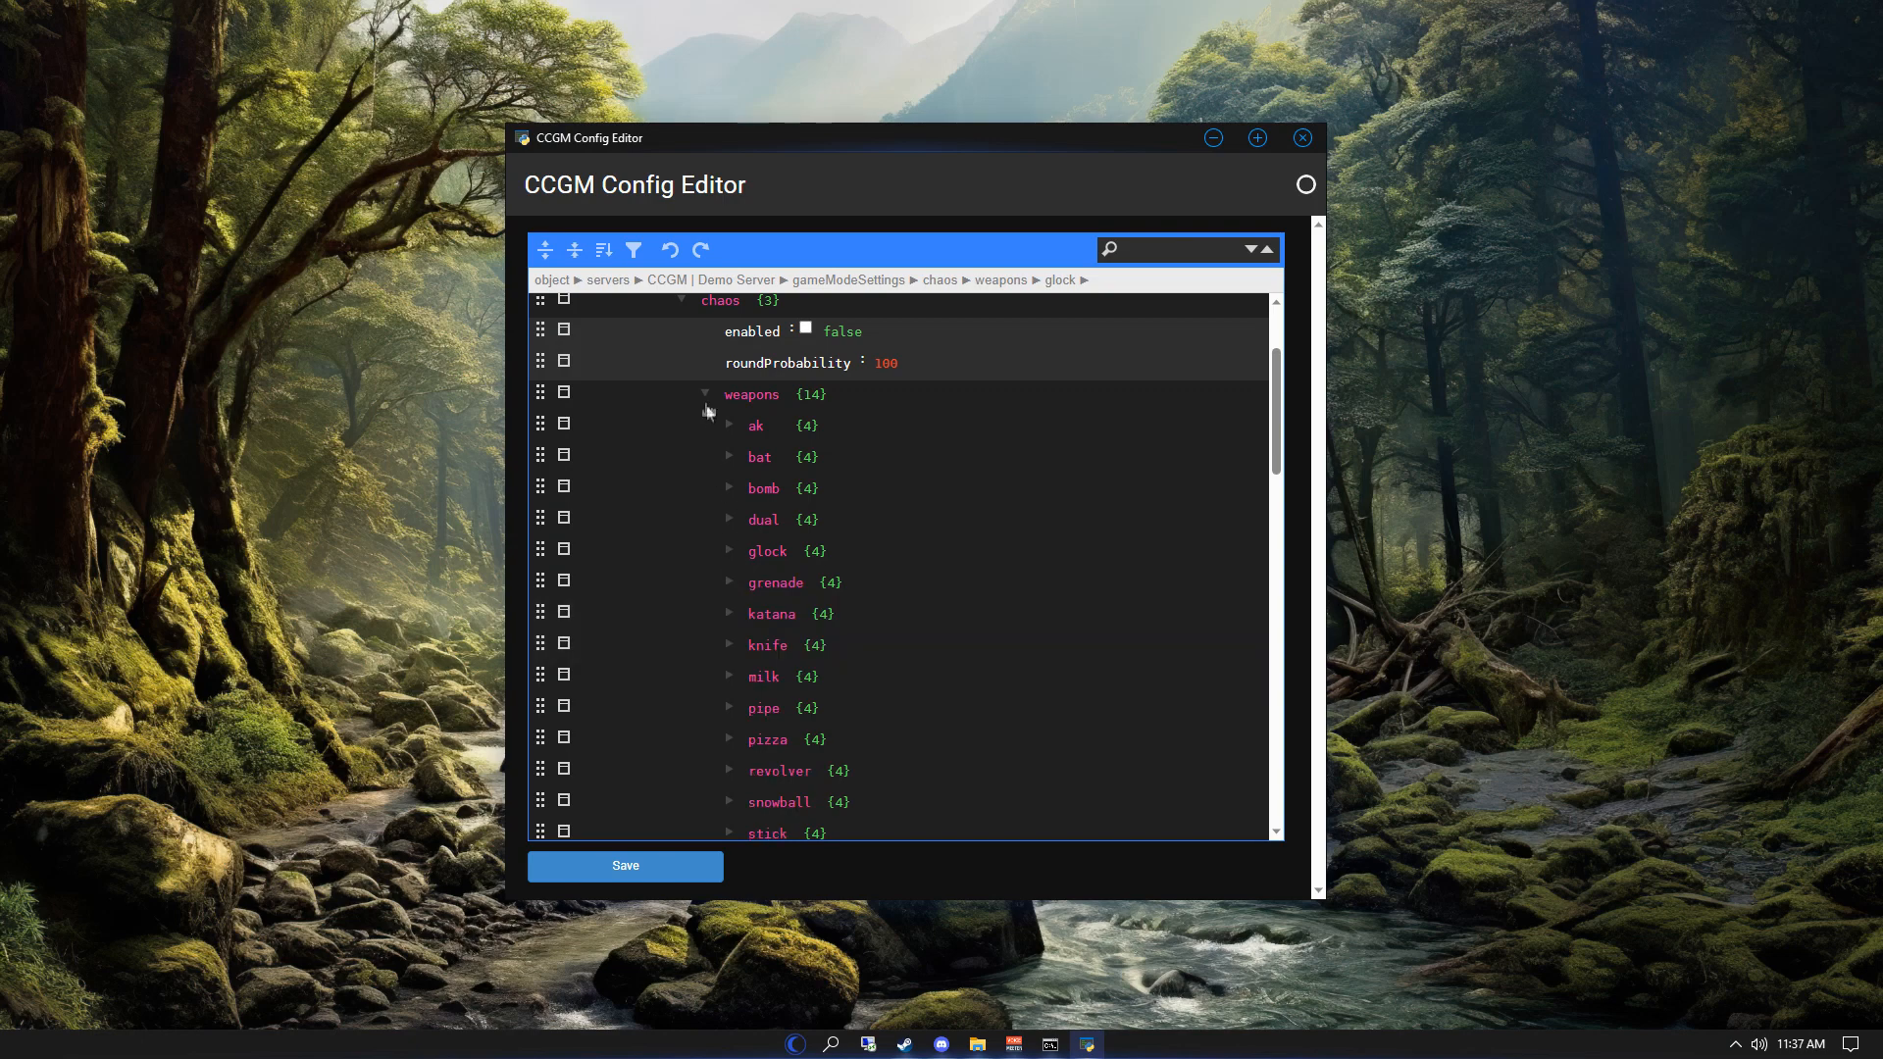
click(706, 394)
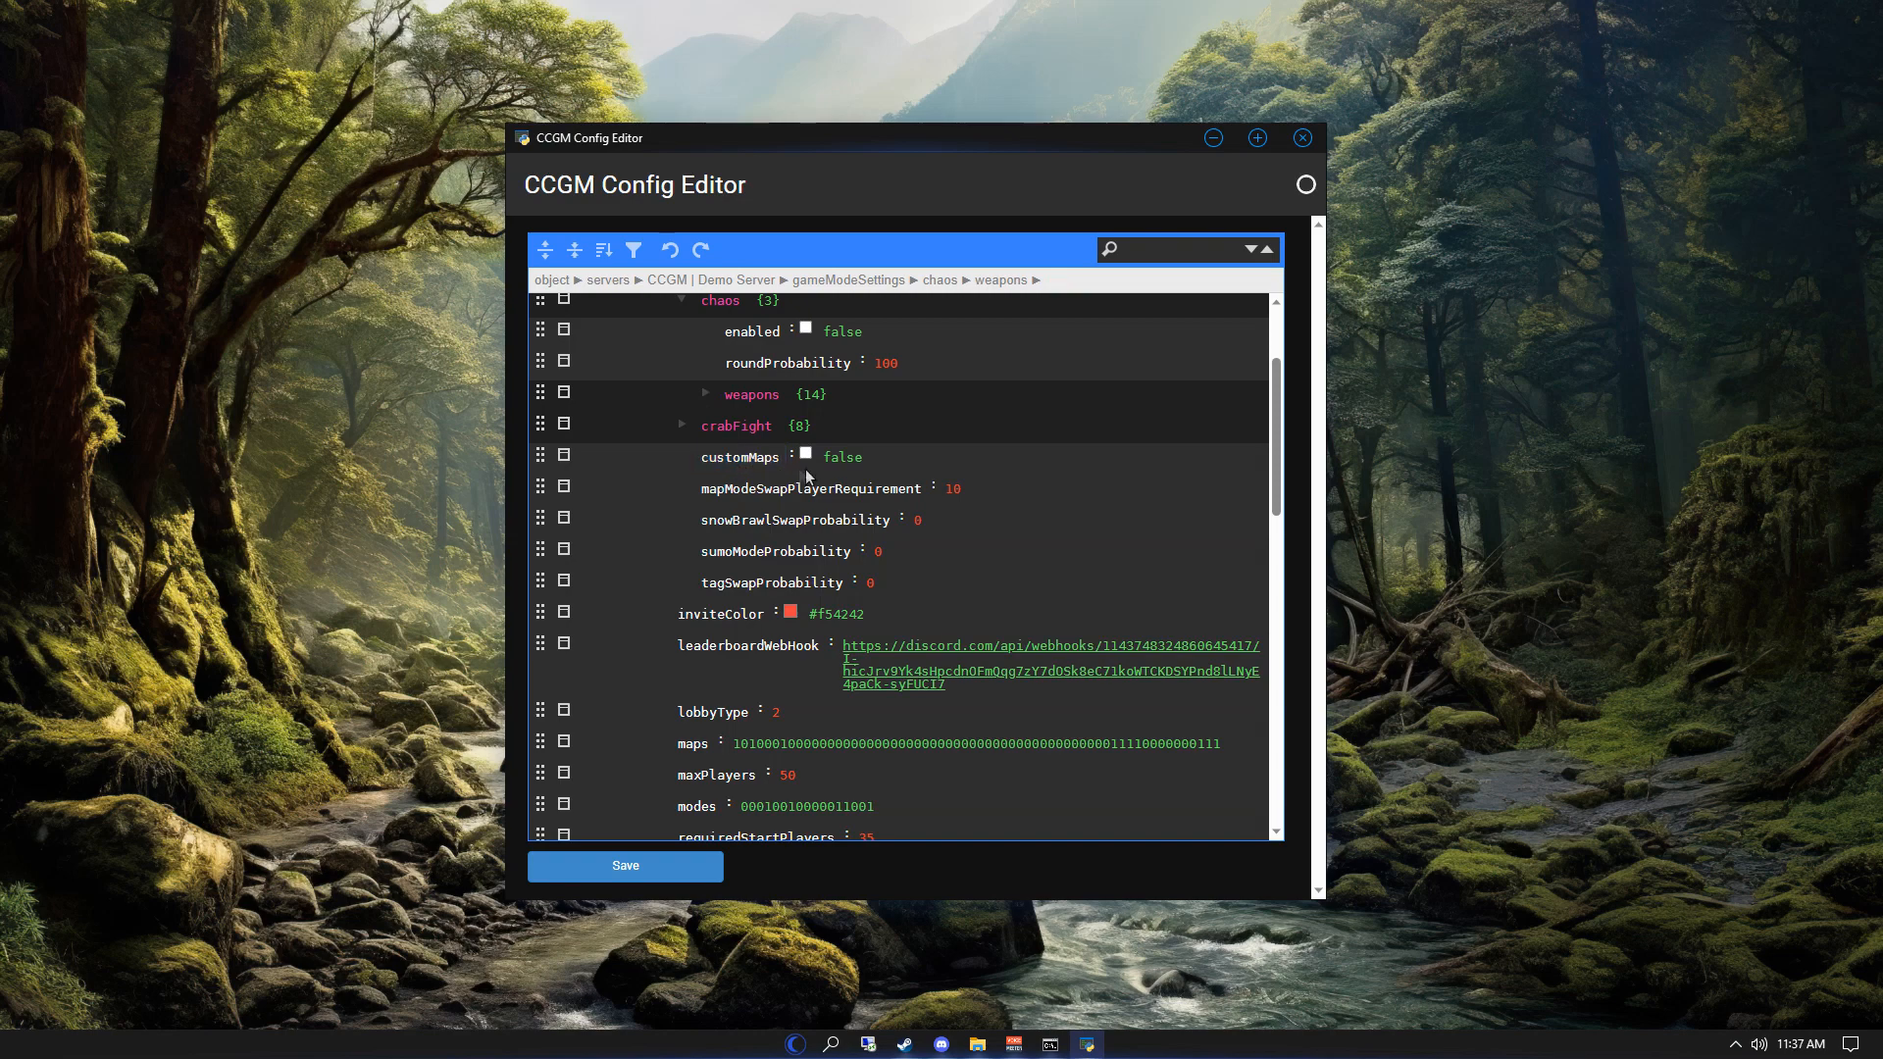
mouse_move(804, 459)
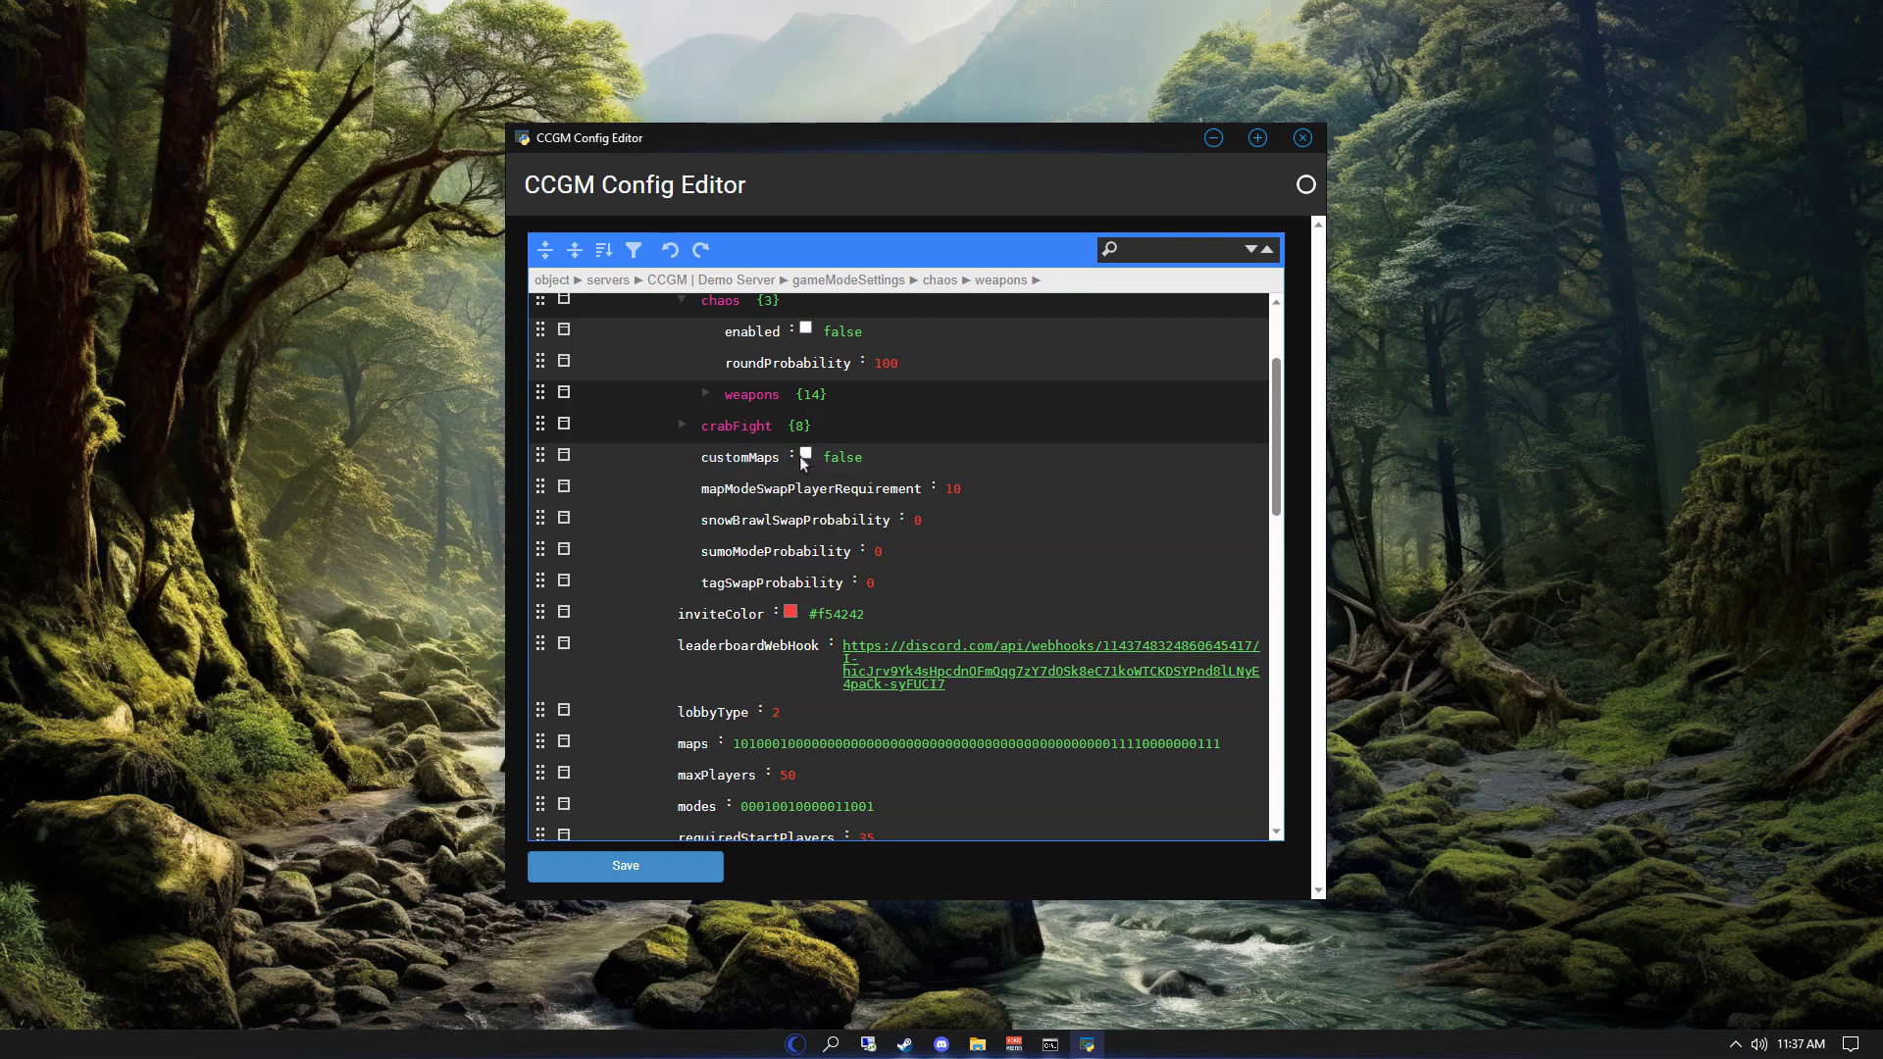
double_click(807, 488)
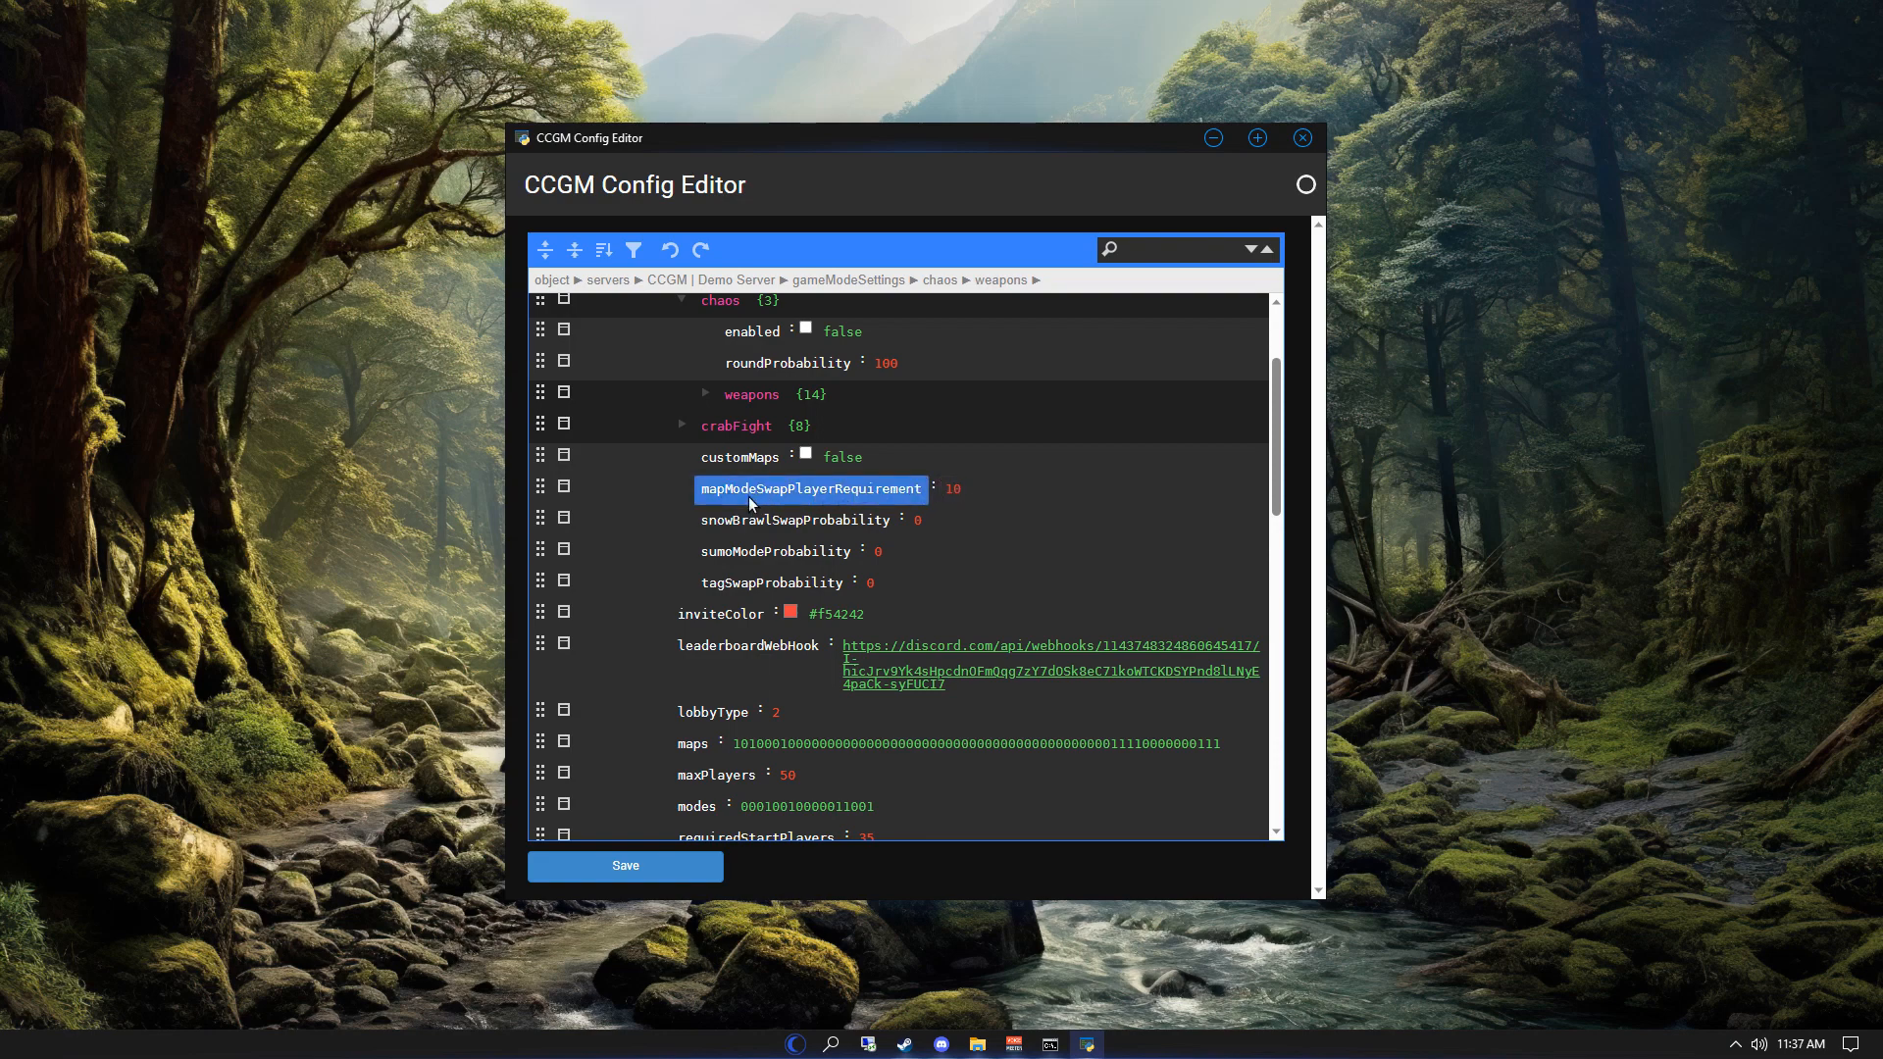
click(931, 514)
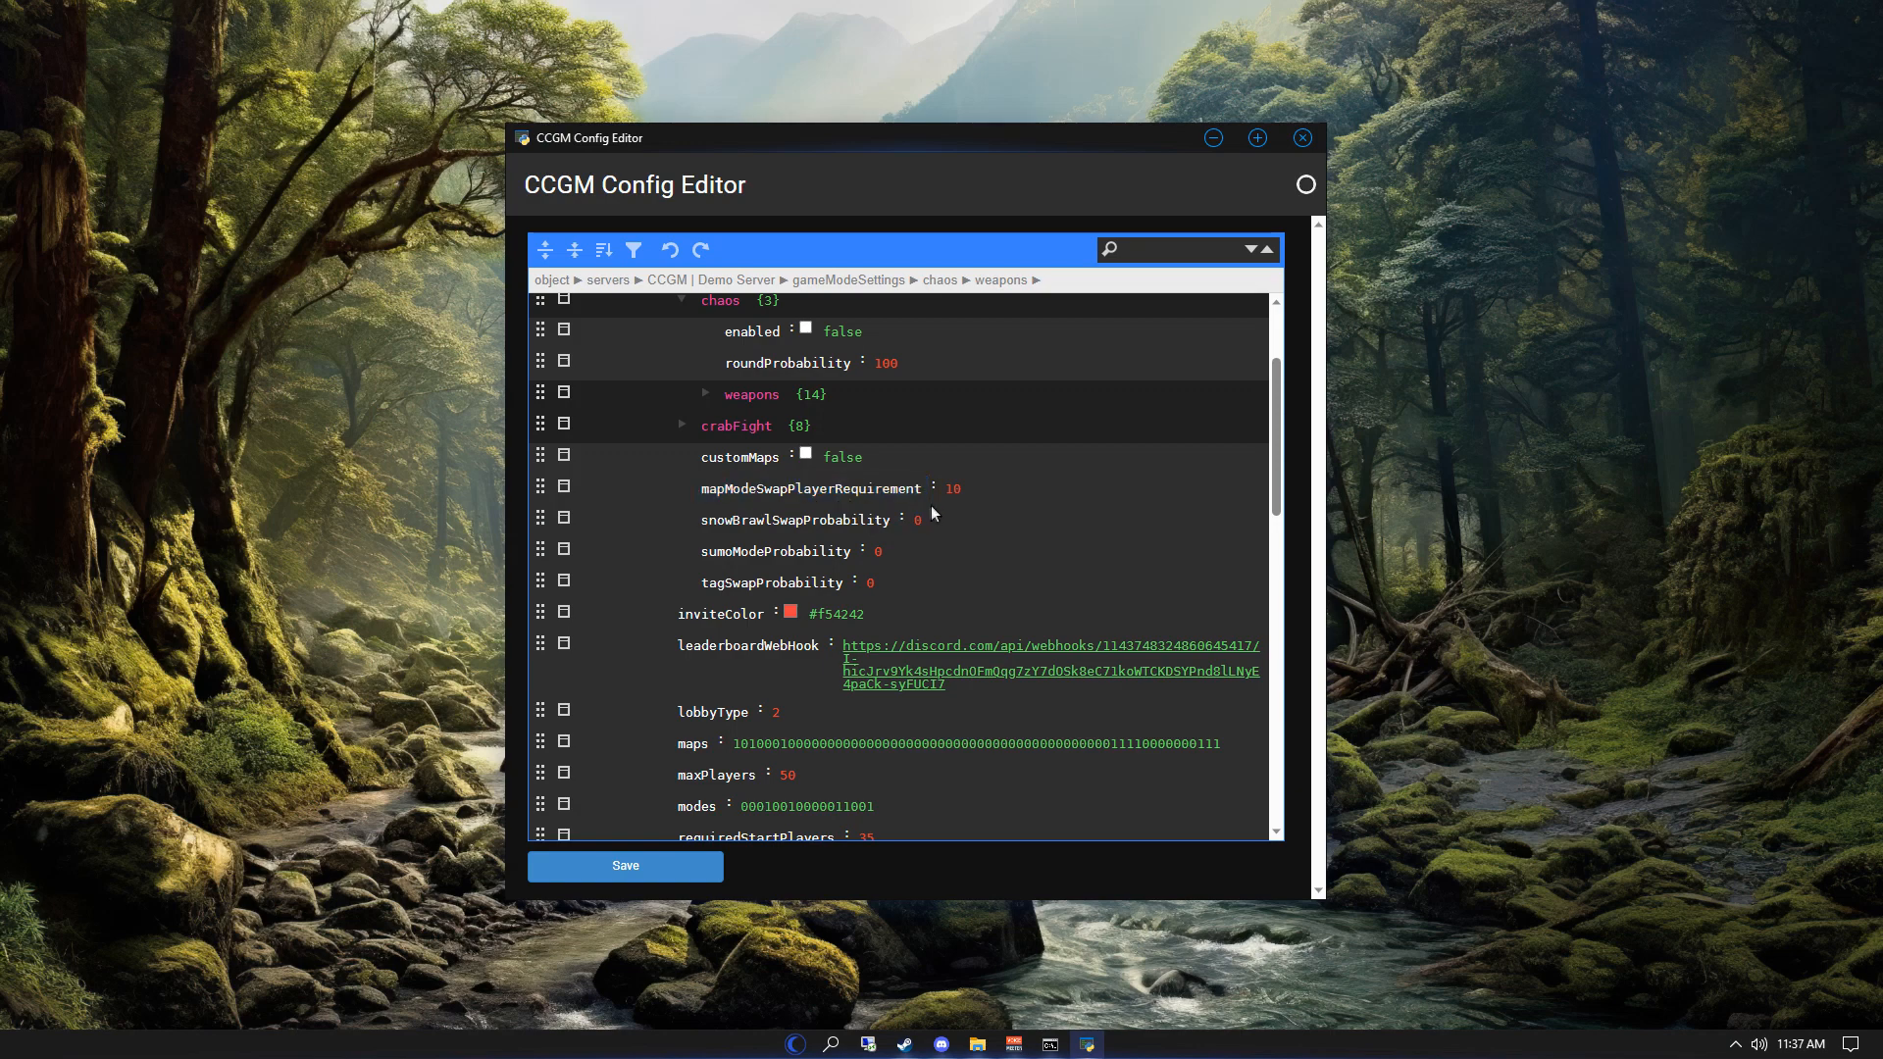
double_click(794, 519)
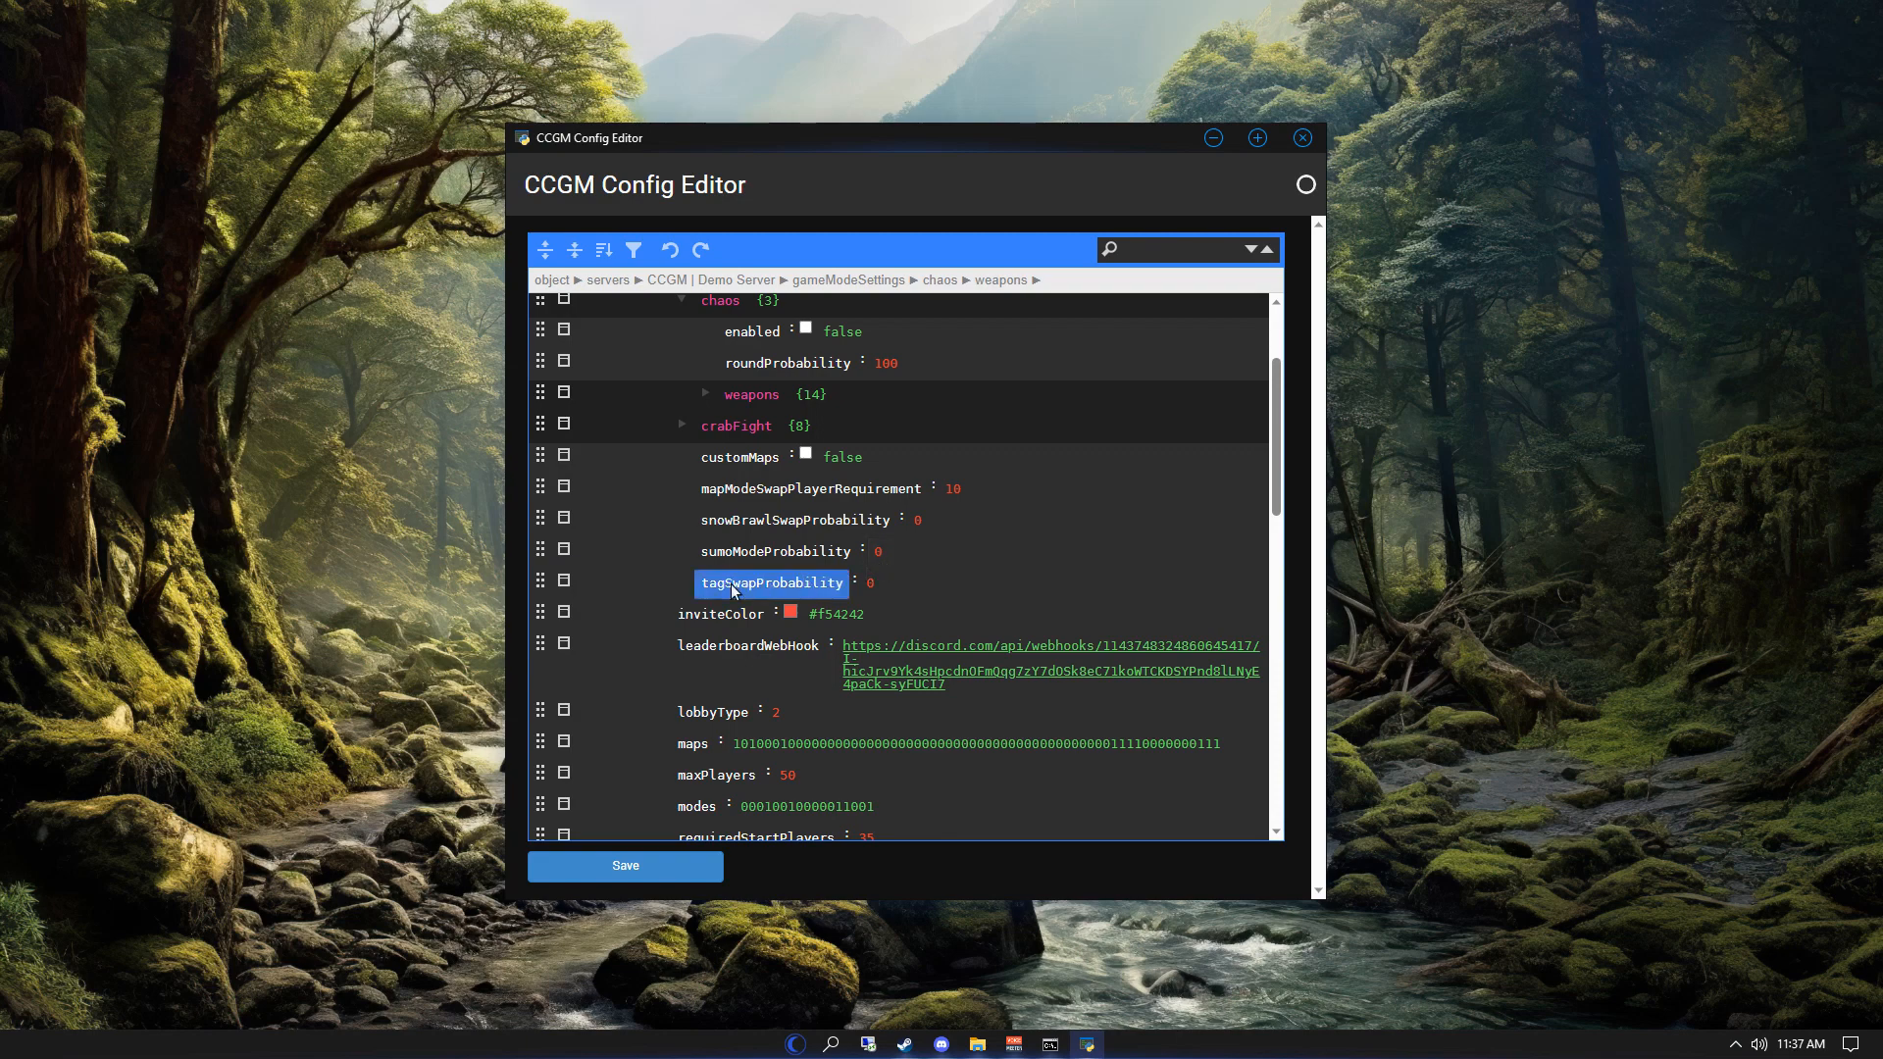
click(883, 585)
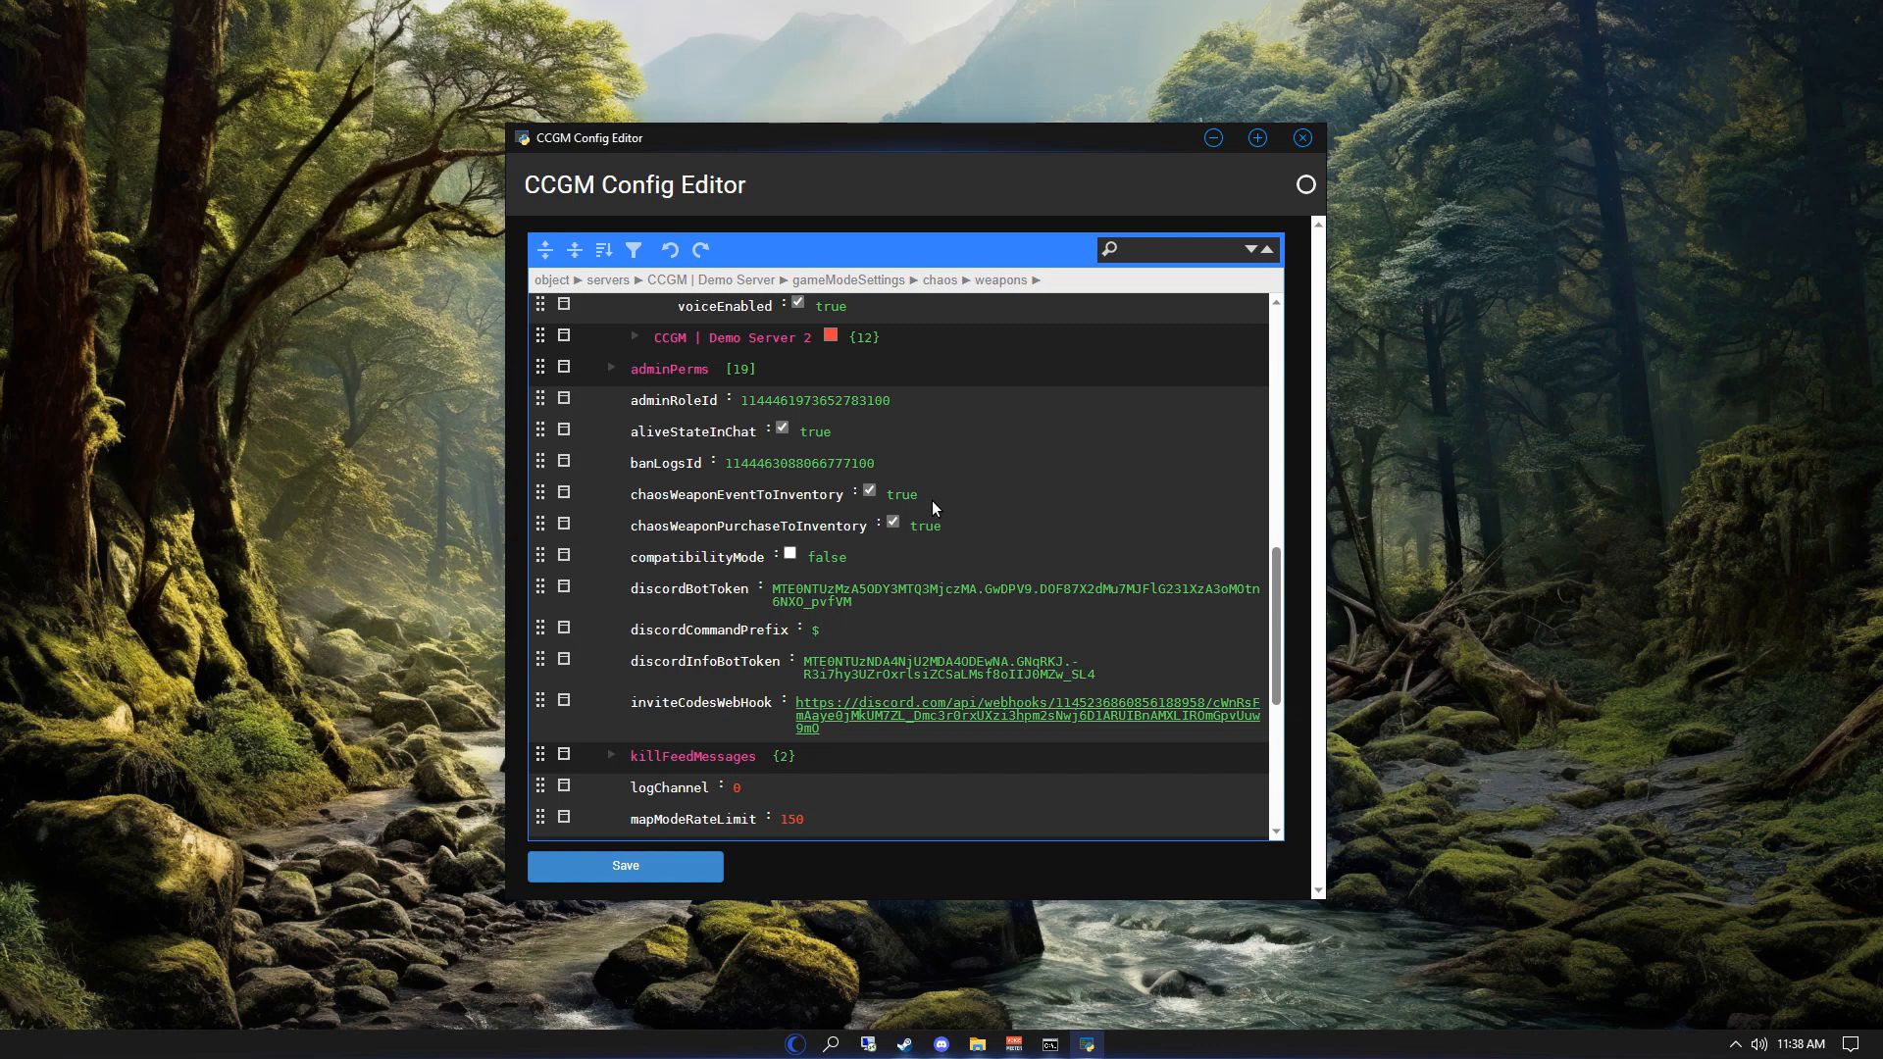
mouse_move(914, 510)
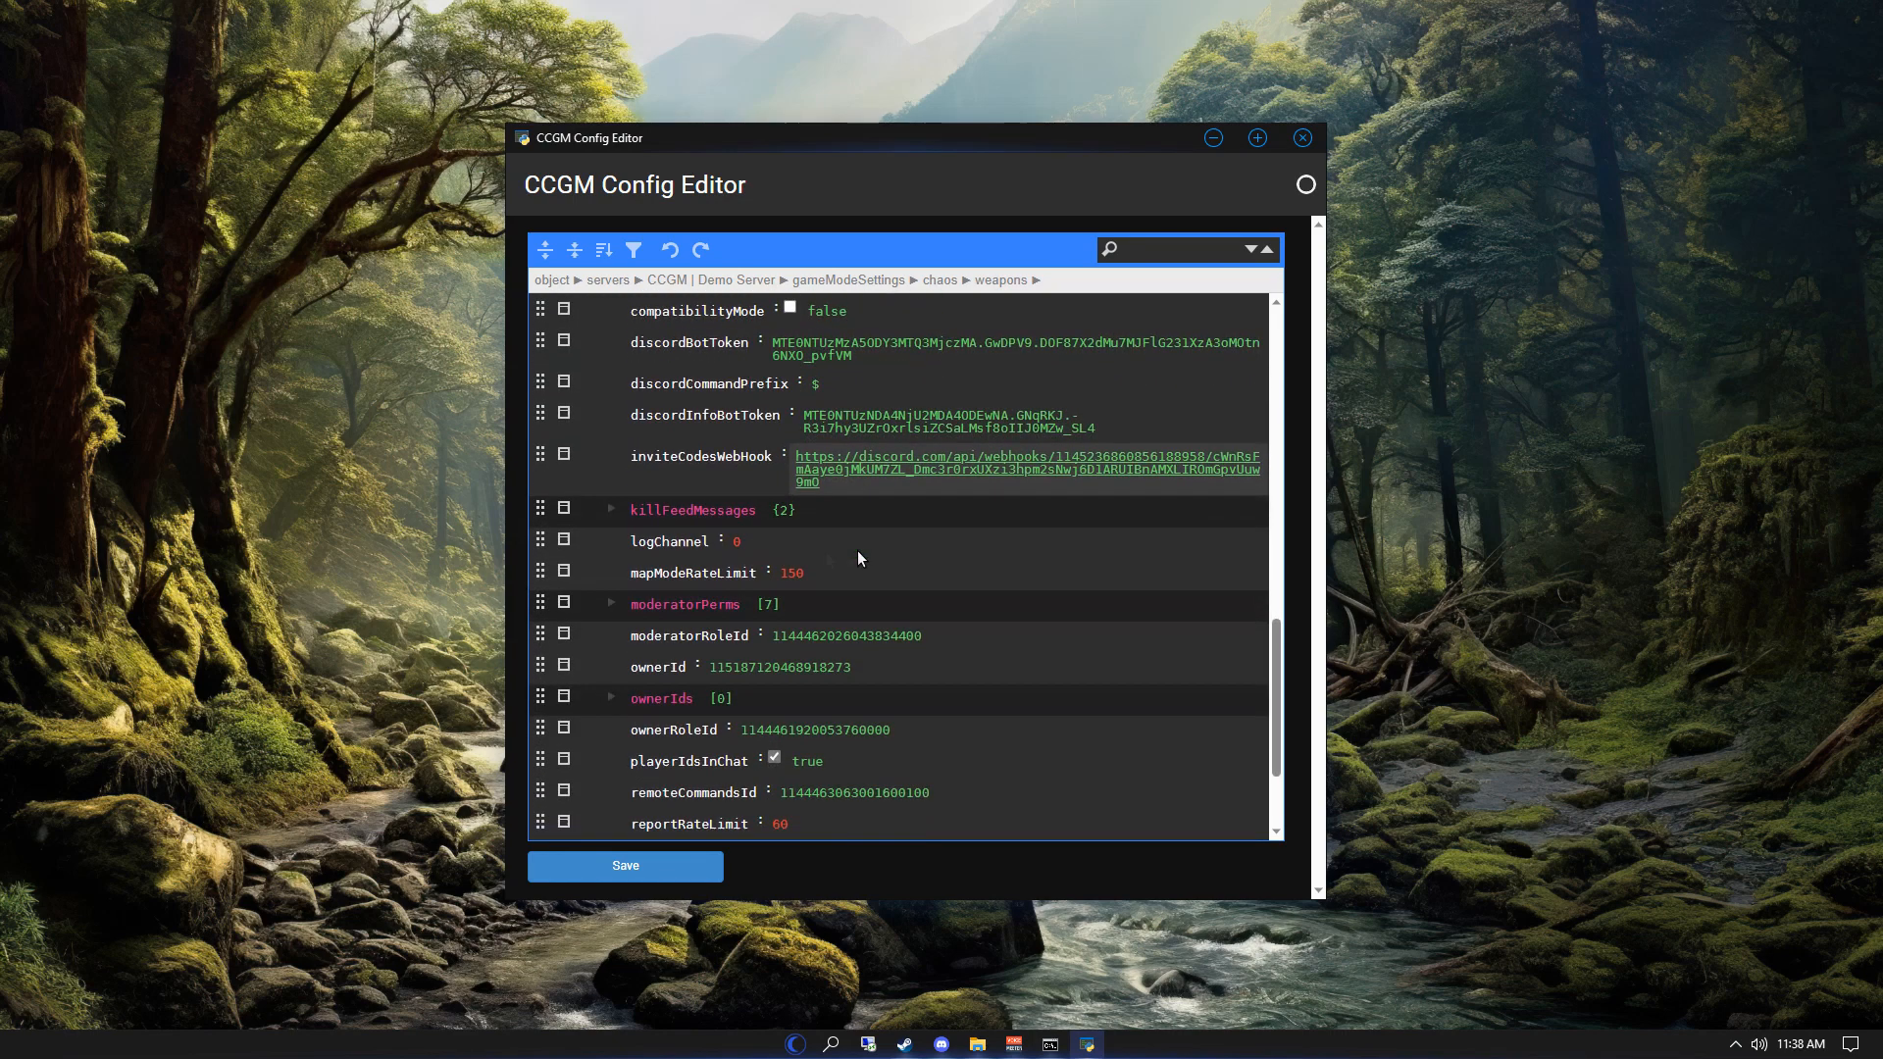
- Expand killFeedMessages and scroll through the playerKilledPlayer and playerSuicide phrase lists
click(611, 510)
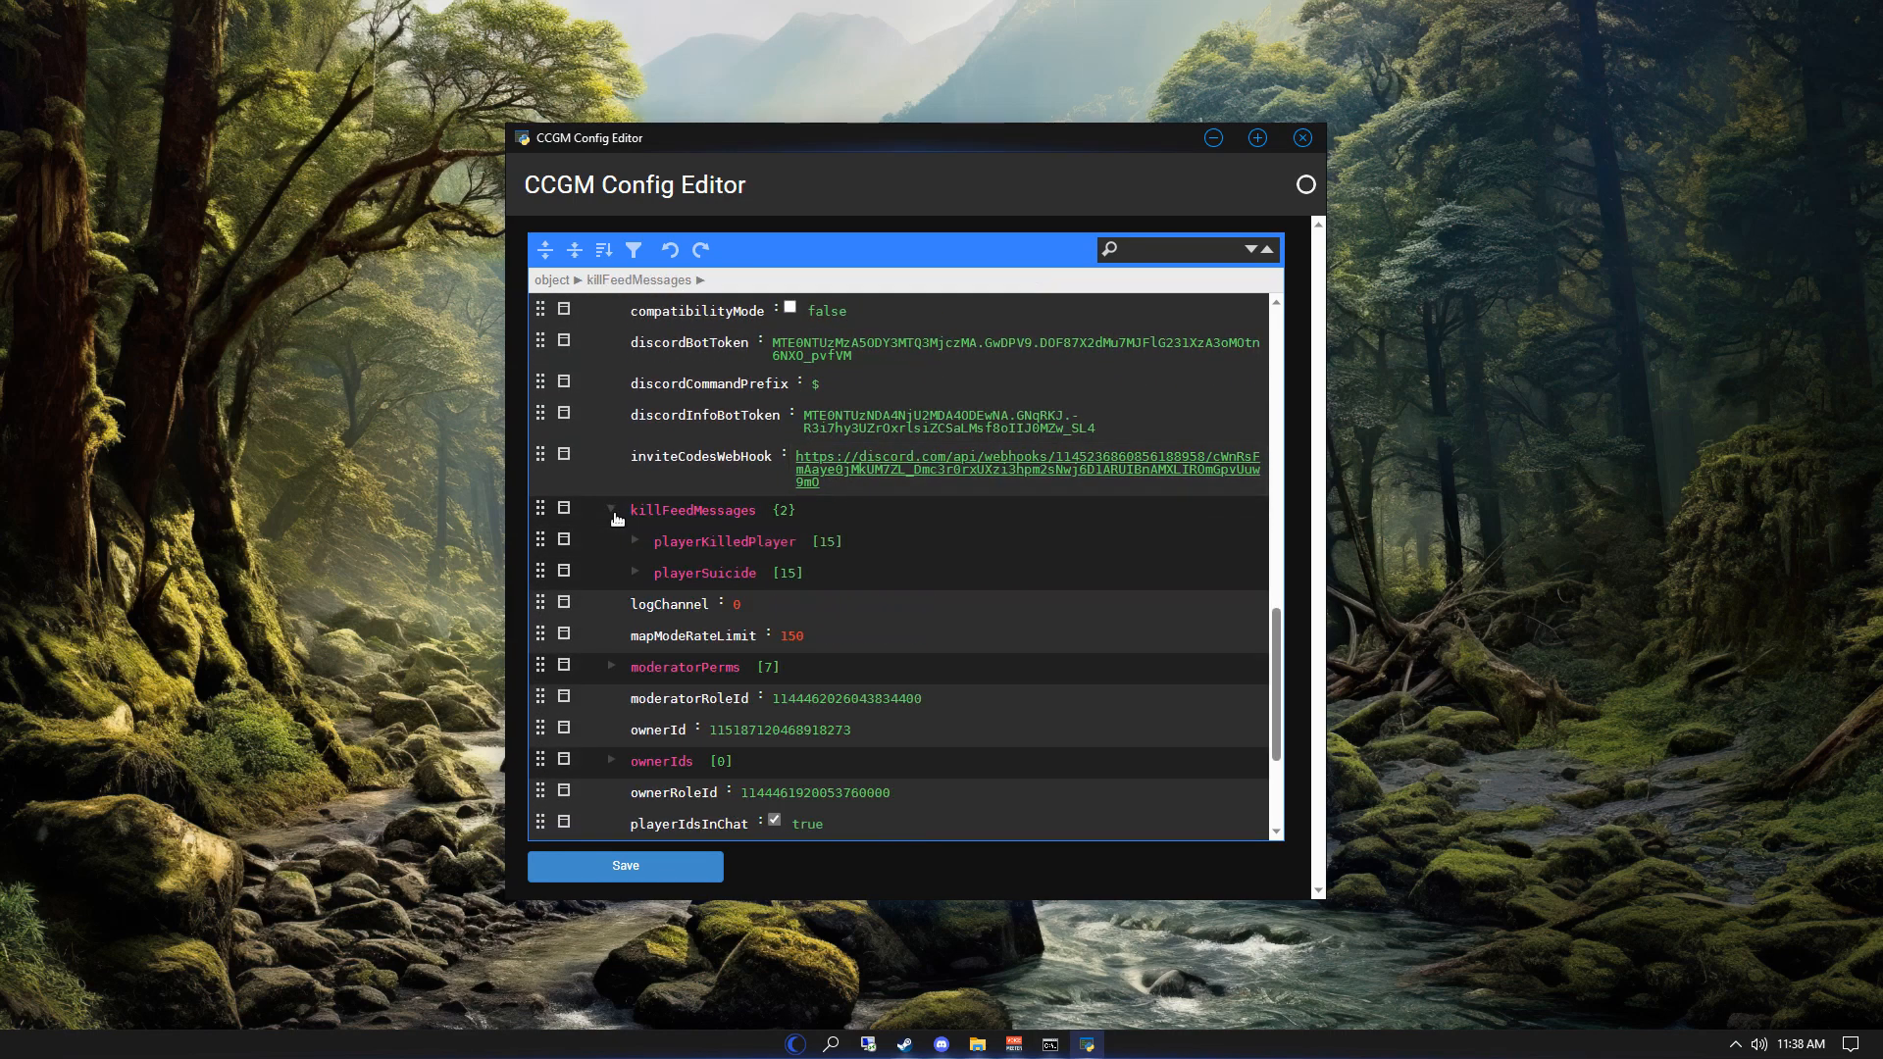
click(636, 541)
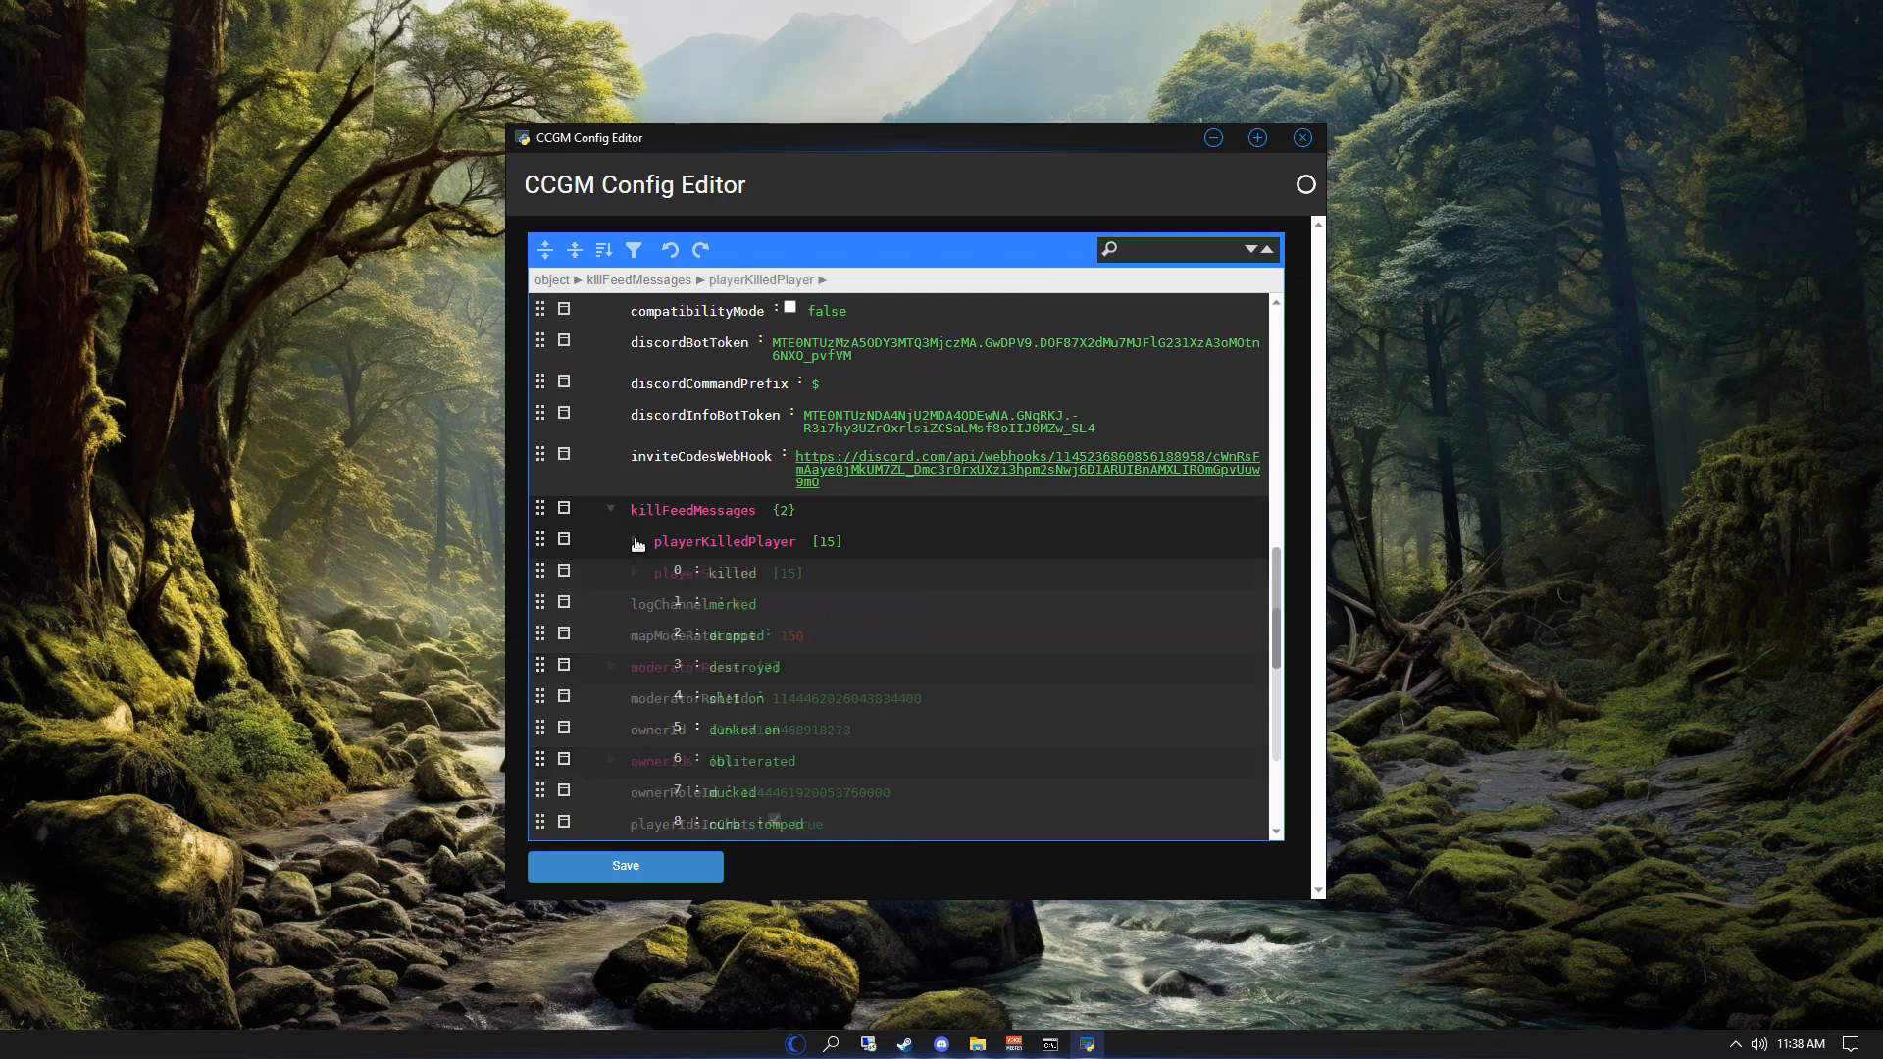
click(635, 541)
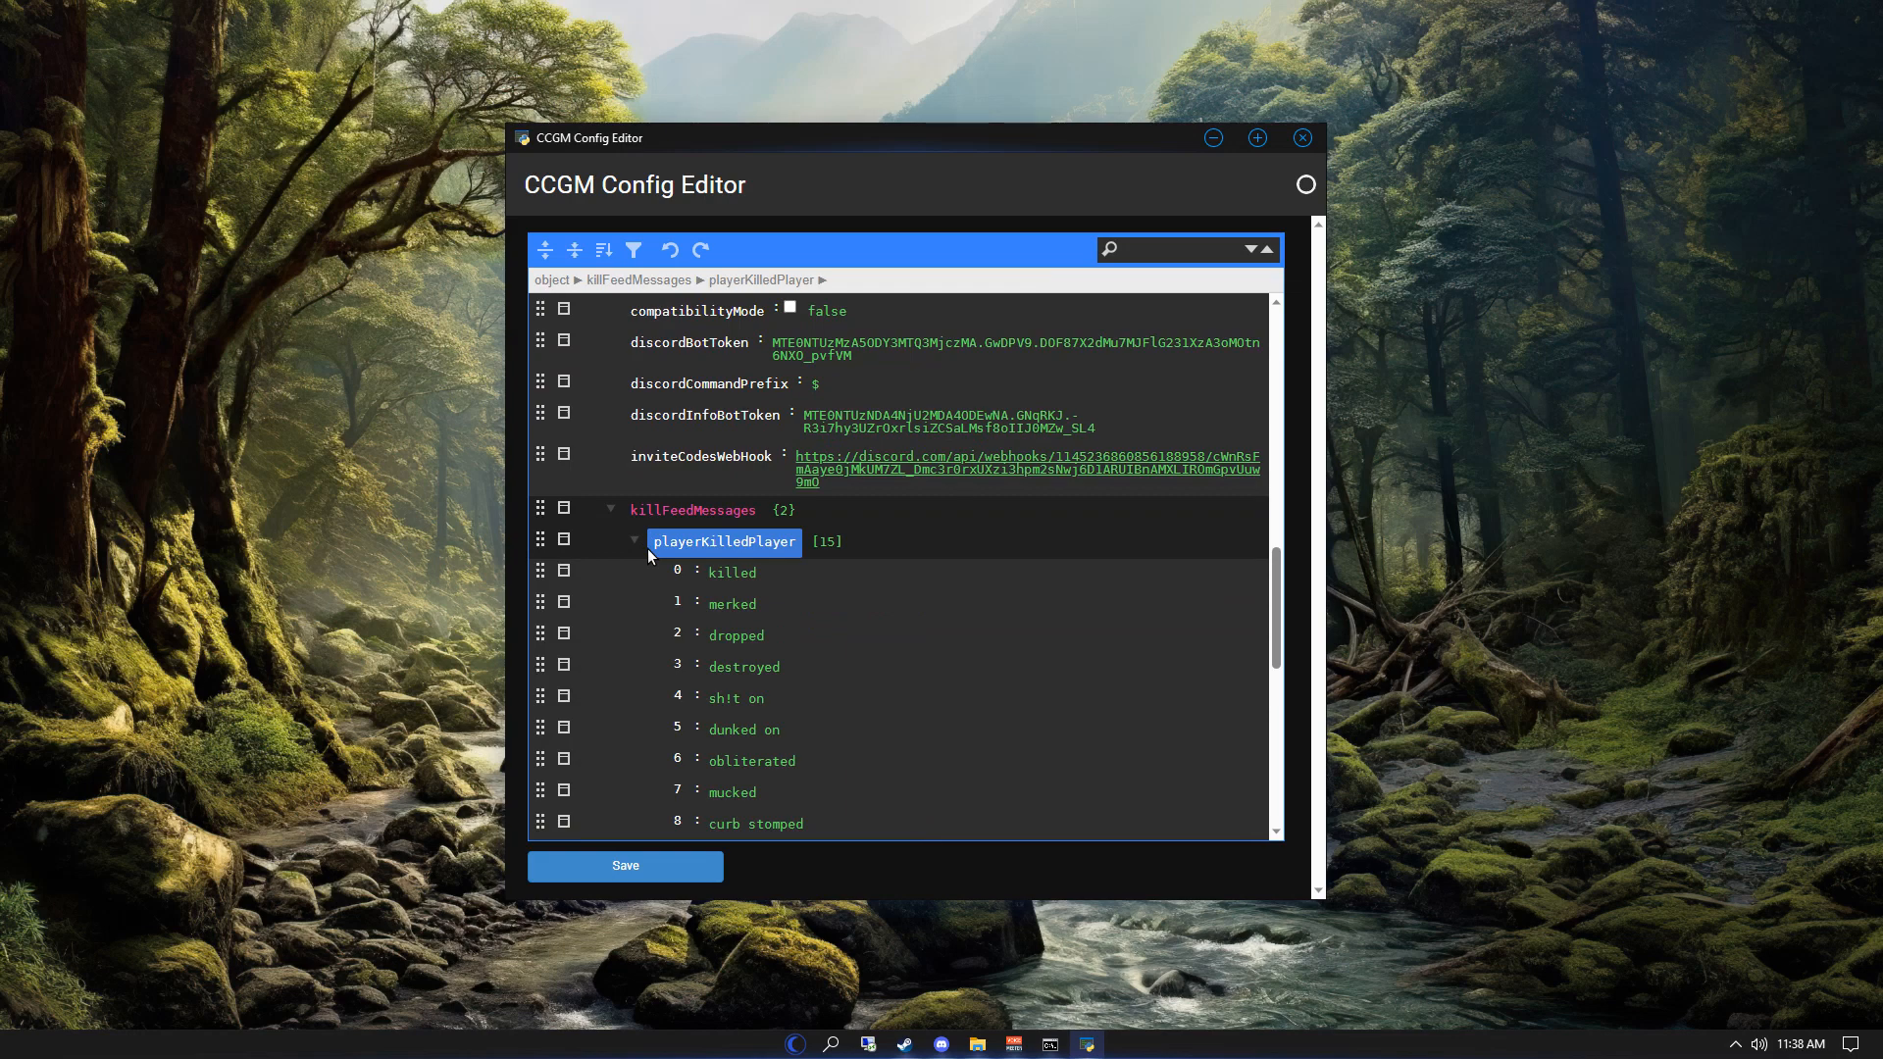
scroll(down, 3)
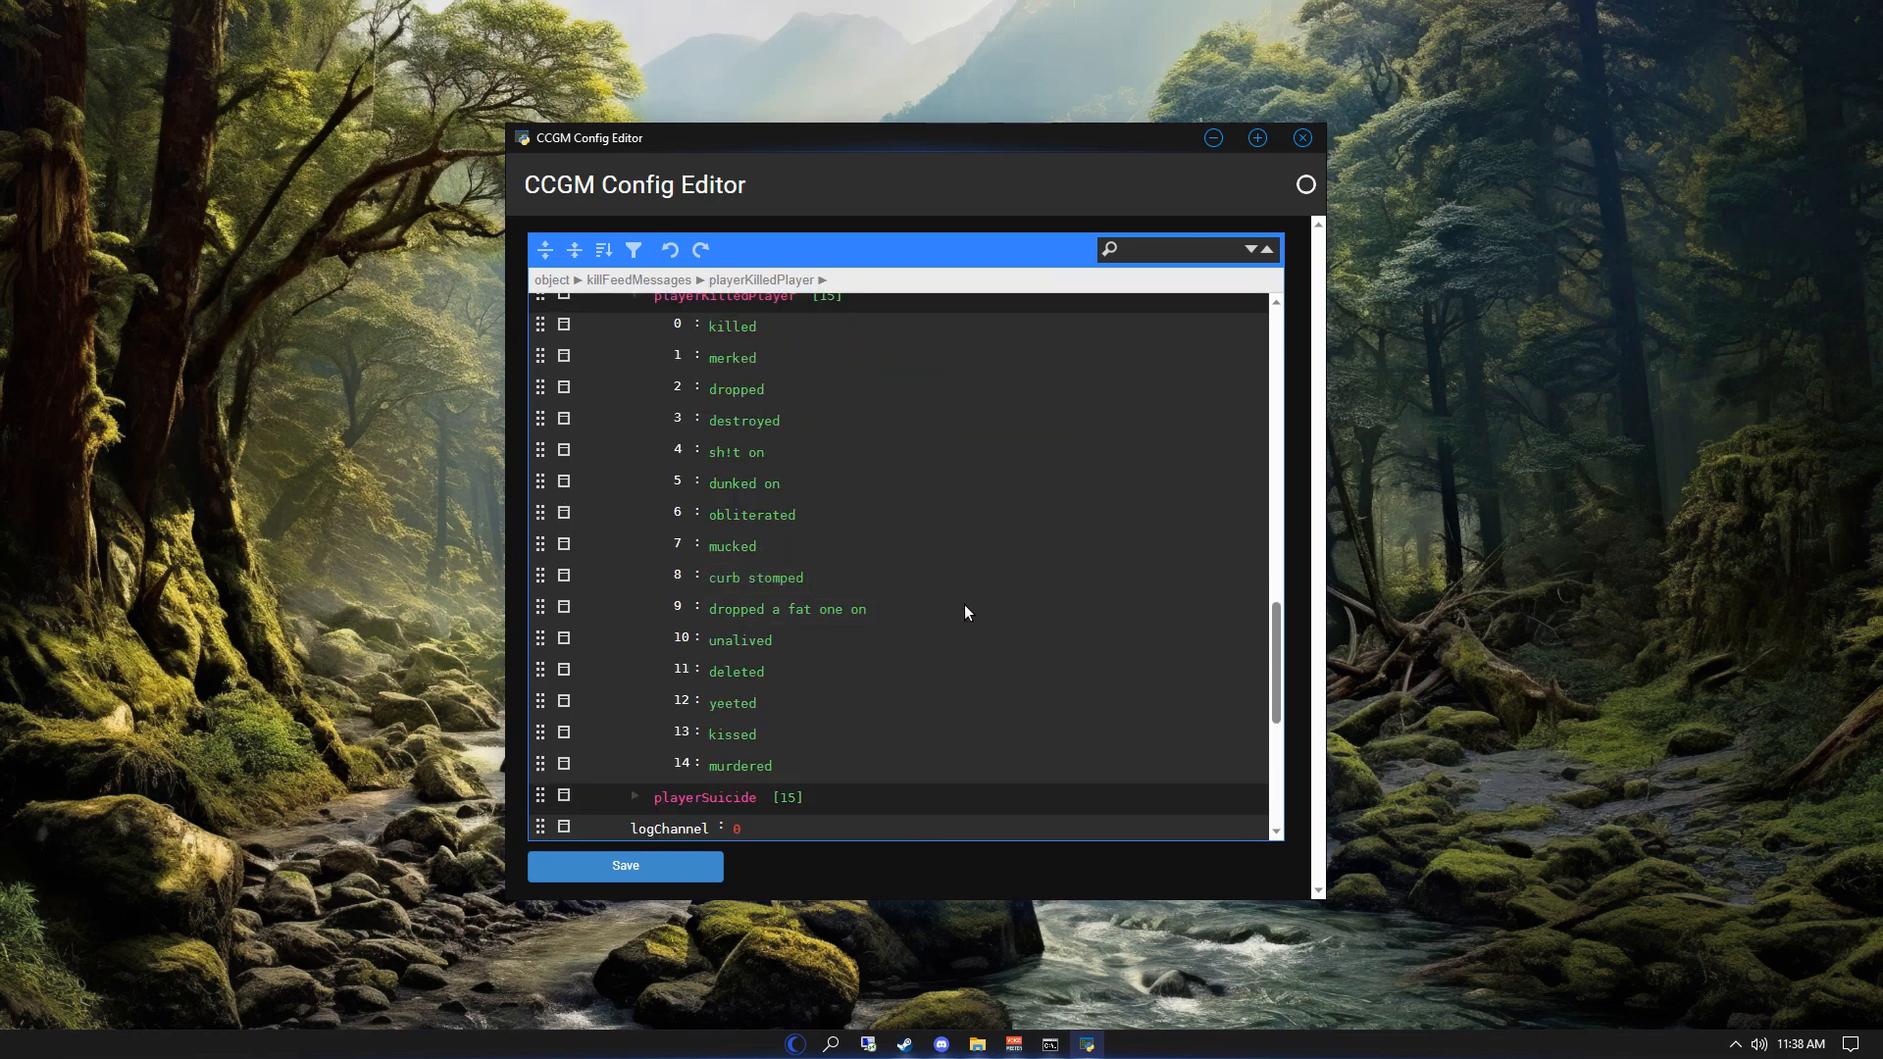
scroll(down, 3)
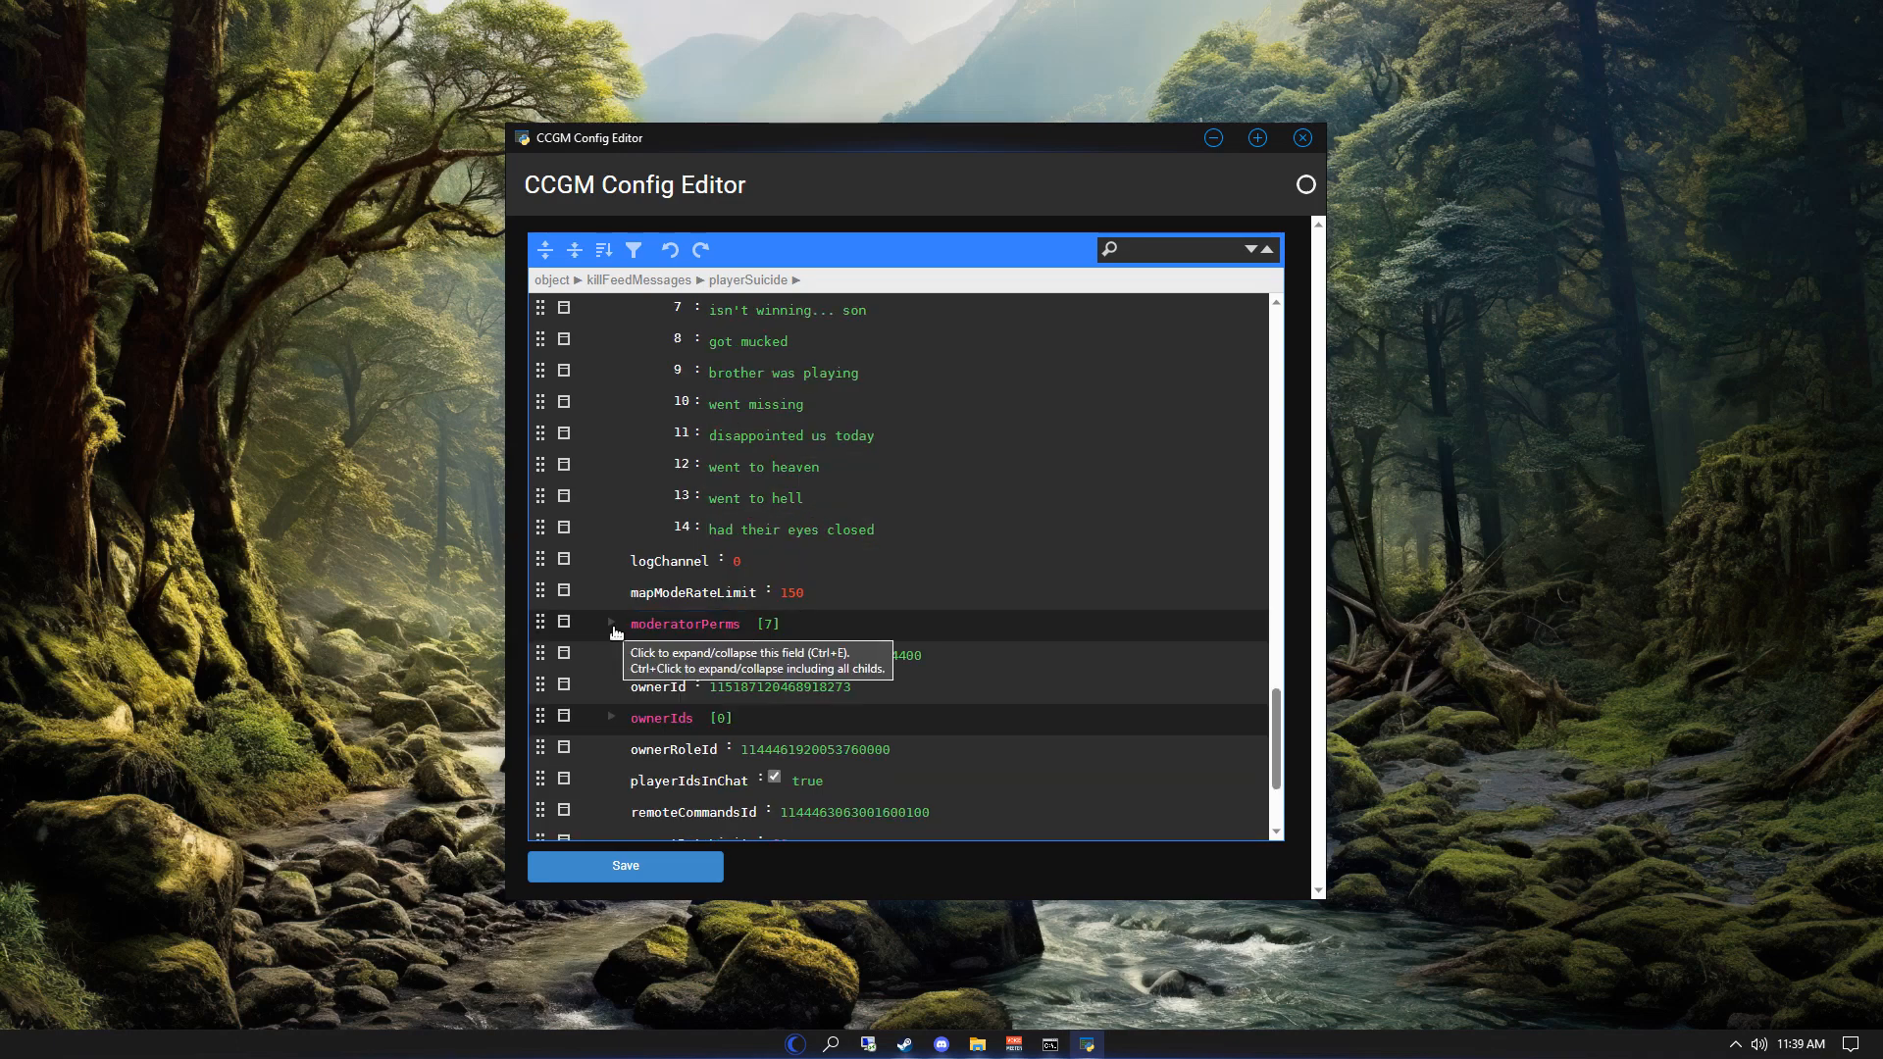
- Expand moderatorPerms, then add a first ownerIds entry with value 1234
click(612, 624)
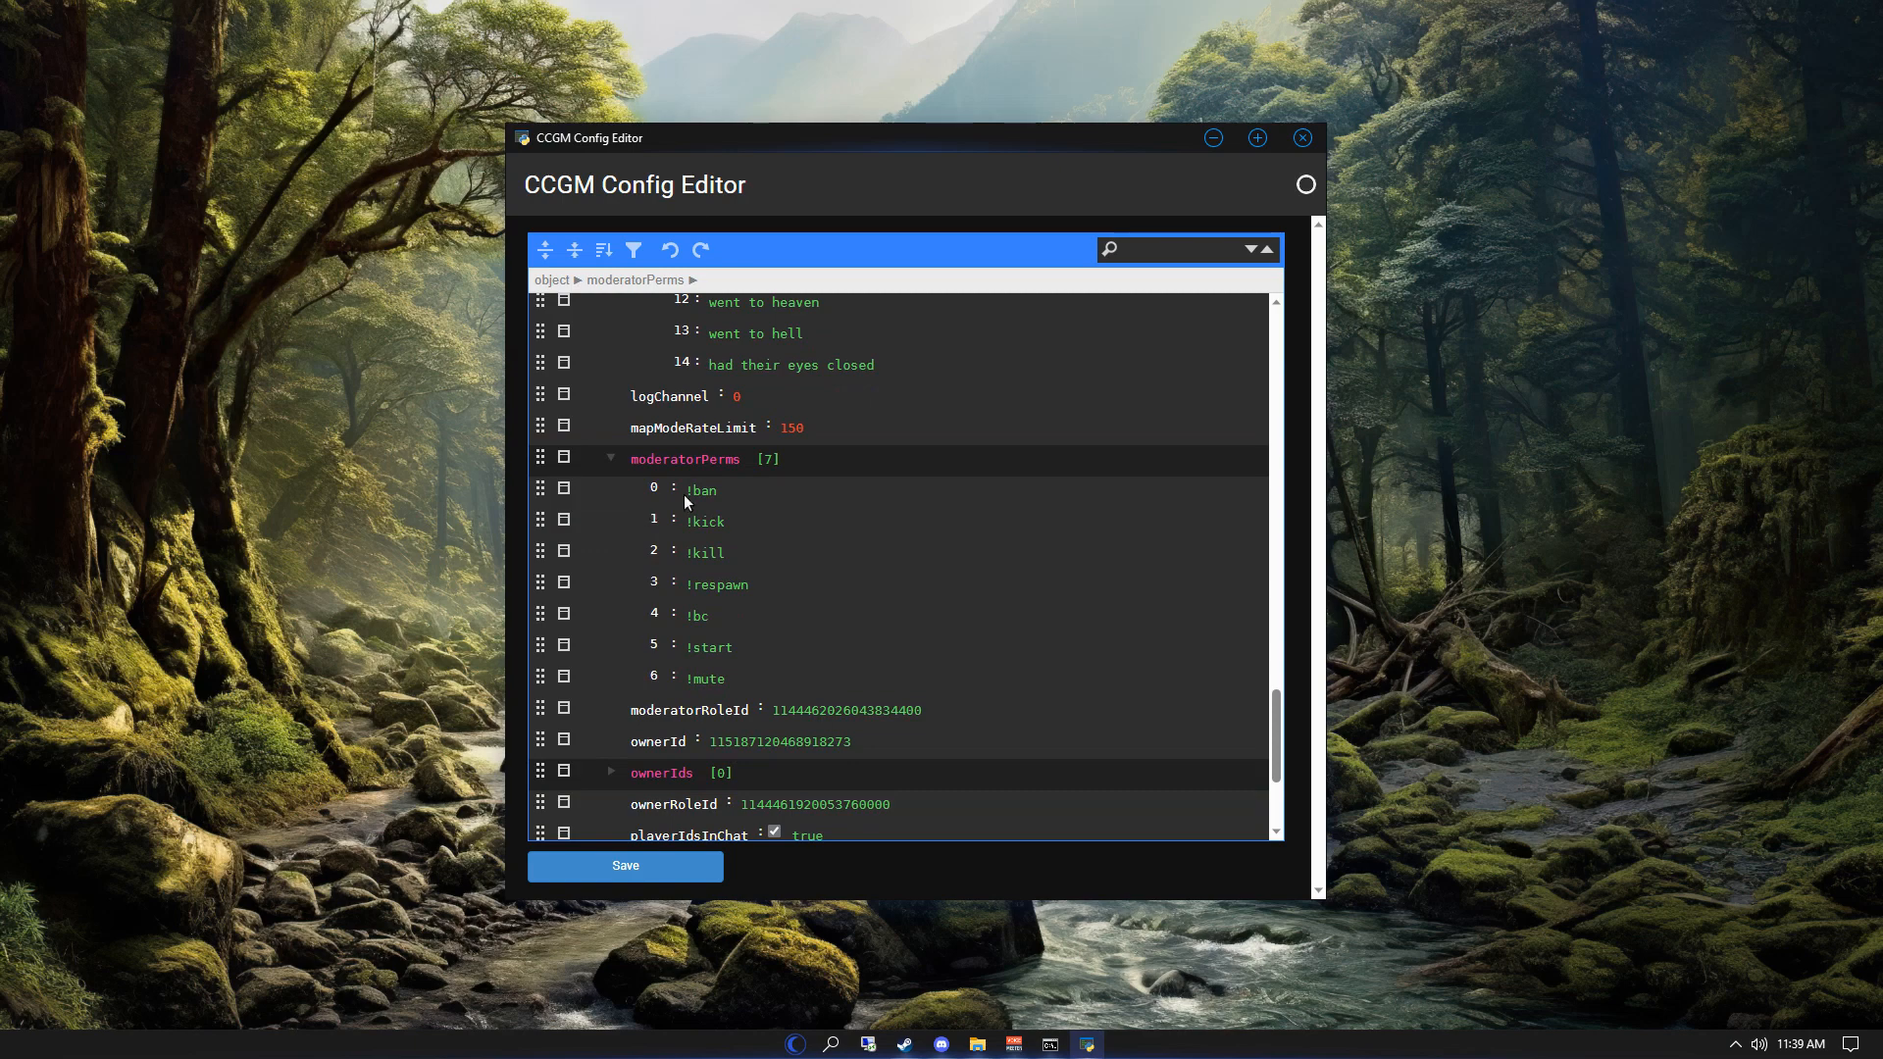
scroll(down, 3)
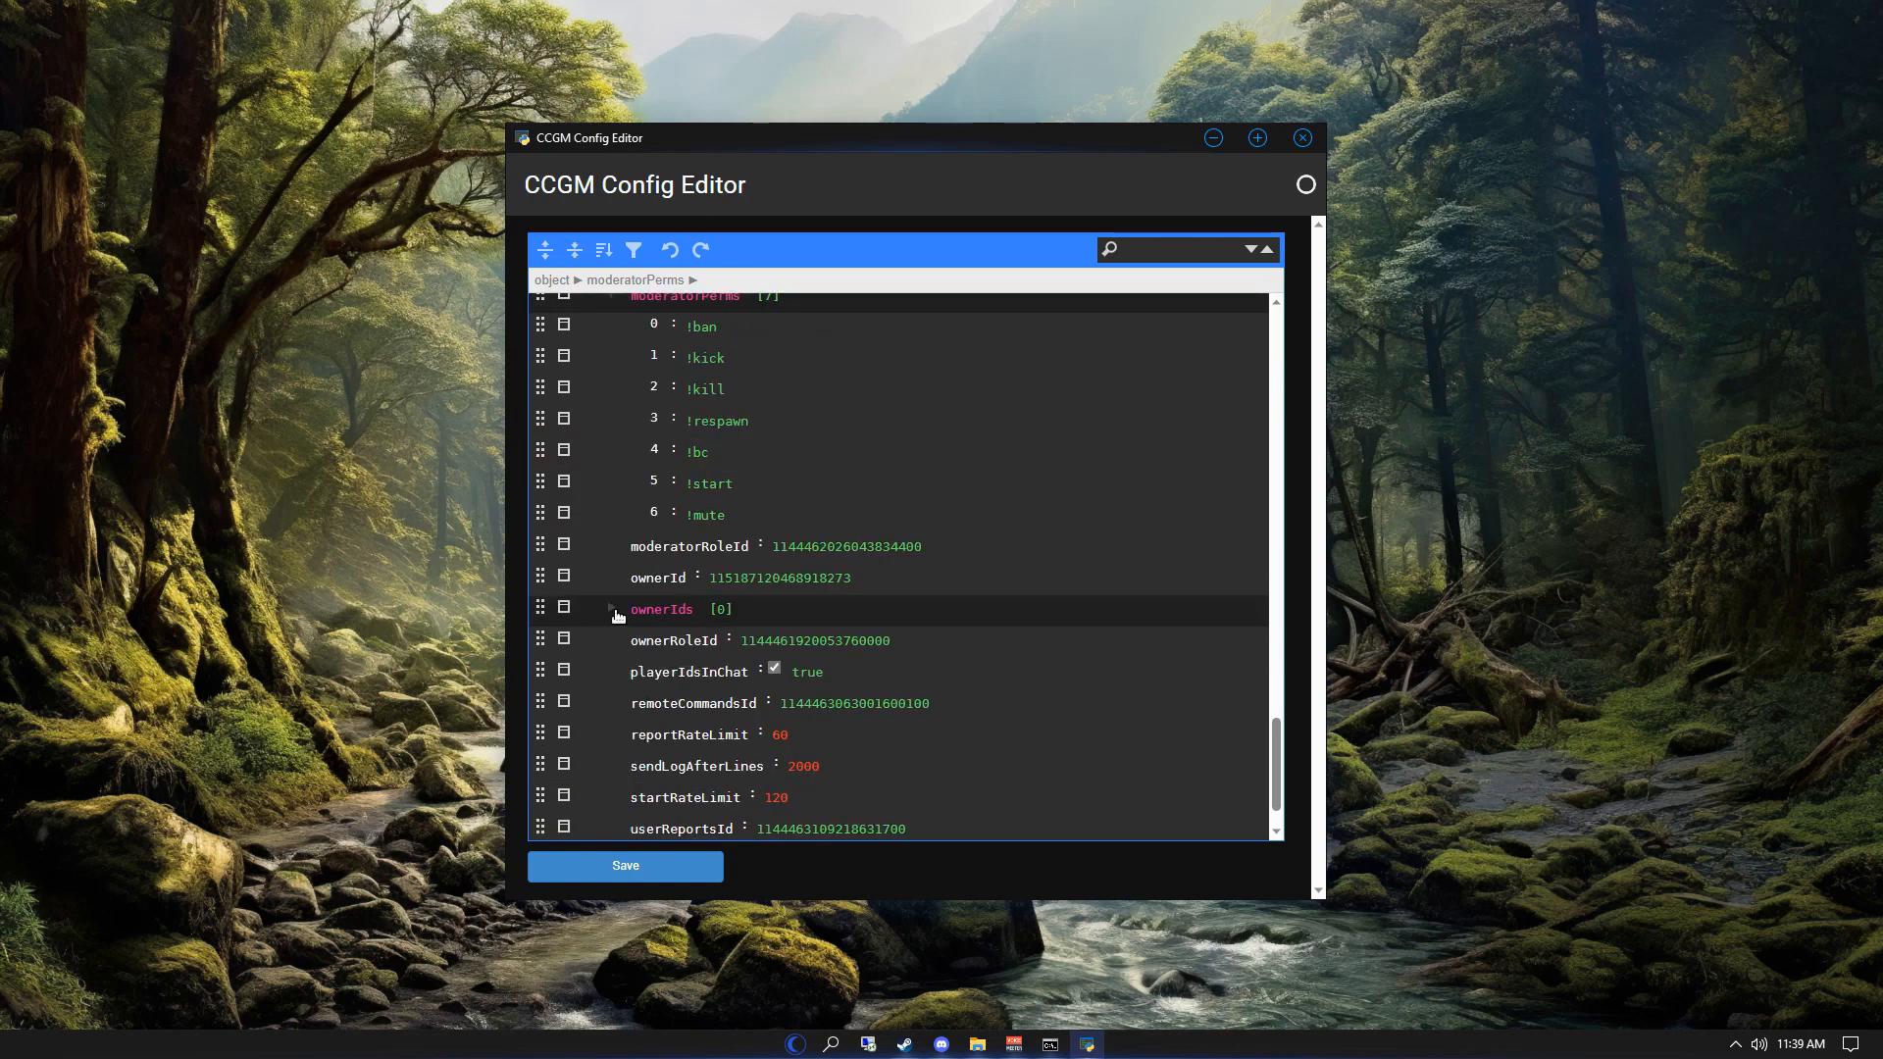
click(610, 608)
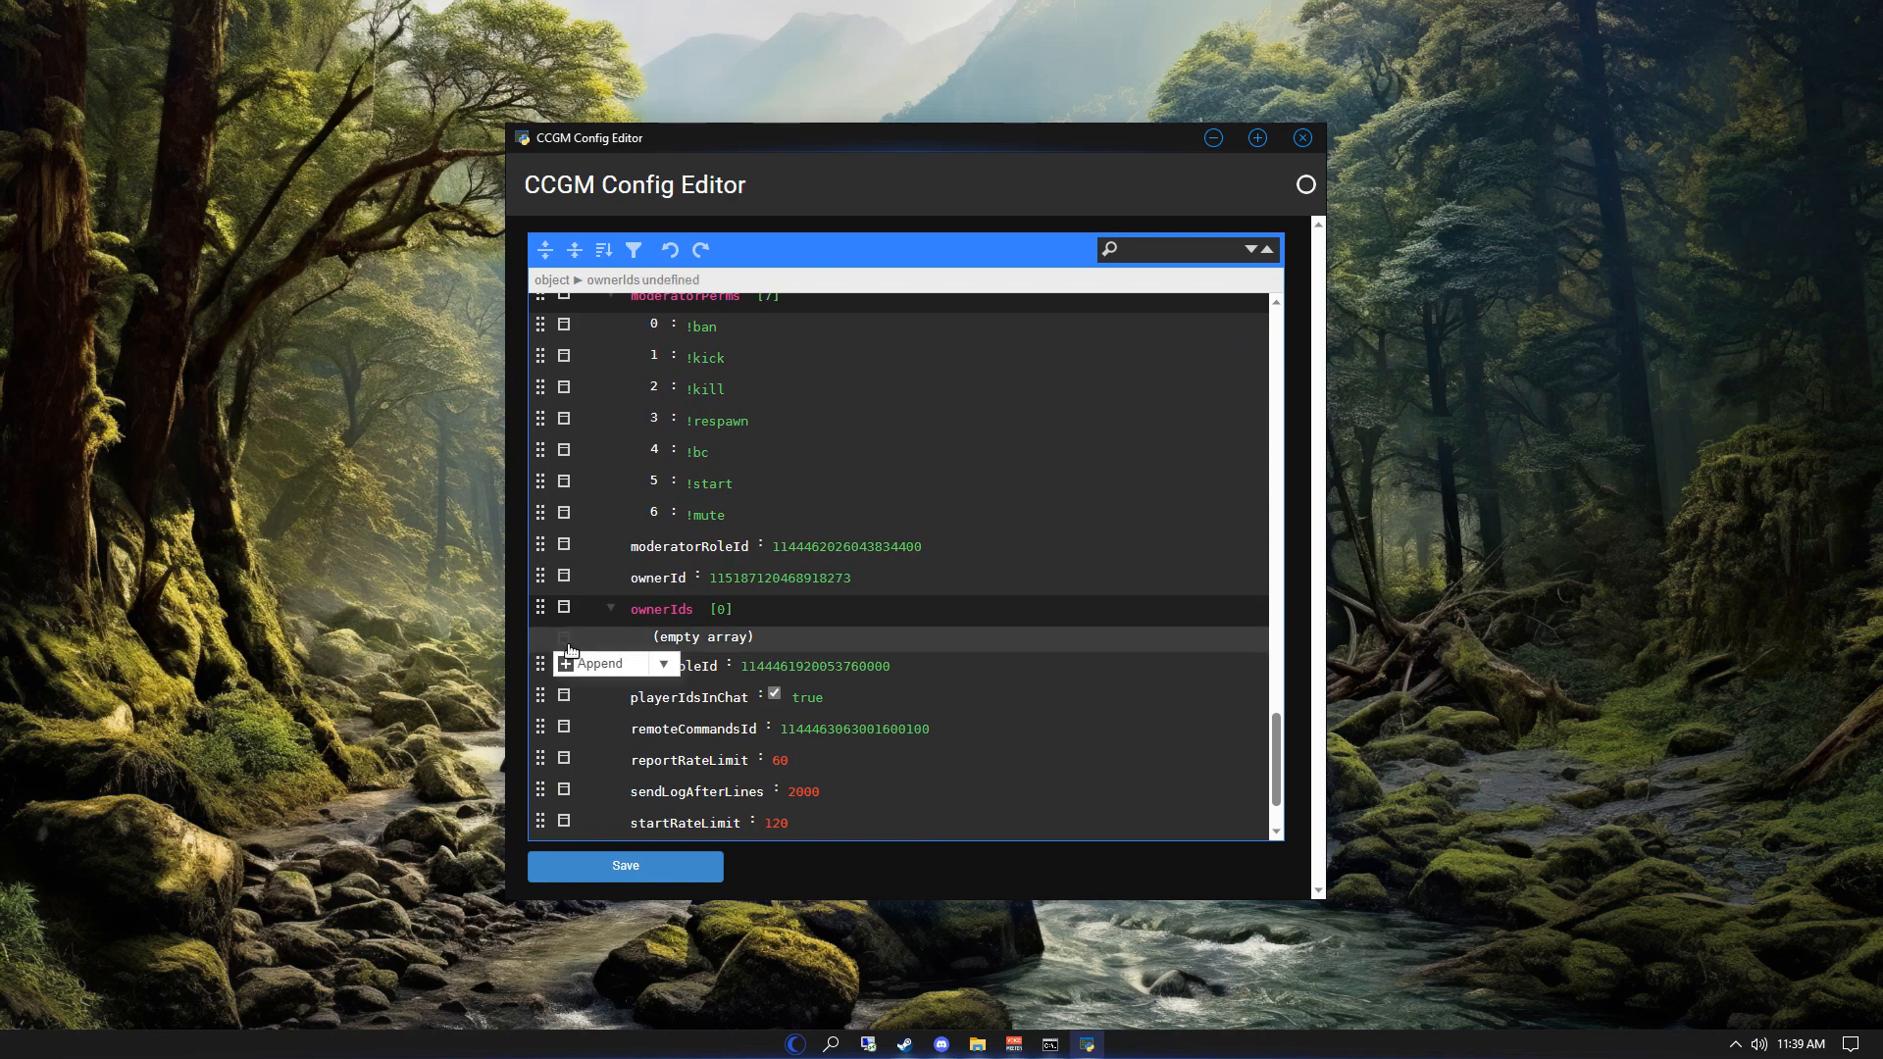
click(600, 663)
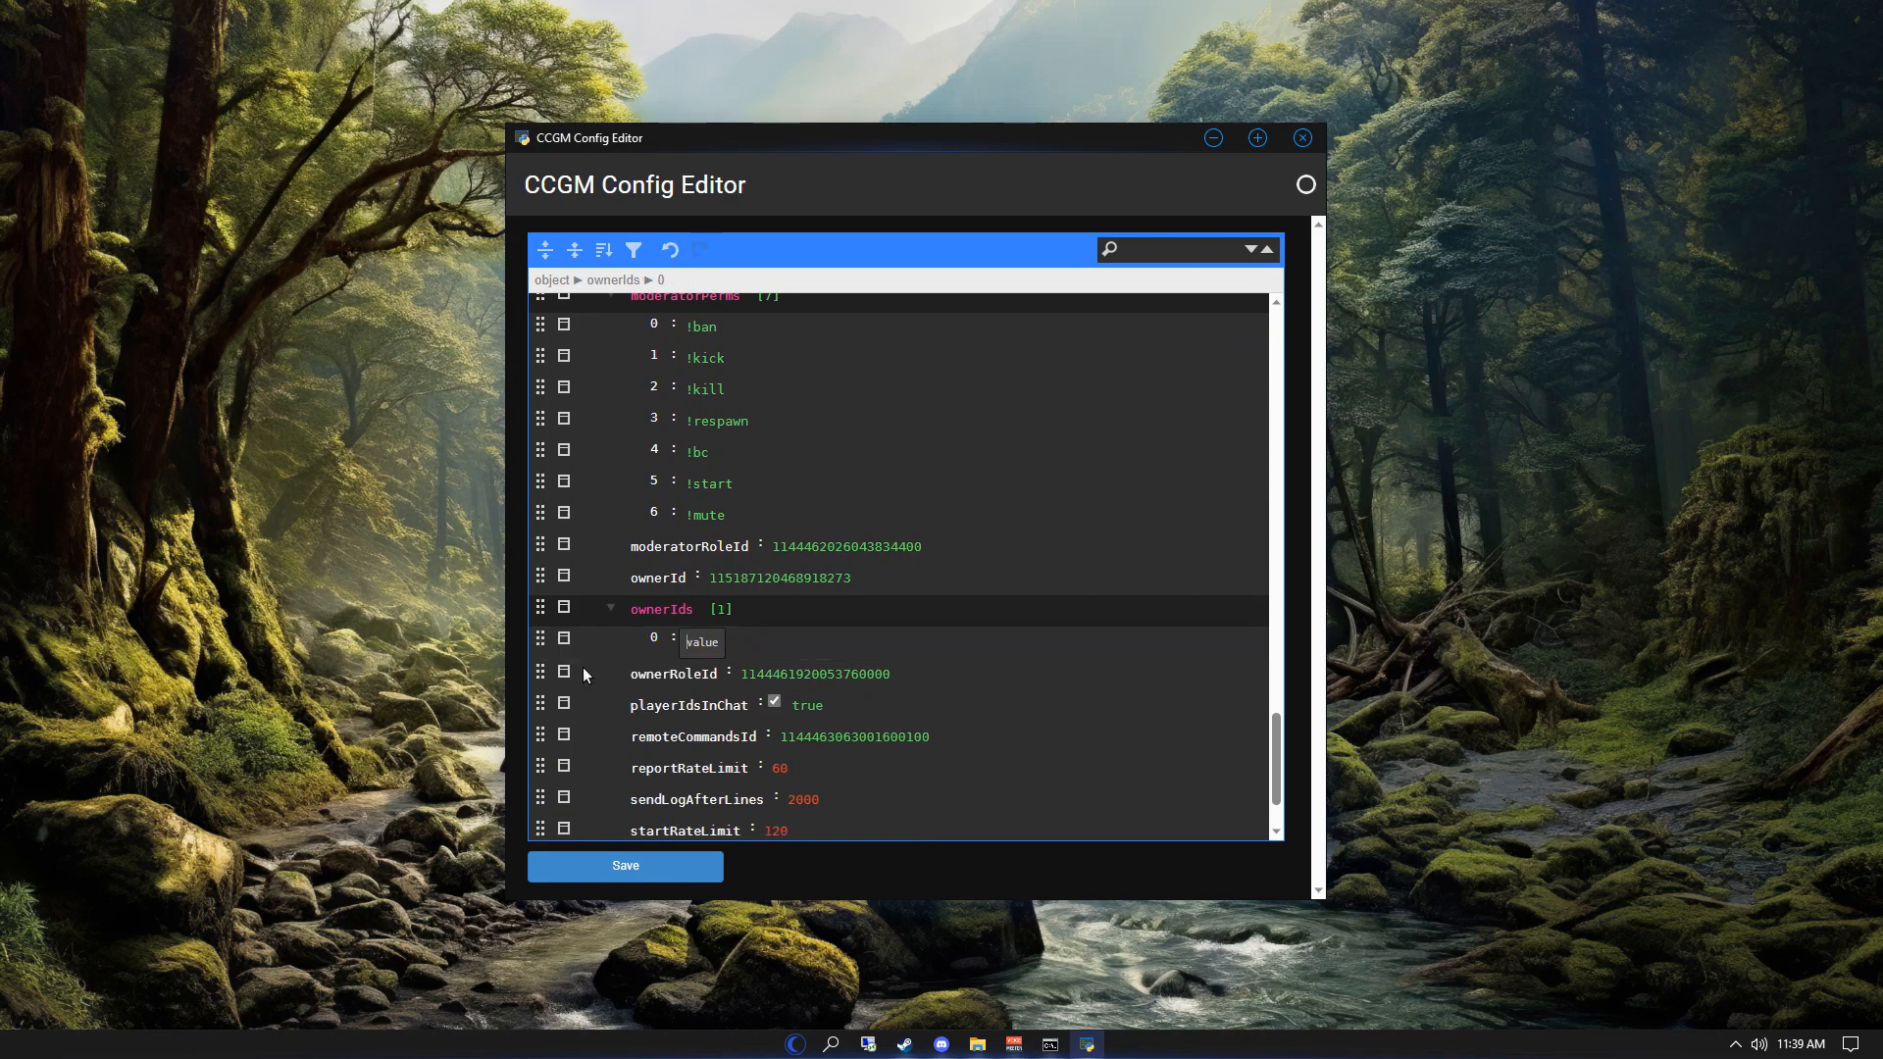
text(1234)
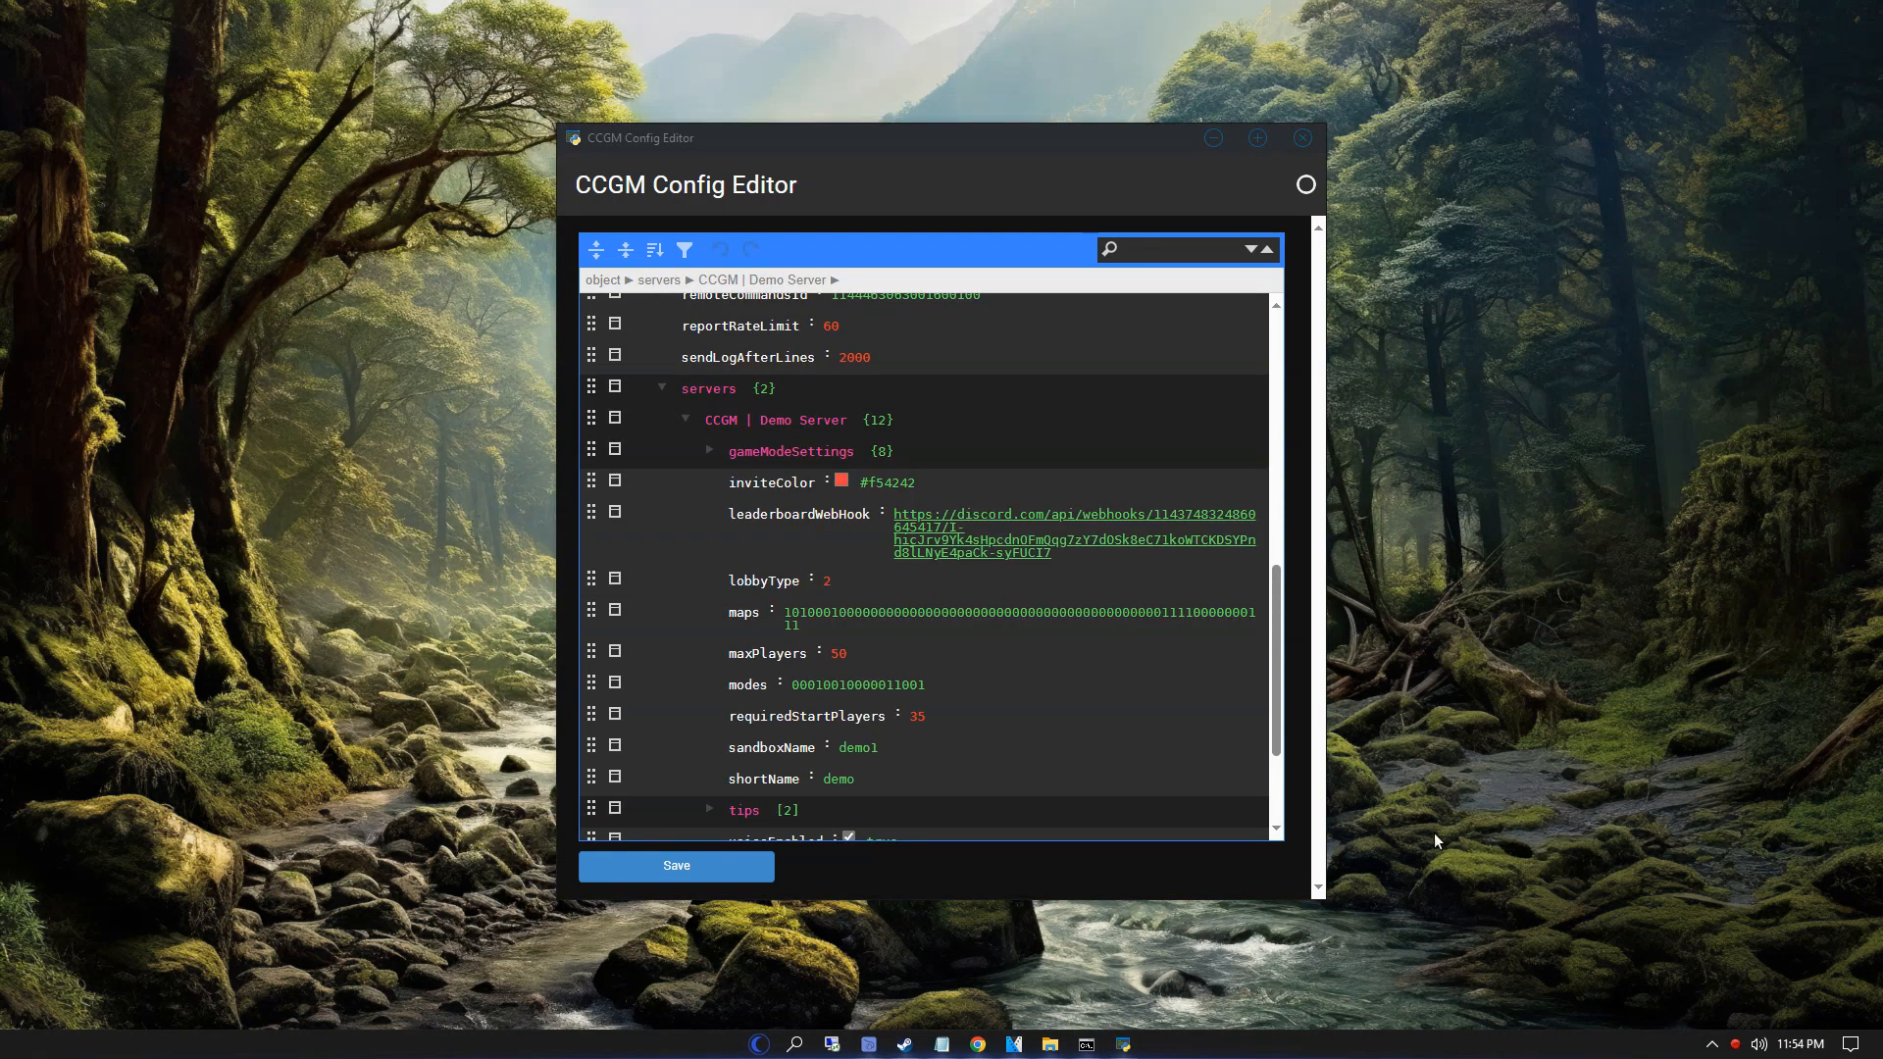
- Expand the Demo Server's gameModeSettings and its crabFight mode settings
click(710, 451)
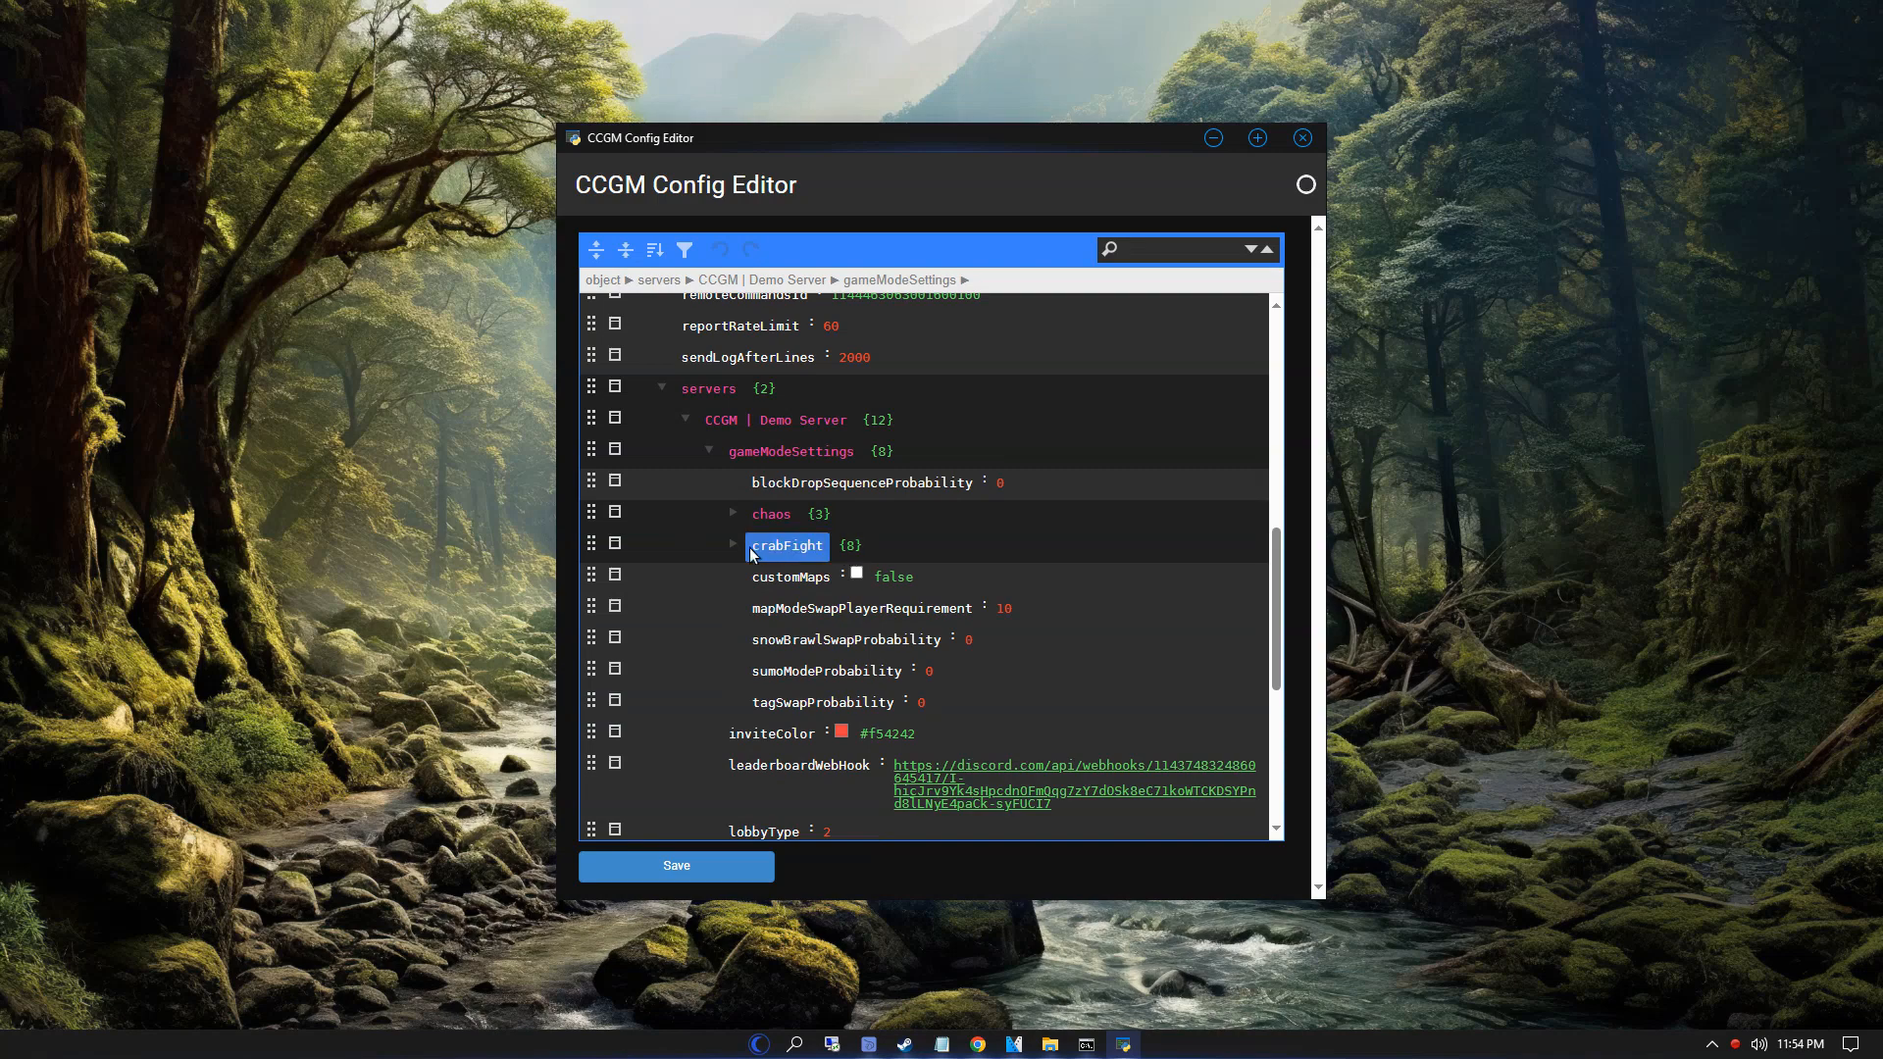
click(733, 545)
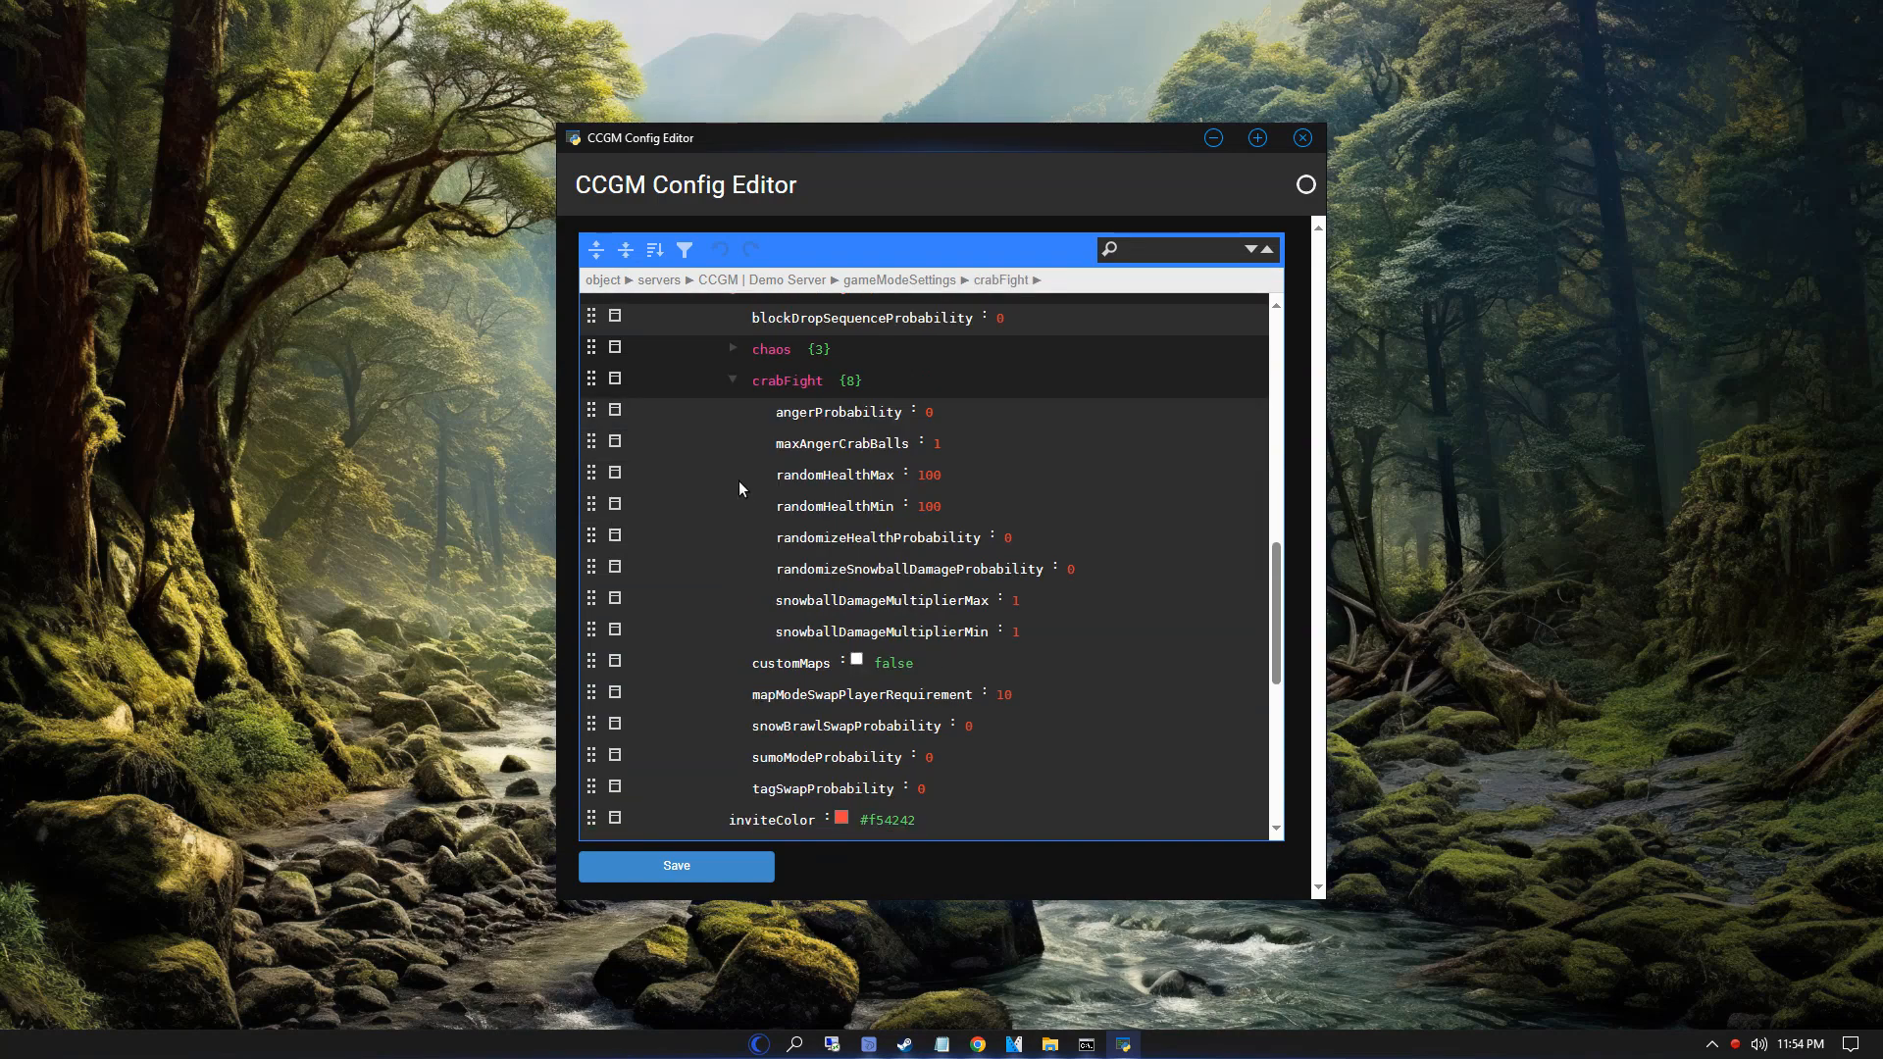
mouse_move(761, 424)
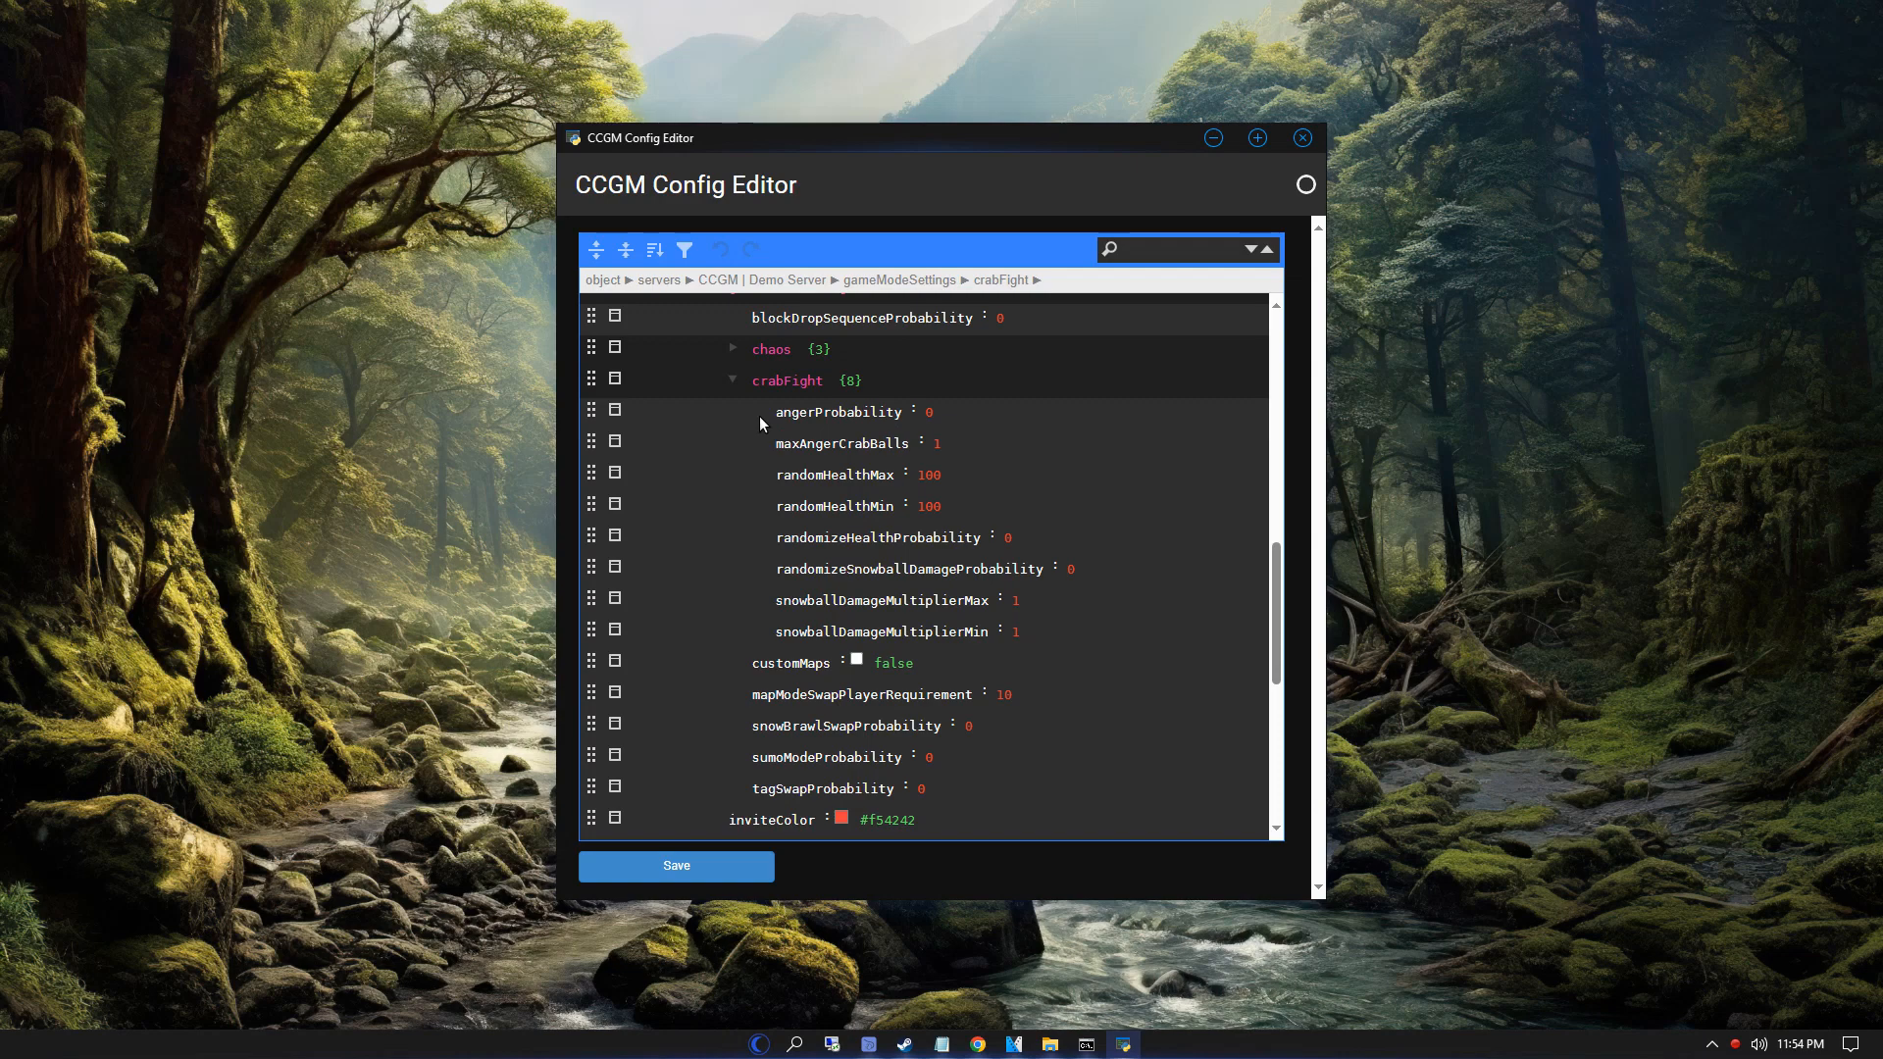
click(947, 443)
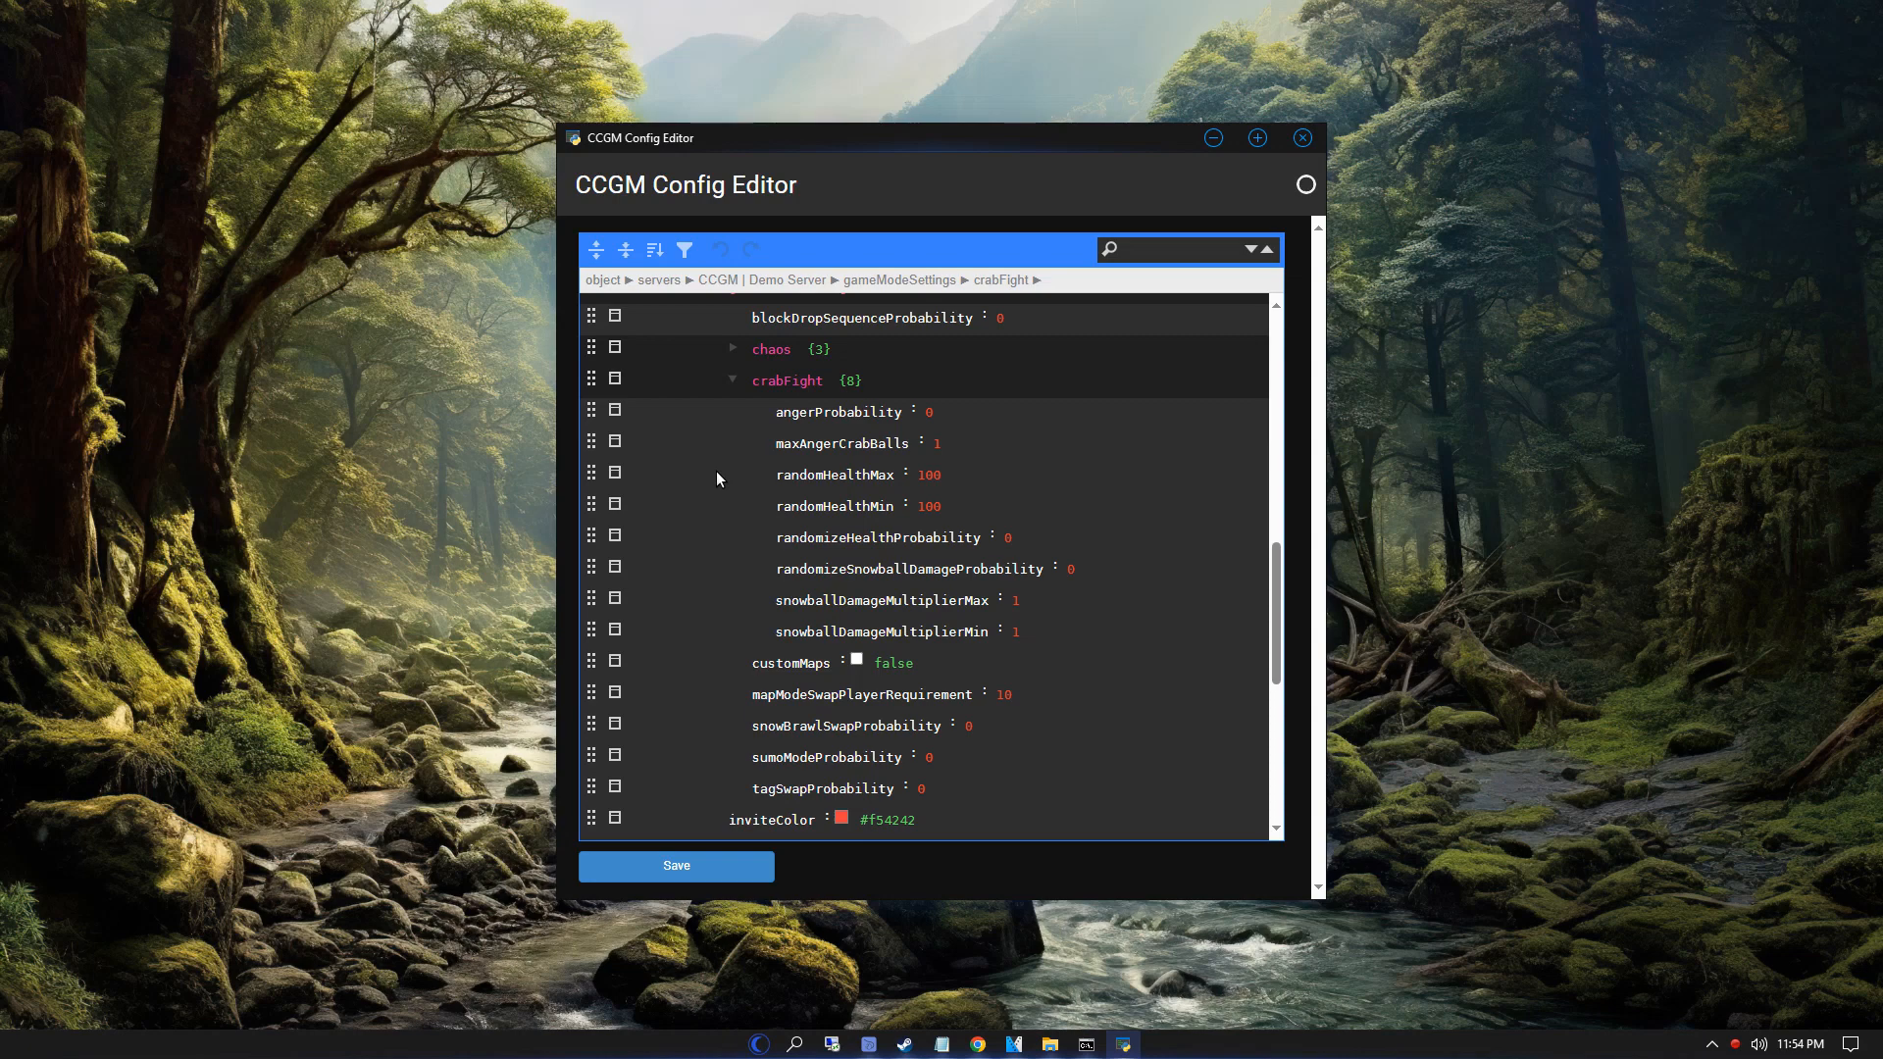
mouse_move(743, 518)
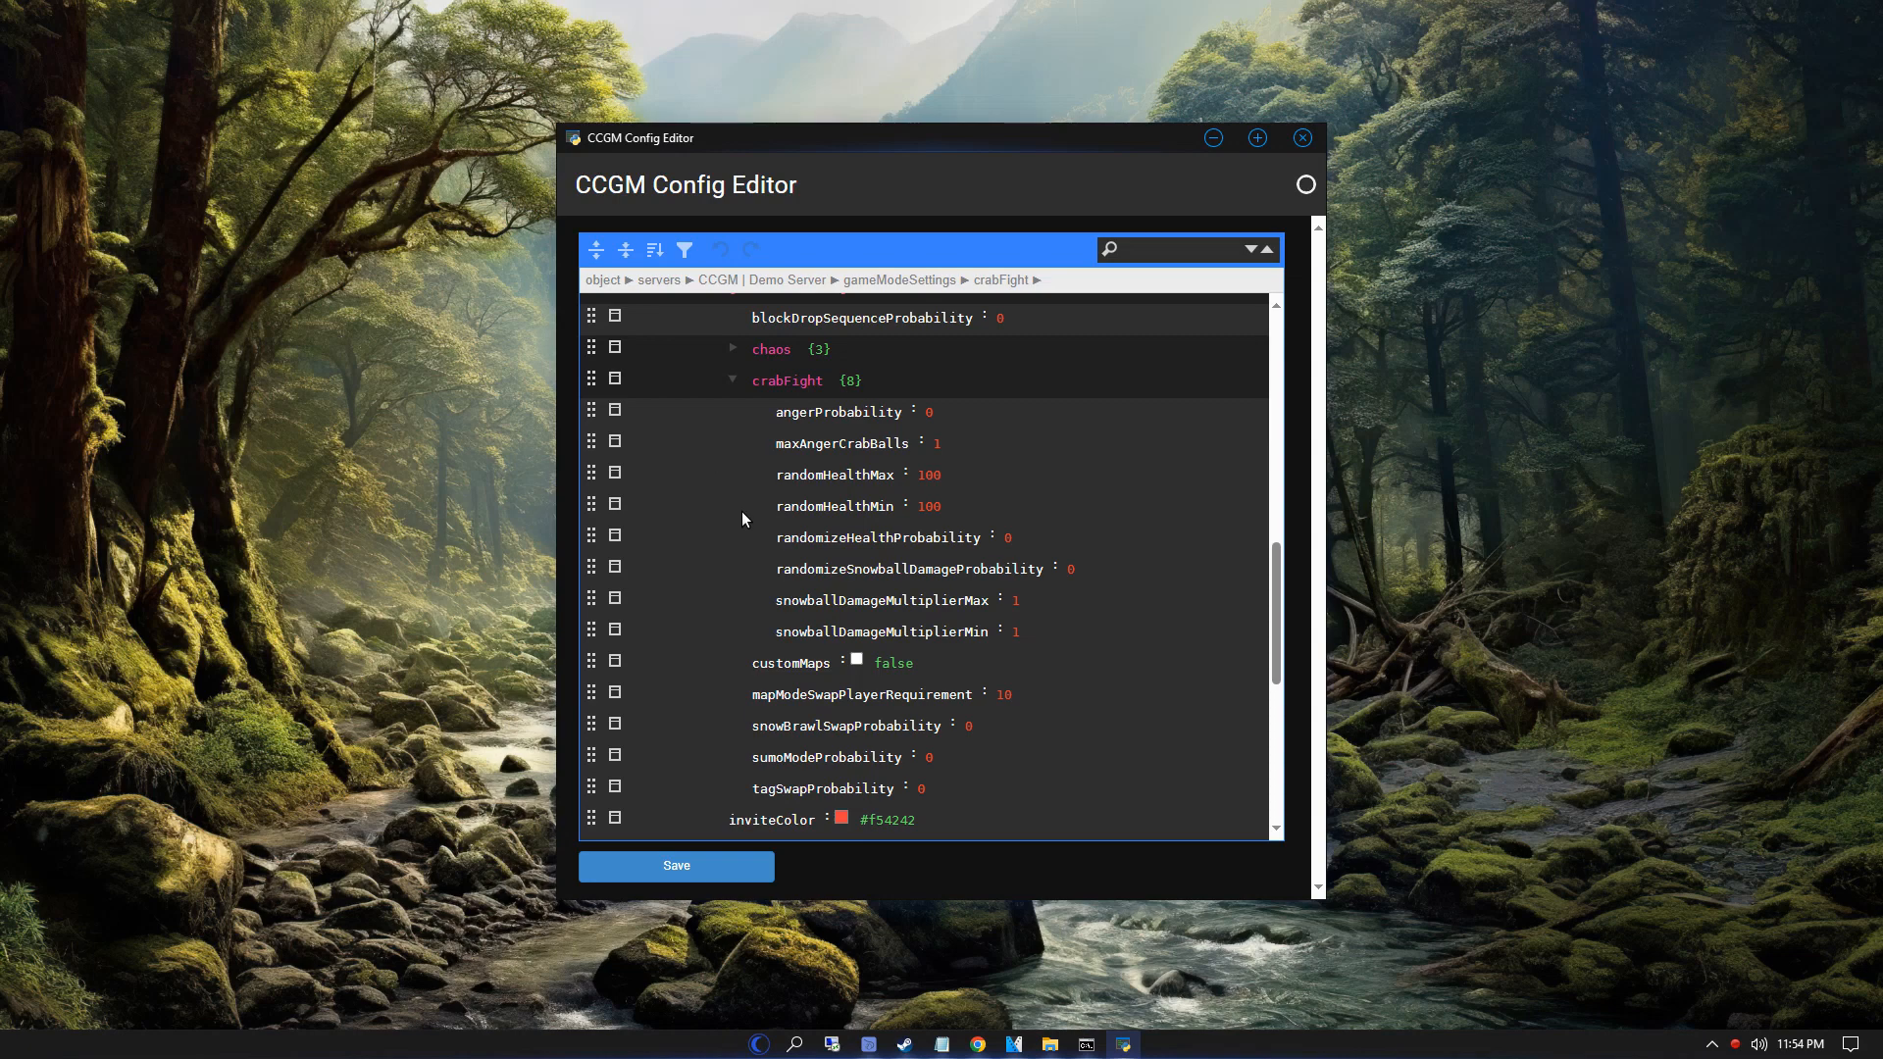
mouse_move(757, 510)
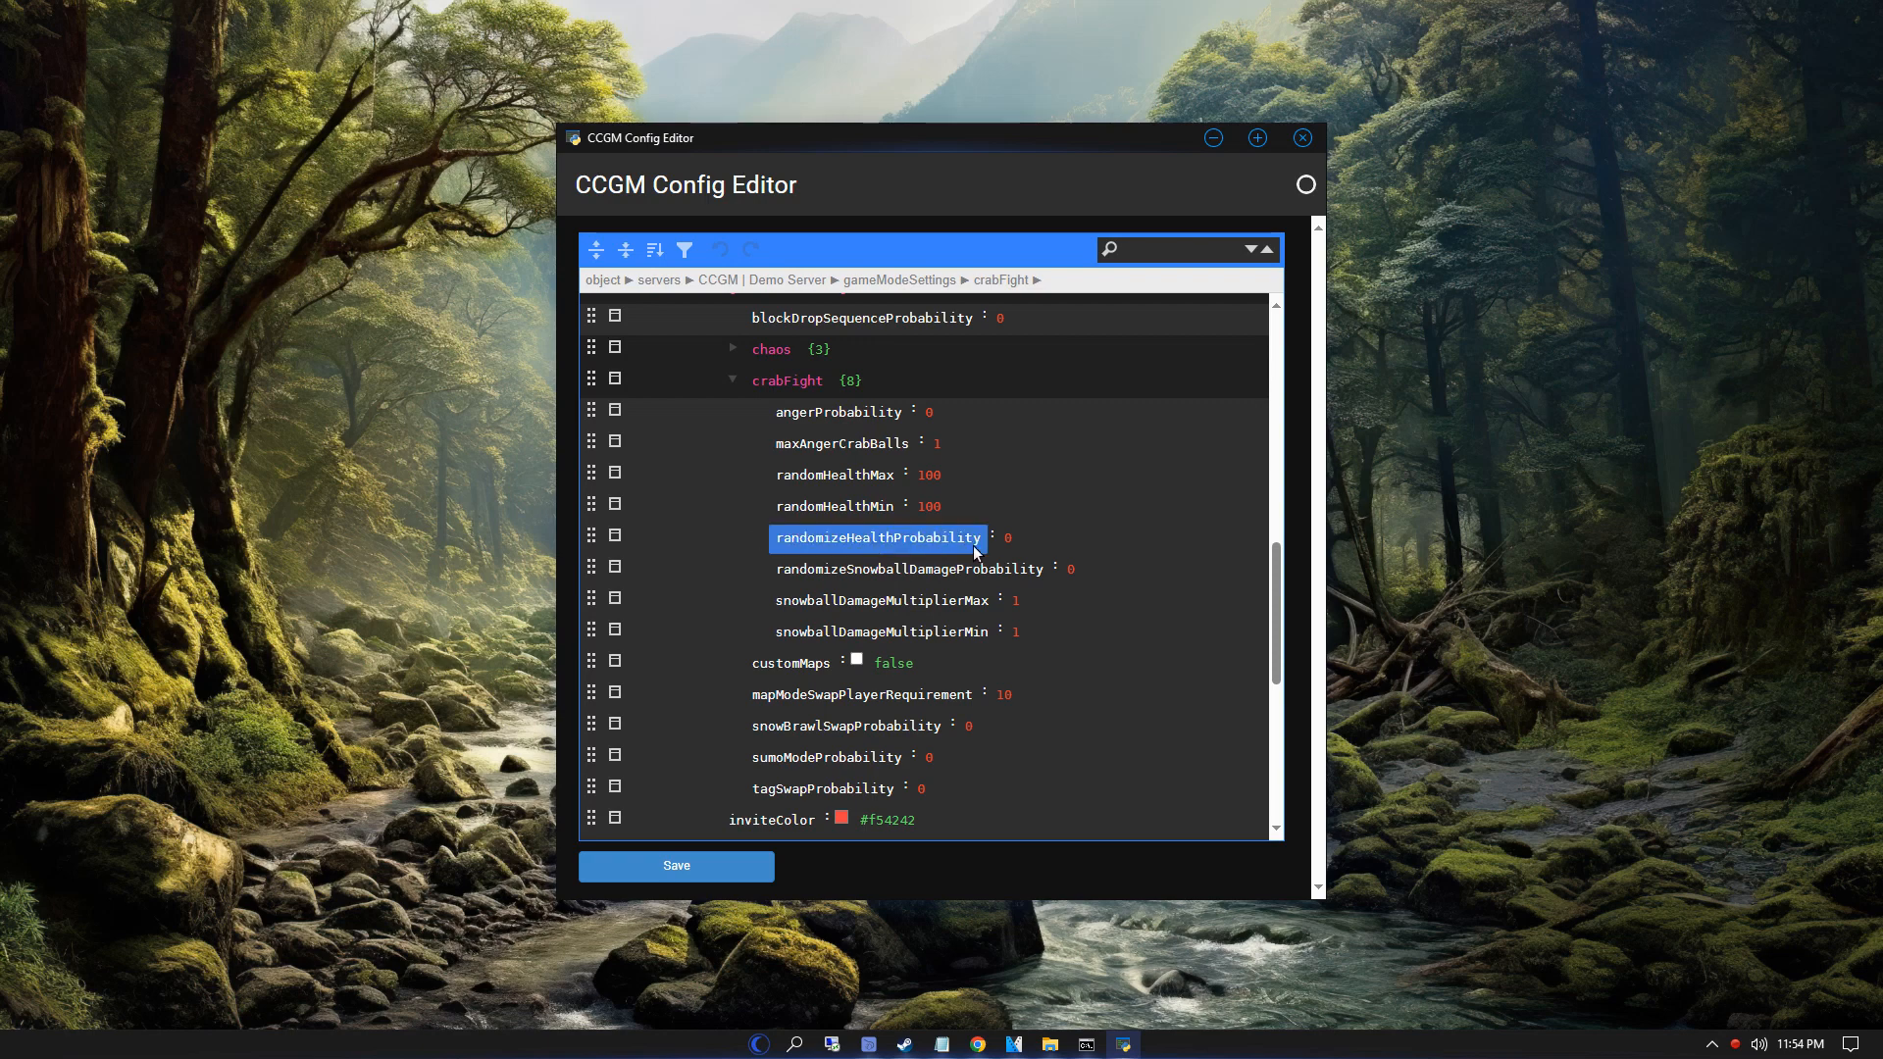
- Point out randomizeHealthProbability, randomizeSnowballDamageProbability and snowballDamageMultiplierMin in crabFight
click(717, 555)
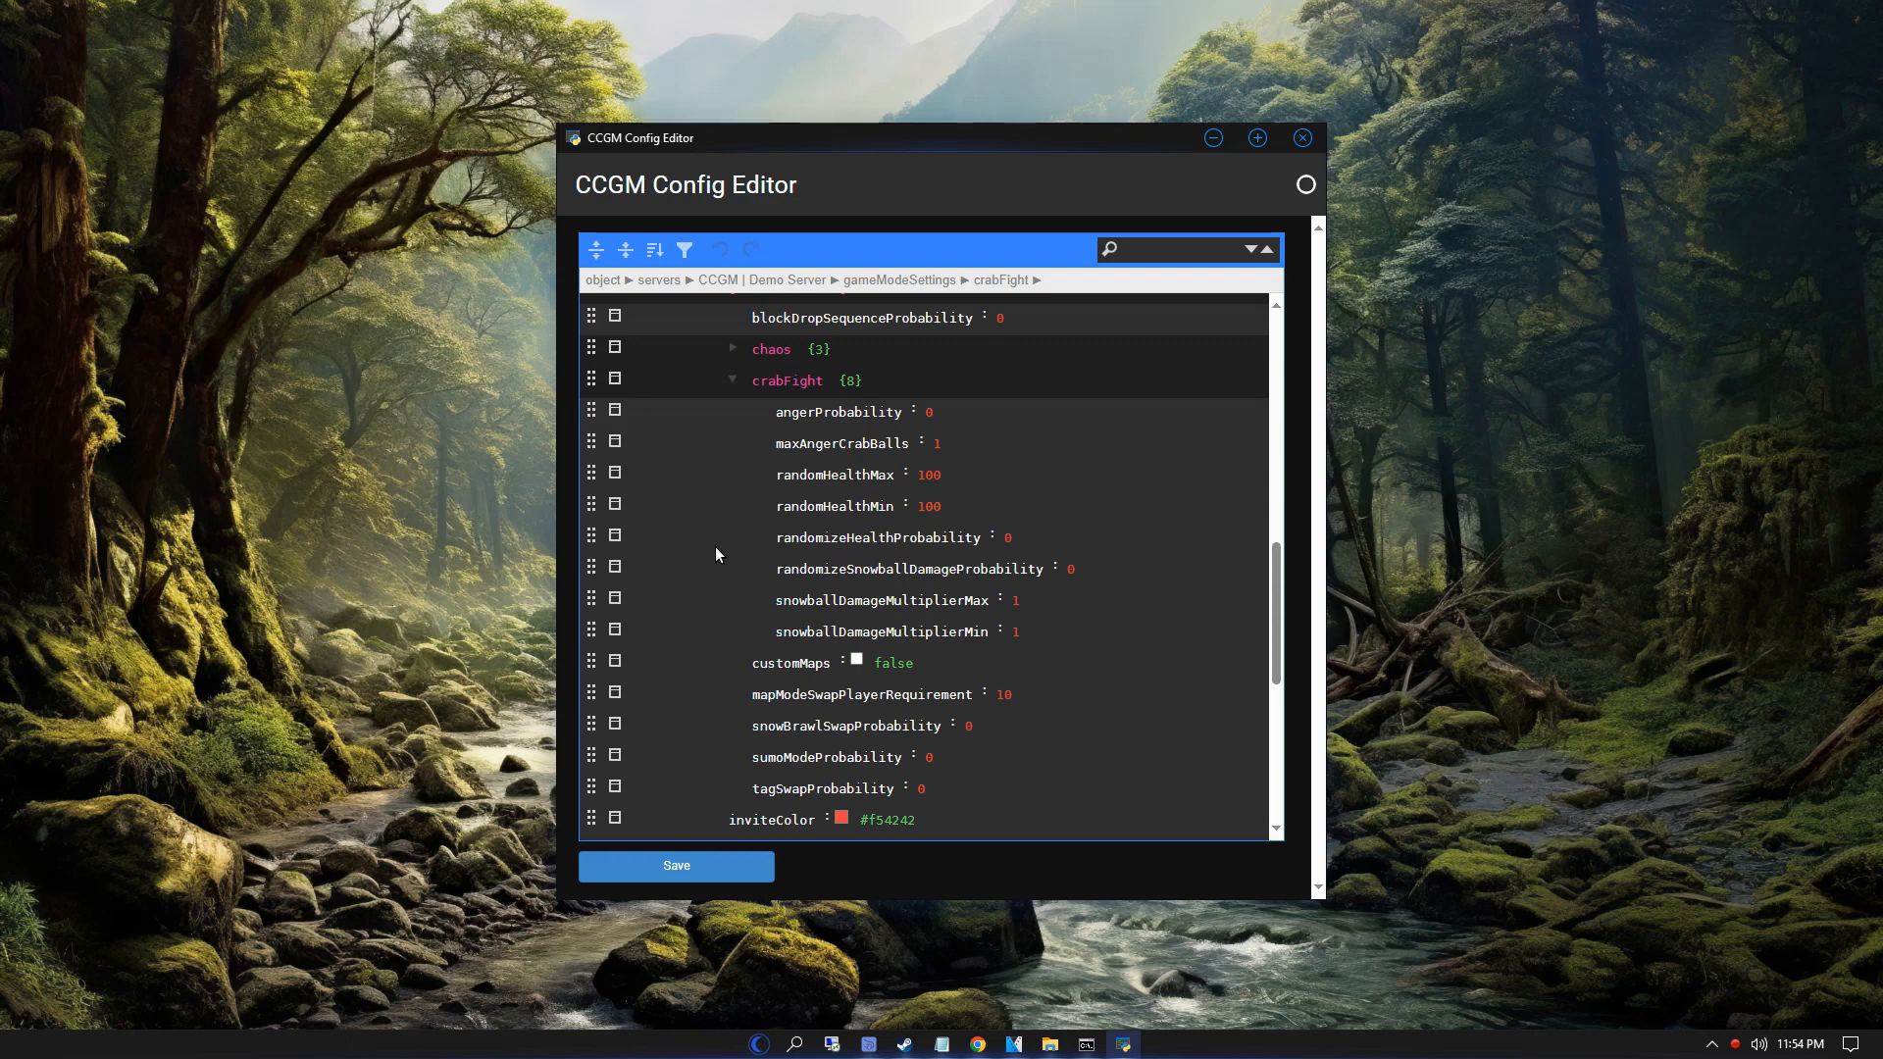
double_click(906, 569)
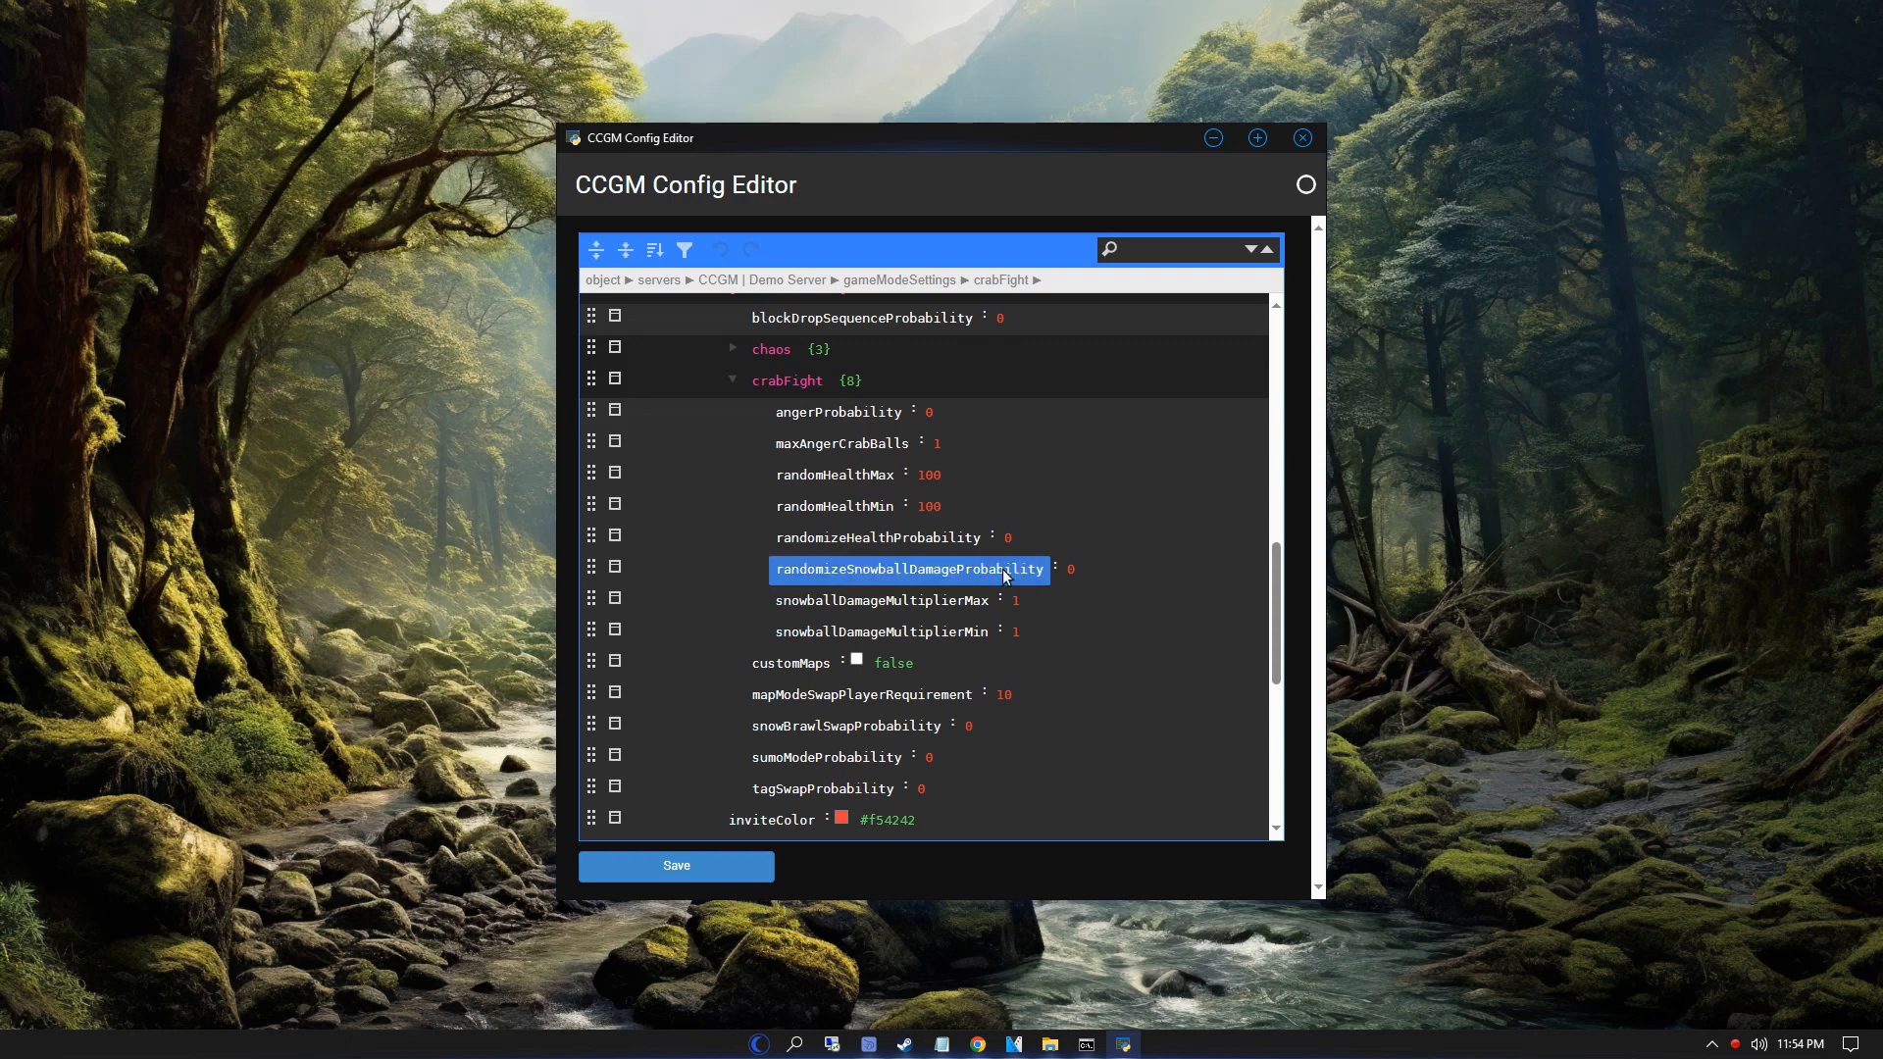
click(729, 580)
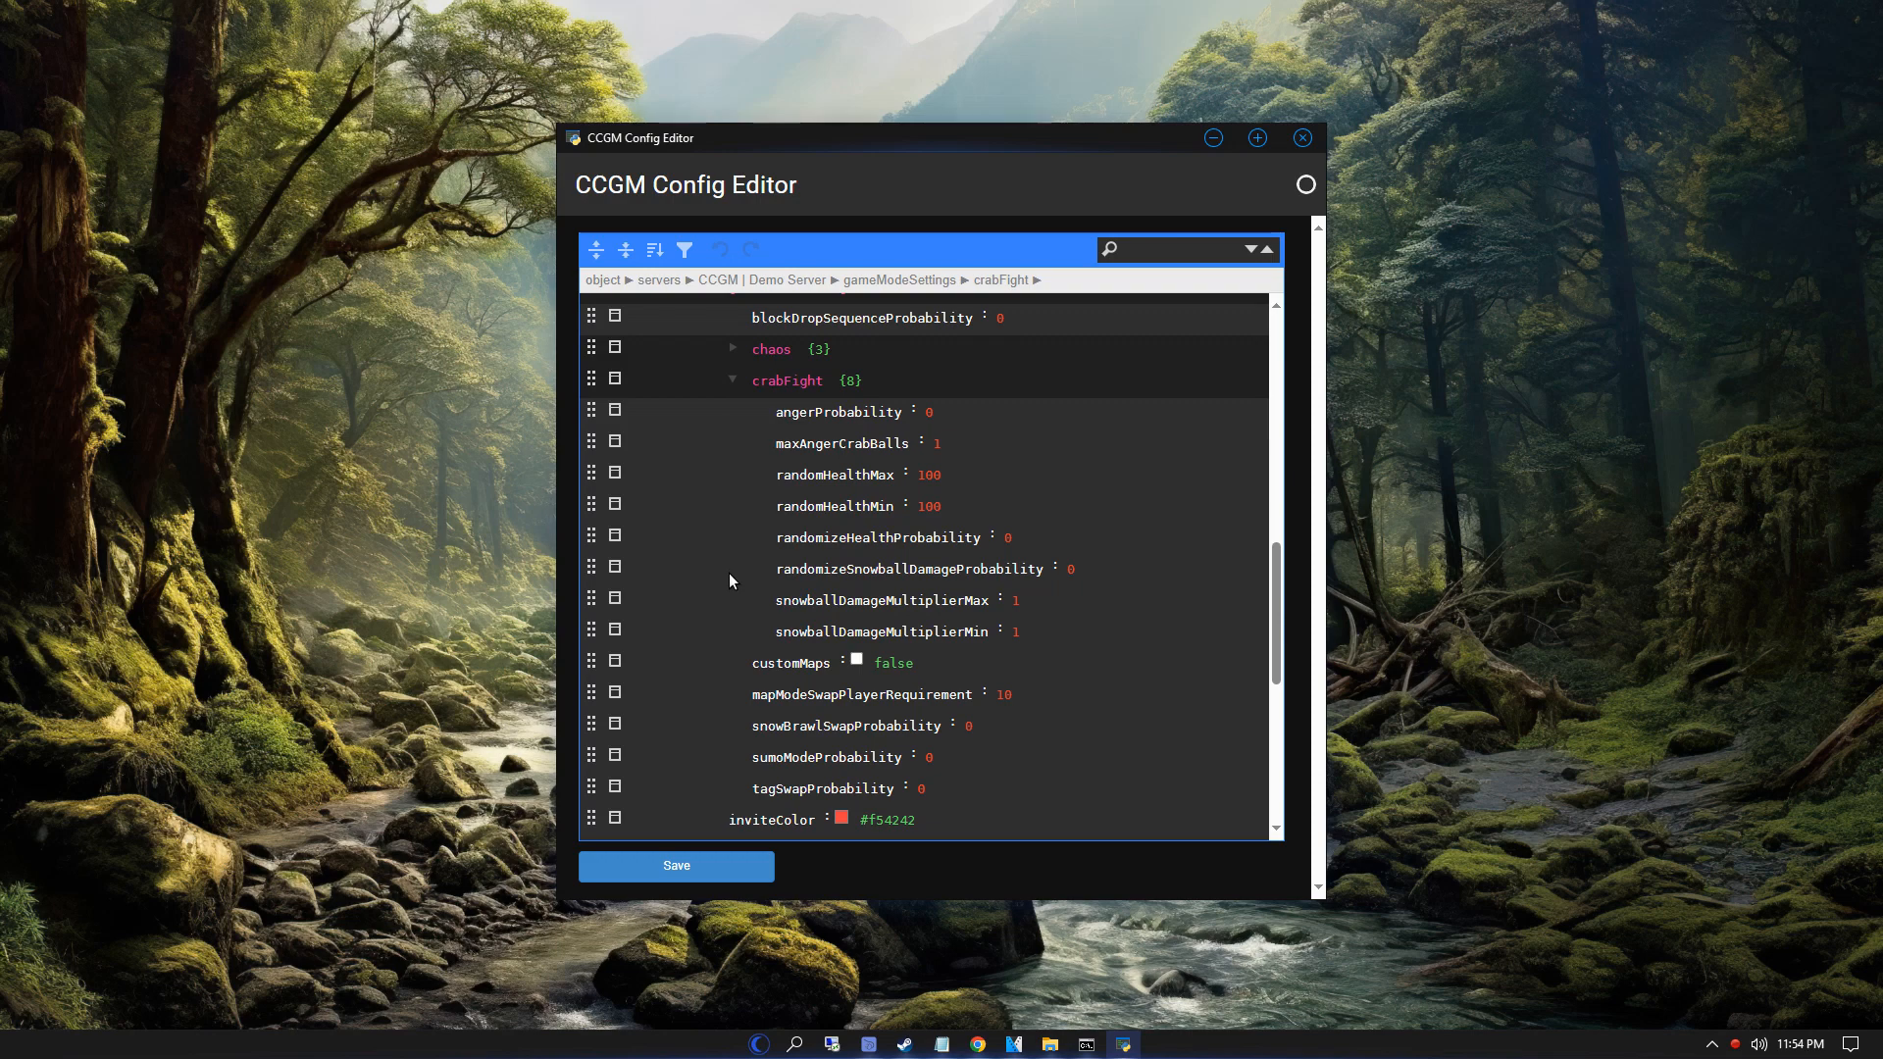
mouse_move(720, 613)
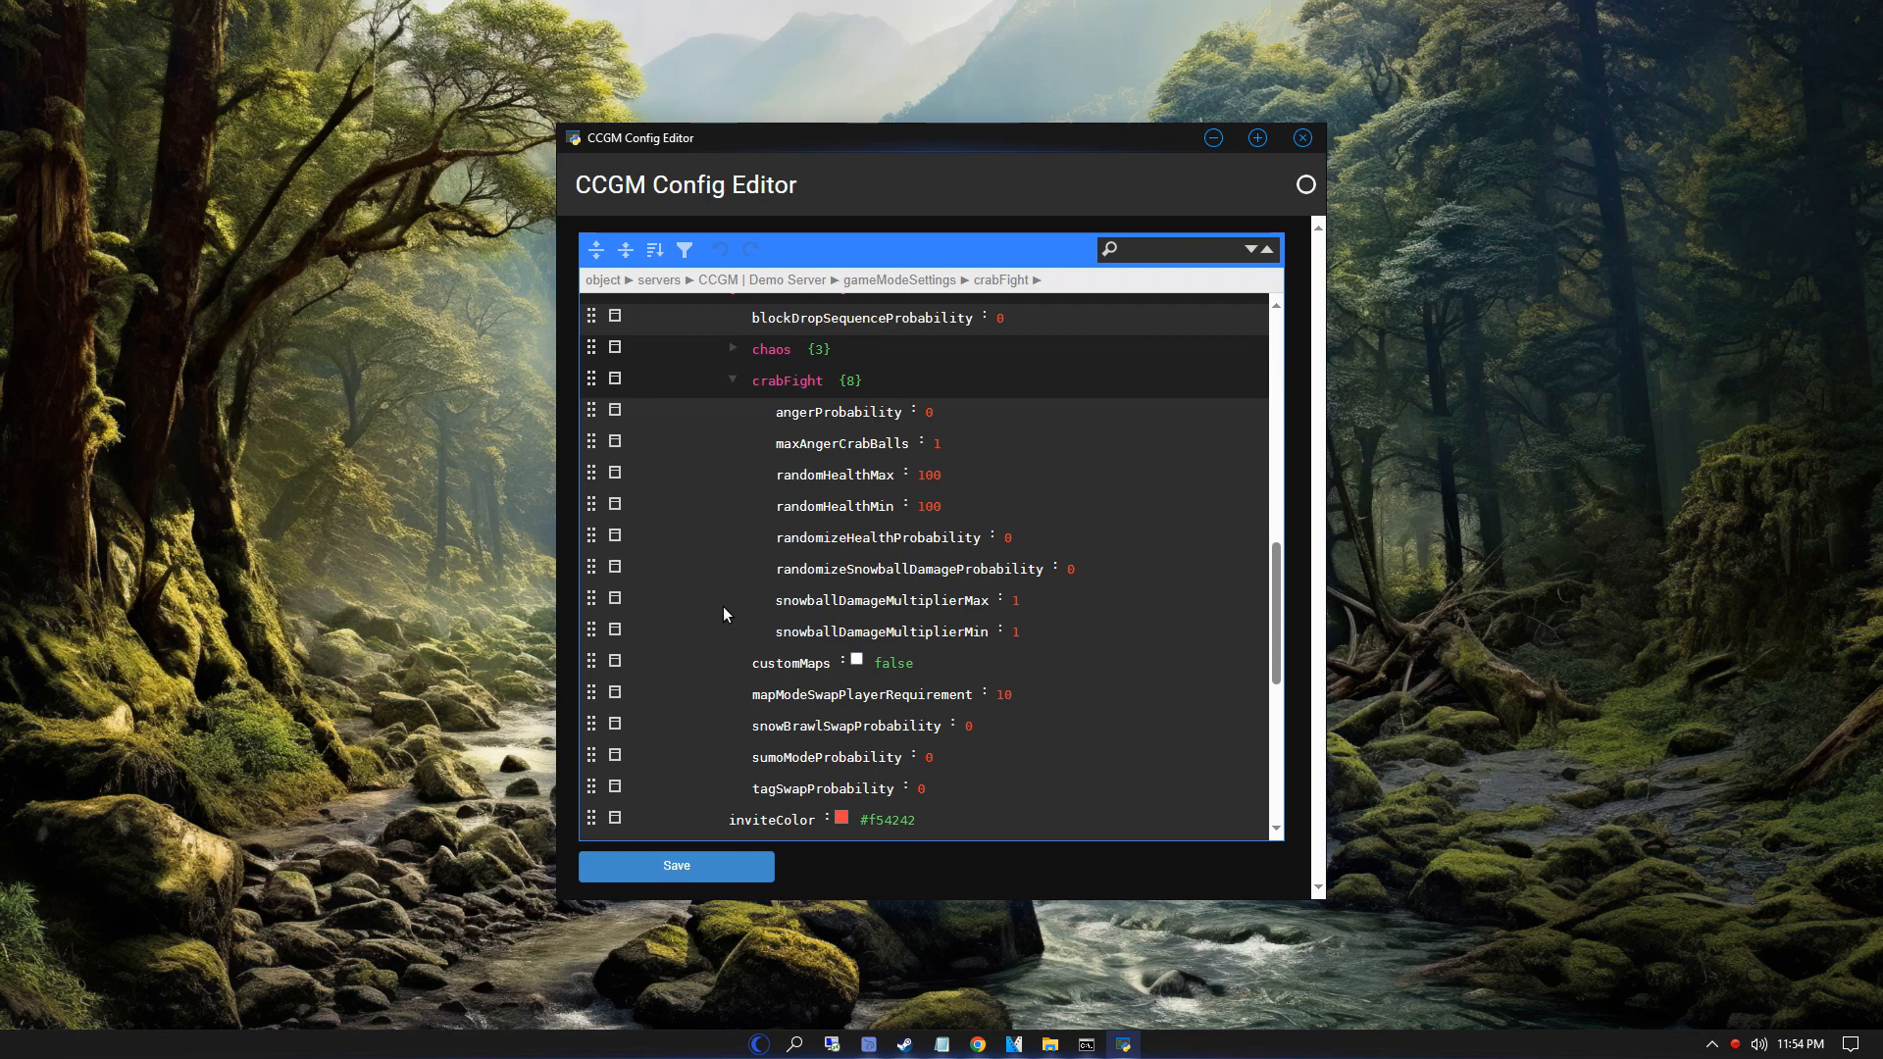
double_click(880, 632)
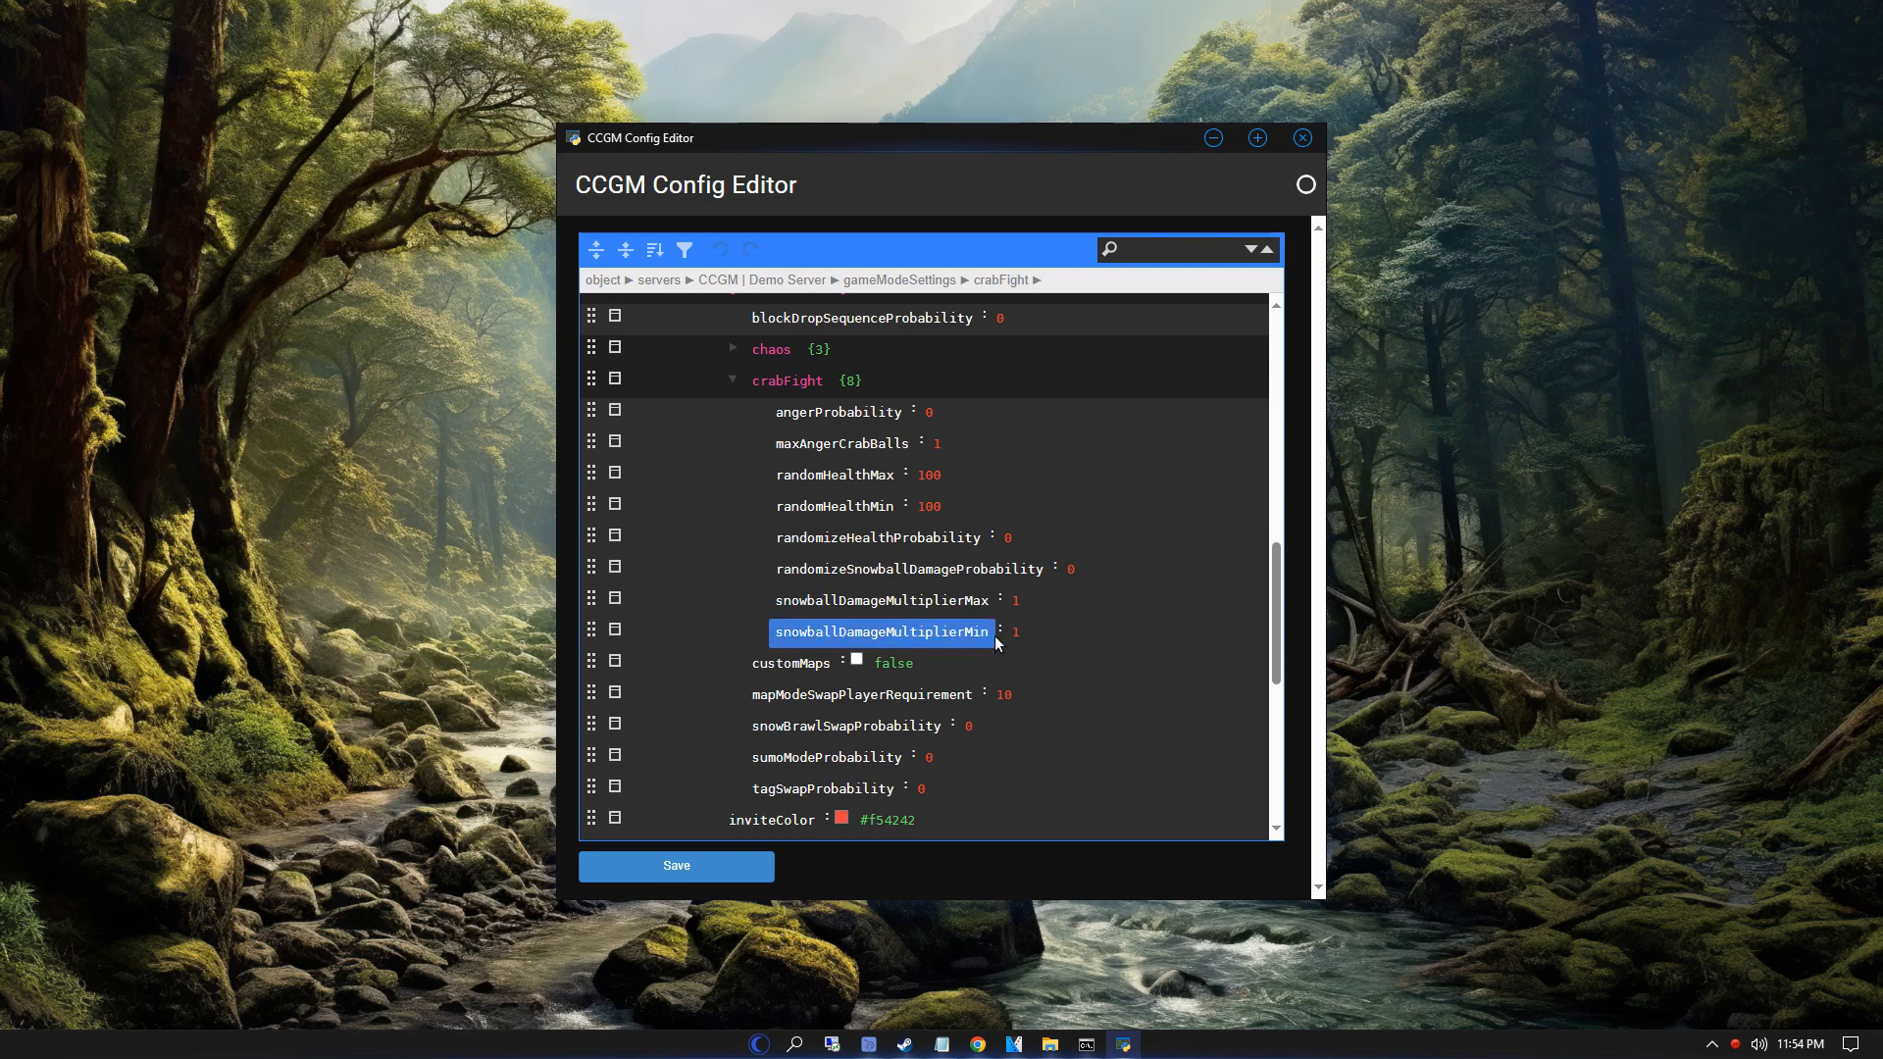